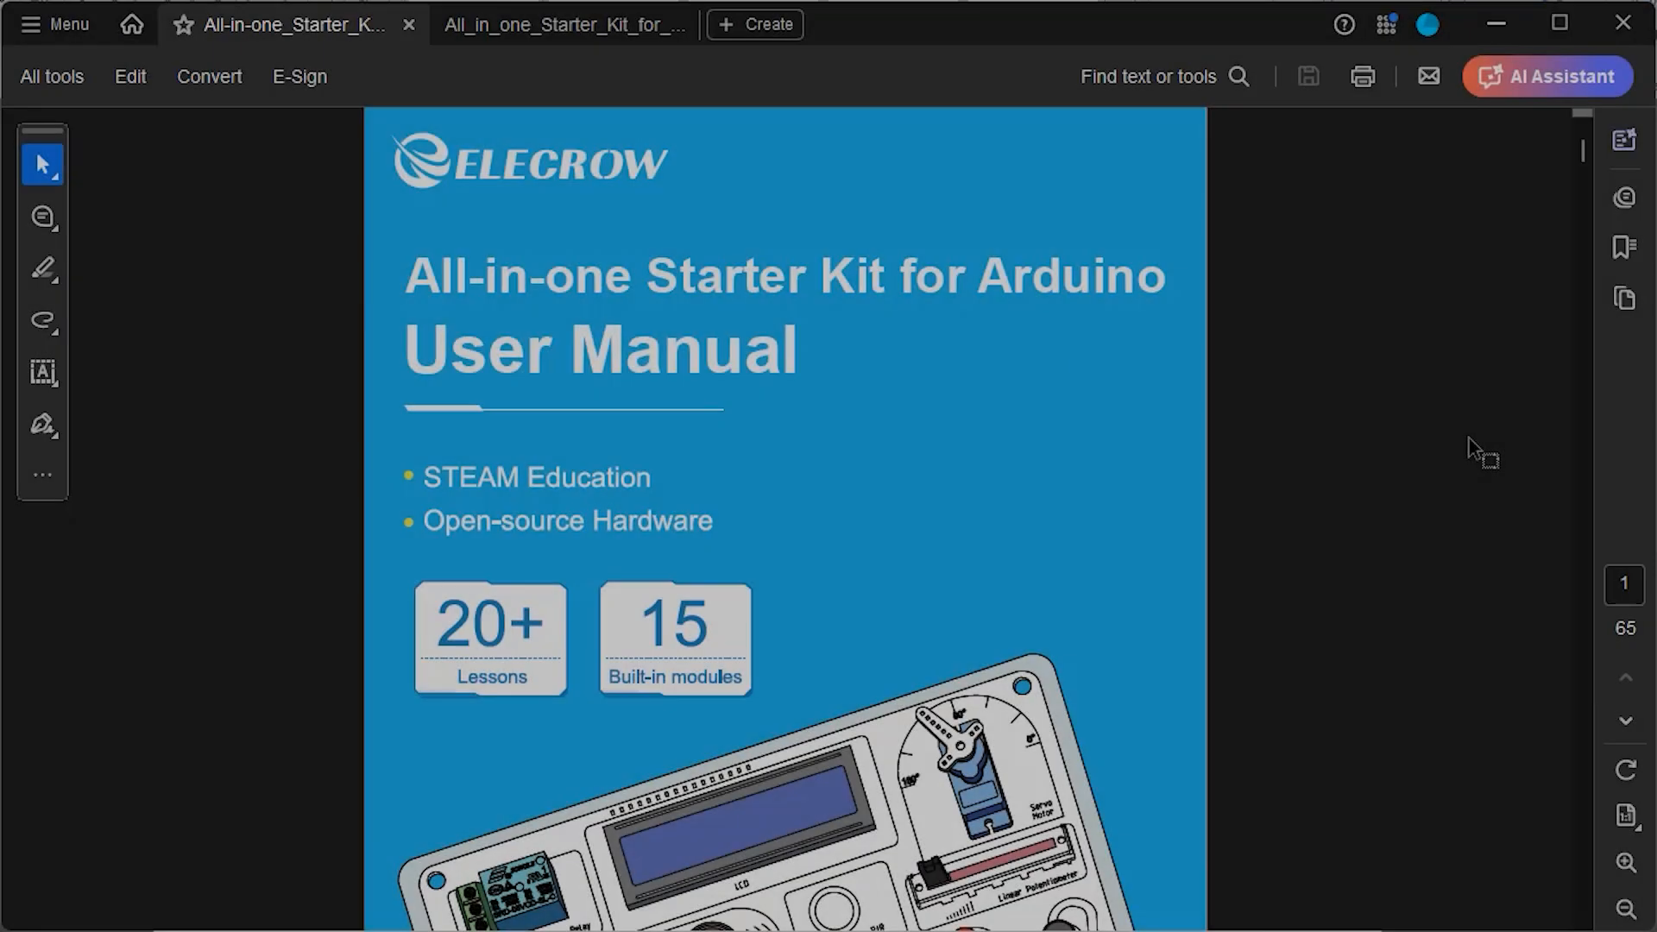
Step: Scroll the starter kit manual from the cover past the contents to the installation steps on page 6
scroll(down, 3)
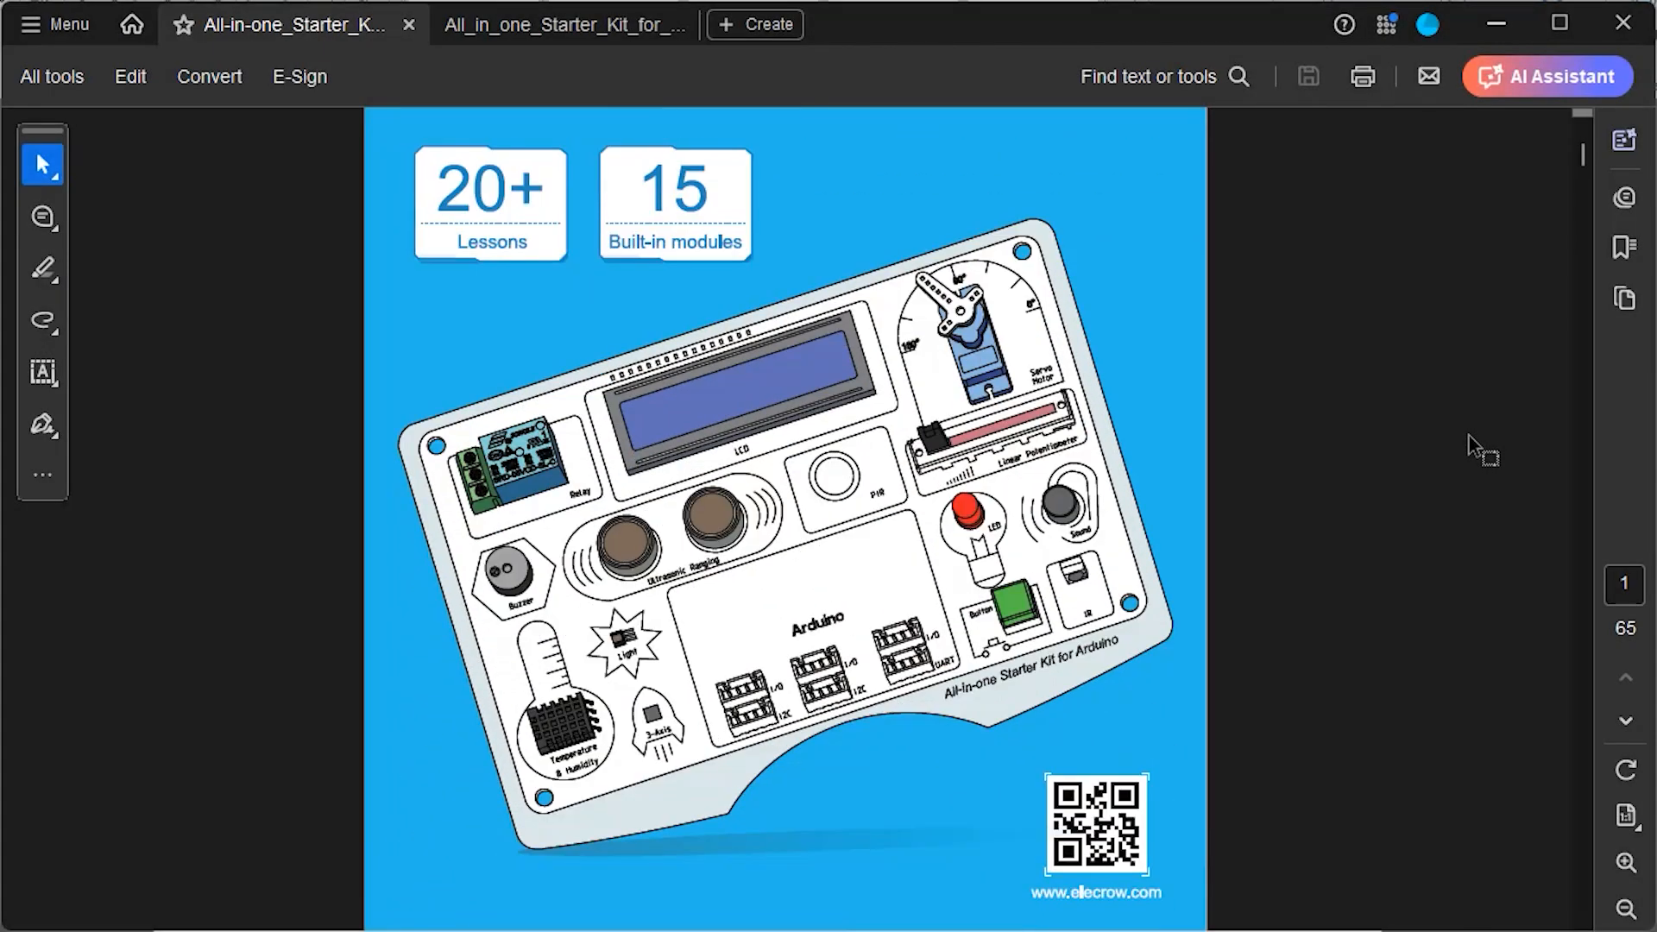
scroll(down, 3)
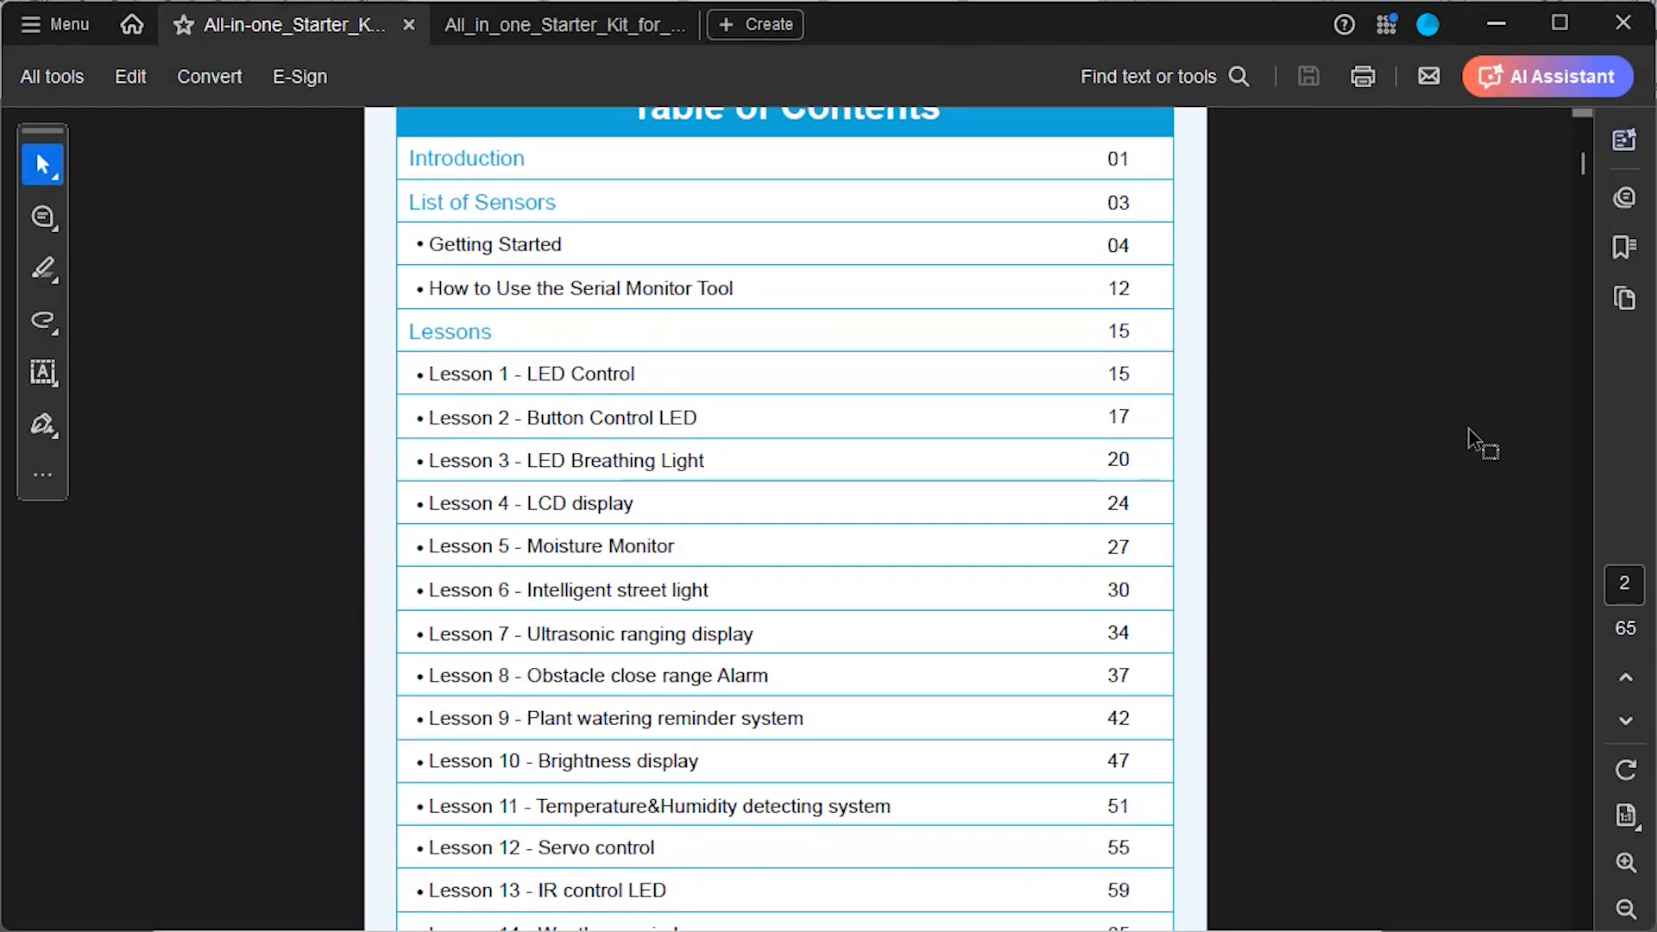
scroll(down, 3)
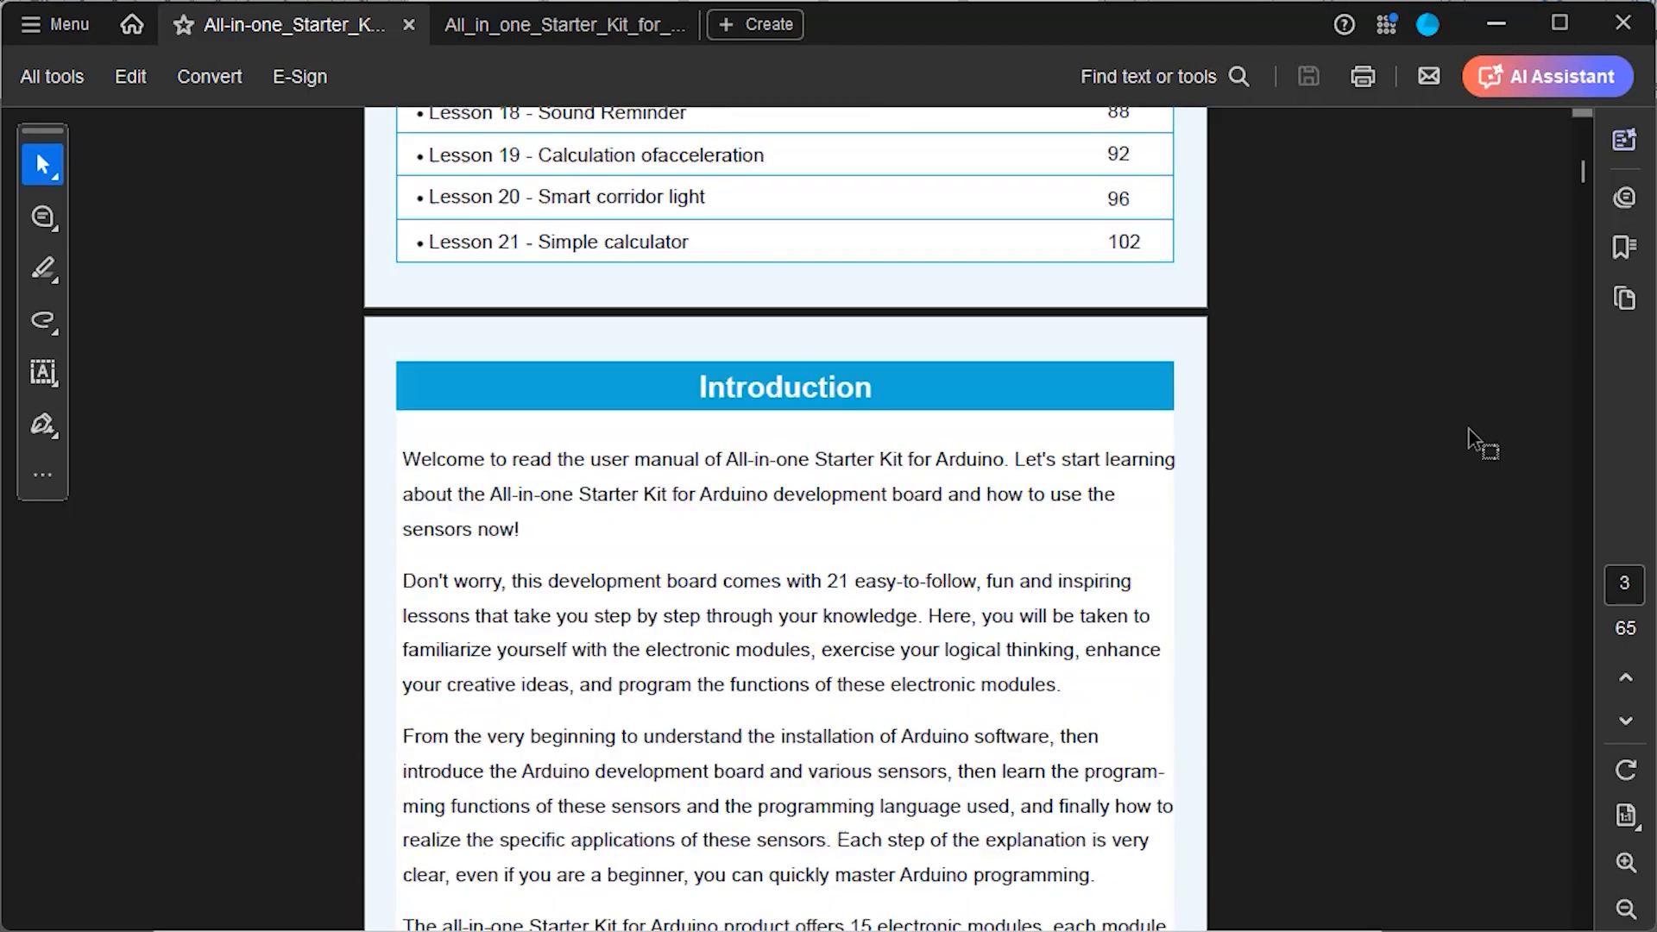
scroll(down, 3)
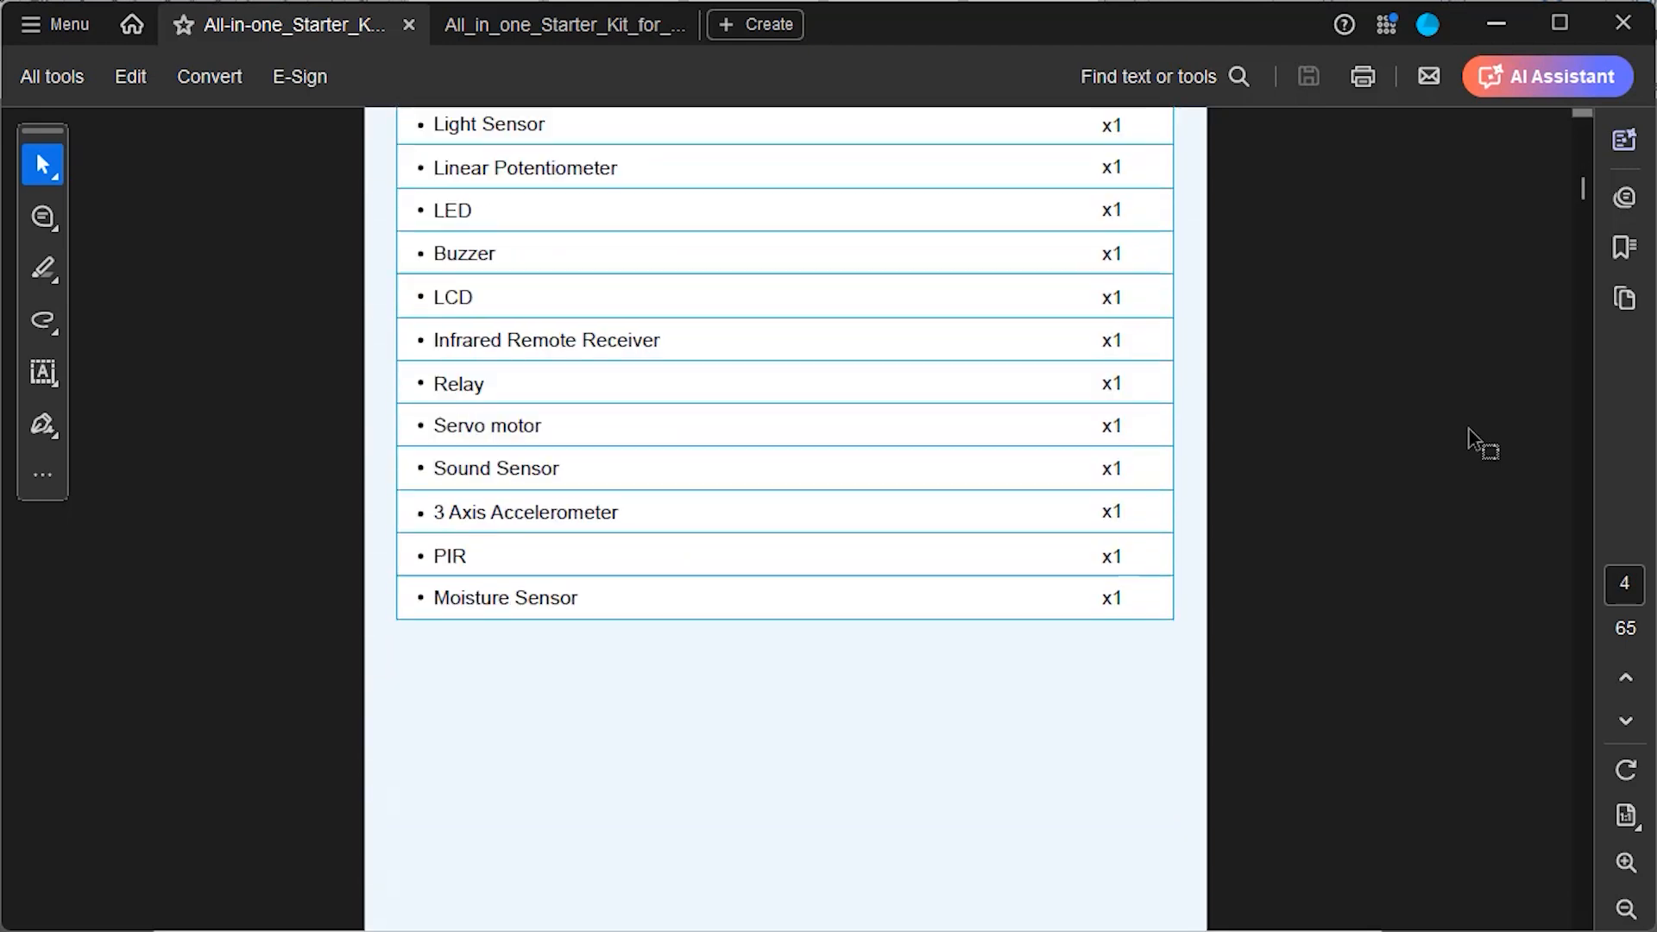
scroll(down, 3)
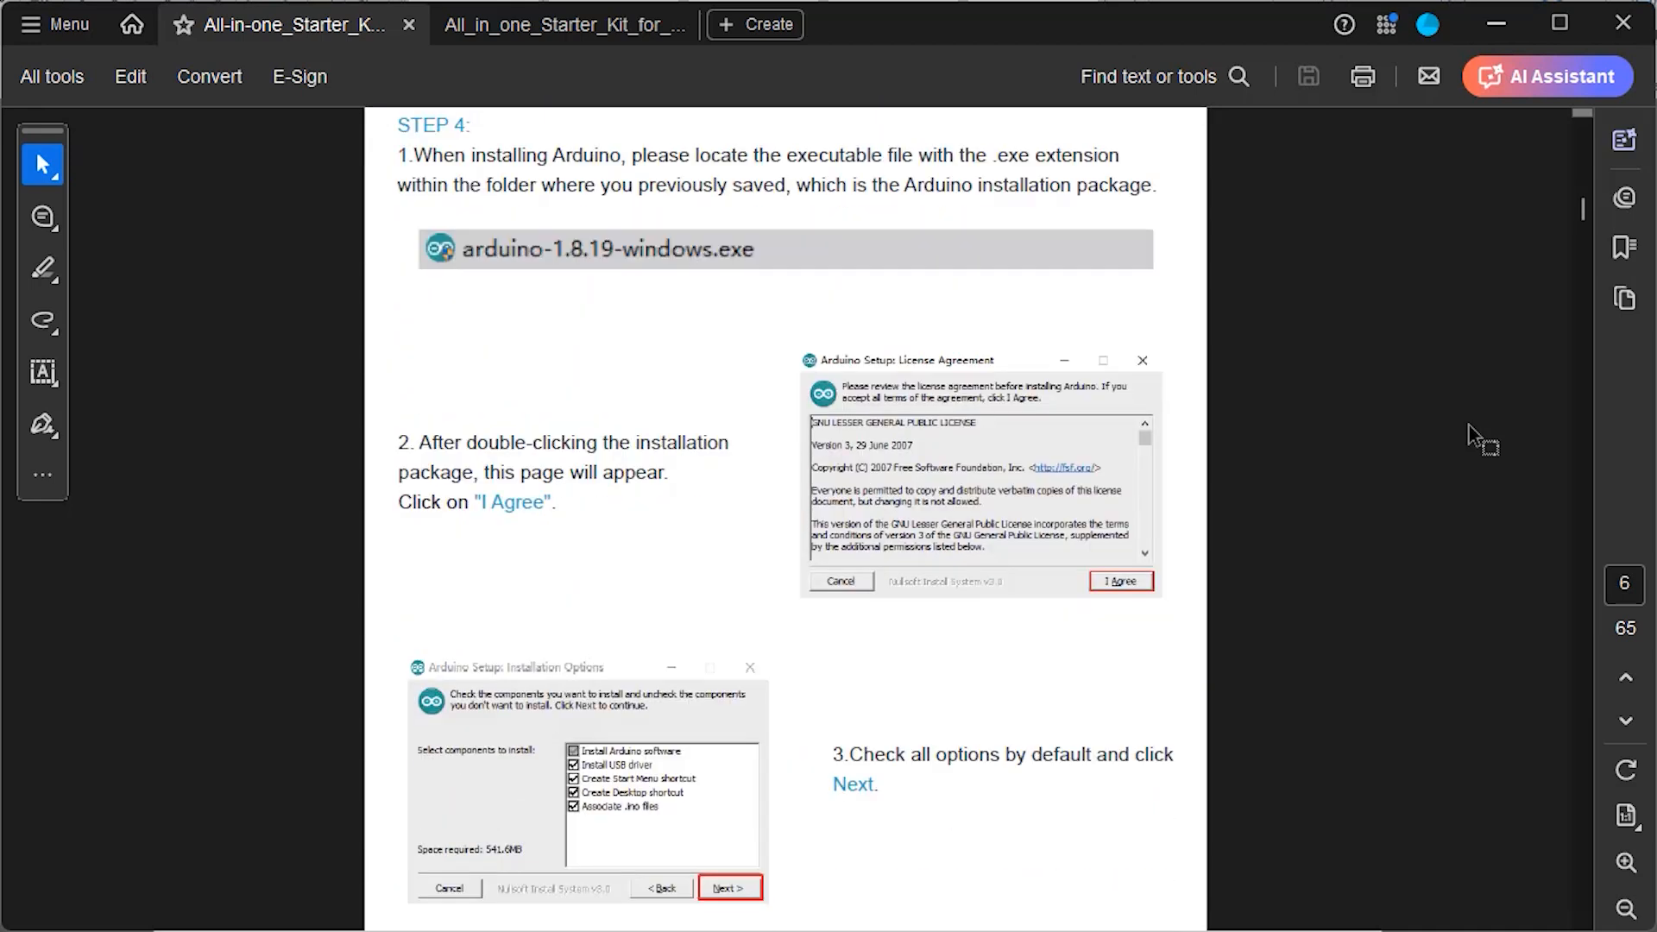
scroll(down, 3)
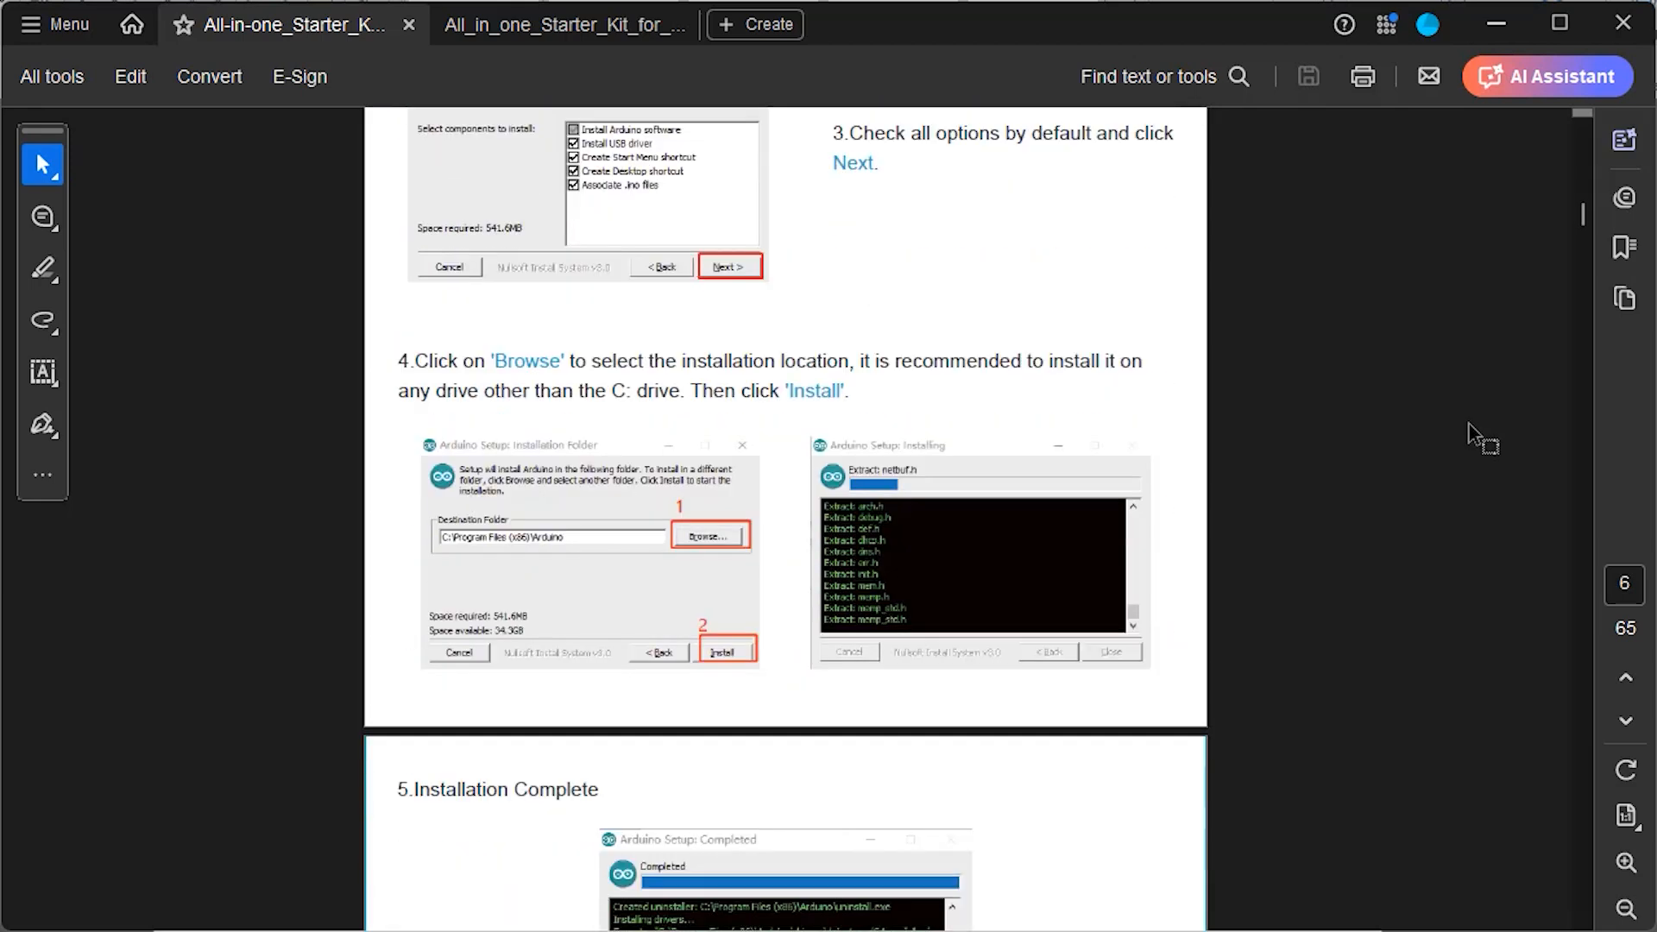
scroll(down, 3)
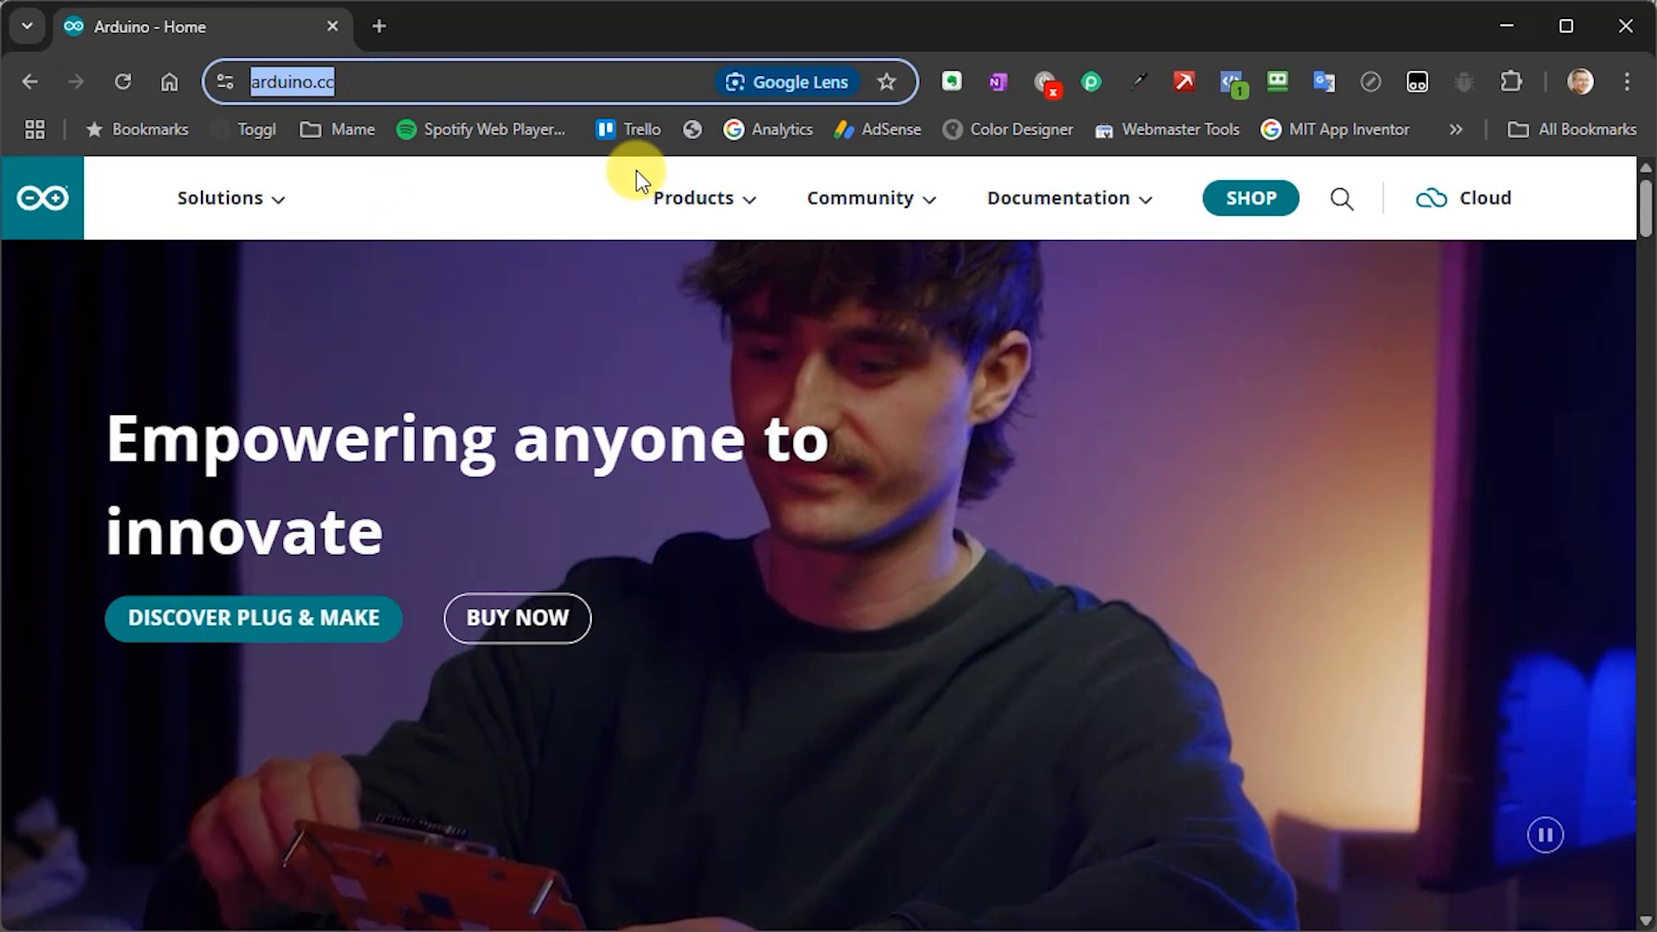
Step: Reach the Arduino IDE 2.3.6 downloads via Products > Arduino IDE and review the download options
click(694, 197)
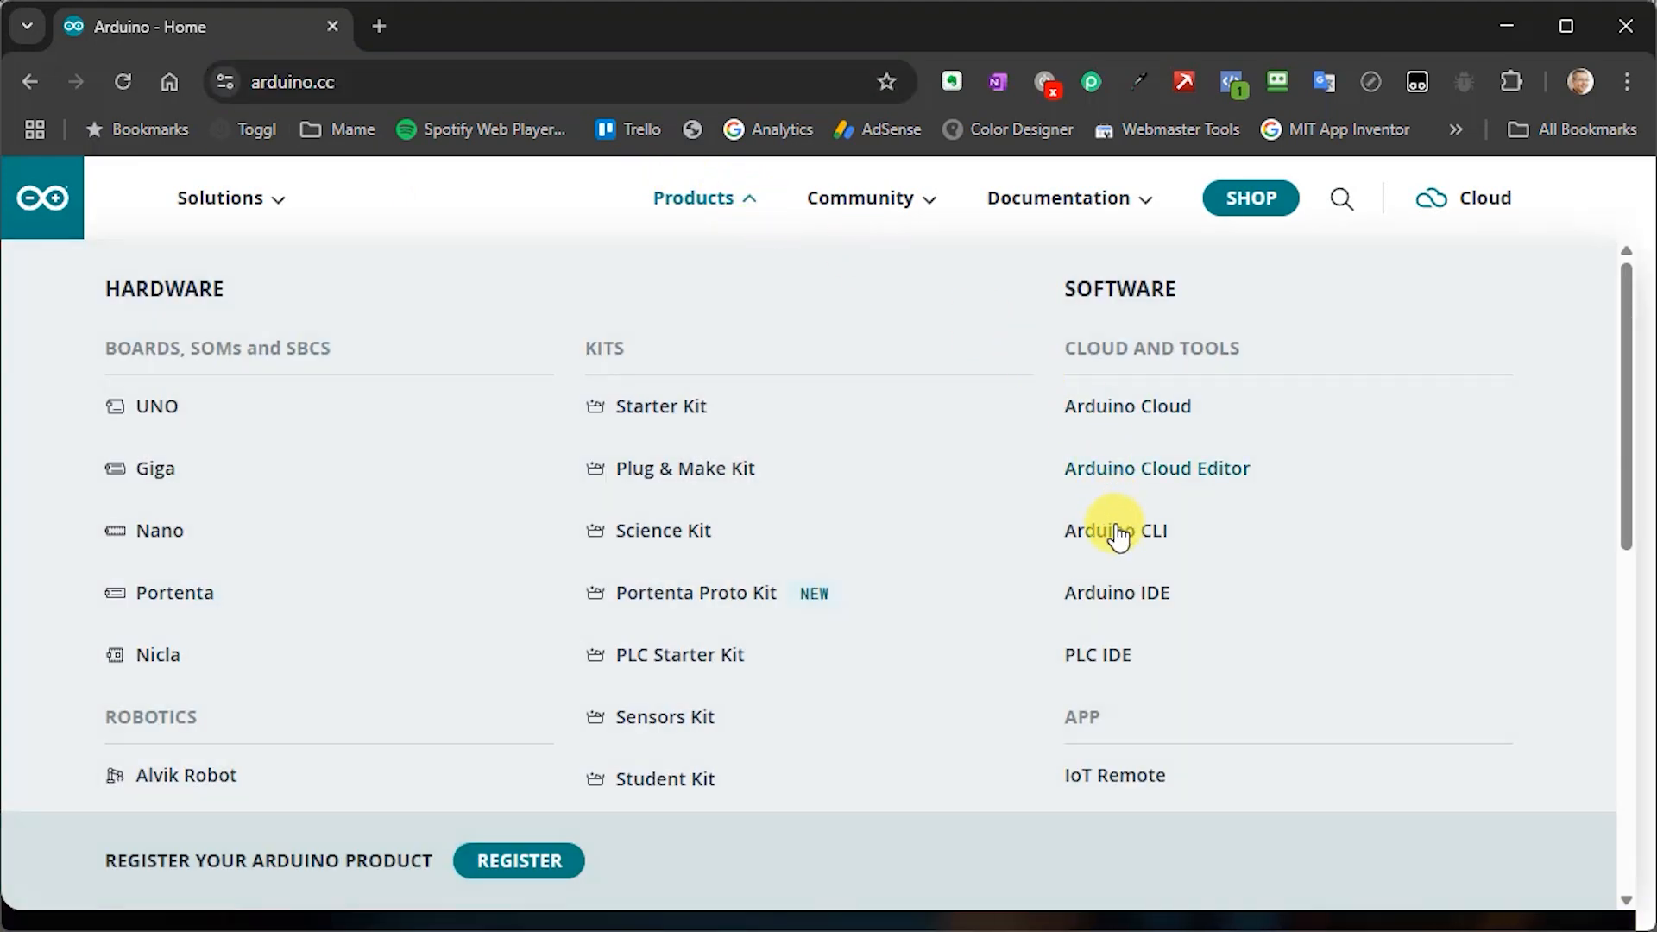
click(1117, 592)
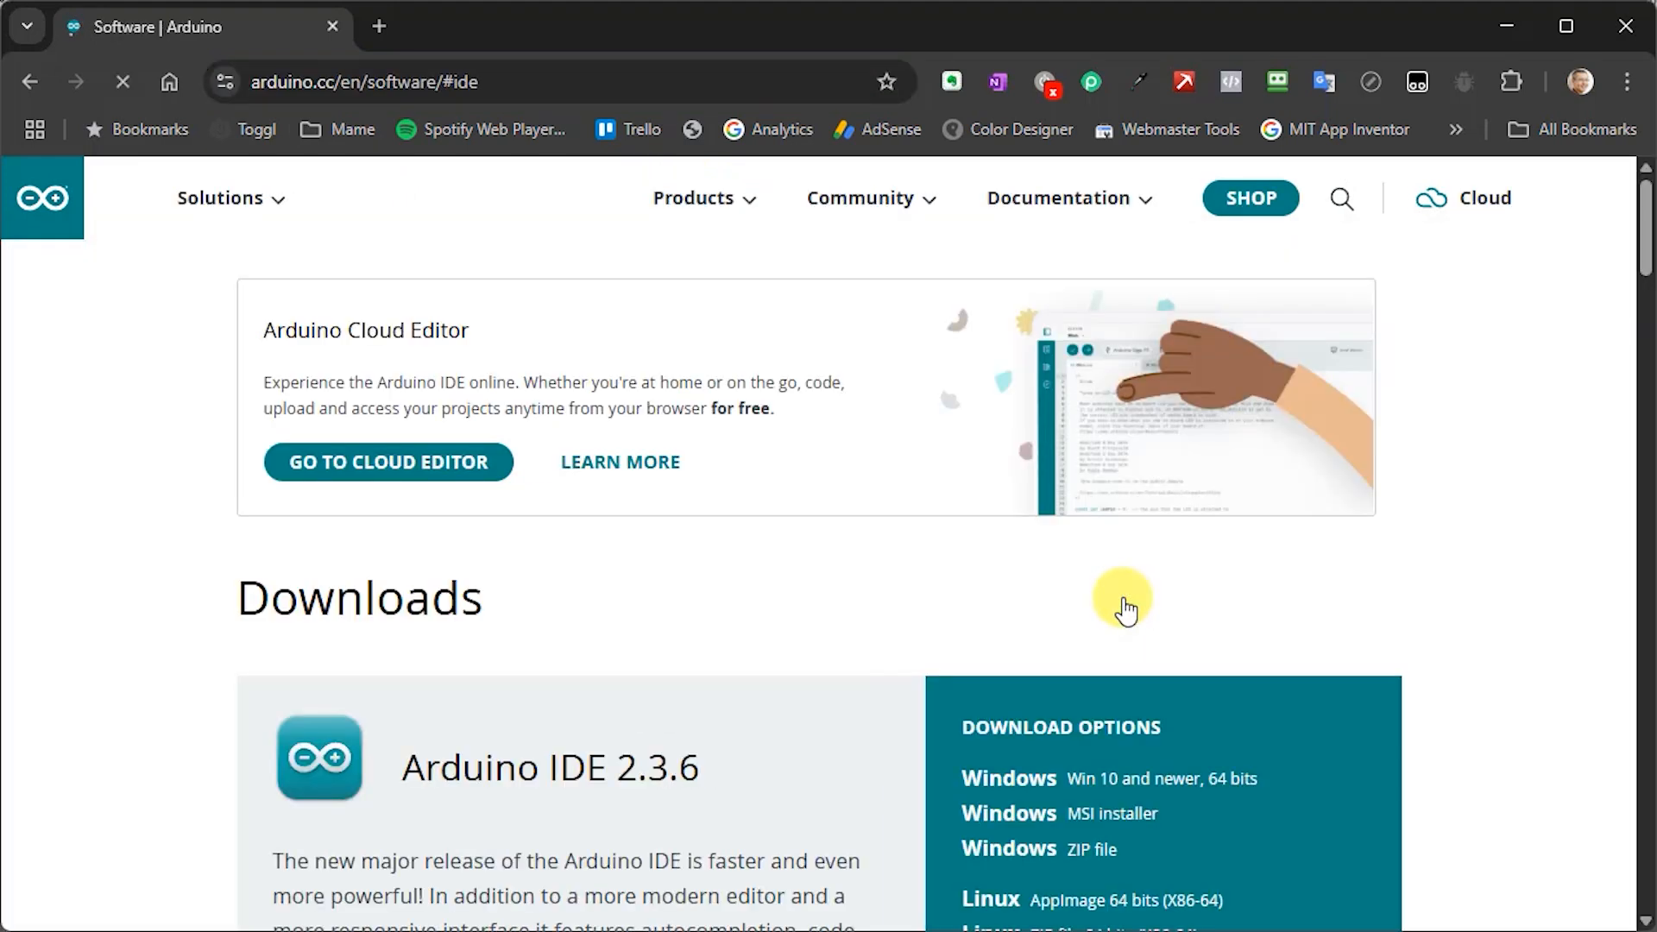
scroll(down, 3)
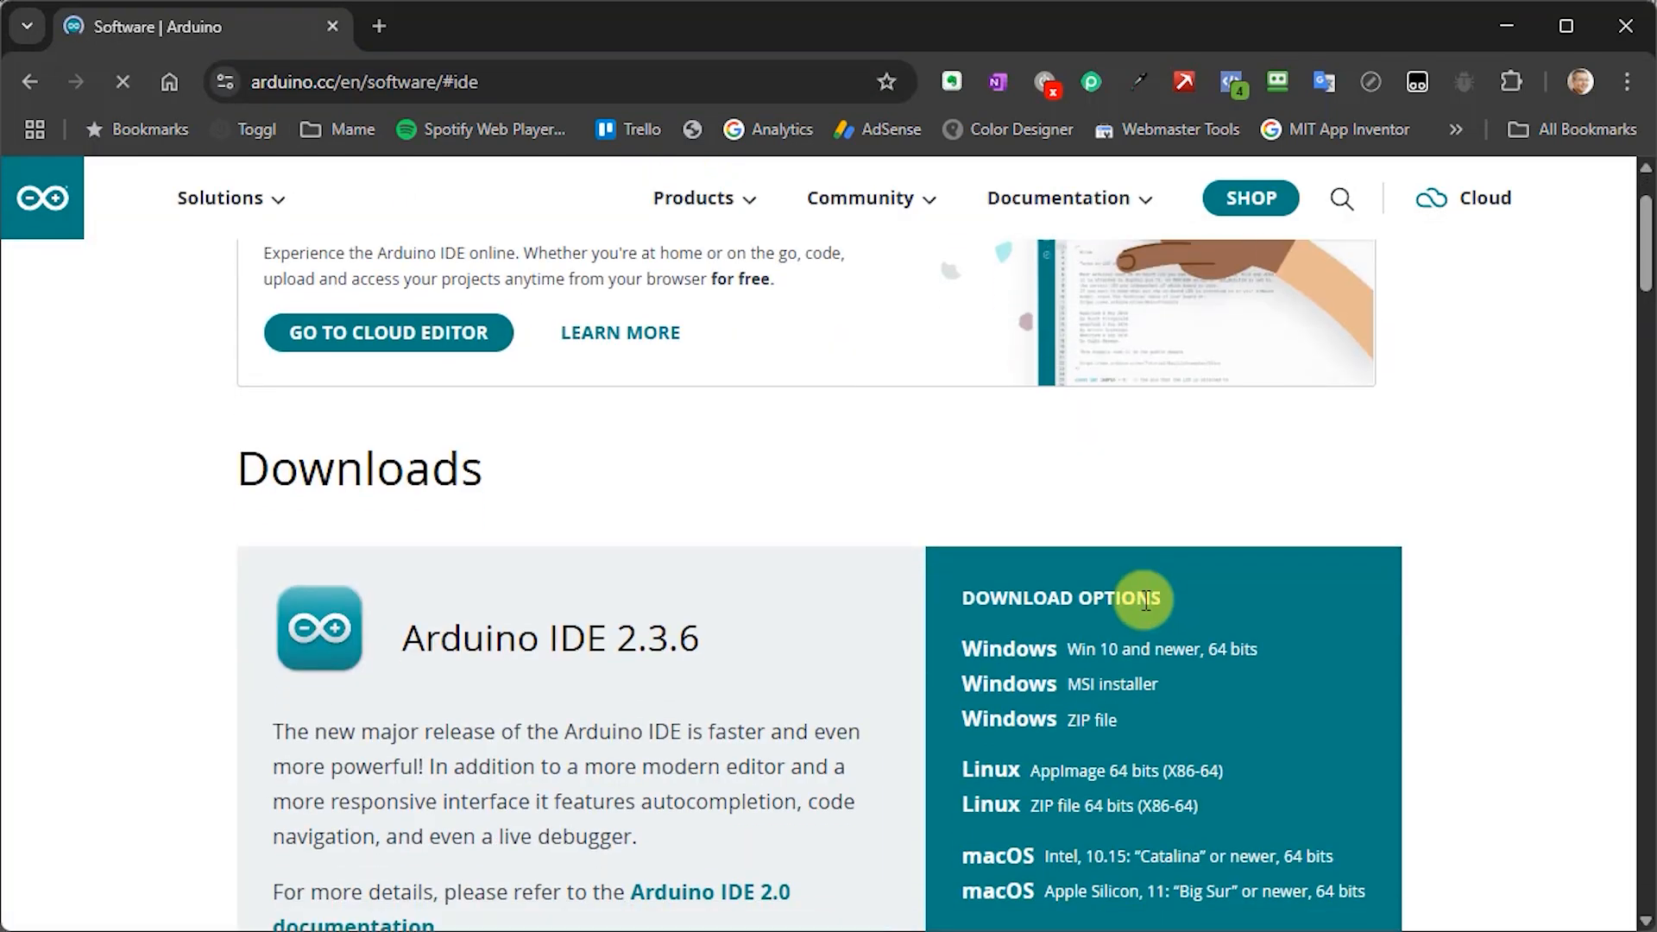
scroll(down, 3)
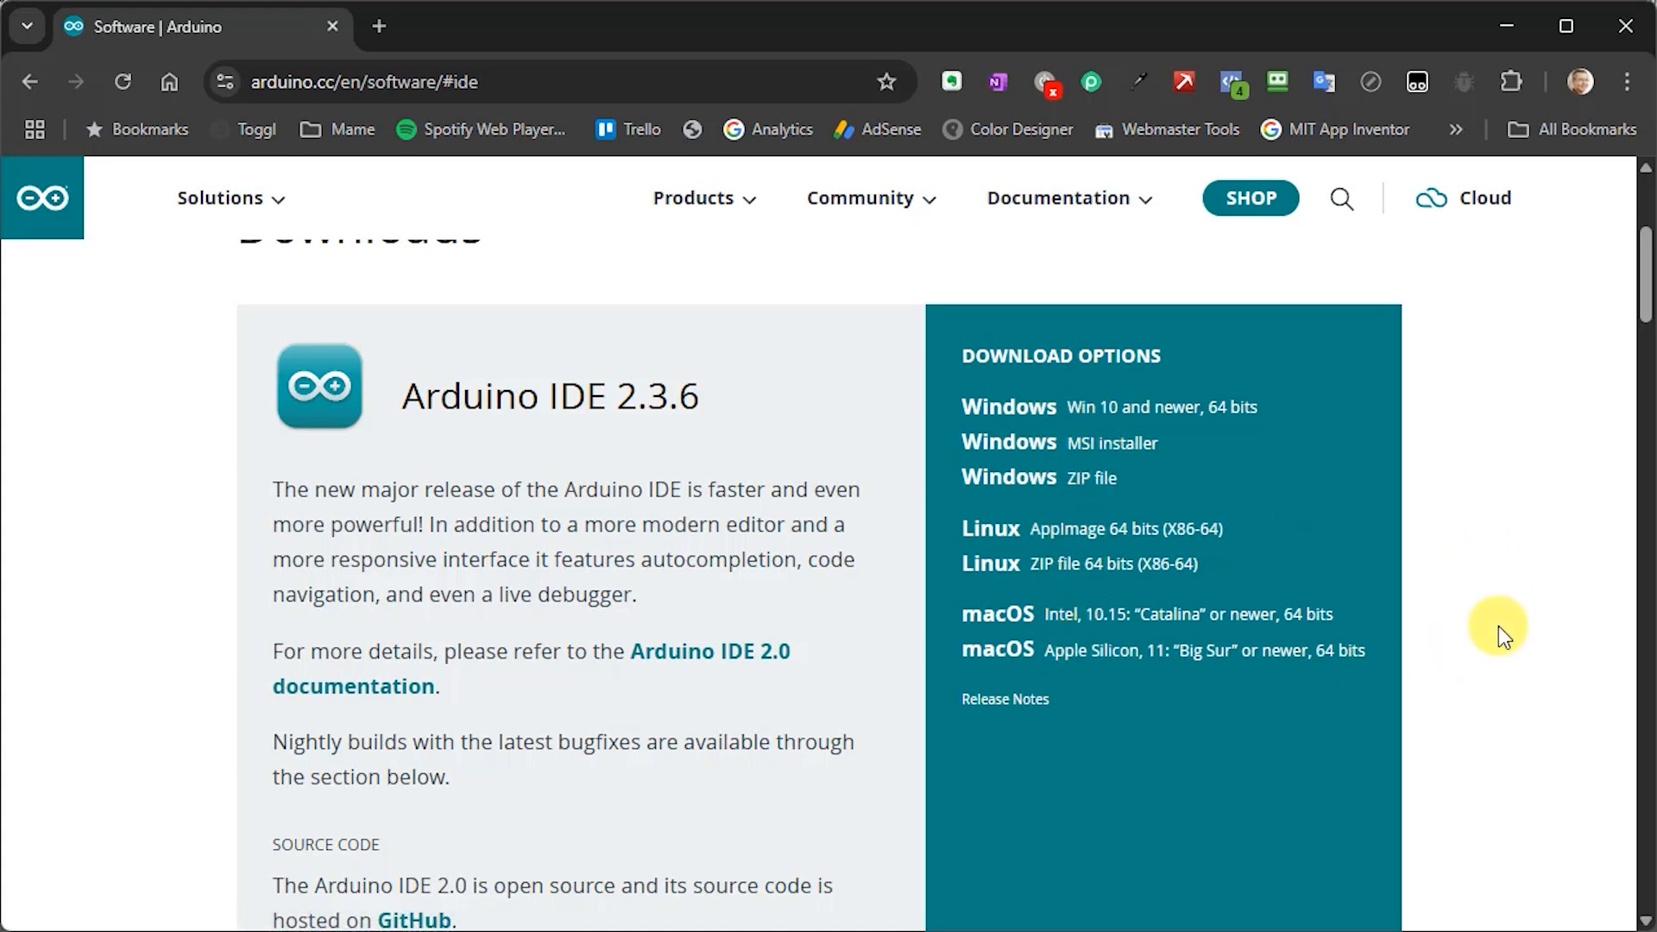
scroll(down, 3)
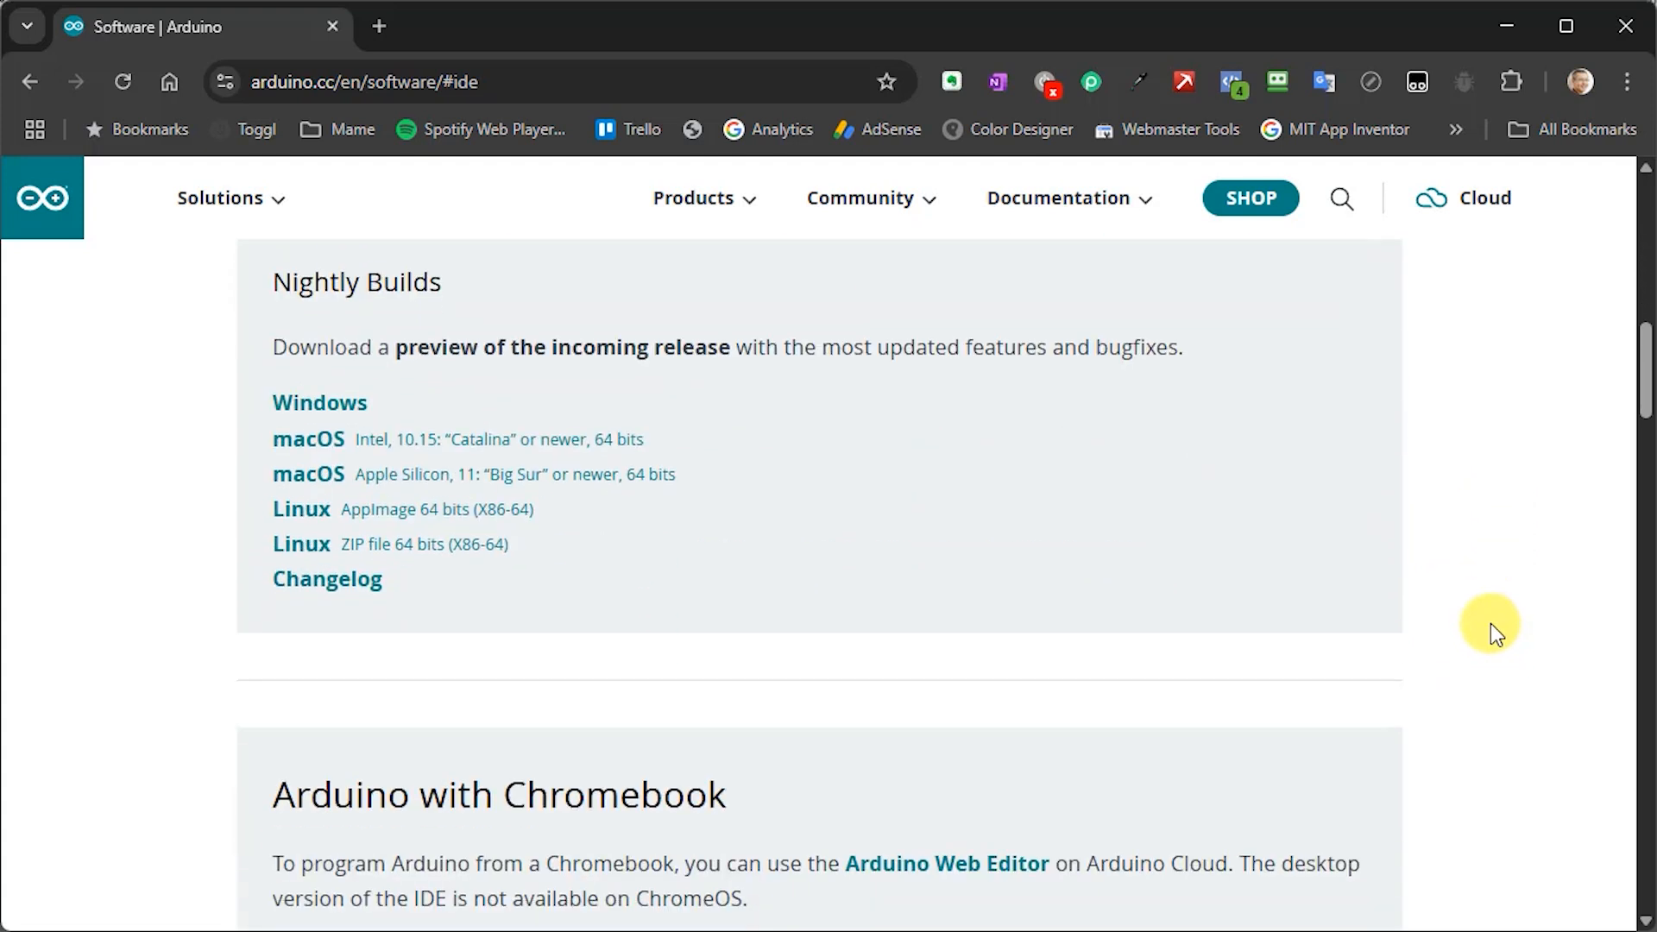
scroll(down, 3)
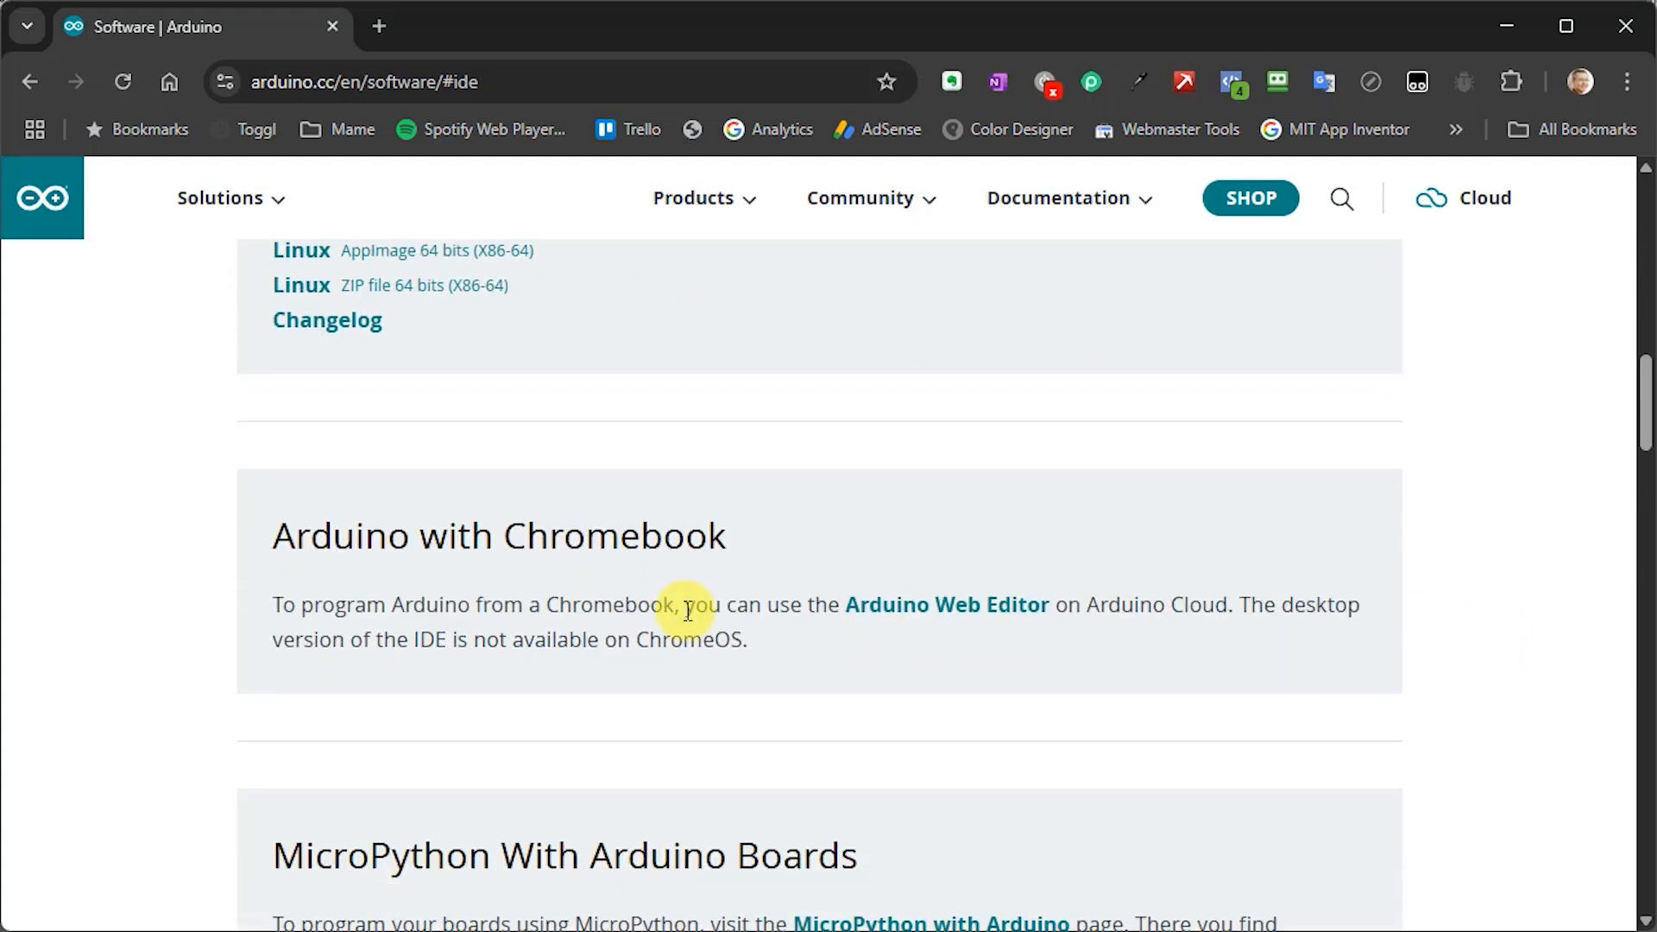
mouse_move(884, 615)
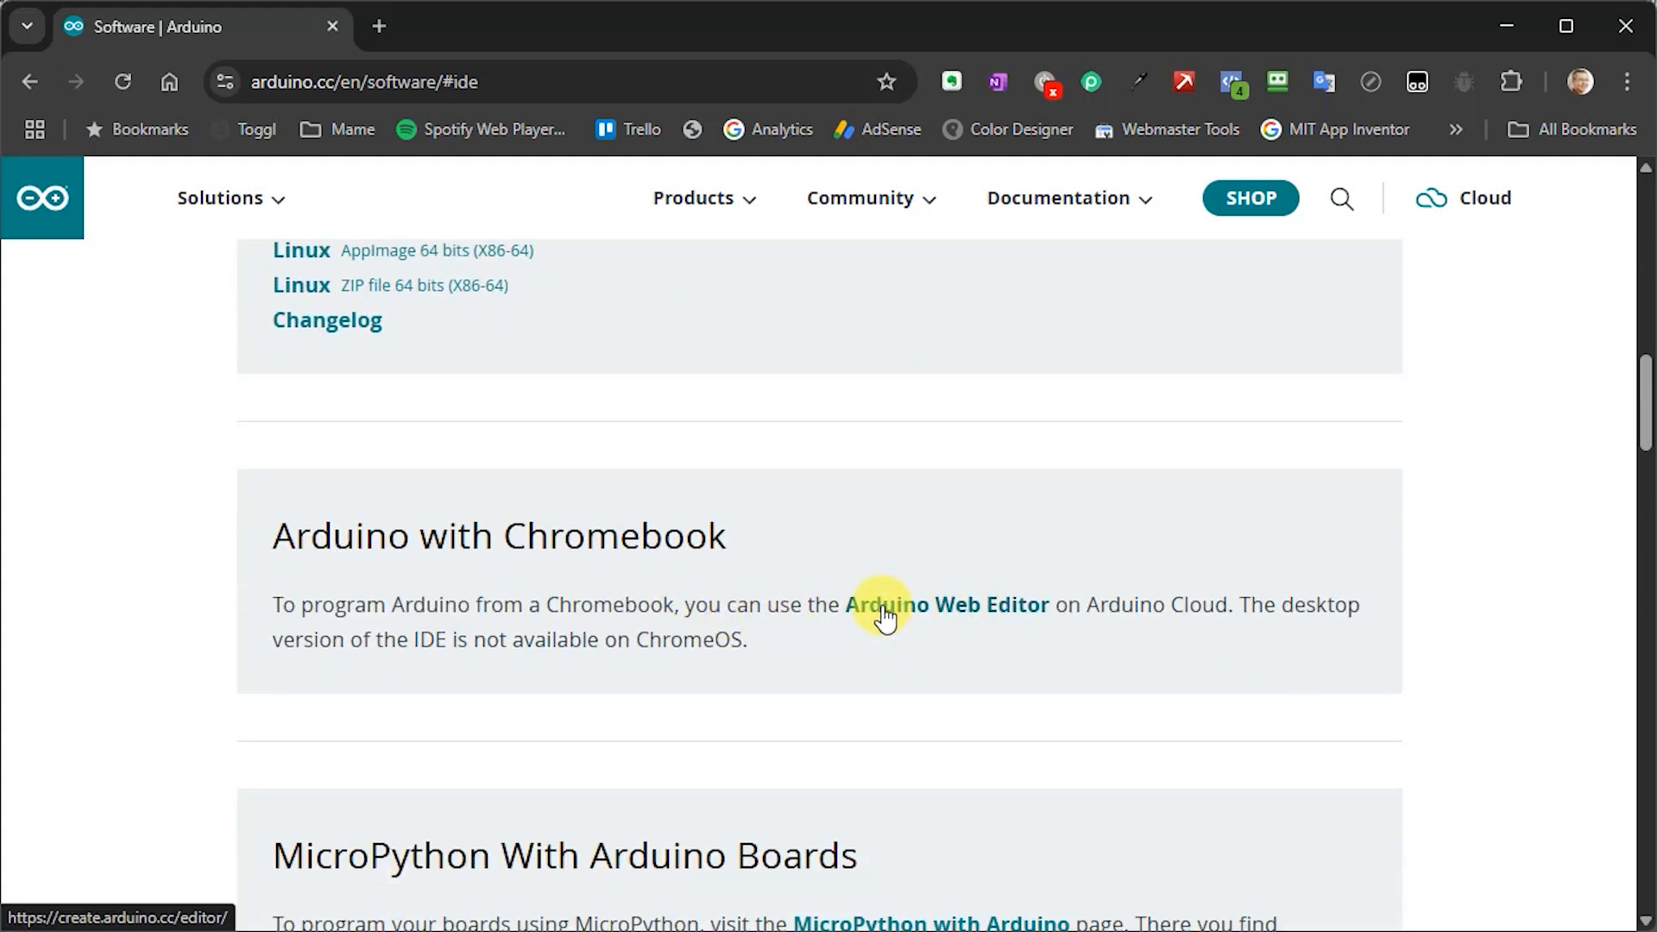
mouse_move(1464, 705)
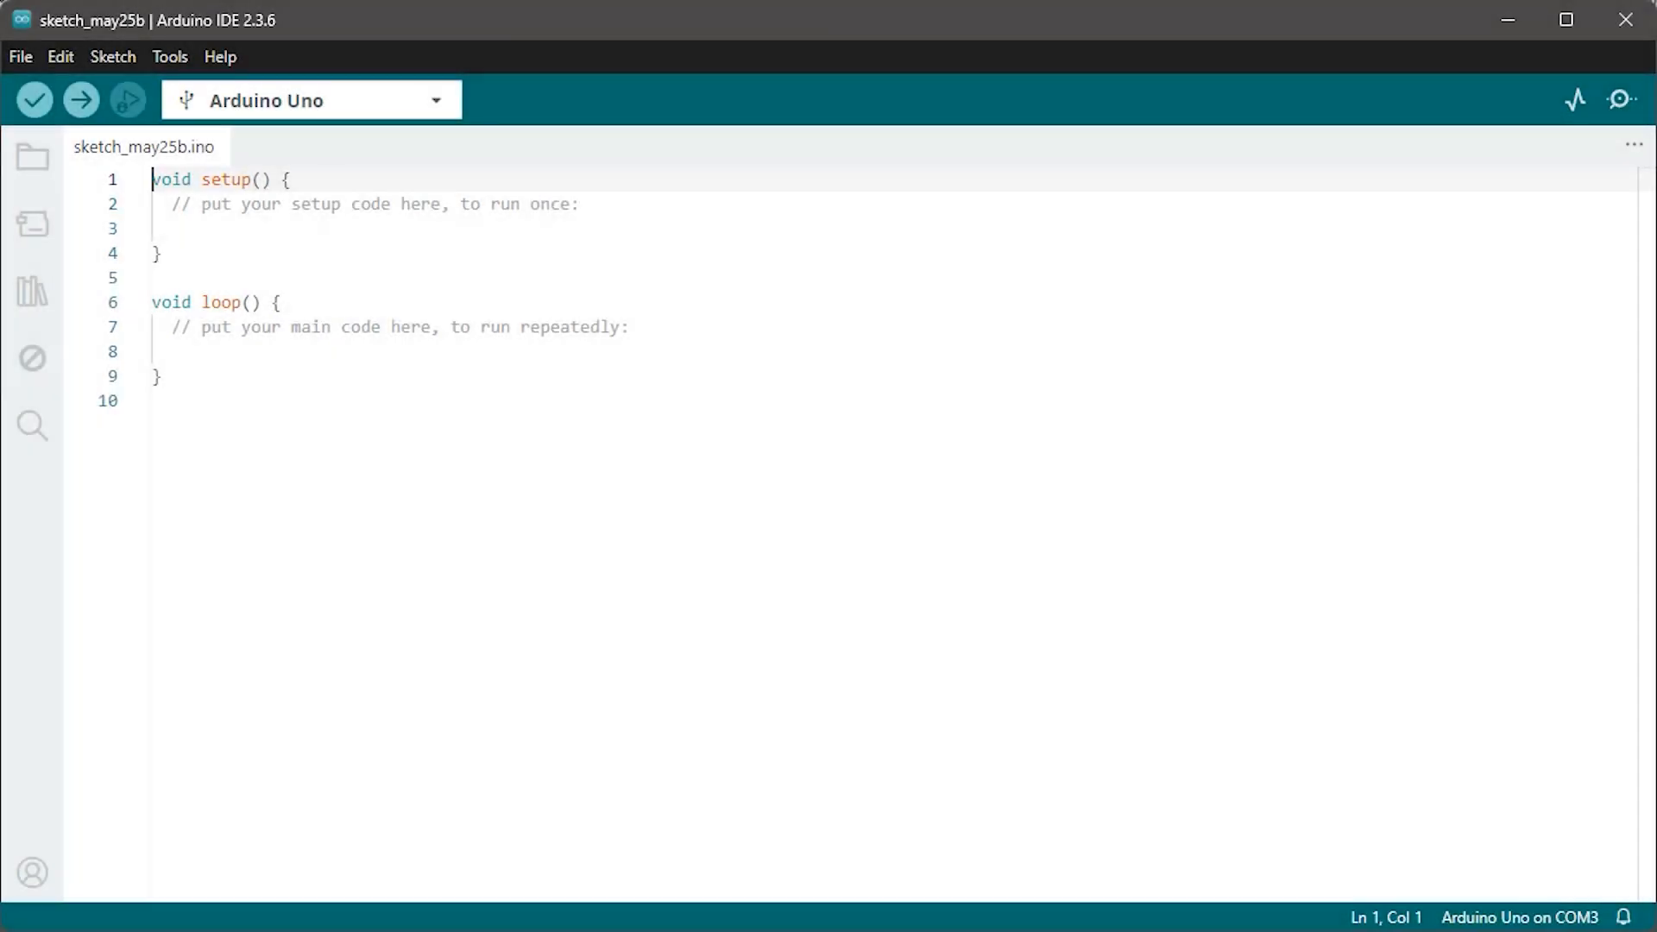
click(170, 57)
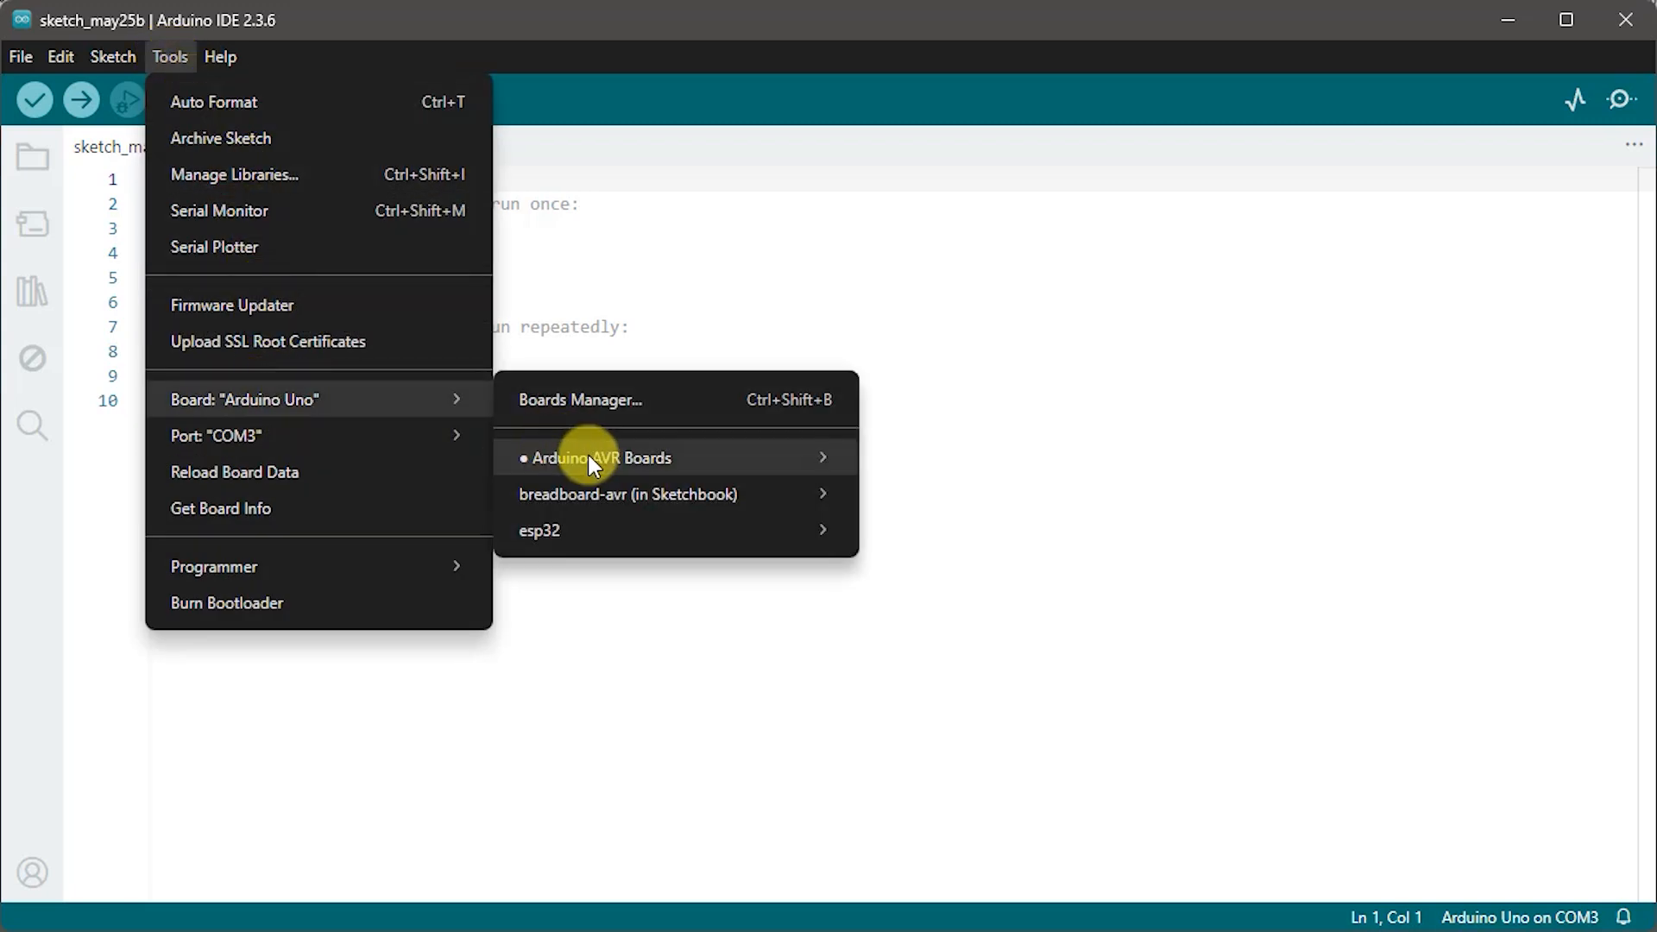
mouse_move(601, 457)
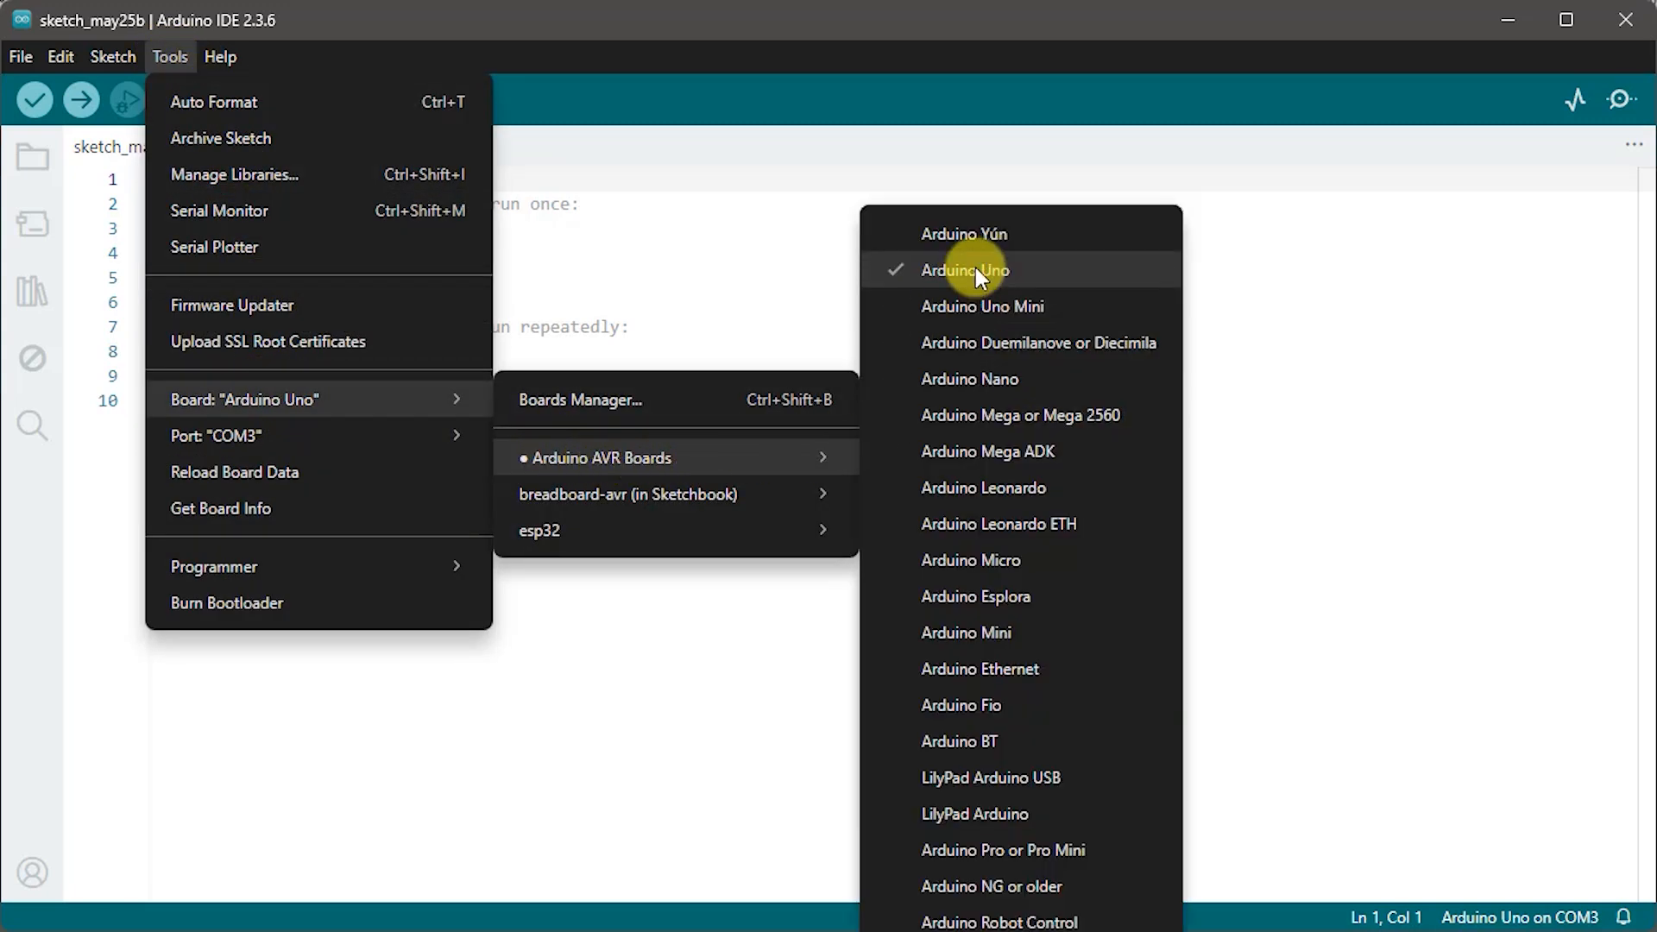
click(963, 269)
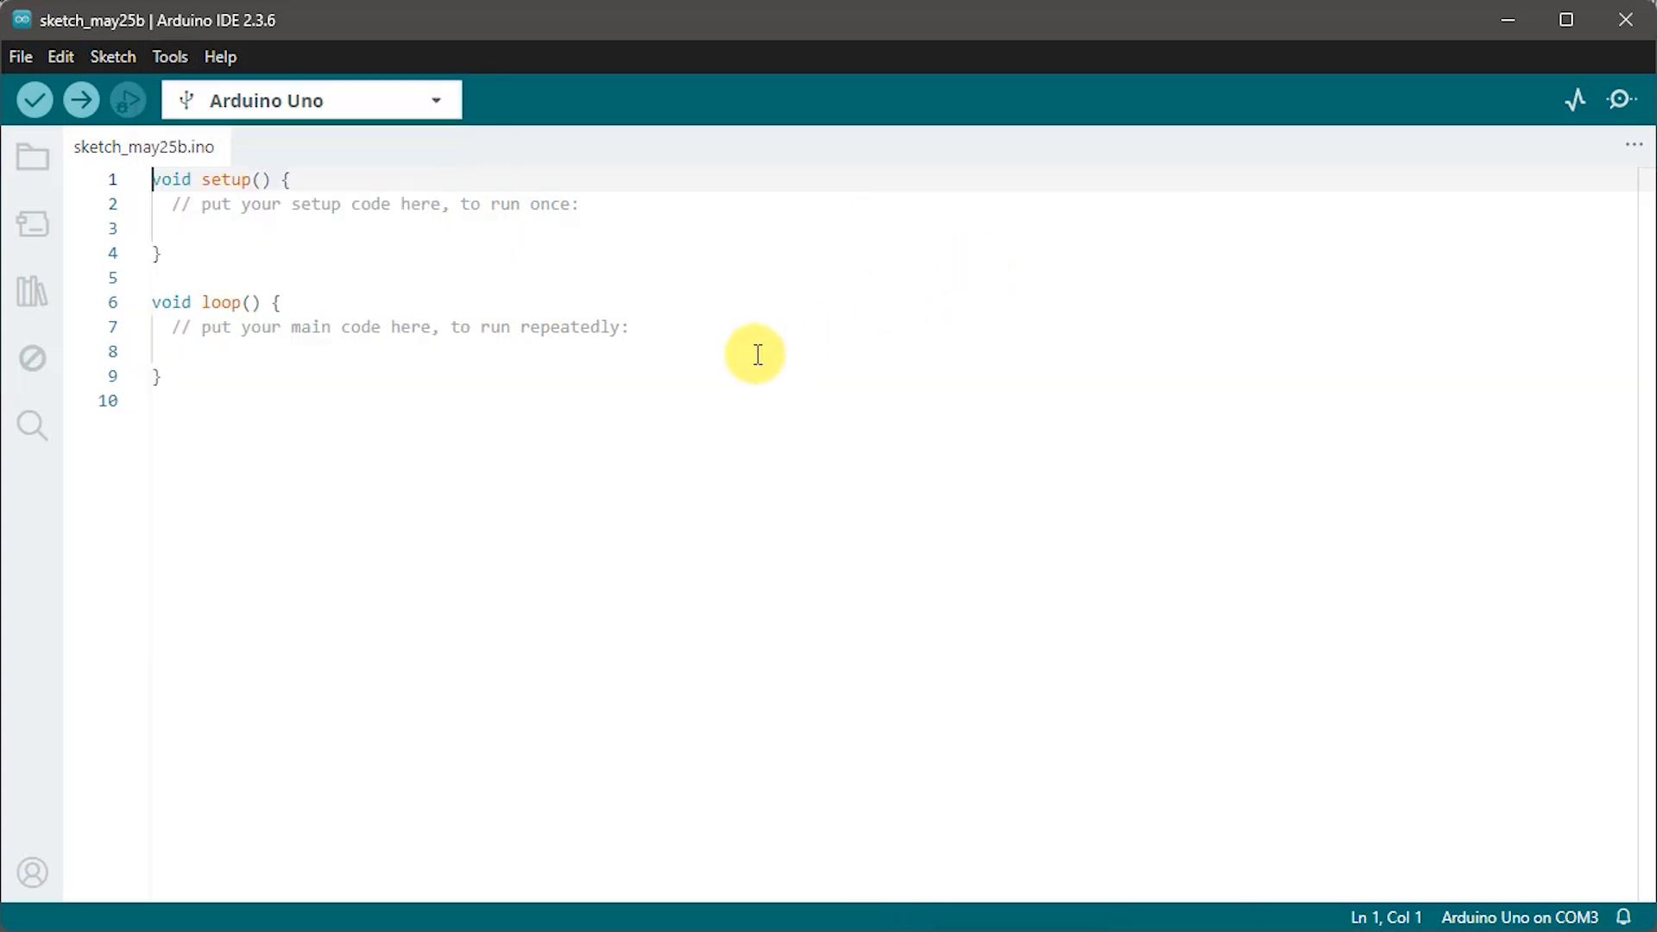
mouse_move(221, 55)
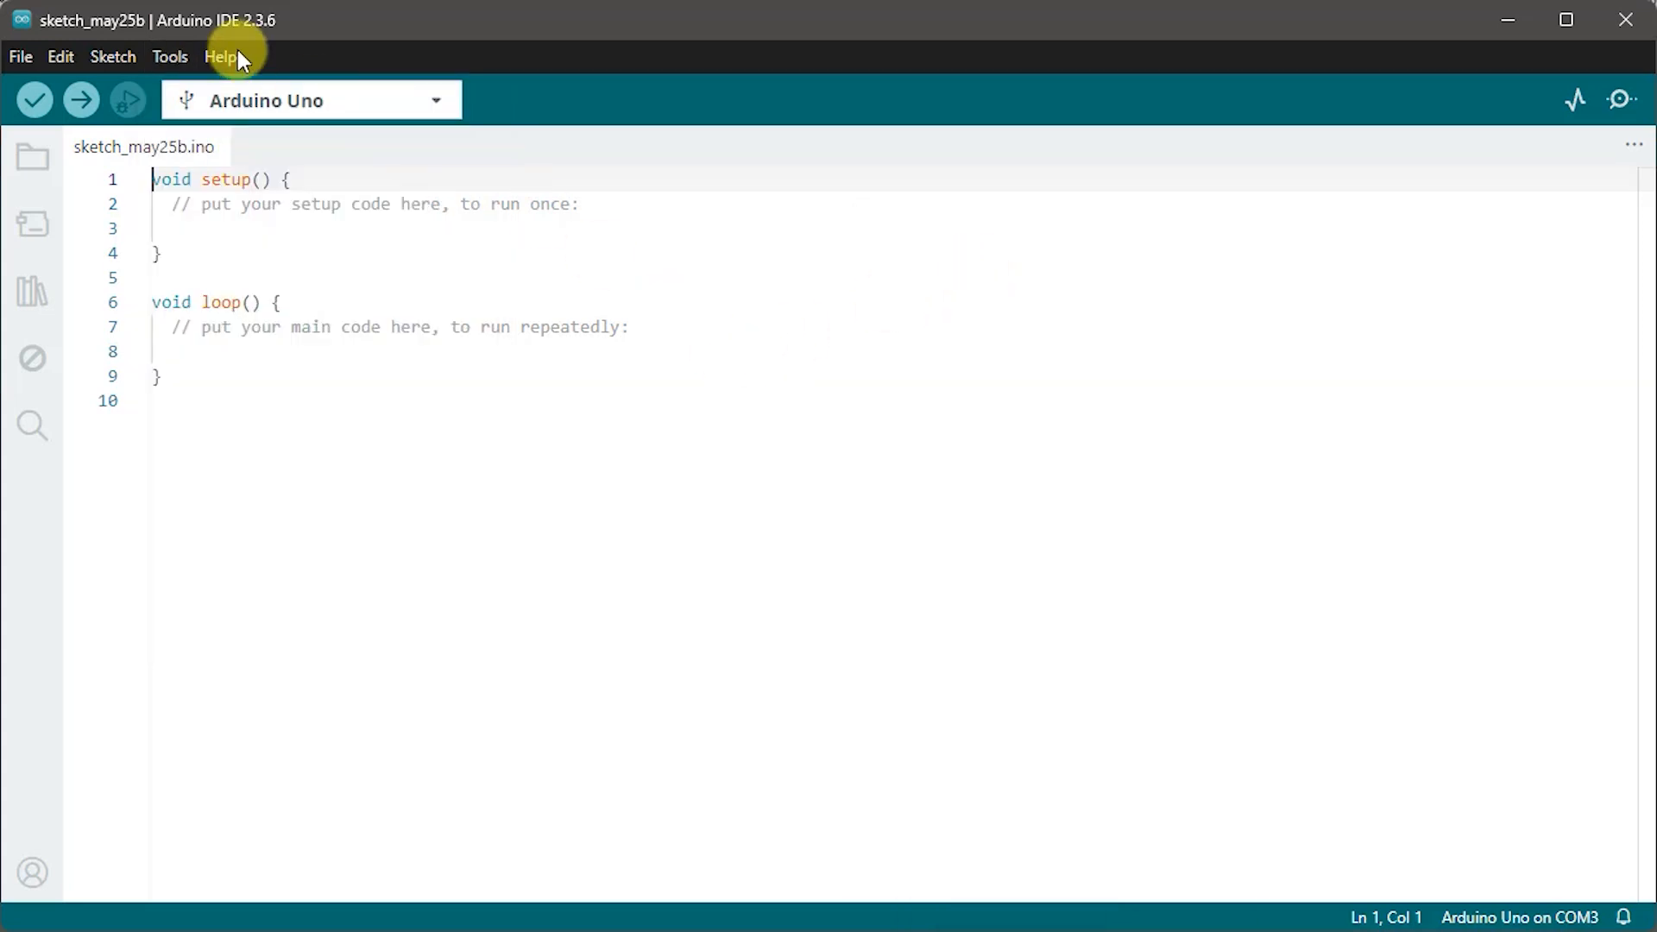
Step: Switch the Arduino Uno's port from COM3 to COM1 and request board info
click(169, 55)
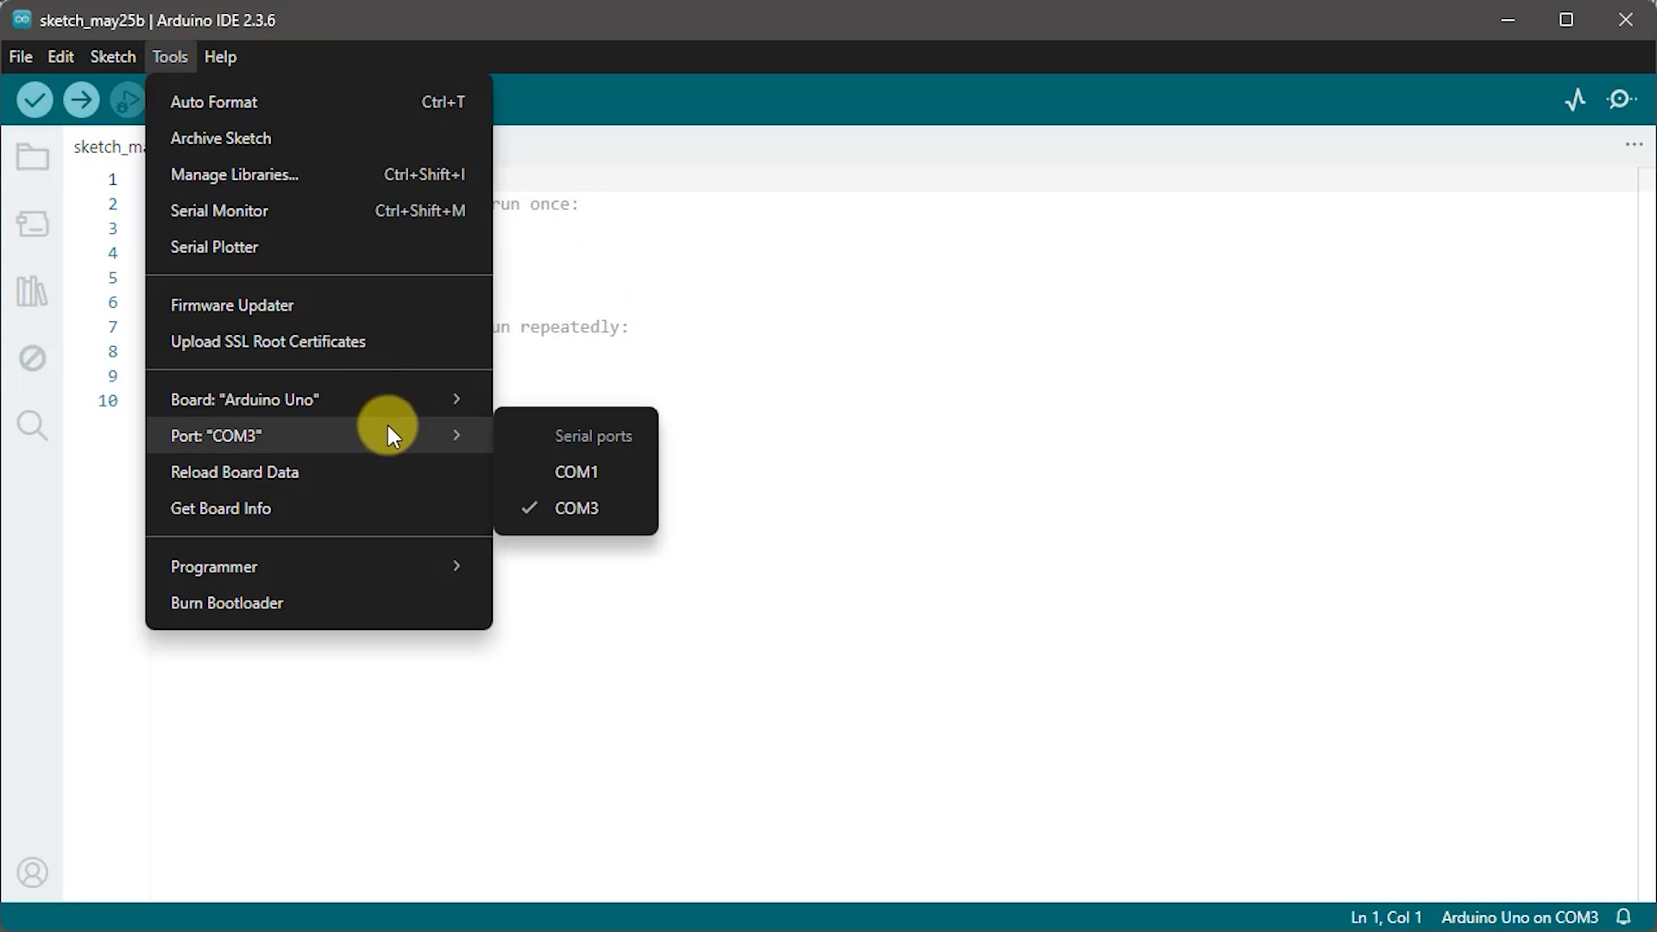
mouse_move(577, 436)
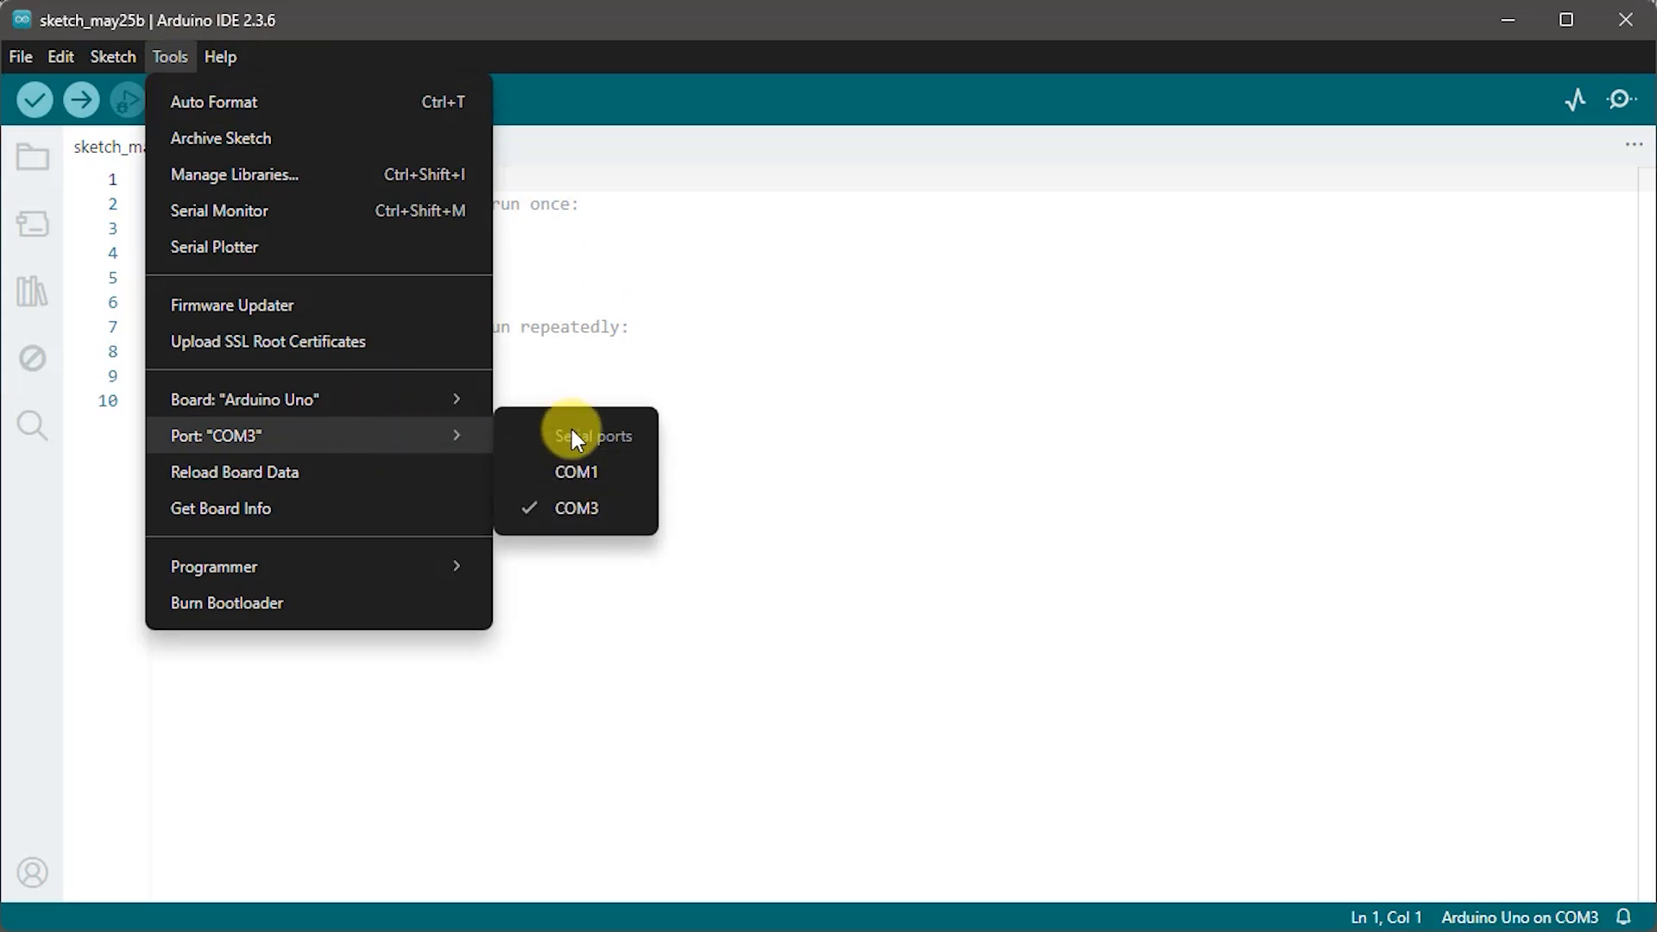
mouse_move(576, 472)
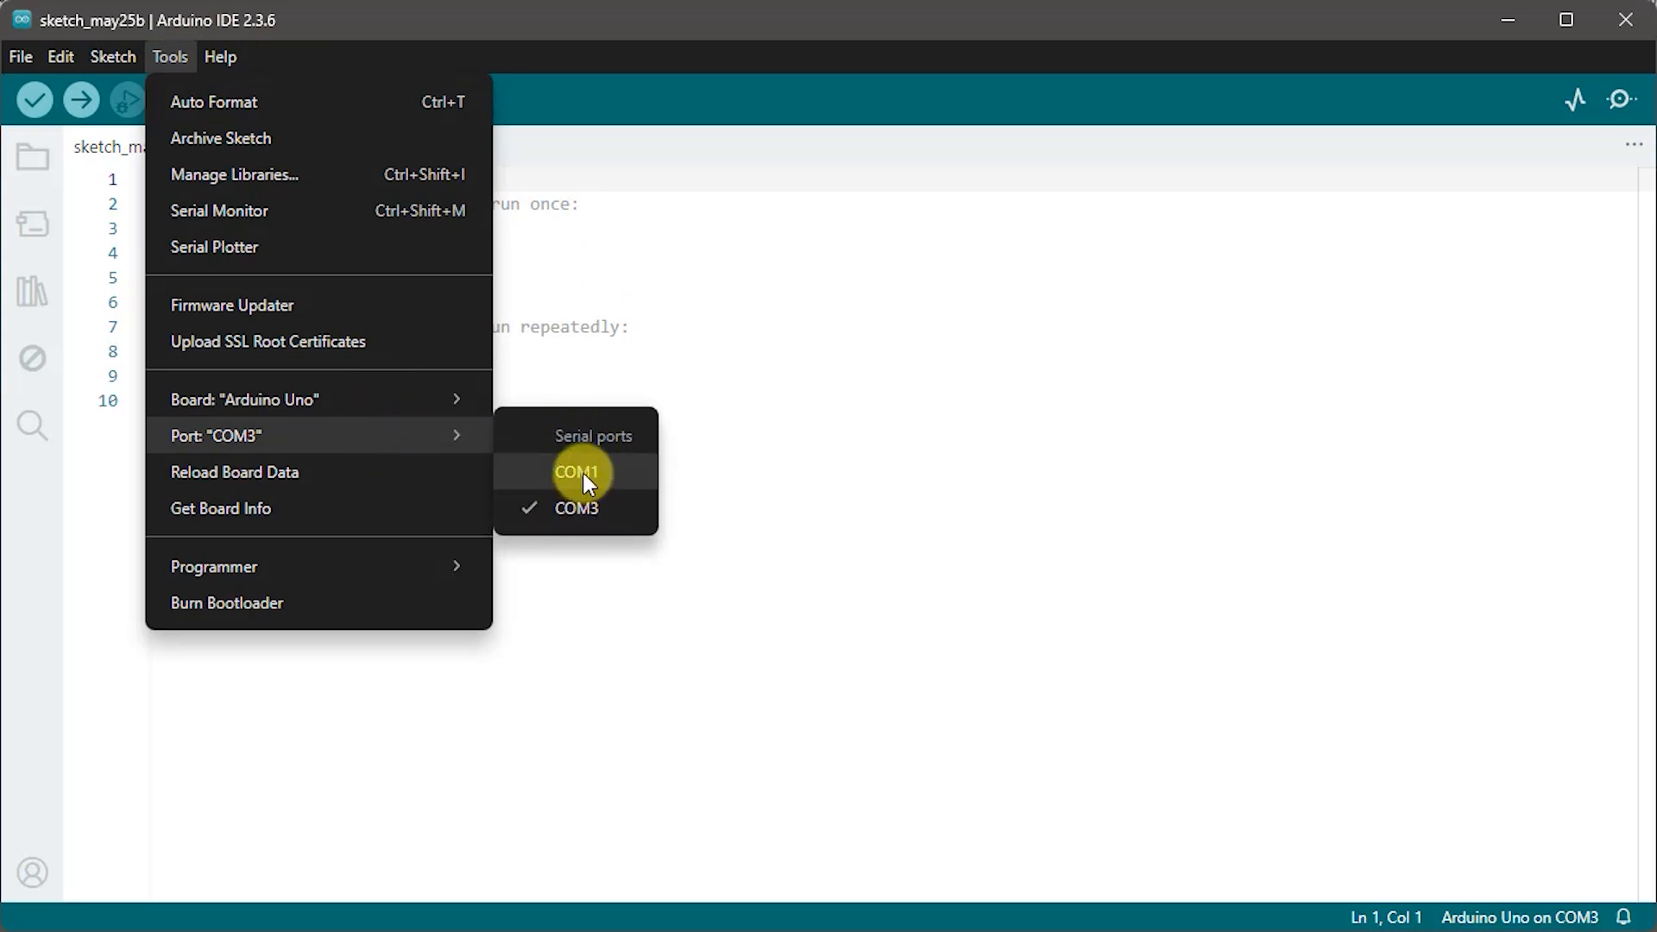
click(576, 473)
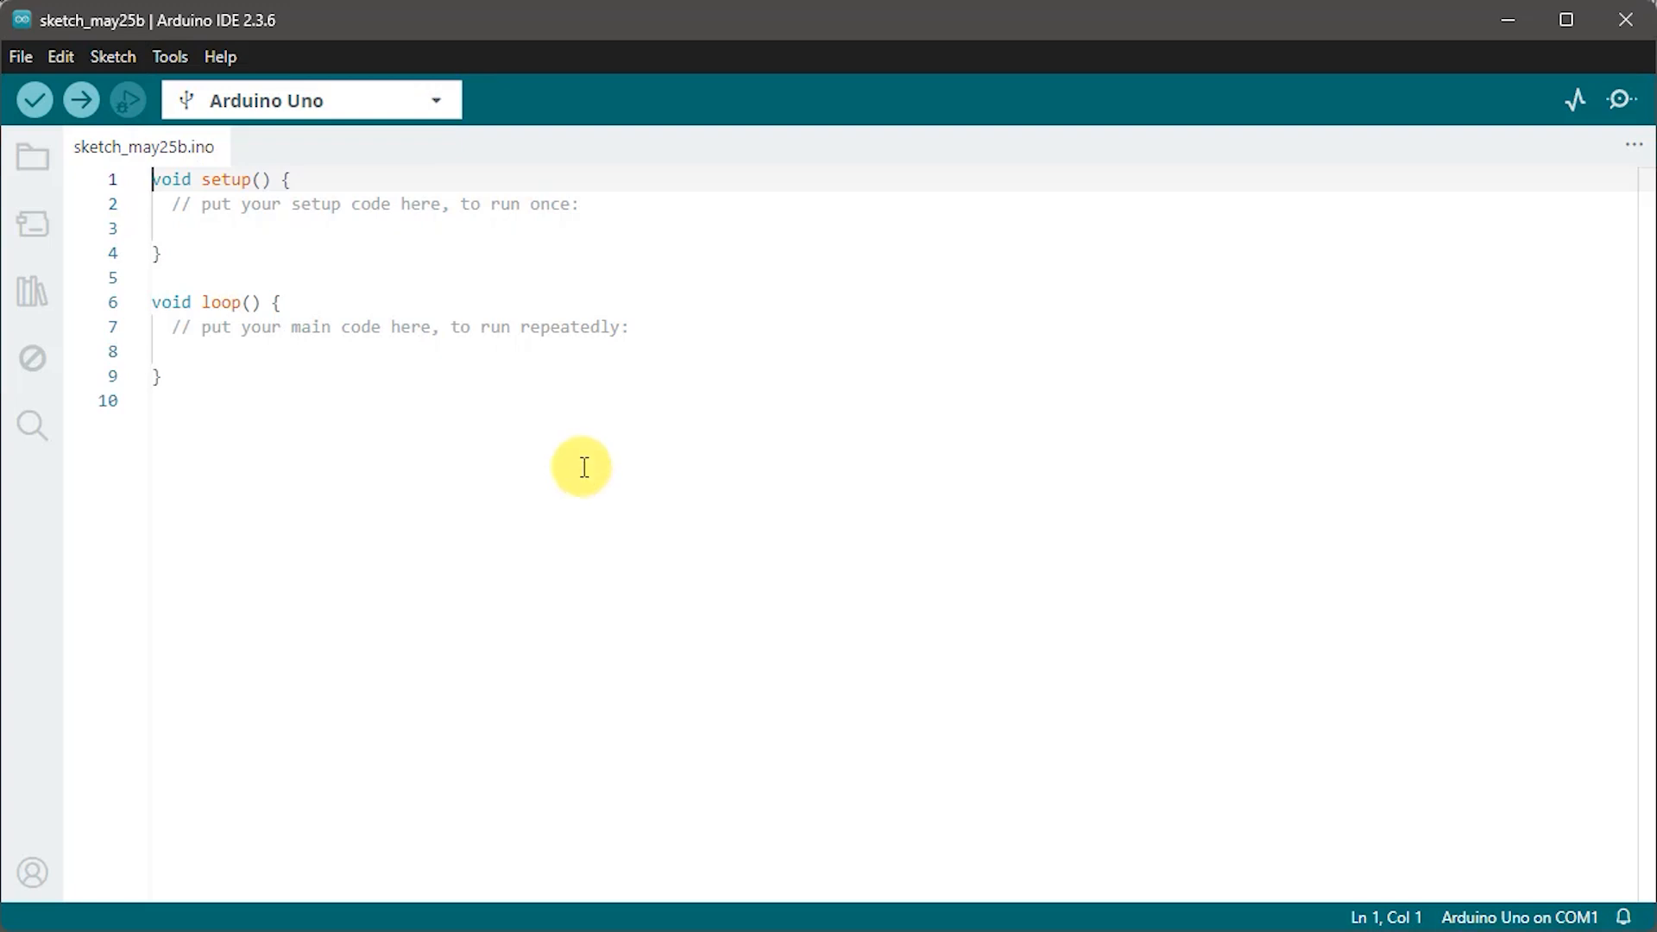
click(167, 55)
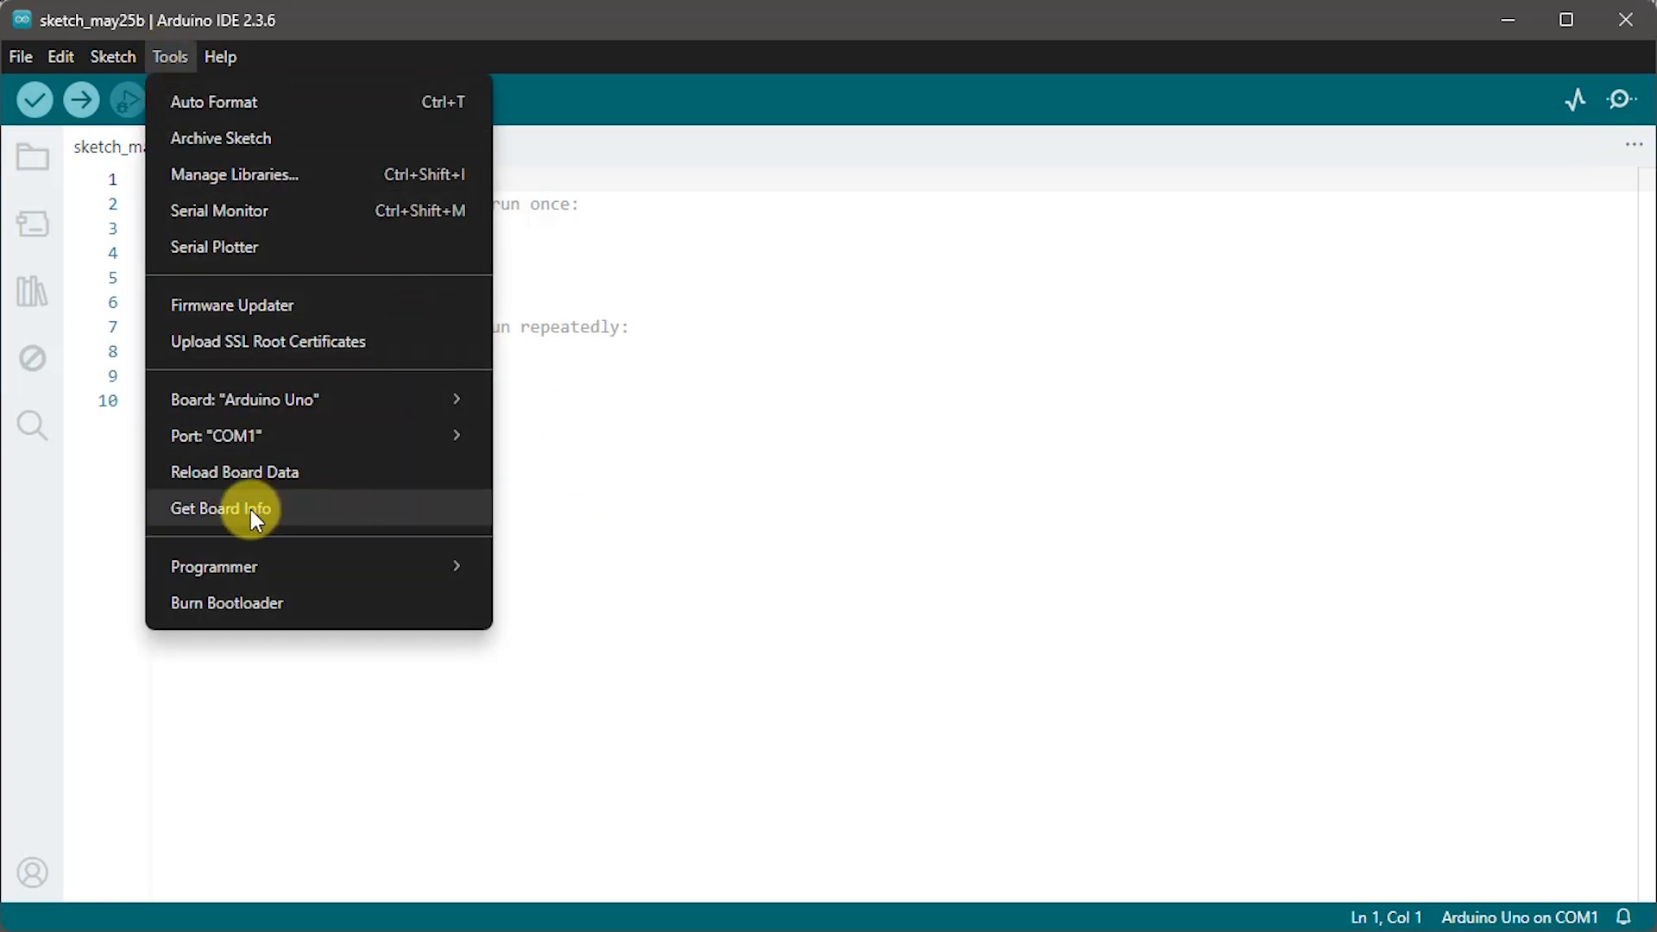
click(221, 508)
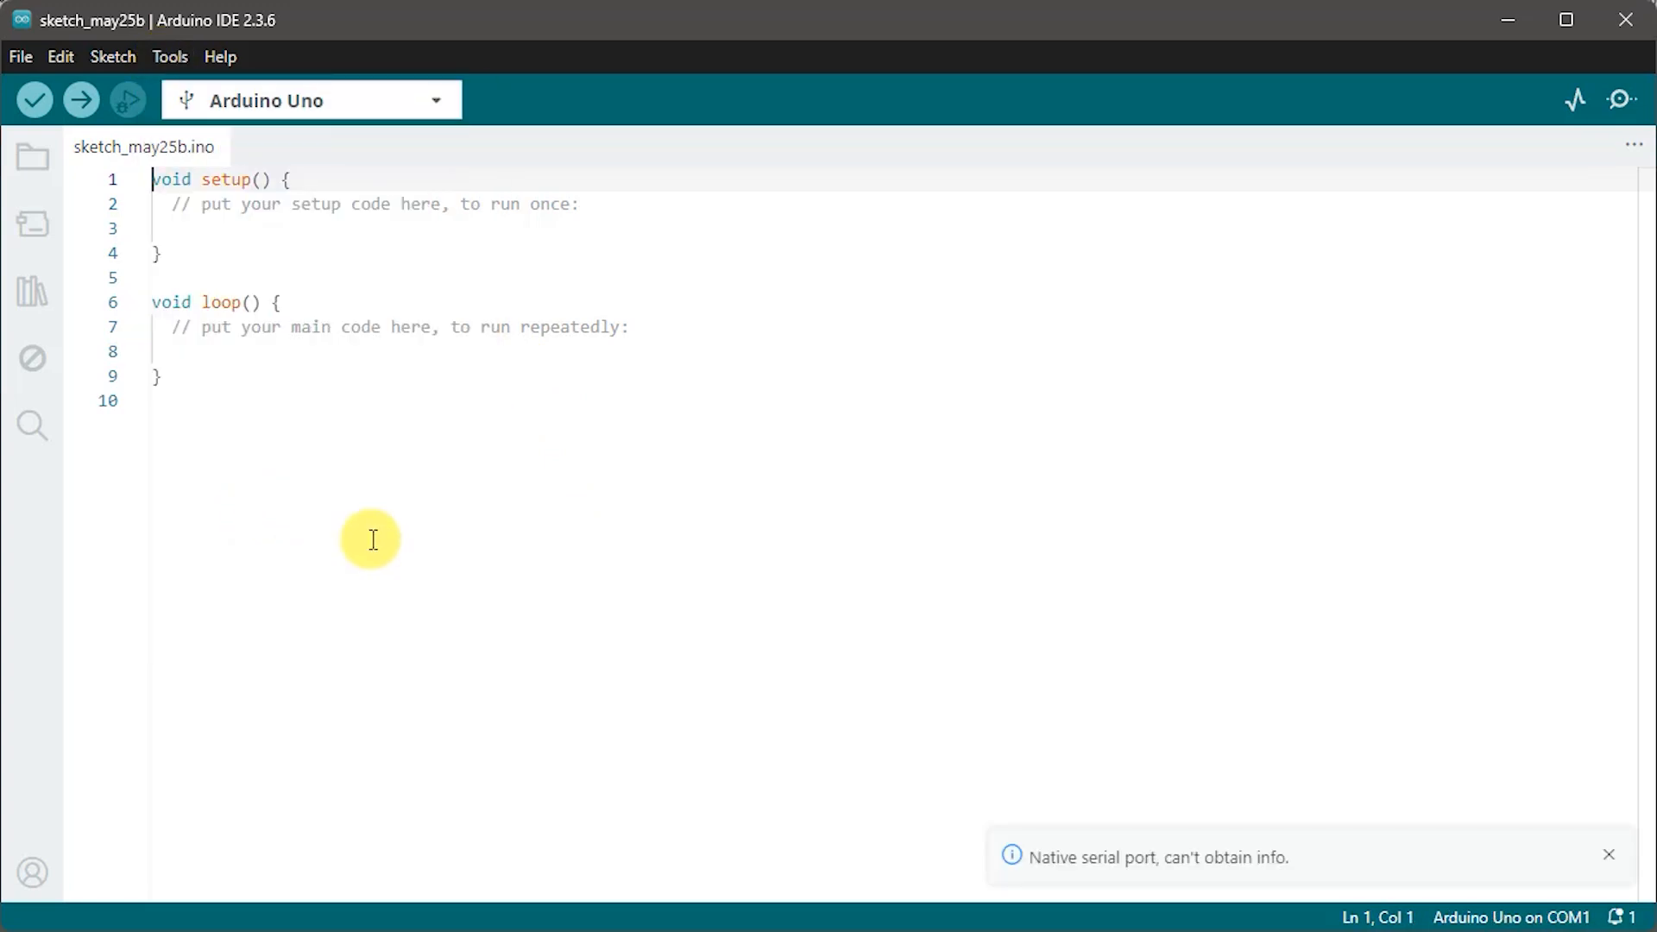
mouse_move(1124, 877)
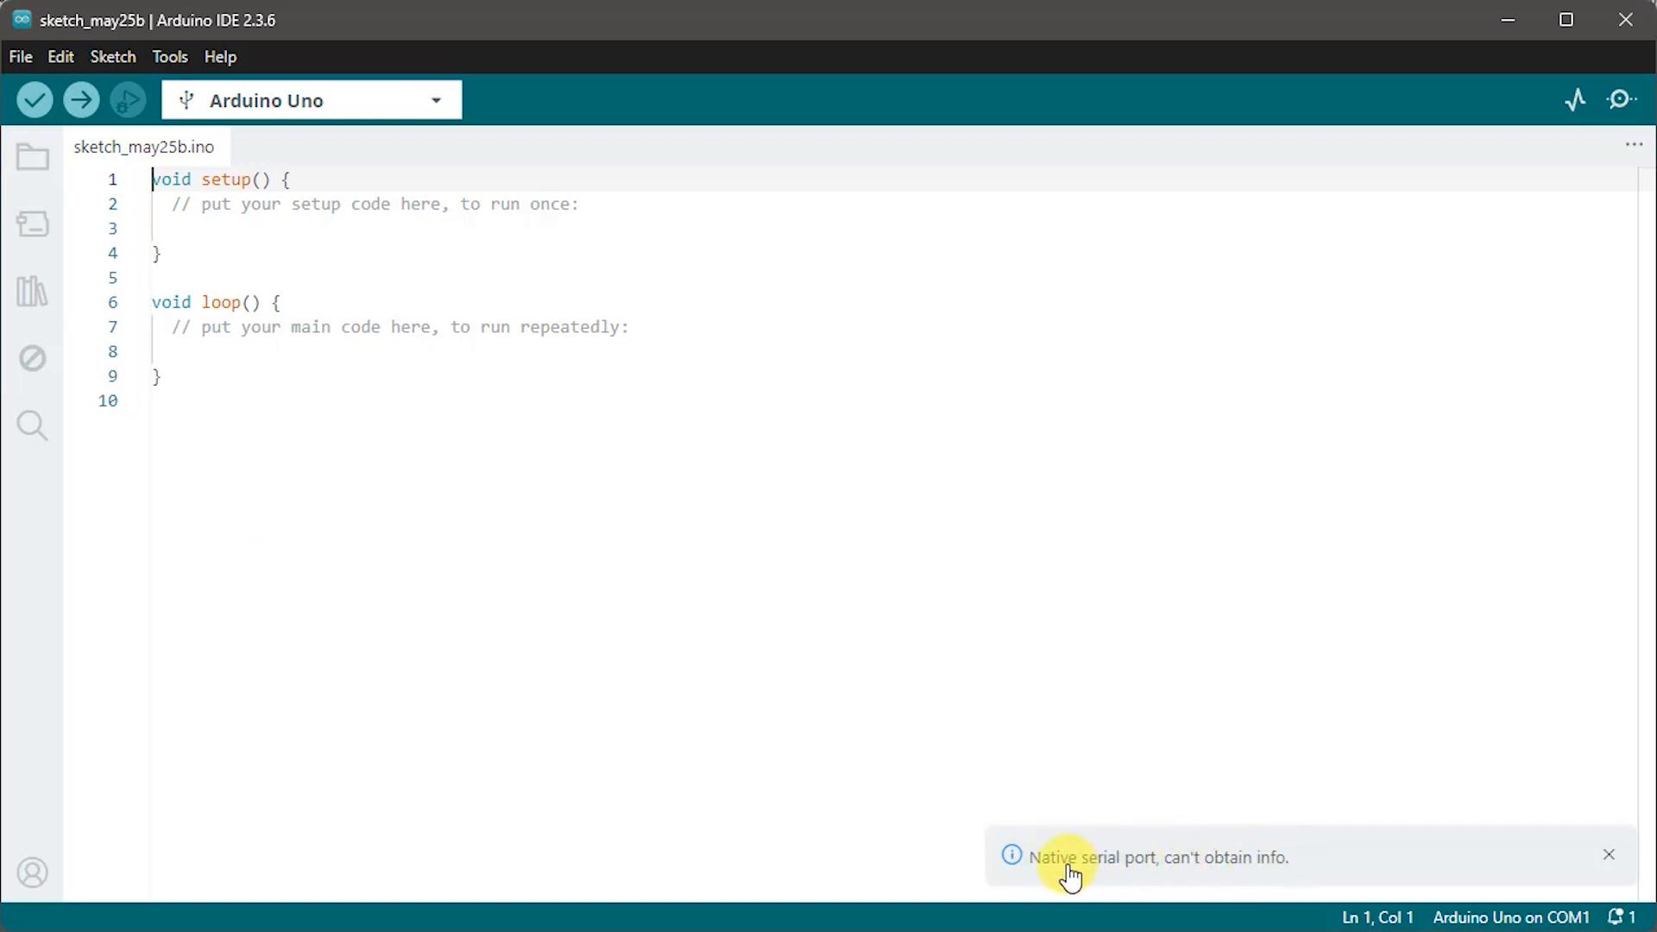
mouse_move(1362, 873)
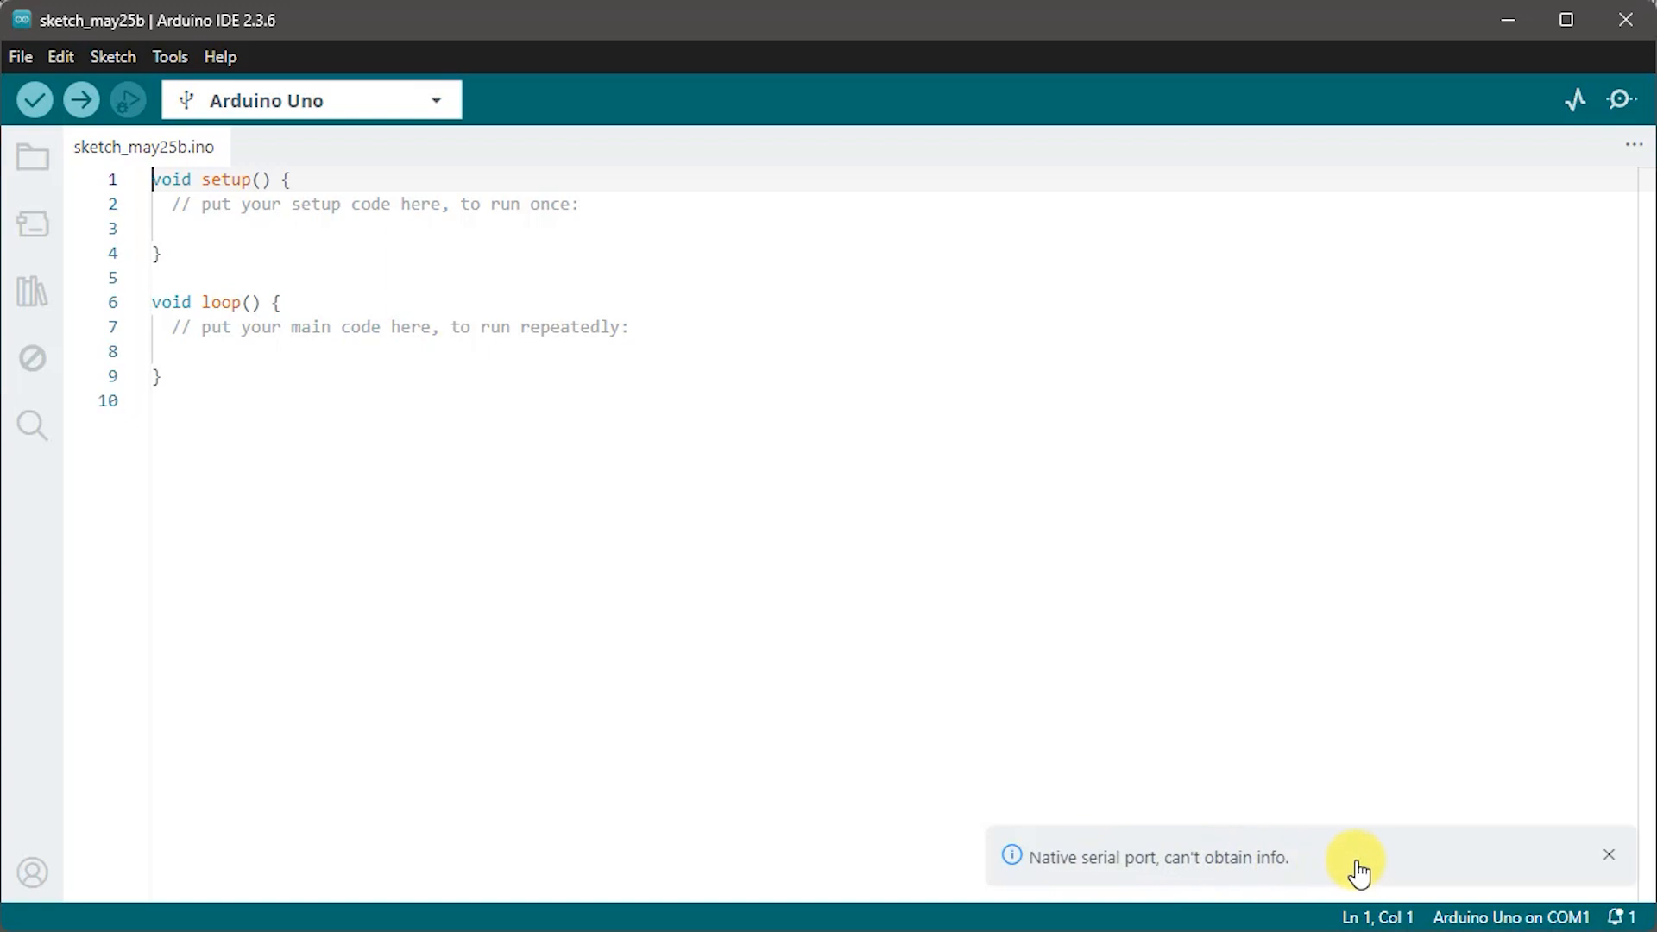
mouse_move(1608, 854)
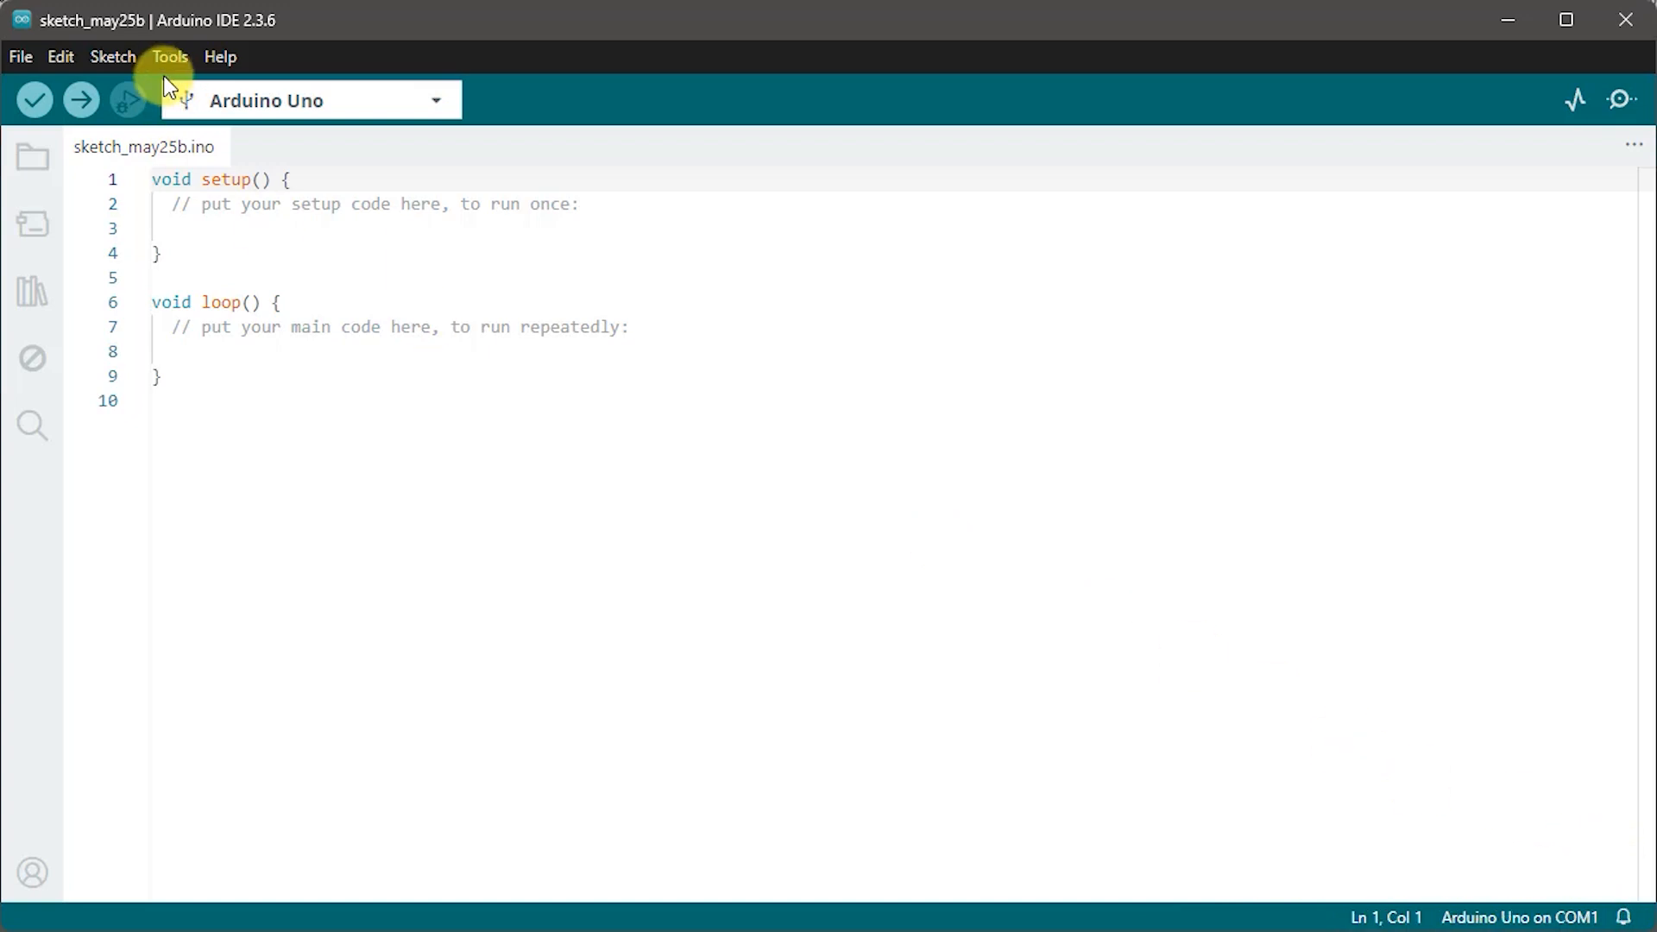
Step: Set the port back to COM3, check board info (VID 0x1A86, PID 0x7523) and dismiss it
click(168, 55)
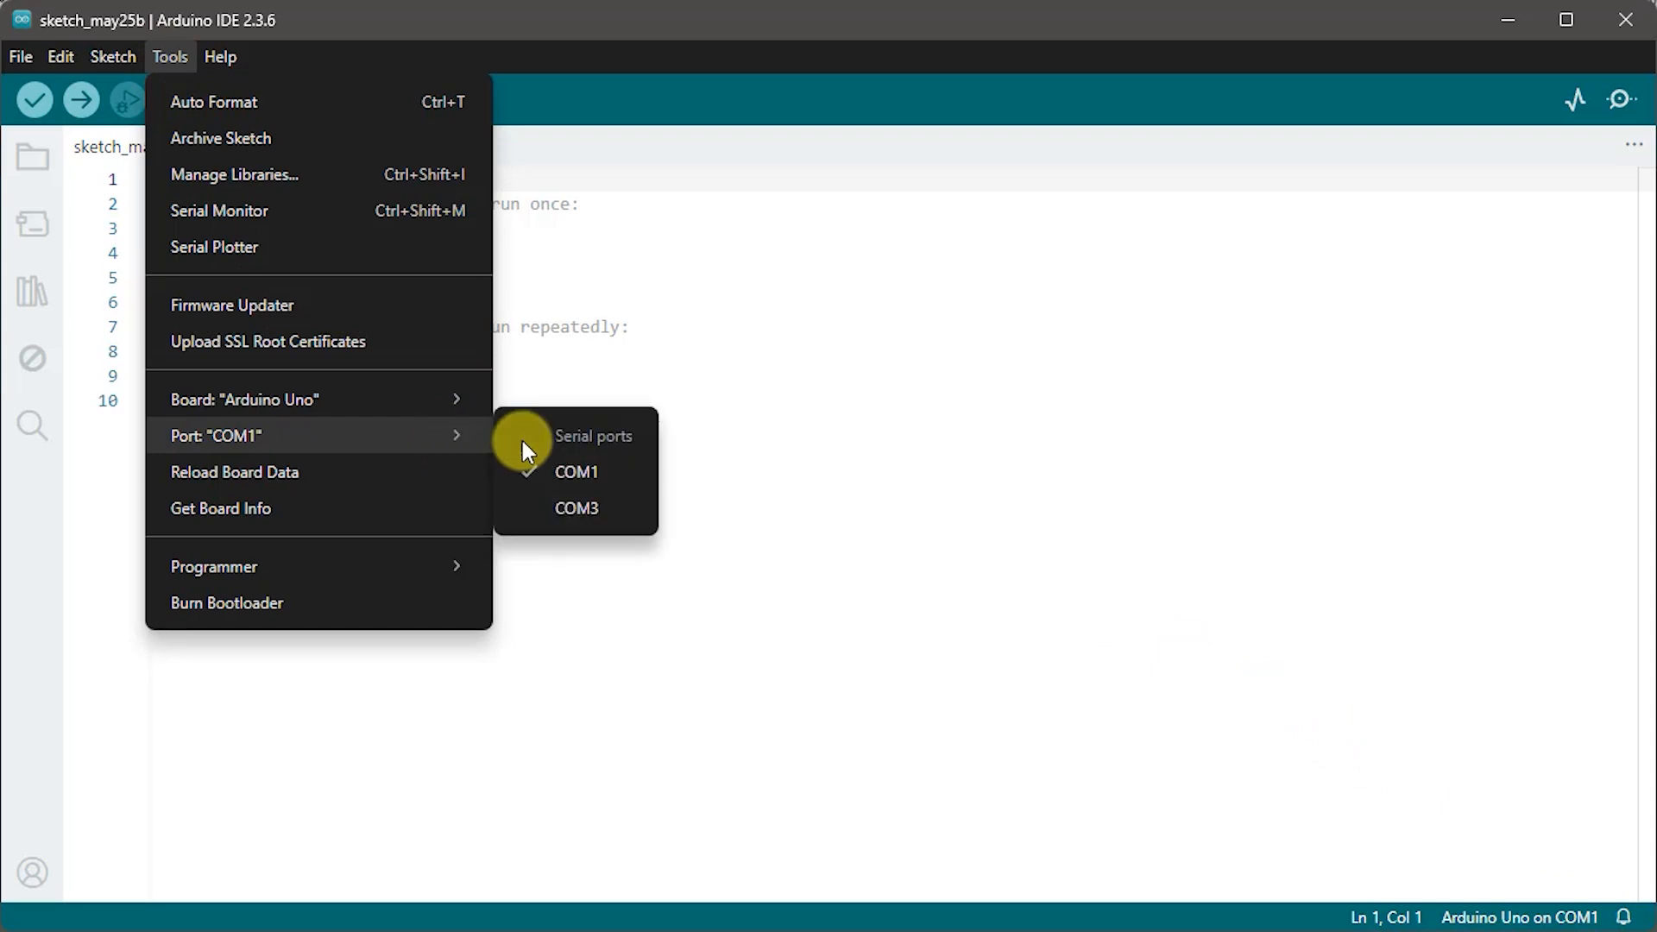
click(577, 507)
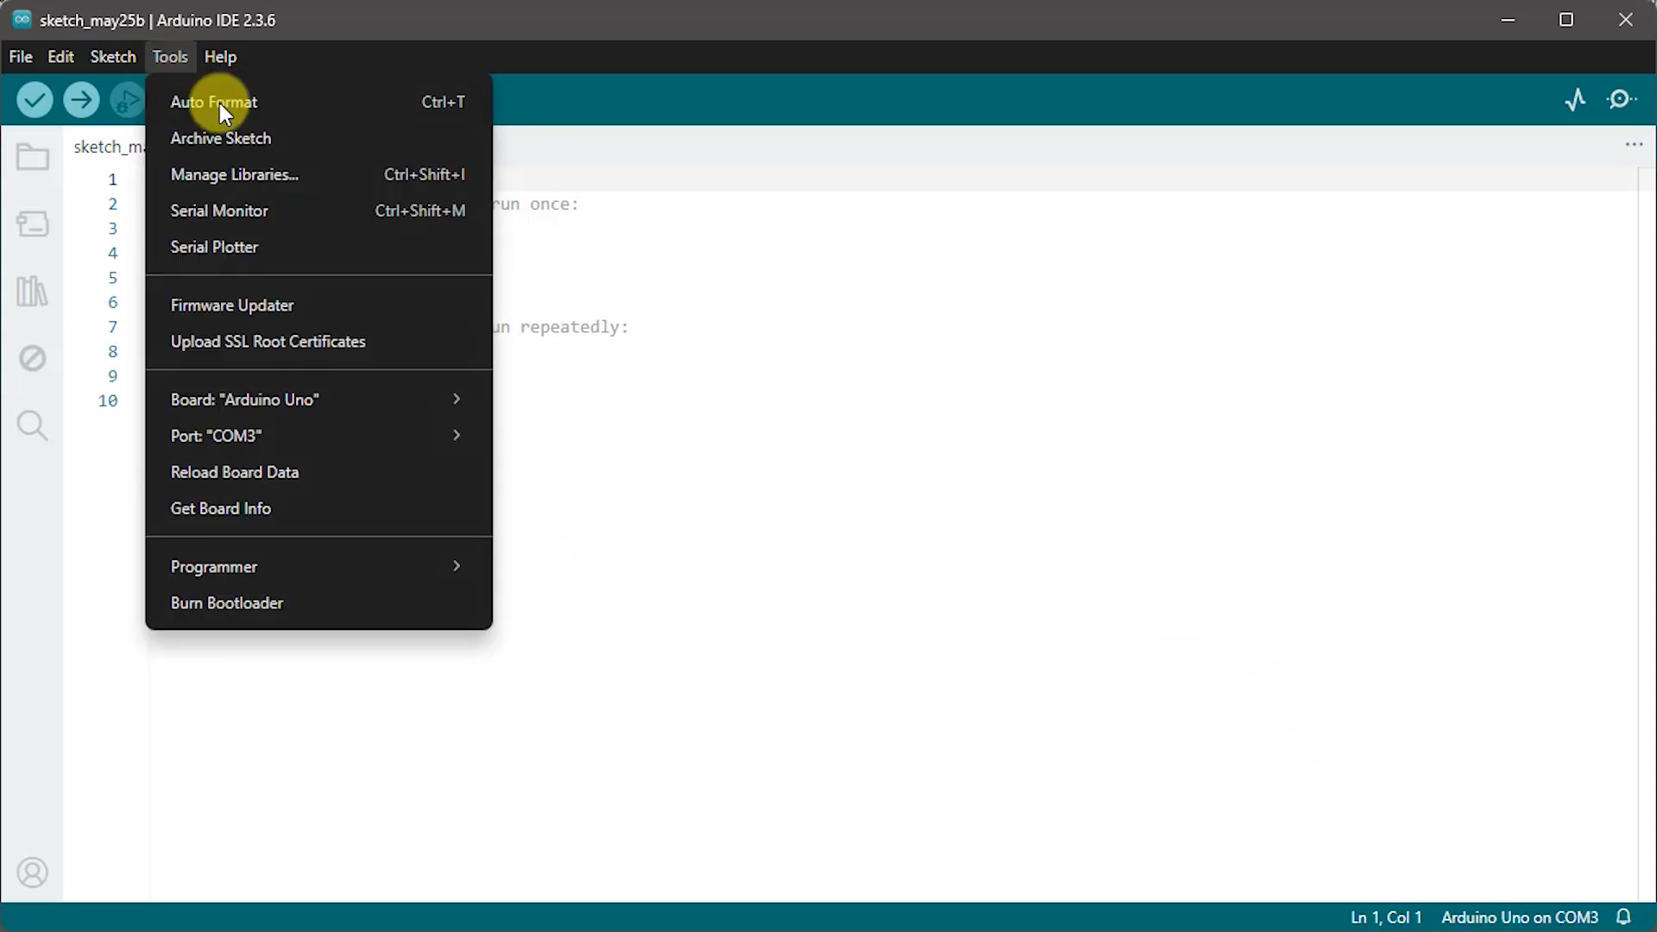
click(219, 508)
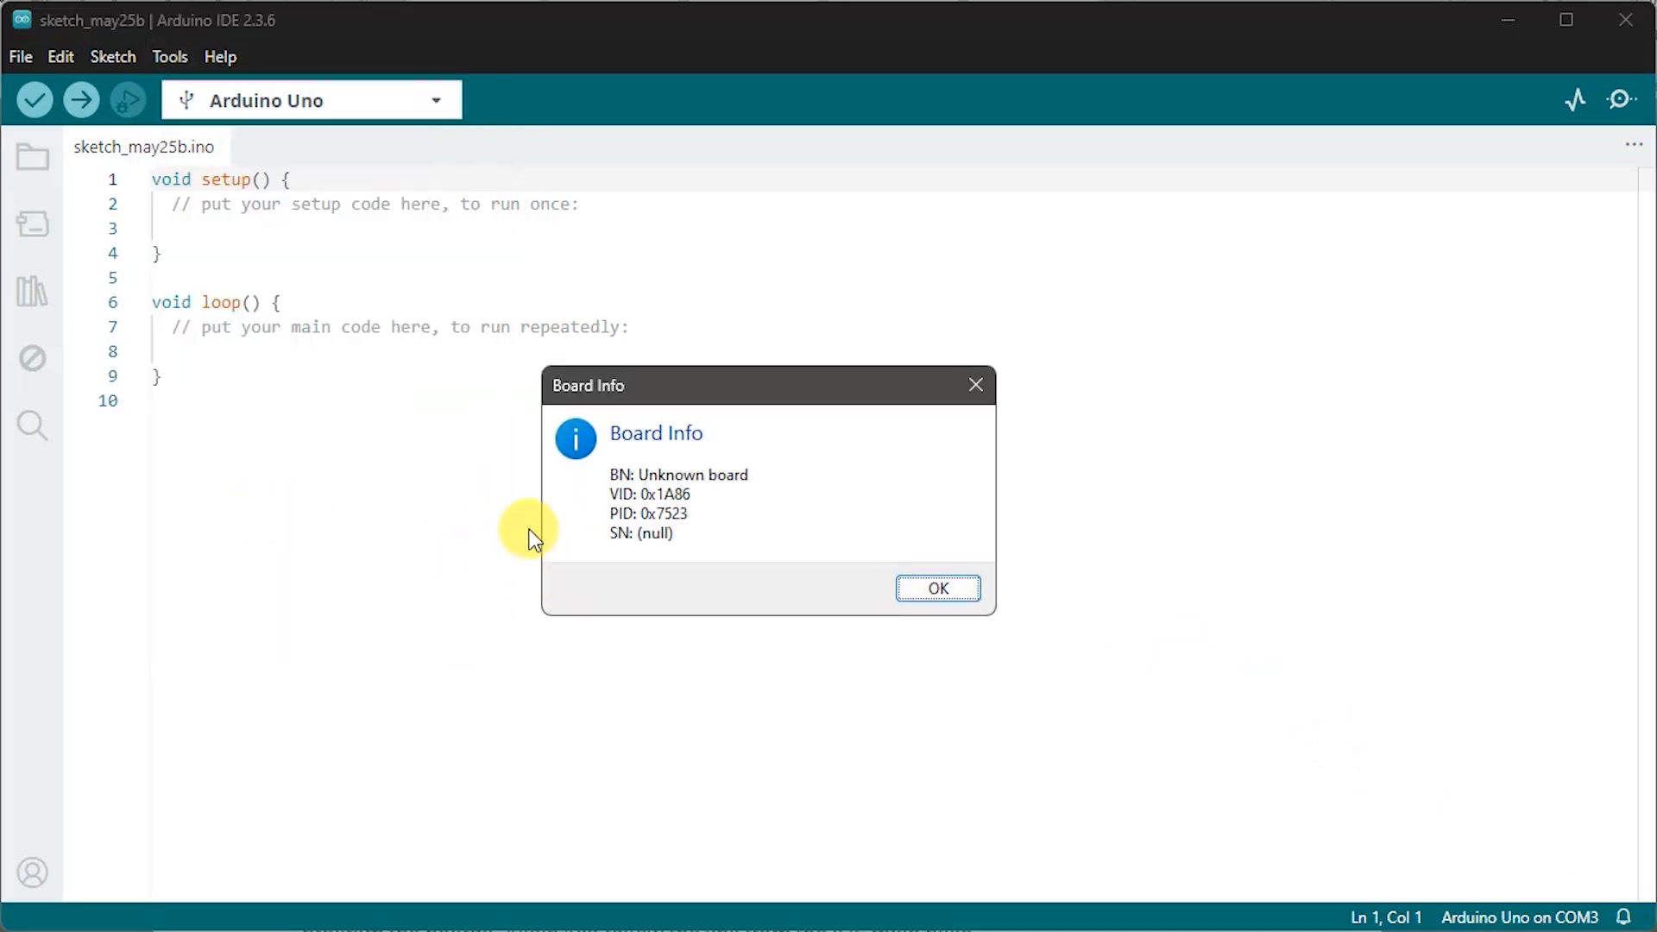
mouse_move(841, 682)
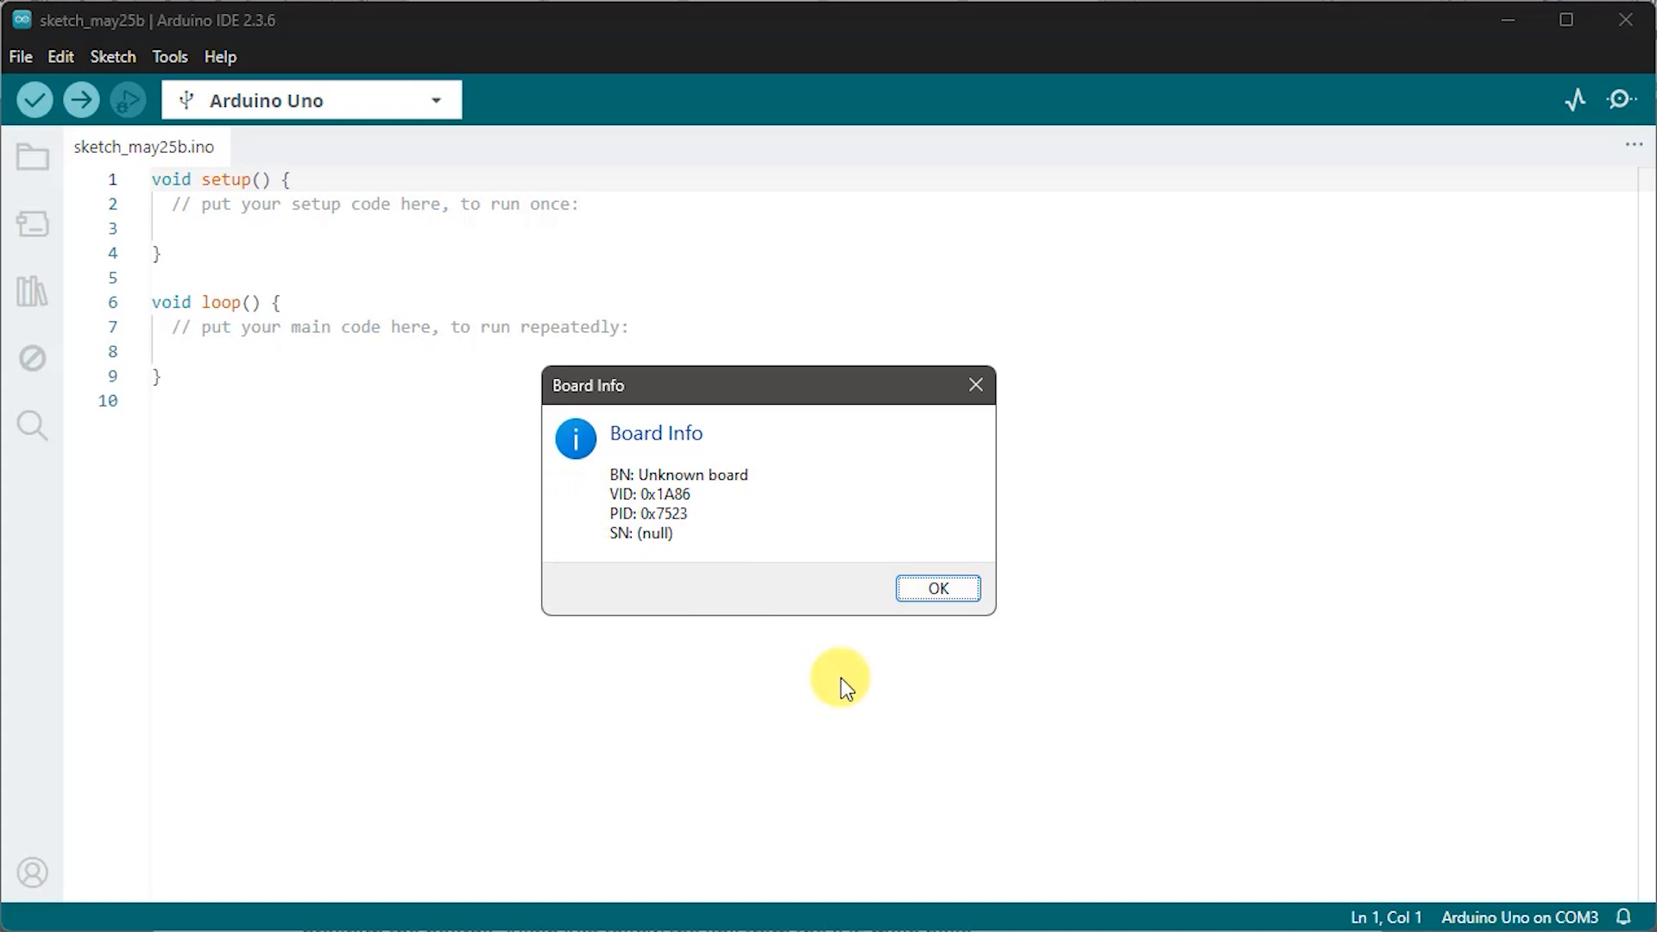
mouse_move(782, 497)
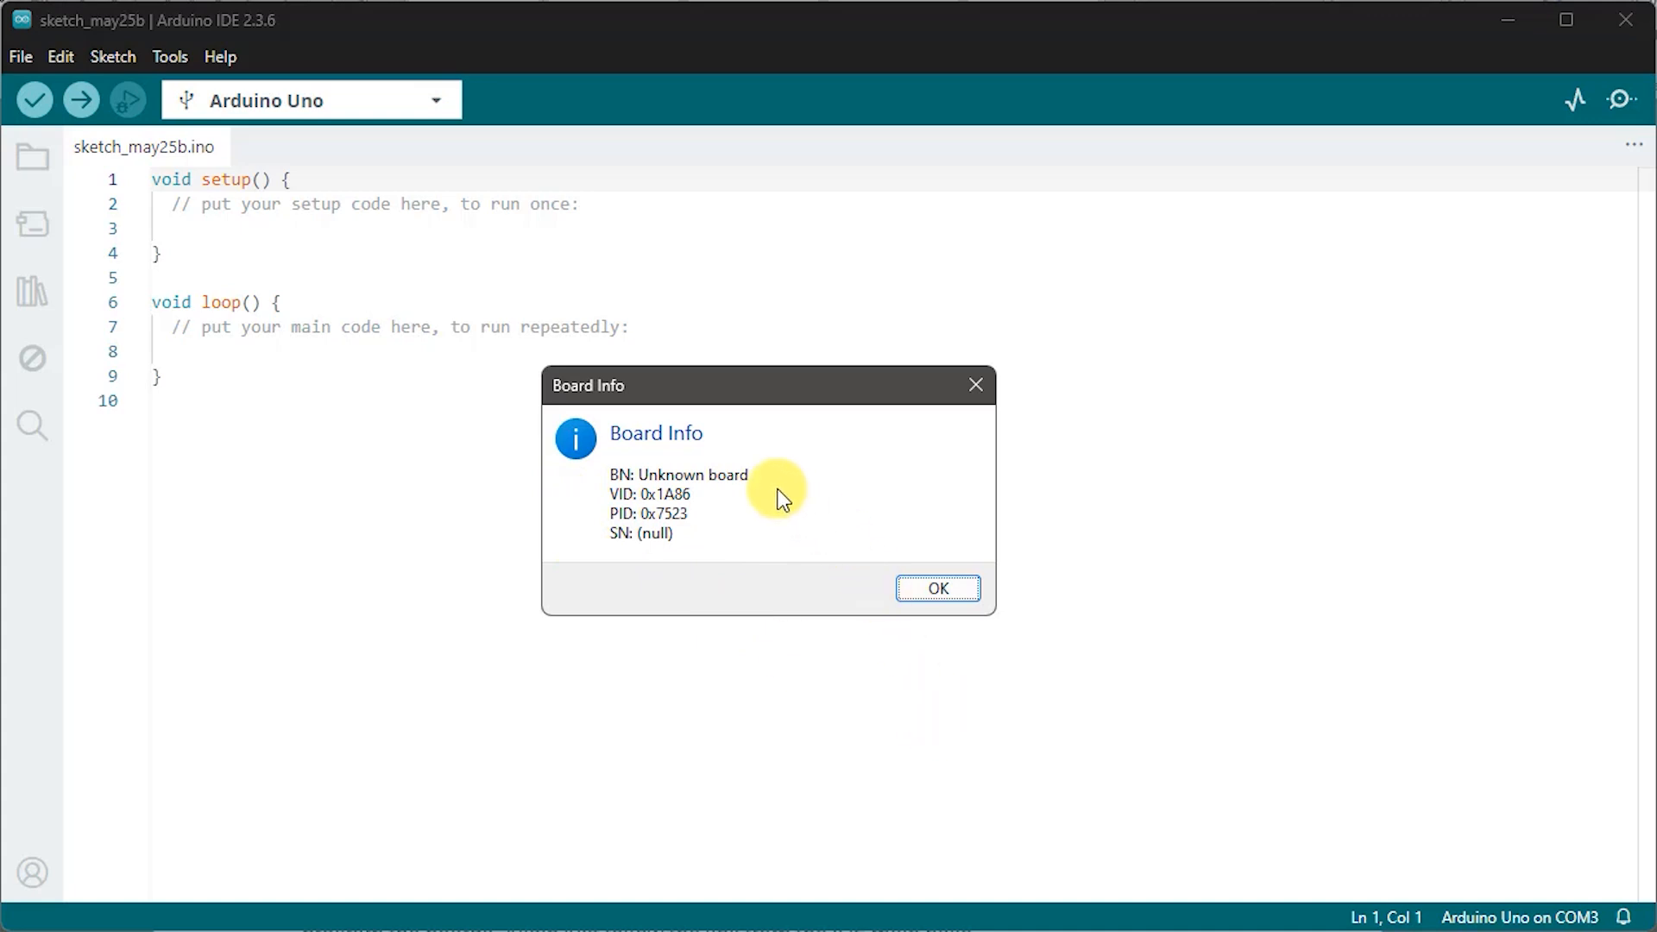
mouse_move(760, 492)
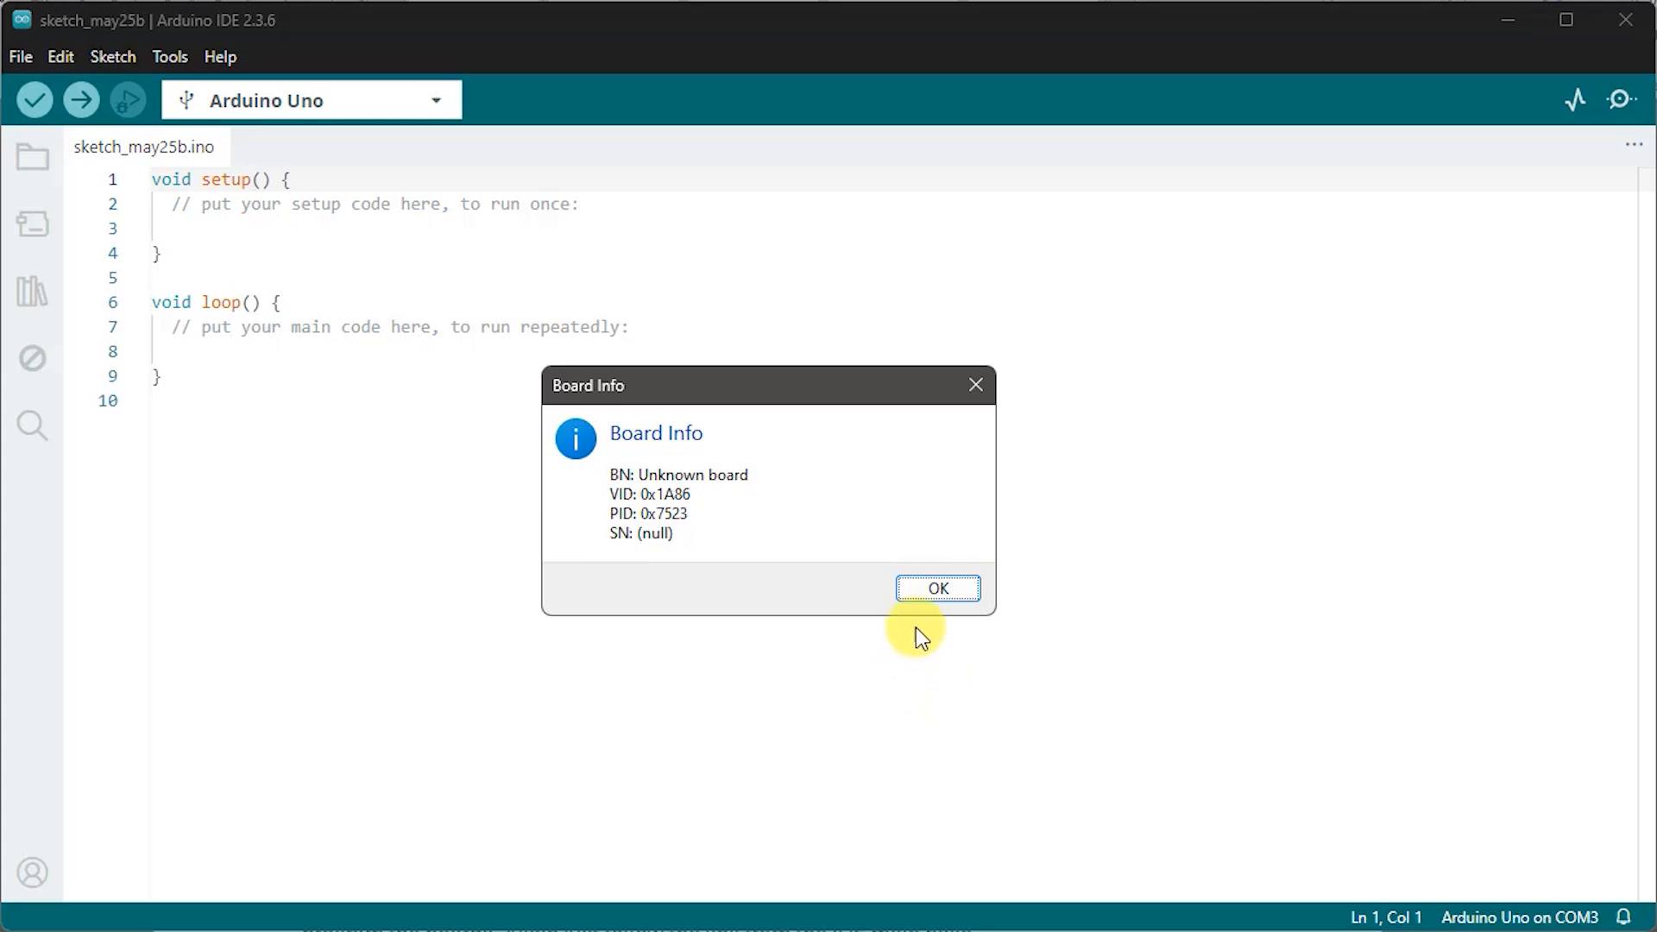
click(935, 587)
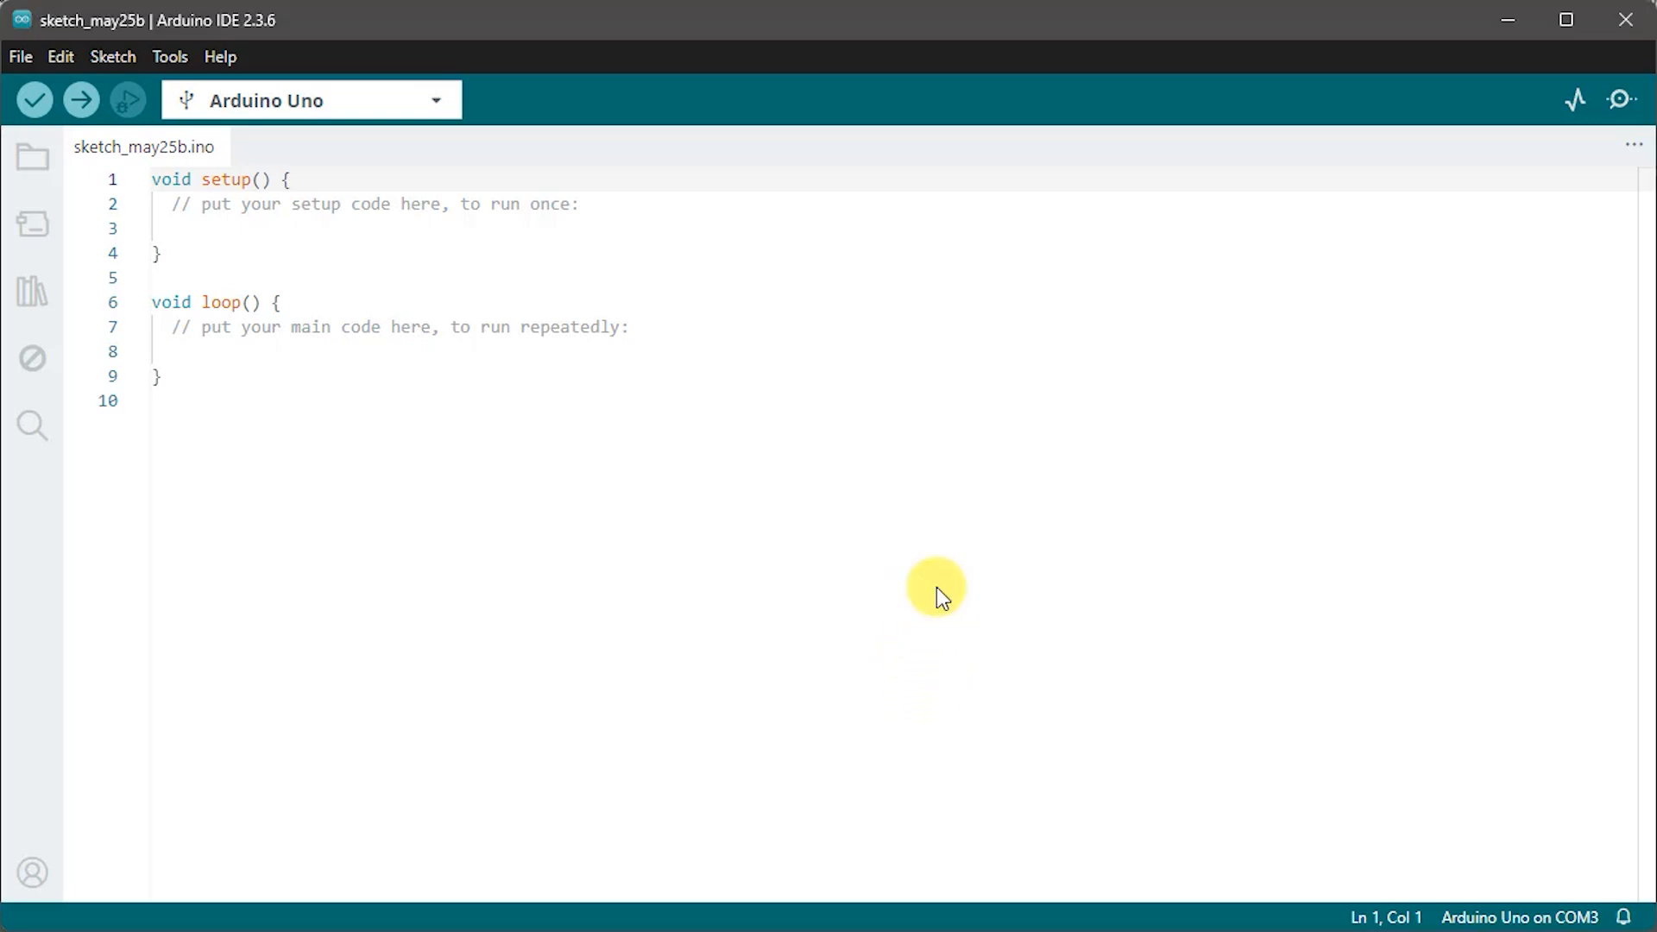
mouse_move(935, 587)
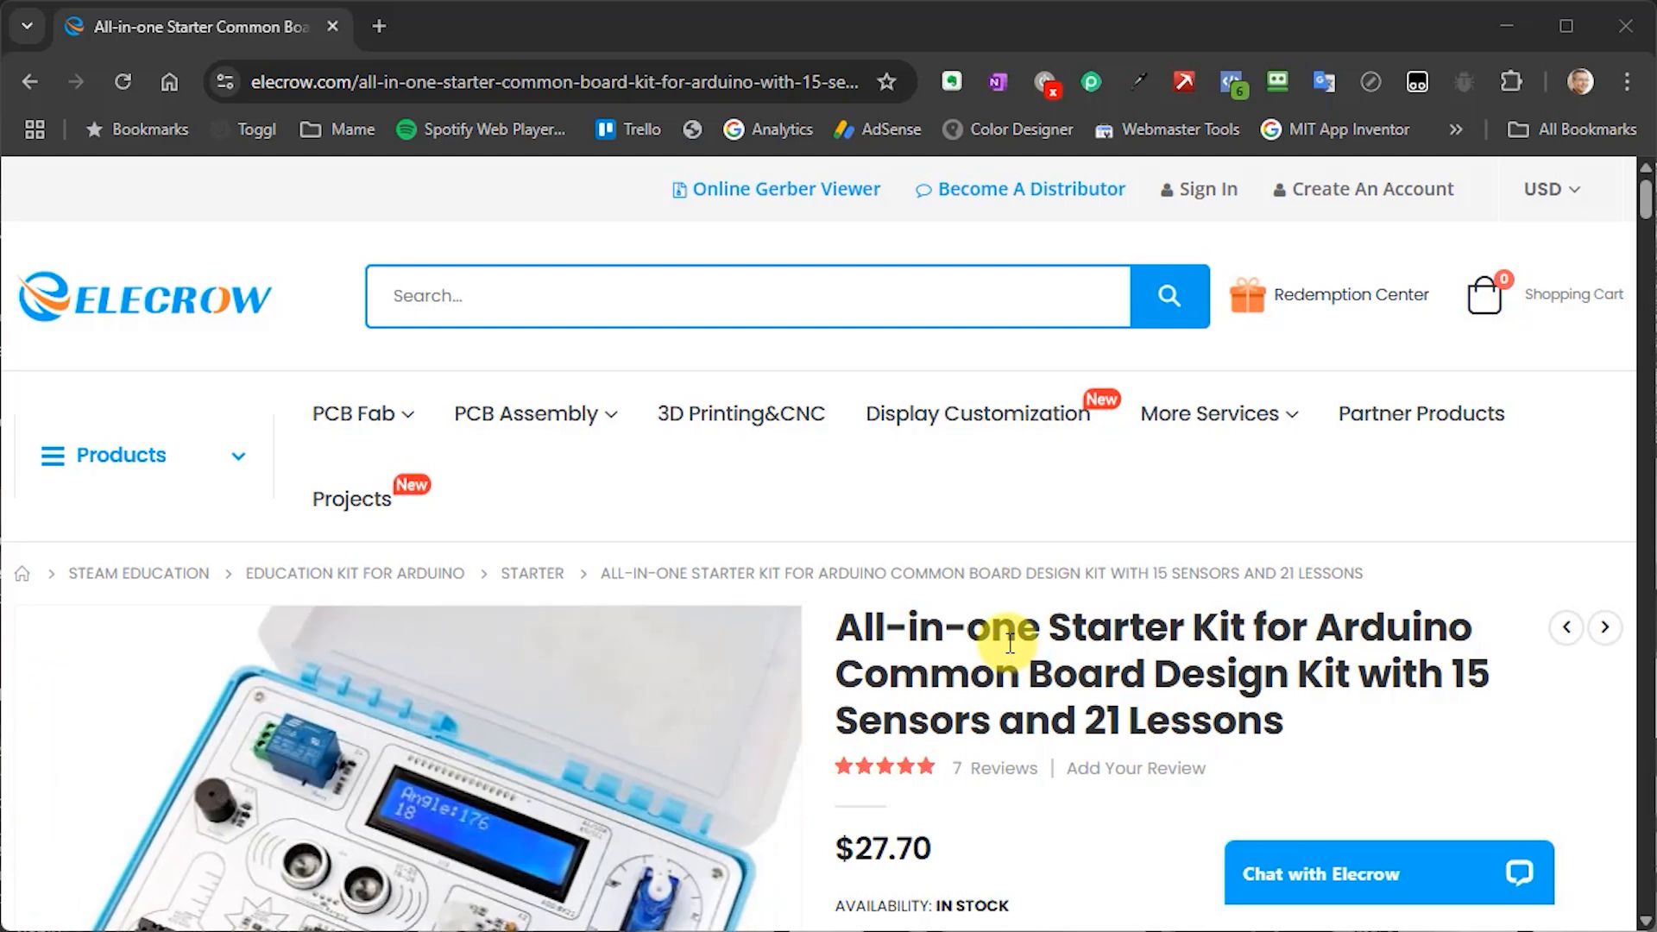
mouse_move(751, 511)
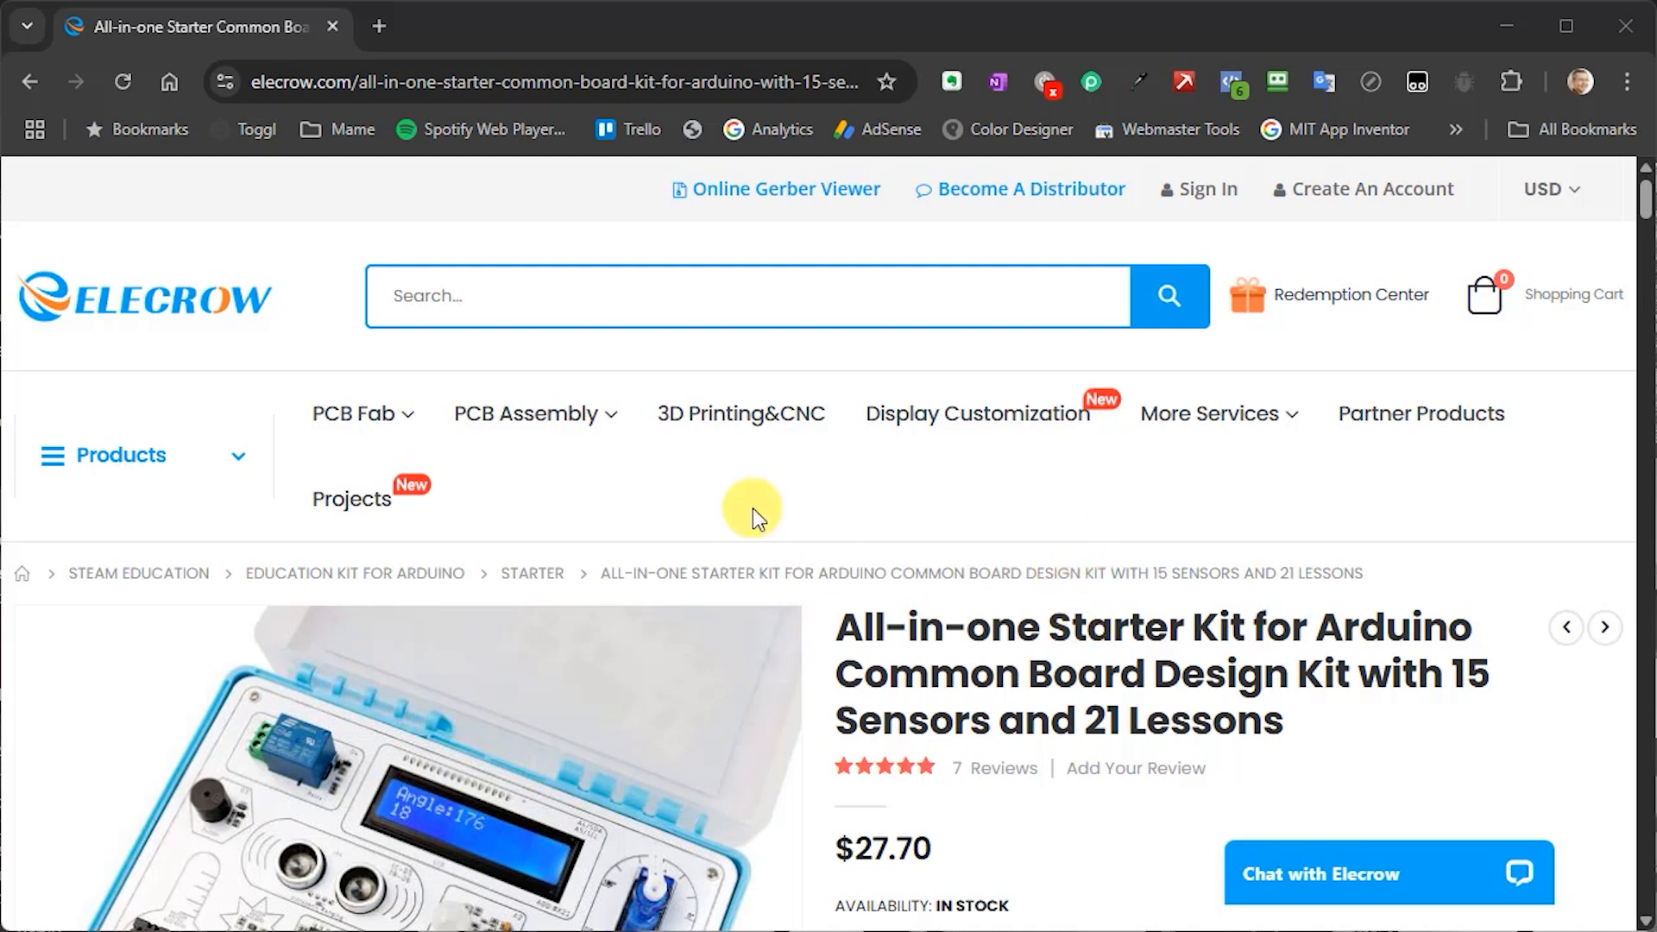
mouse_move(1645, 209)
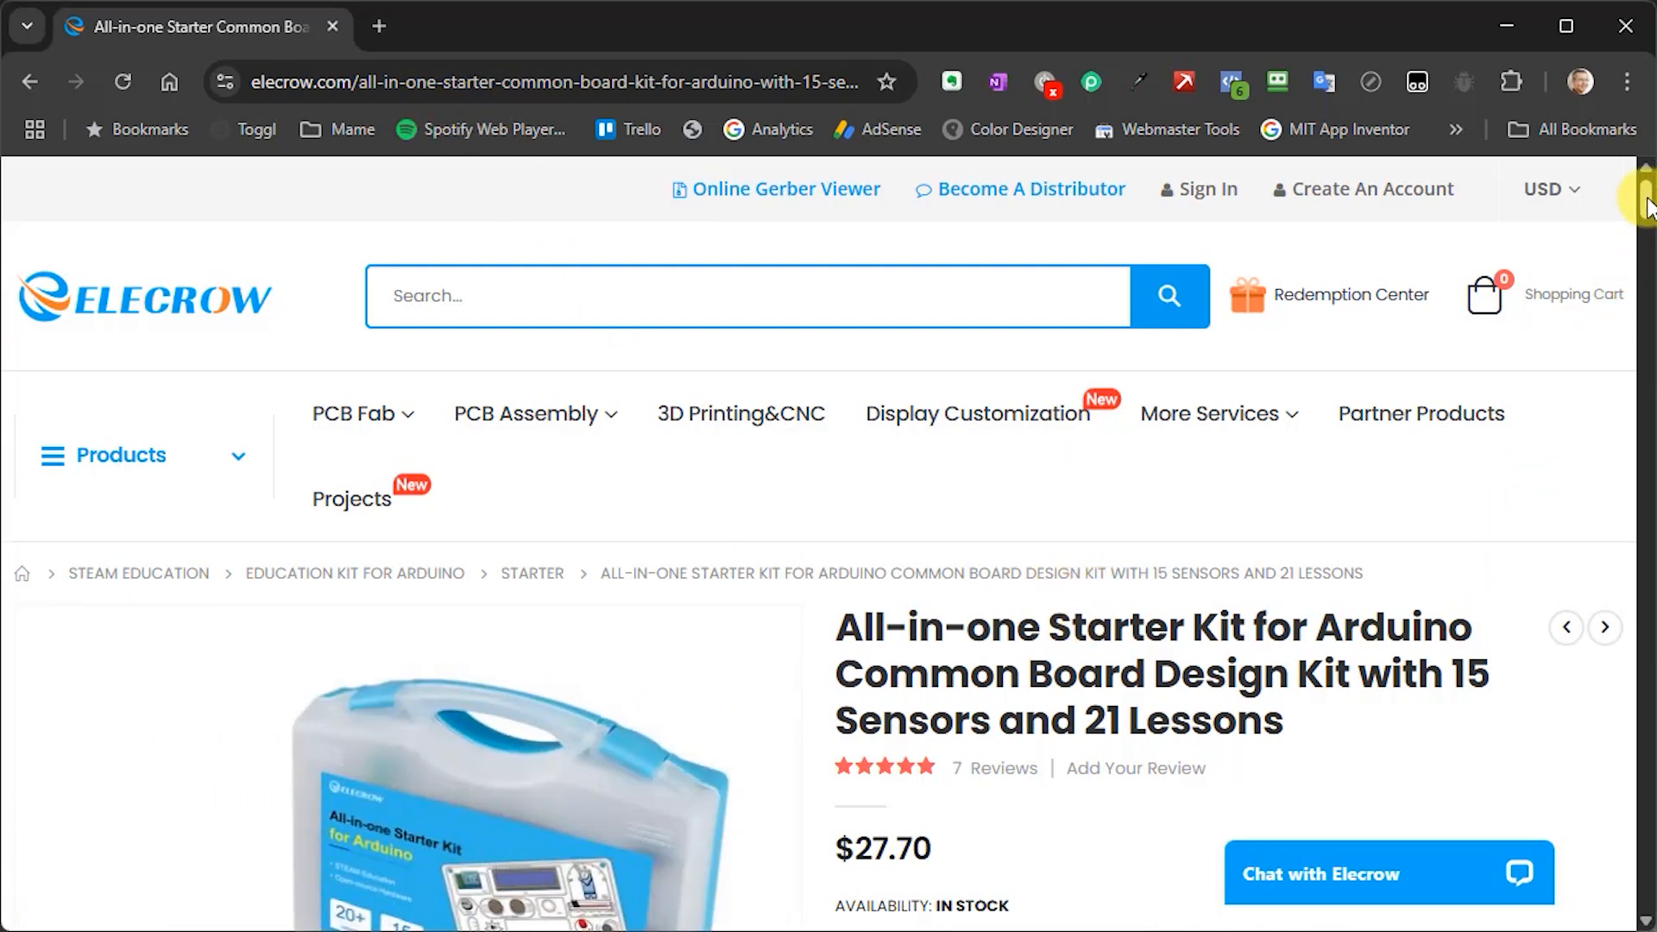
Step: Reach the Wiki & External links on the Elecrow product page and follow the Wiki link
scroll(down, 3)
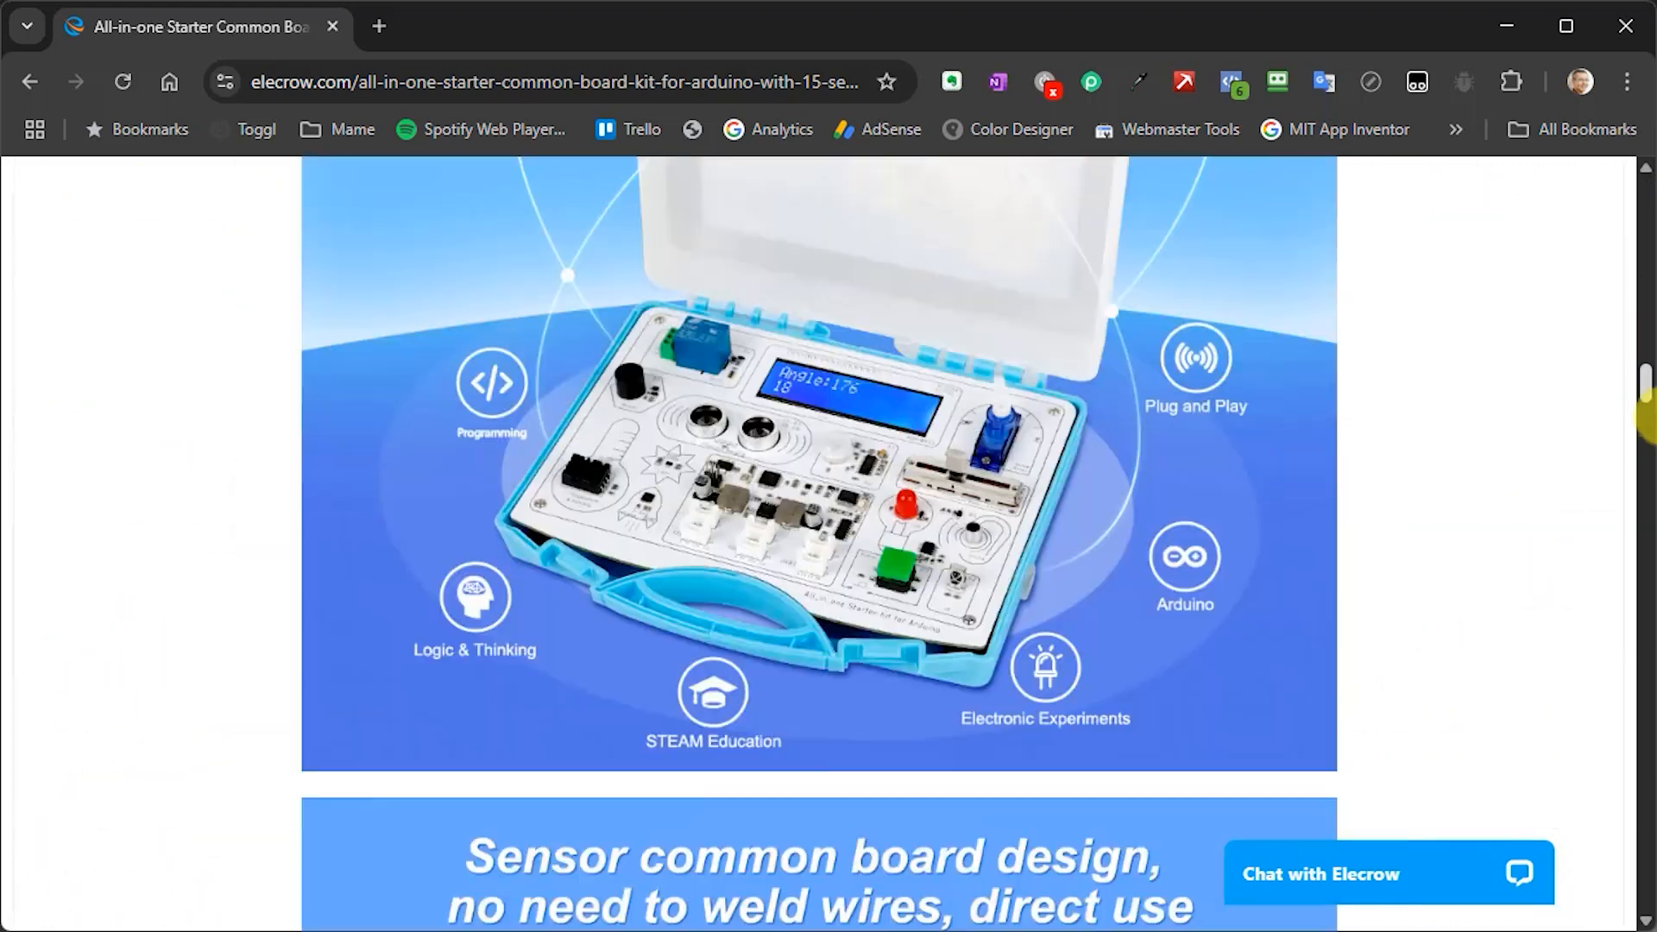
scroll(down, 3)
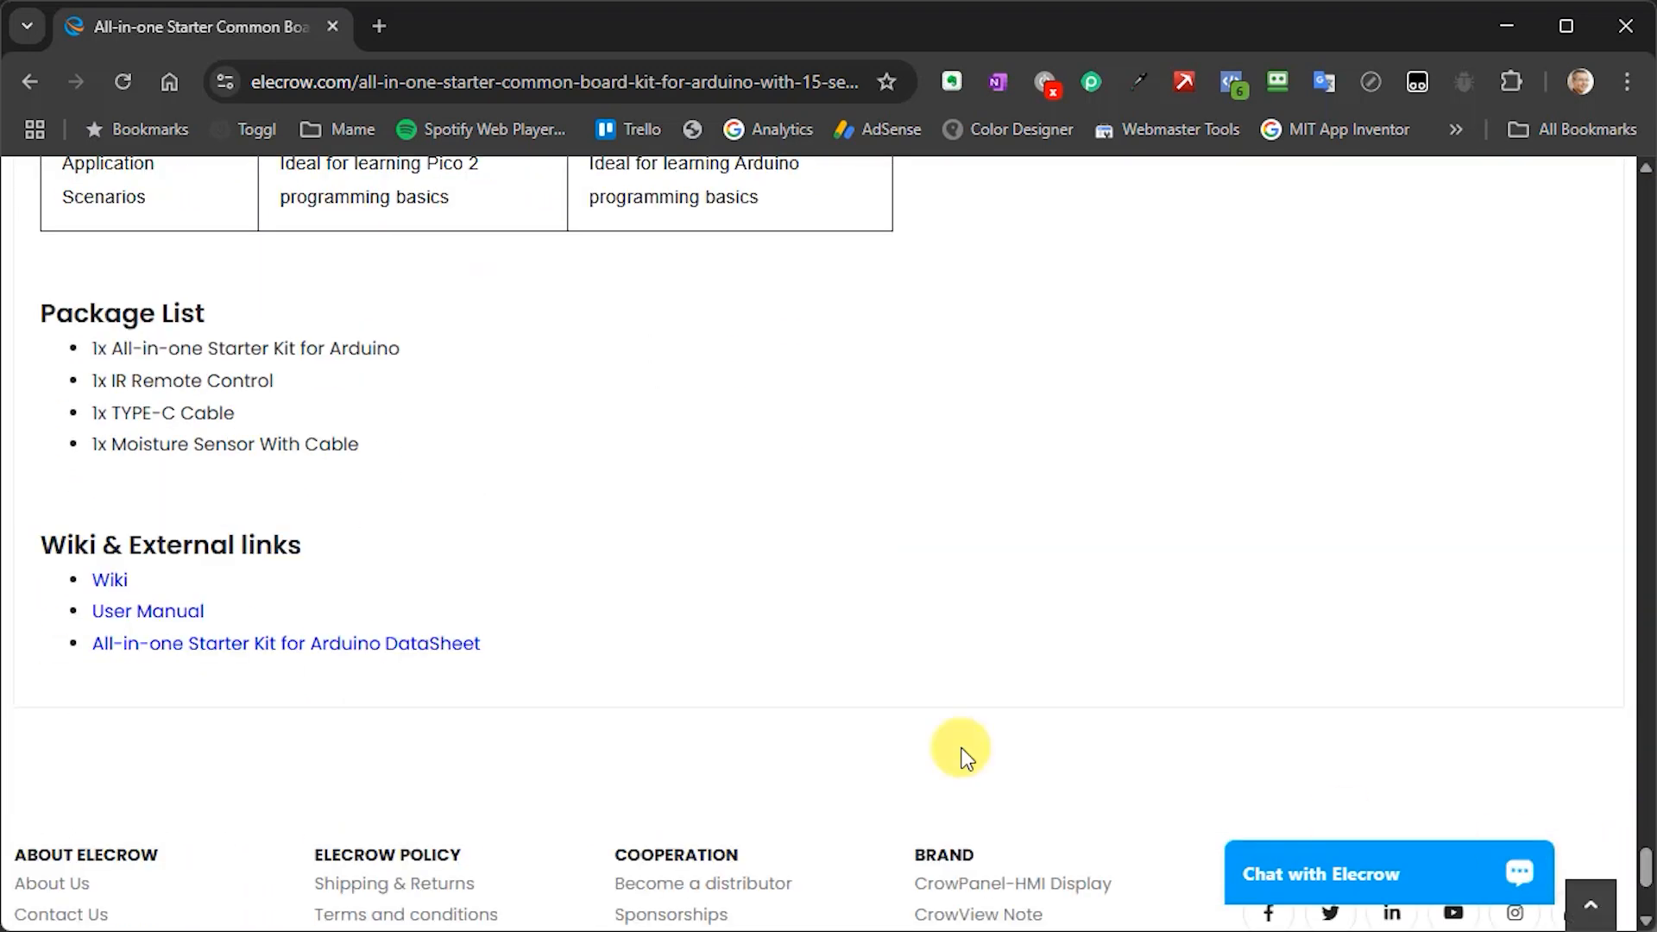
mouse_move(147, 611)
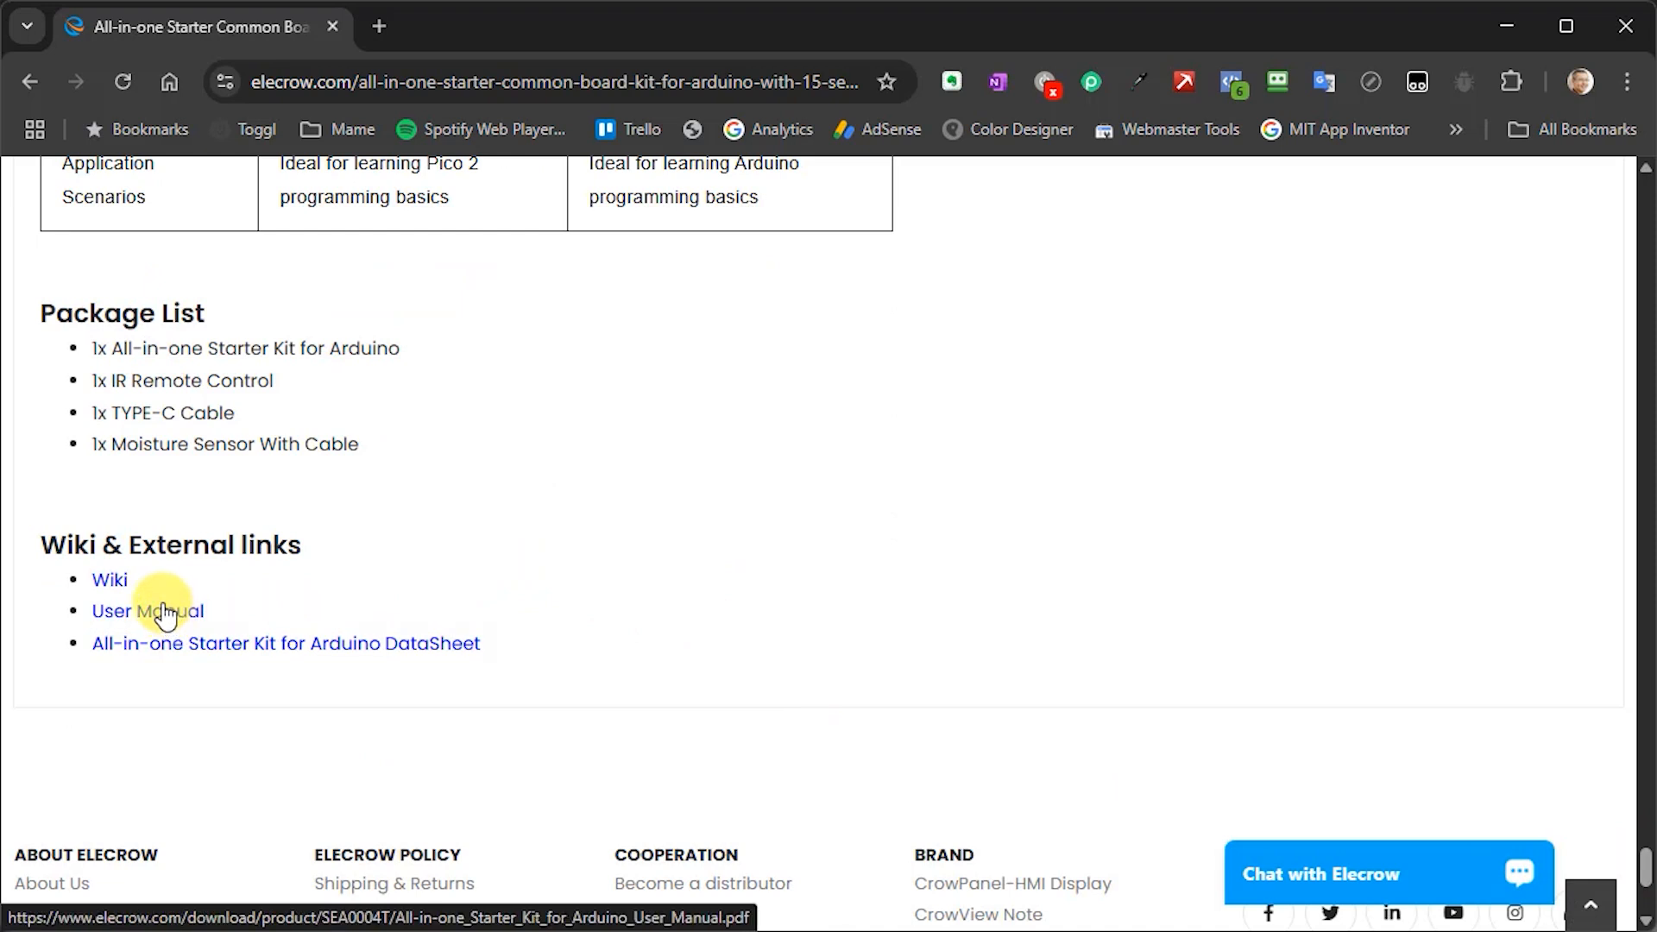
mouse_move(109, 580)
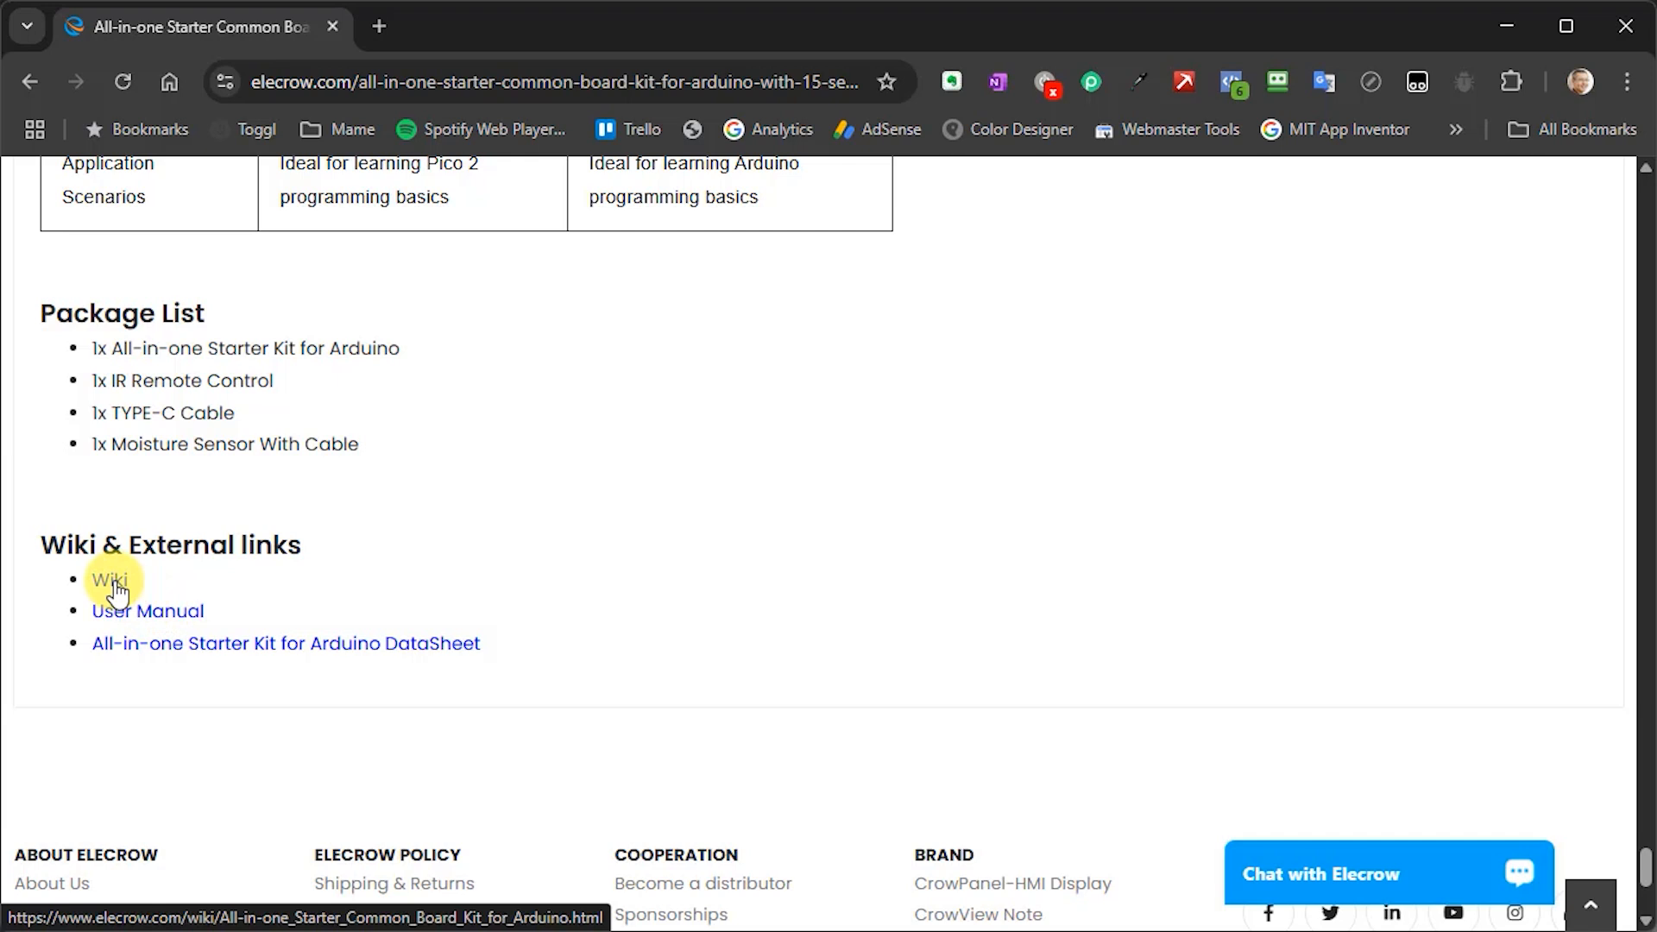
click(111, 580)
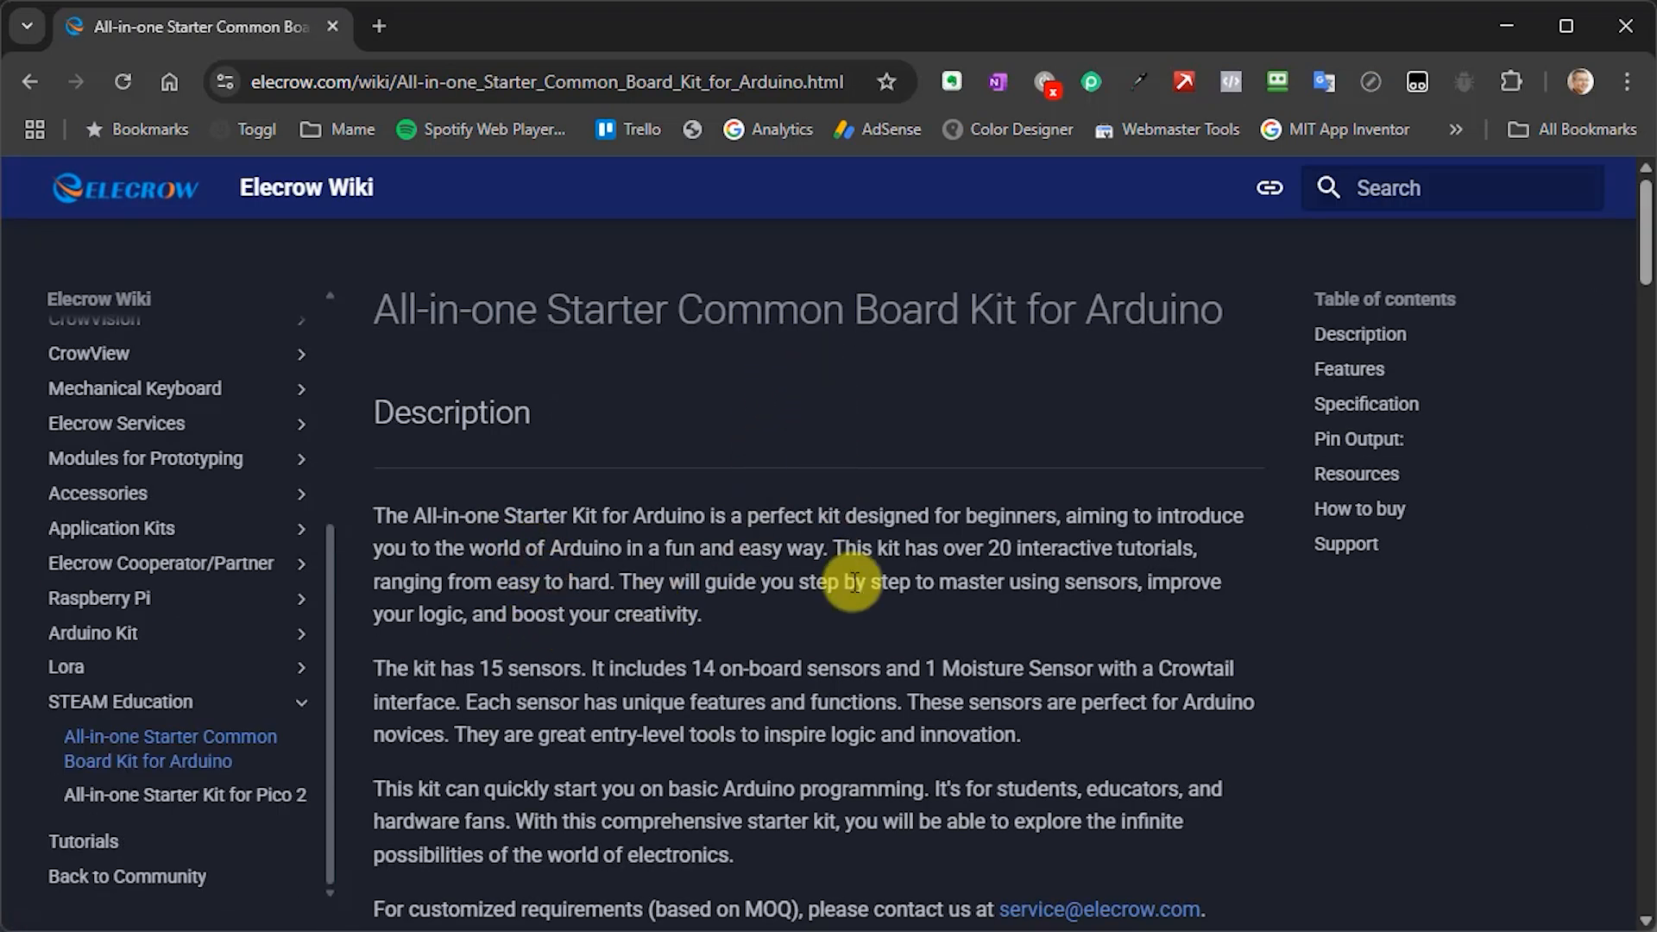
Step: Jump to the wiki's Resources section with the Code/Schematic/lib GitHub link
scroll(down, 3)
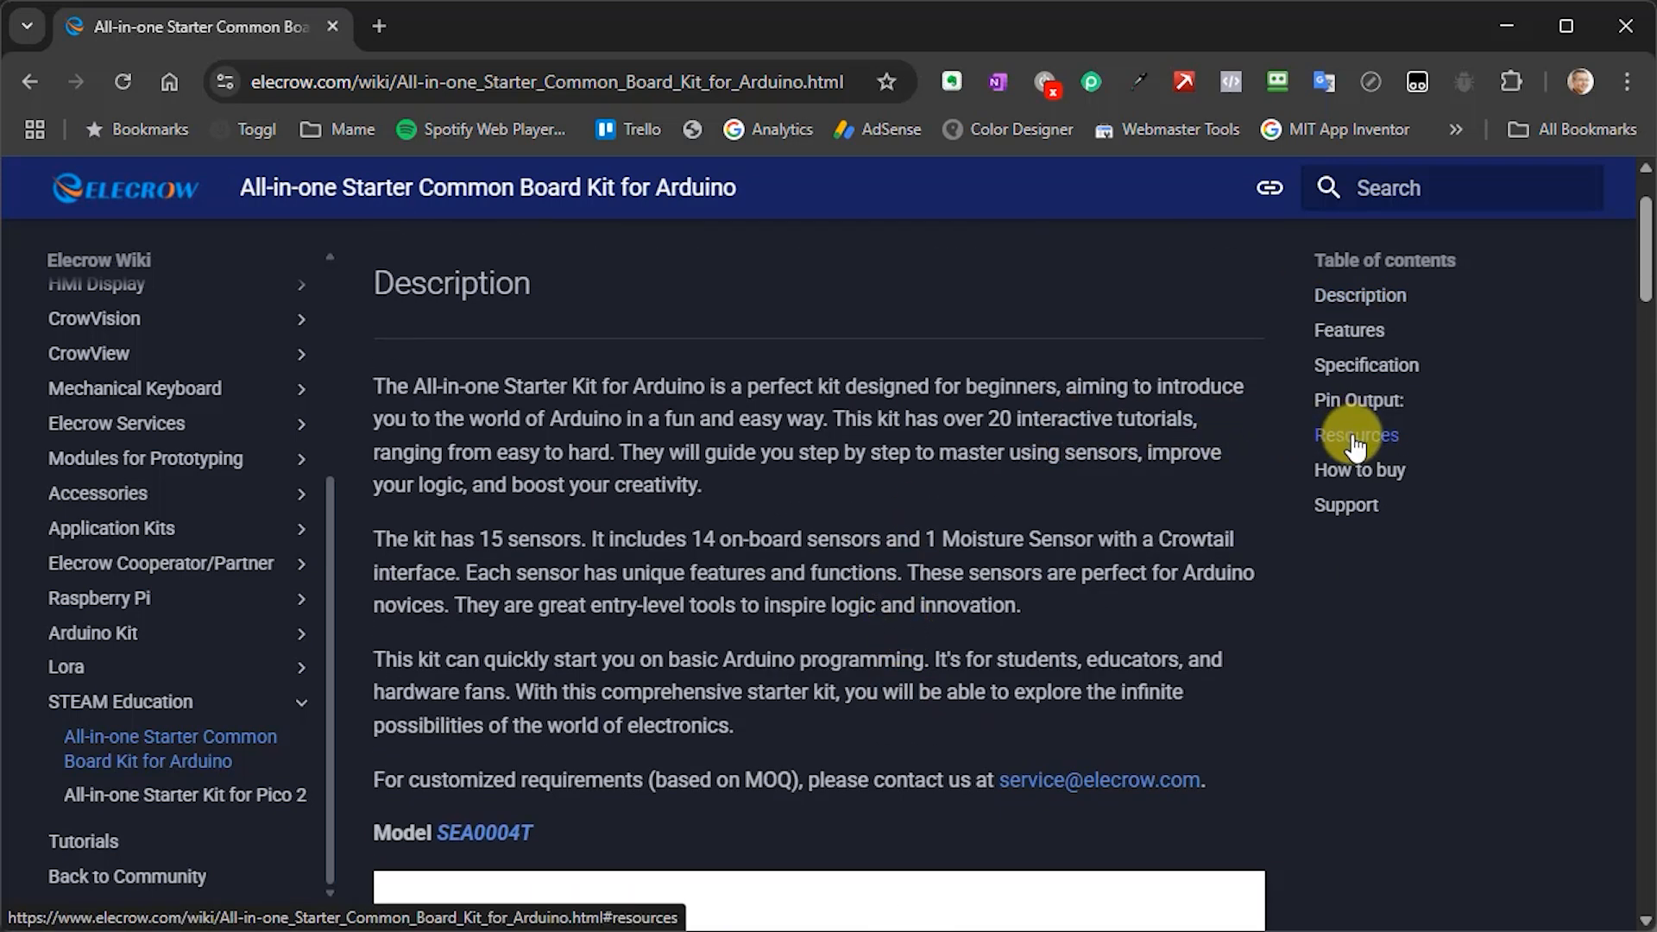
click(1357, 435)
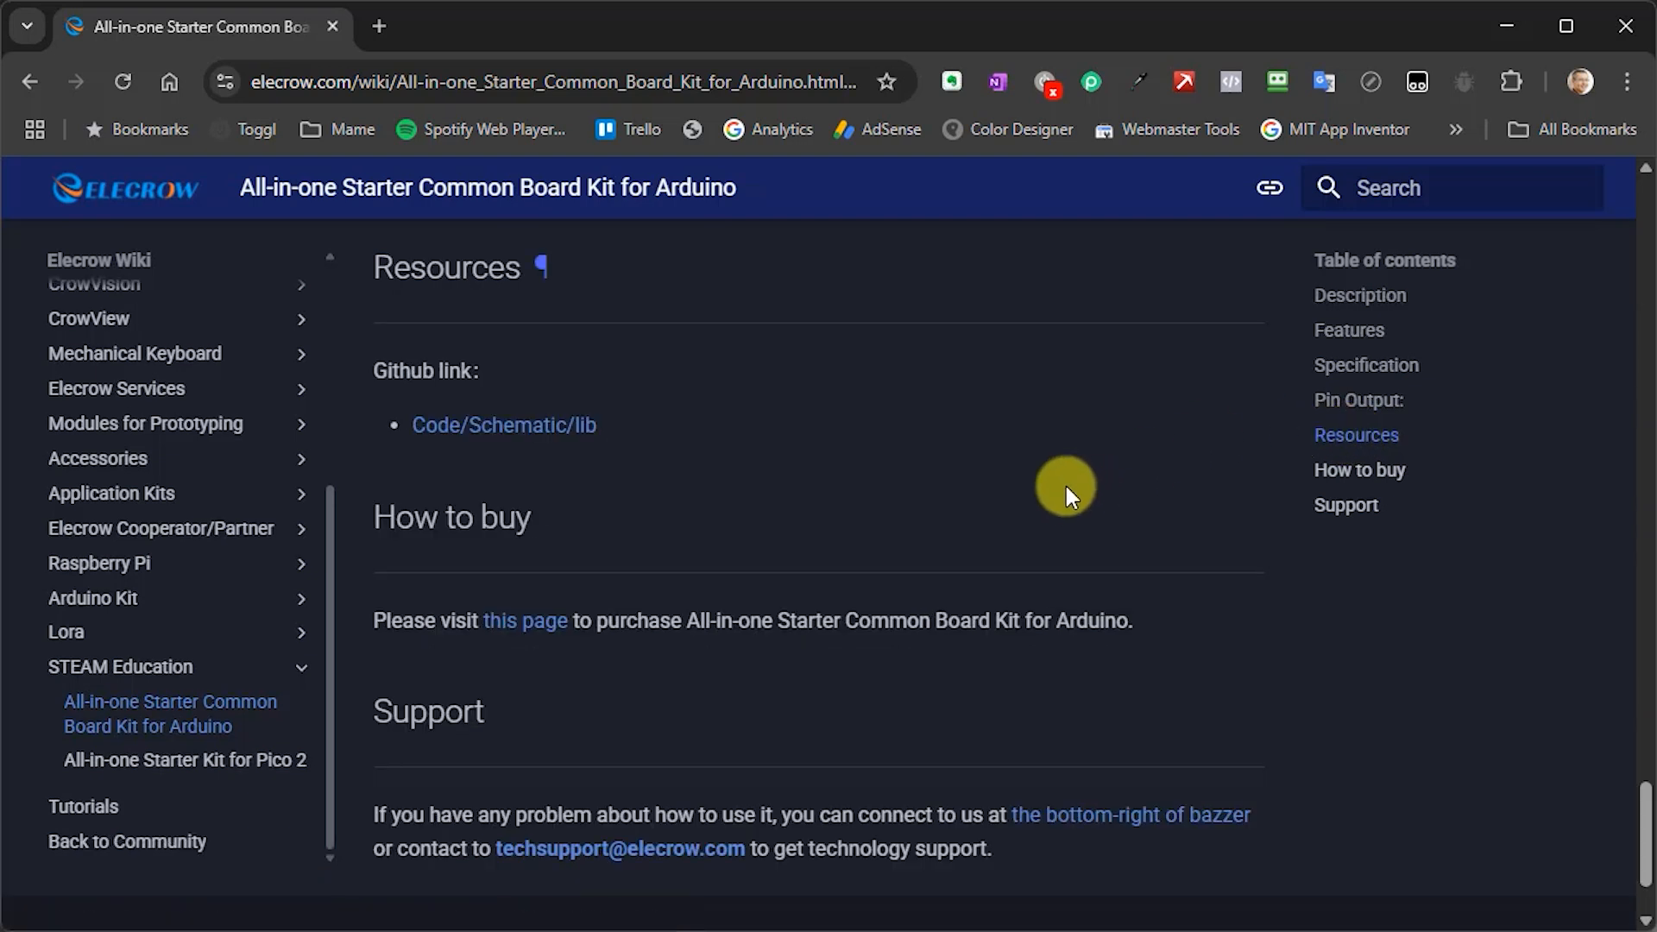
mouse_move(531, 393)
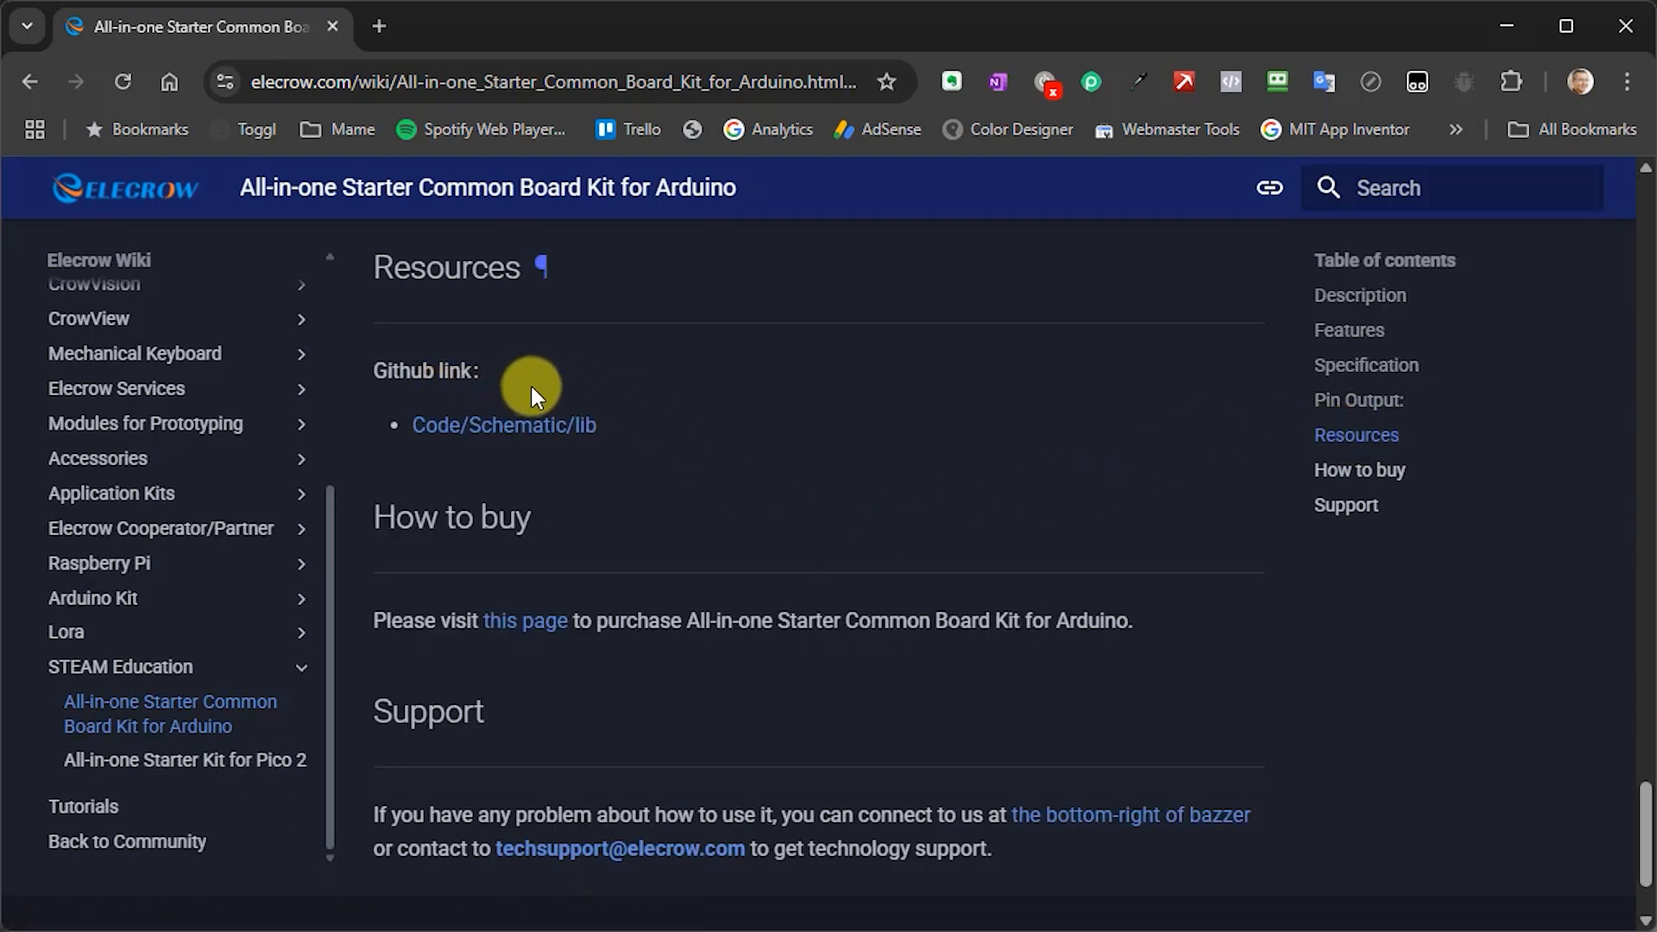
mouse_move(518, 437)
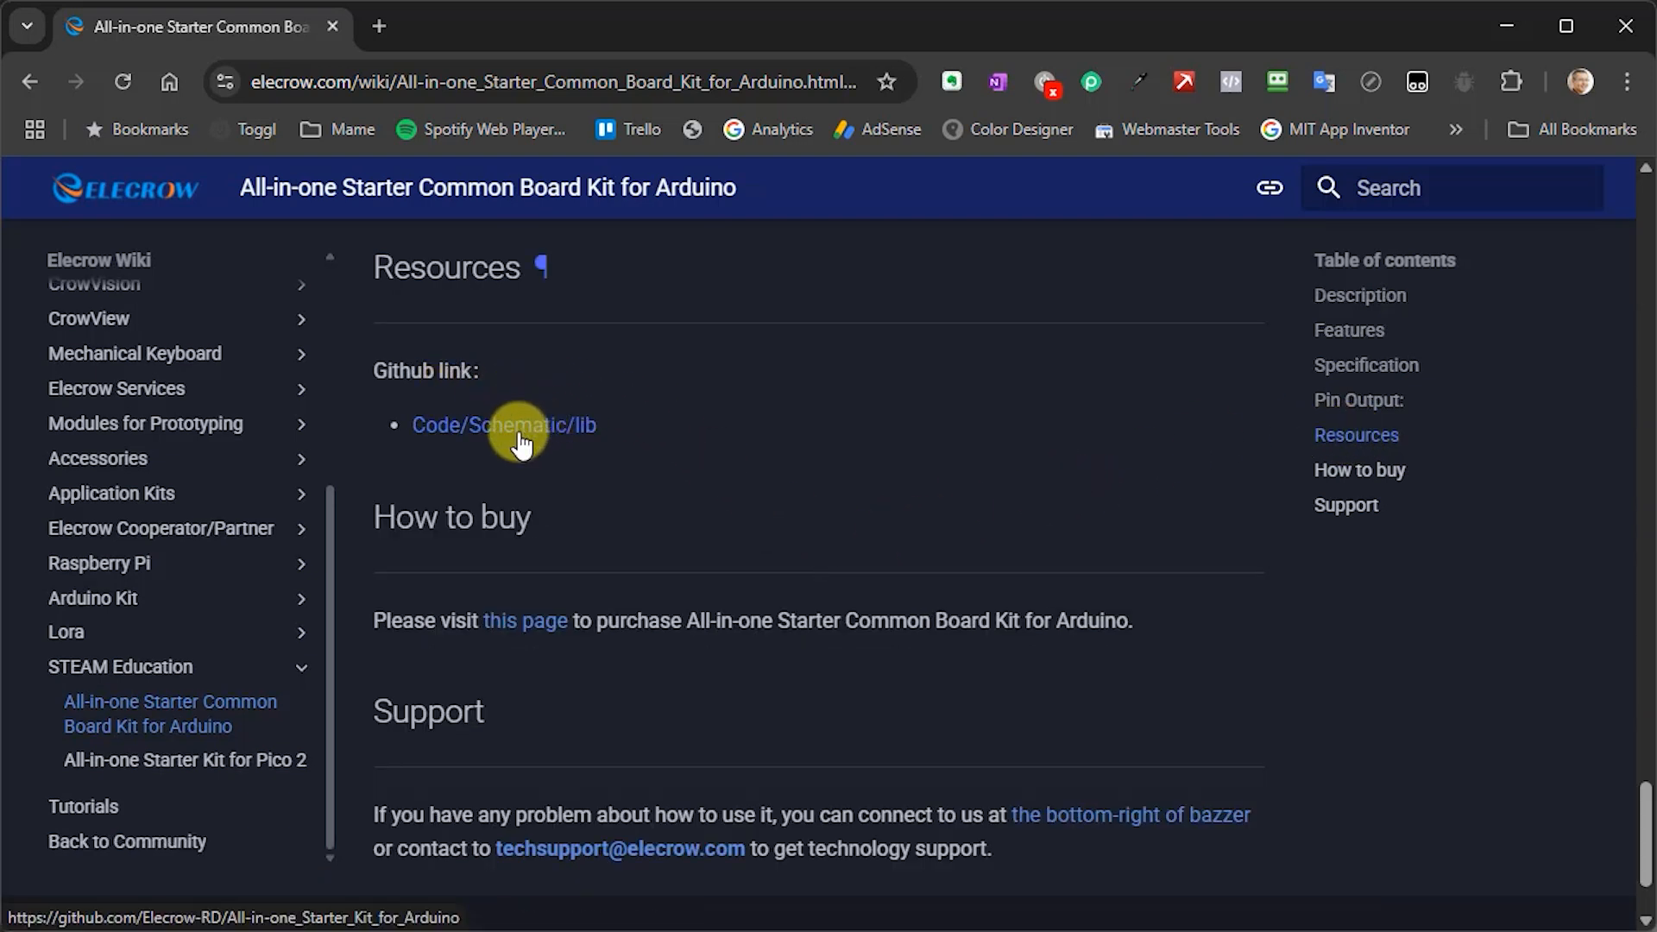
Step: Follow the Code/Schematic/lib link to the All-in-one_Starter_Kit_for_Arduino GitHub repository
click(504, 425)
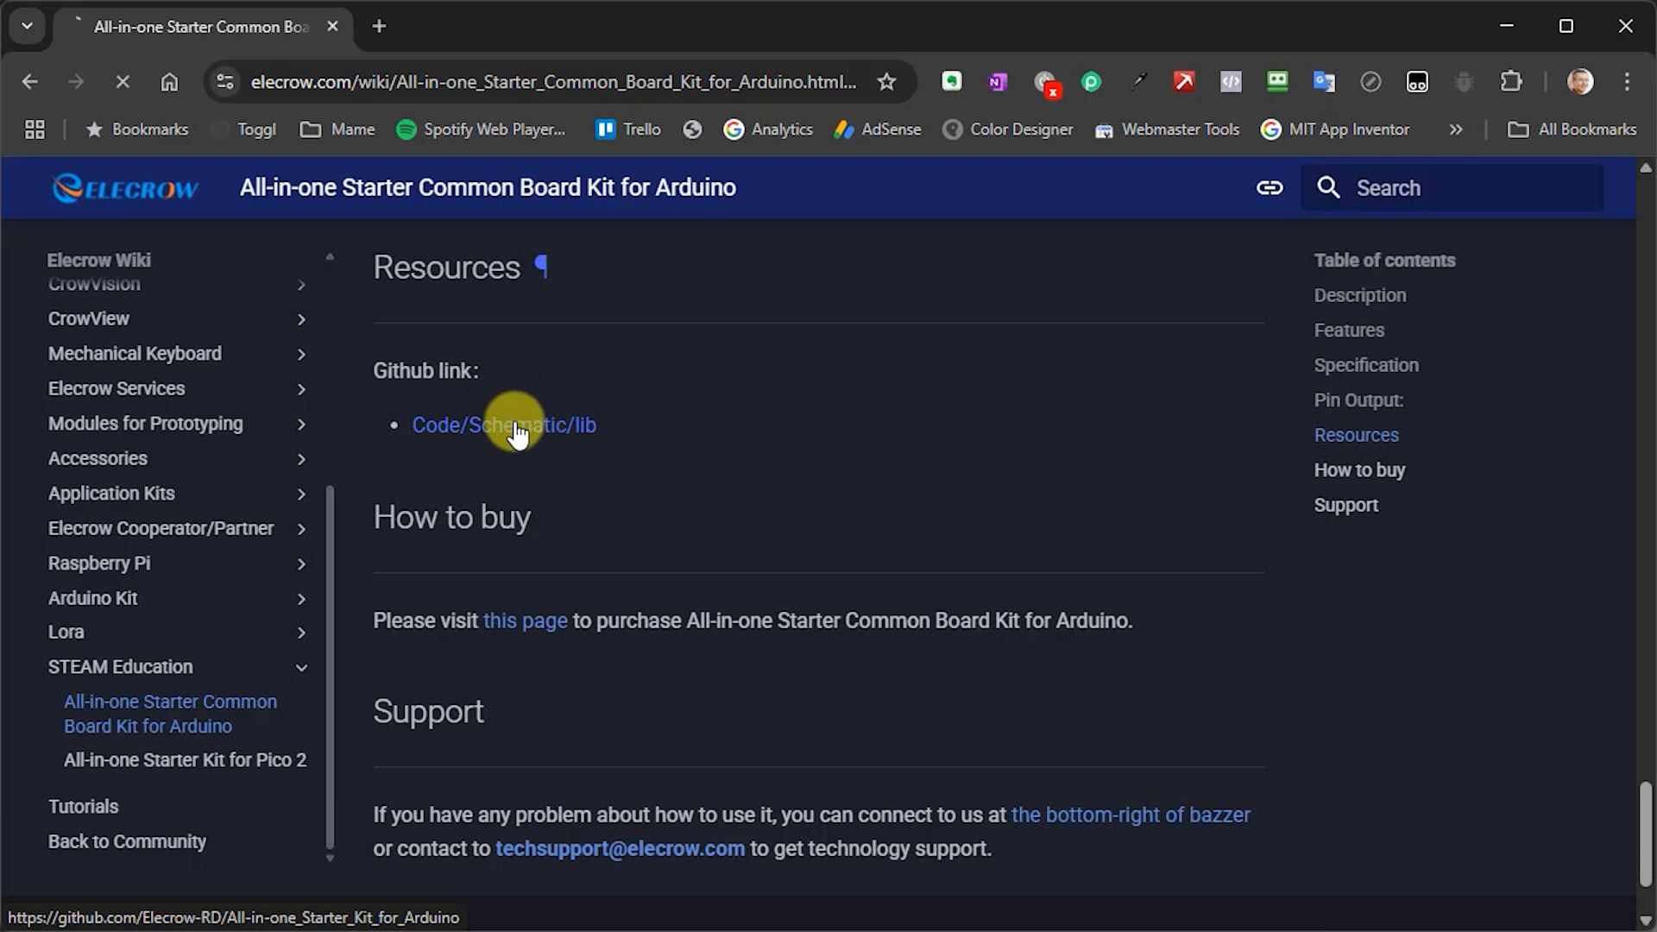
click(504, 424)
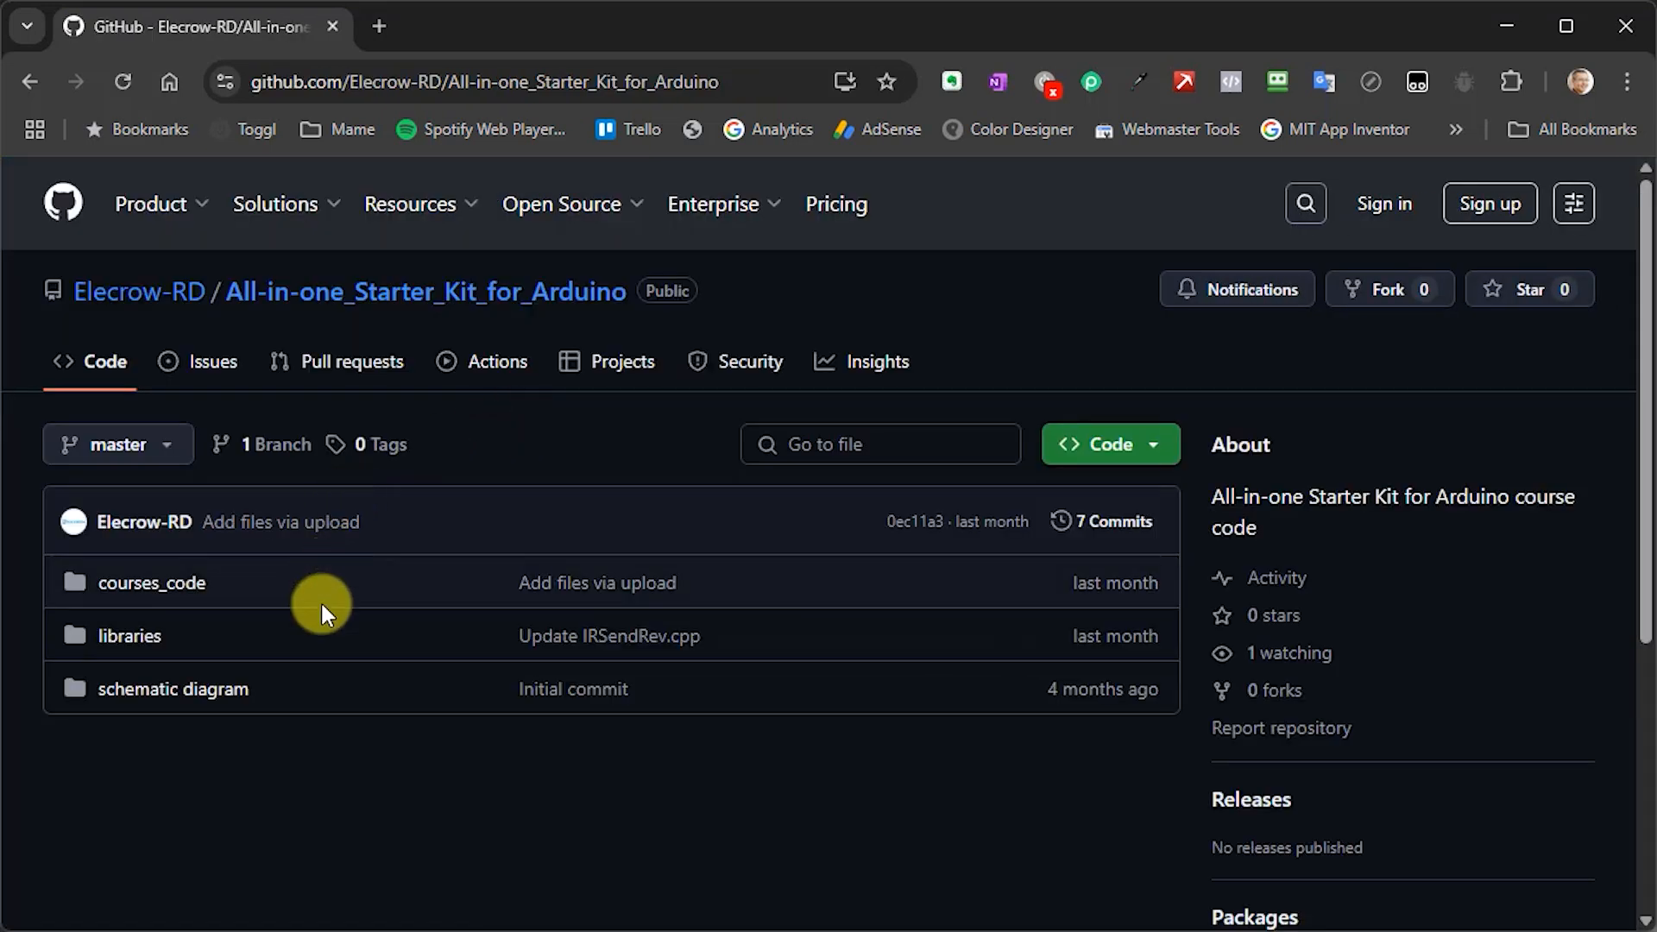
mouse_move(270, 603)
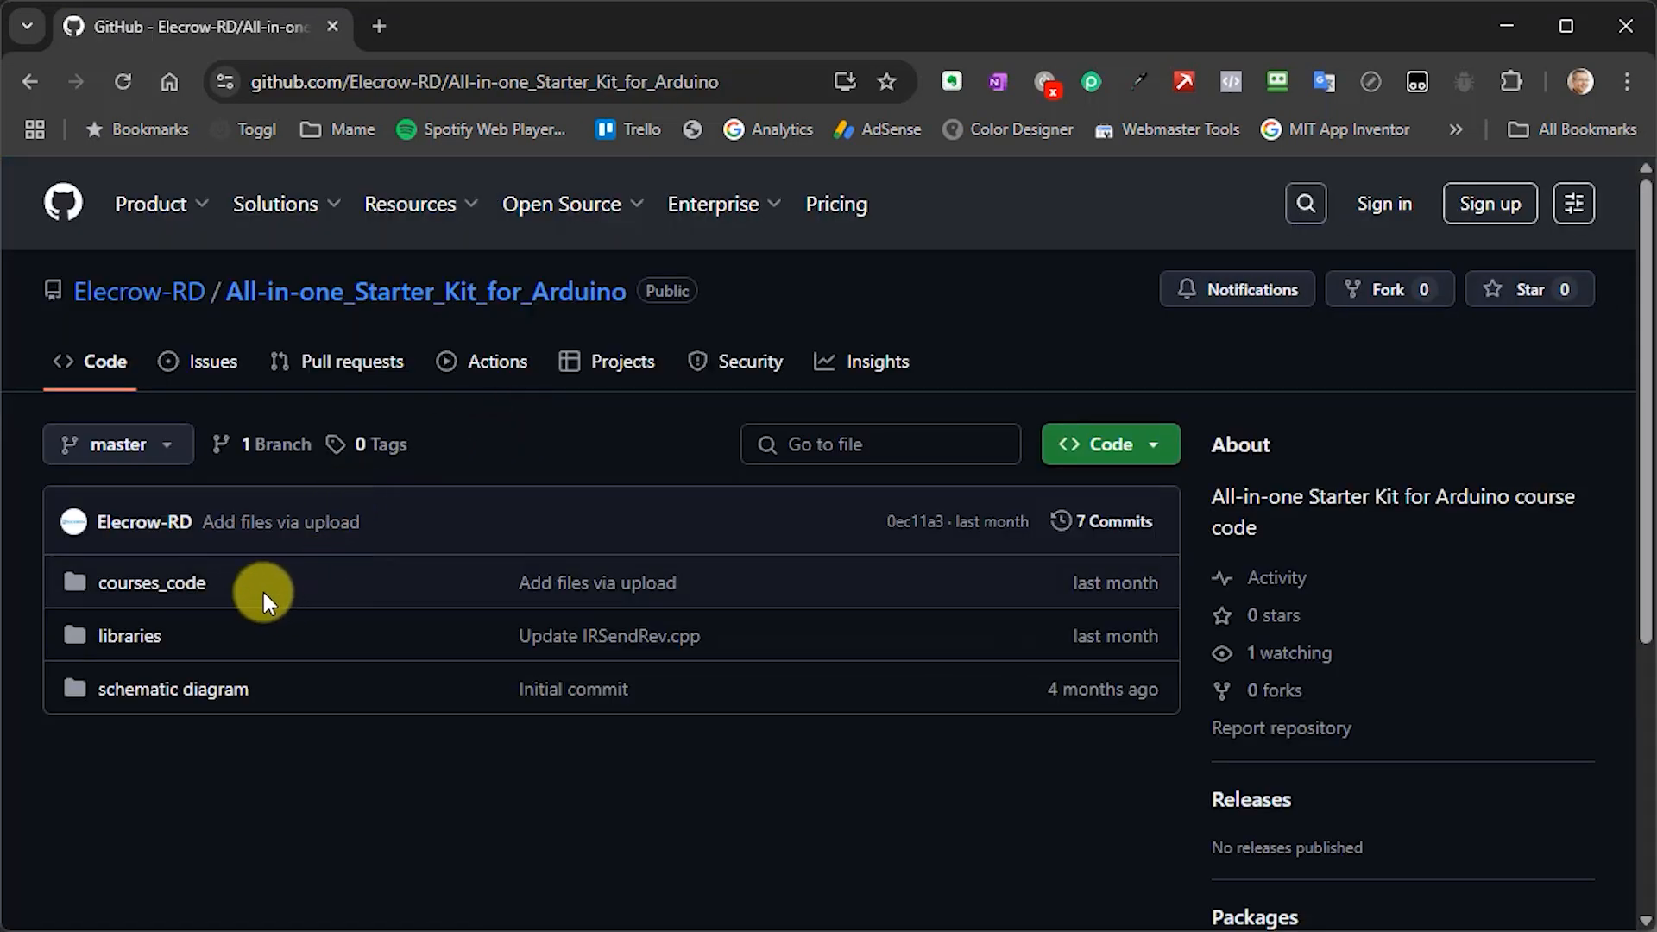
mouse_move(194, 642)
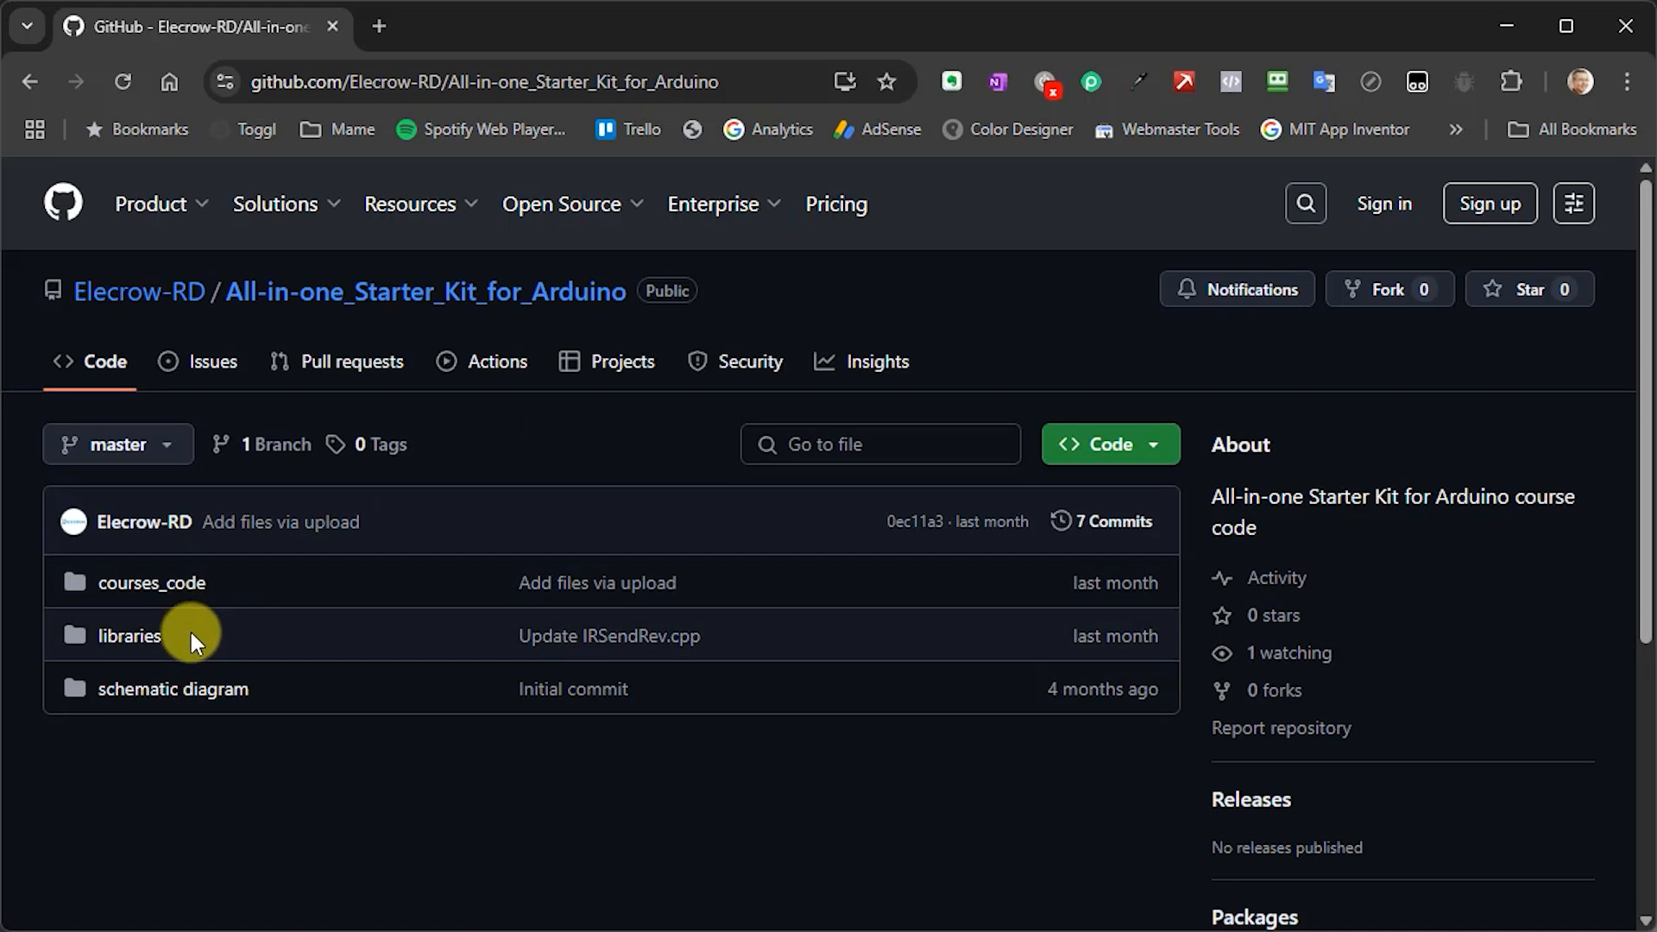
mouse_move(172, 689)
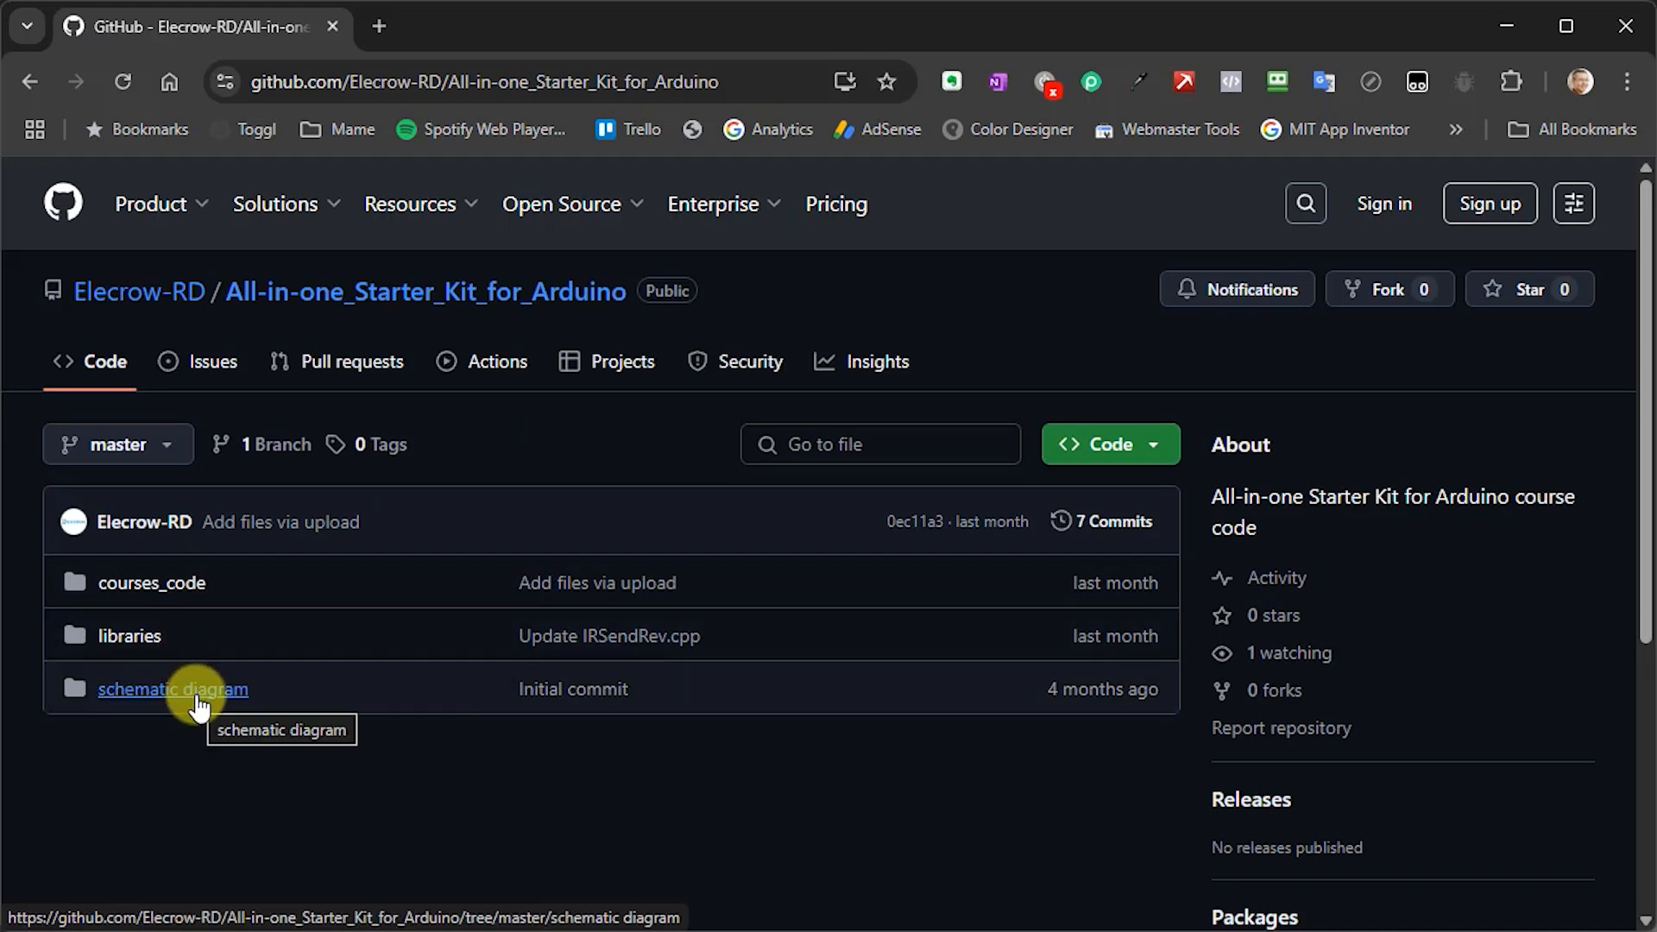
mouse_move(186, 661)
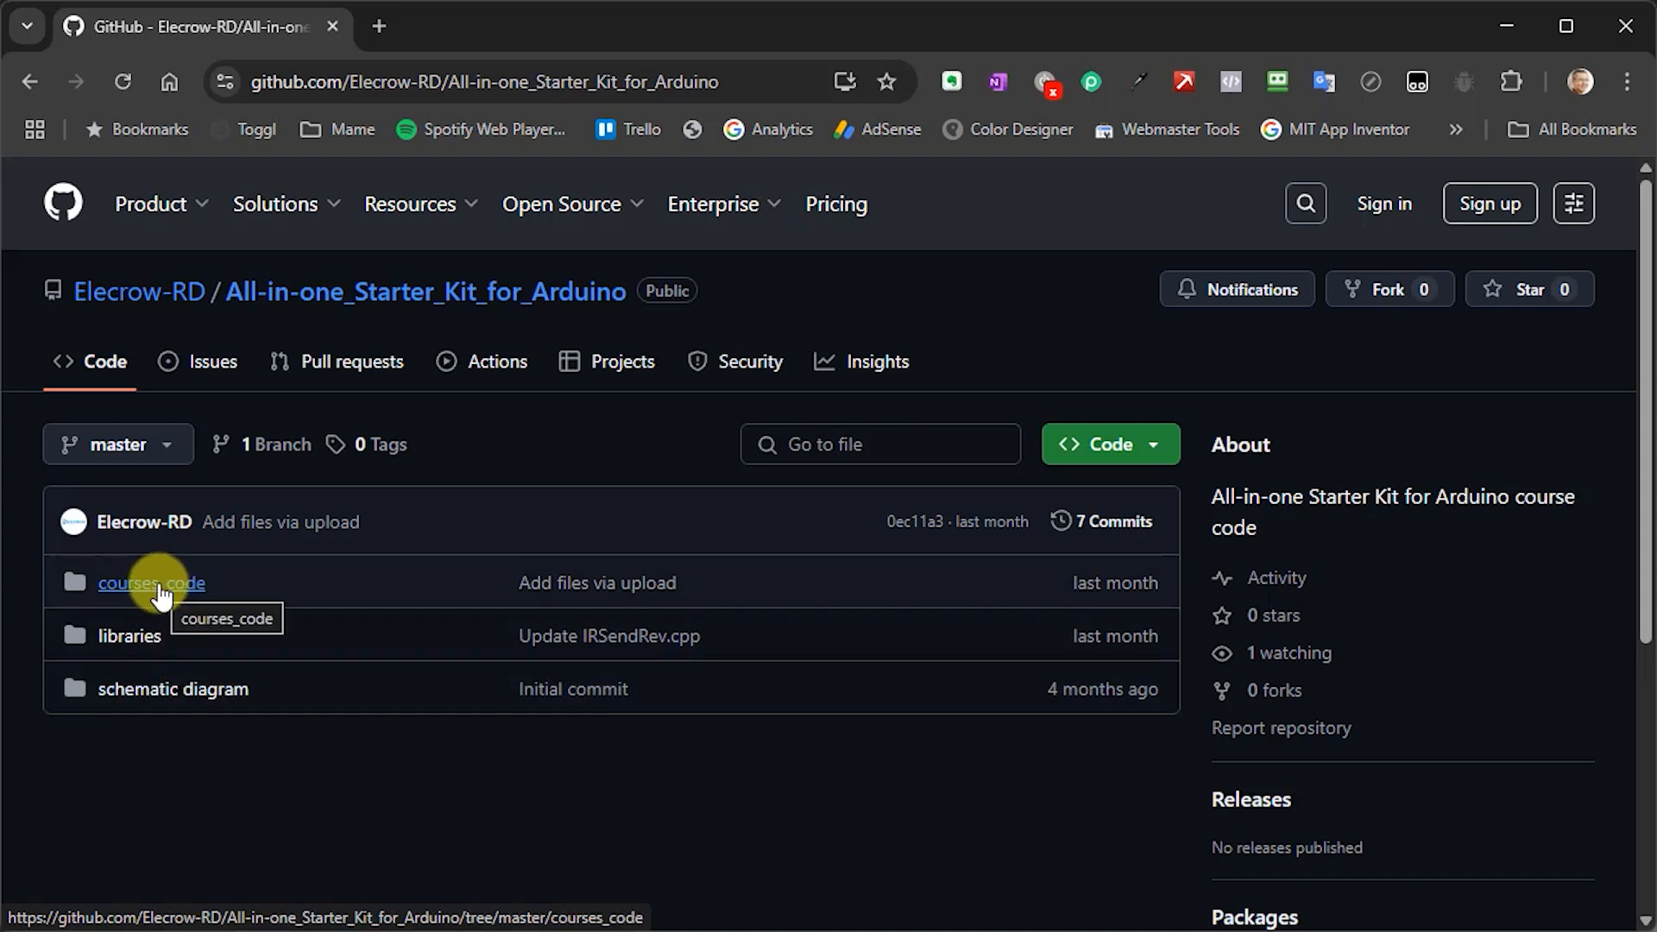
Step: Navigate courses_code to L_13_IR_control_LED.ino and read through its IR receive demo code
click(151, 582)
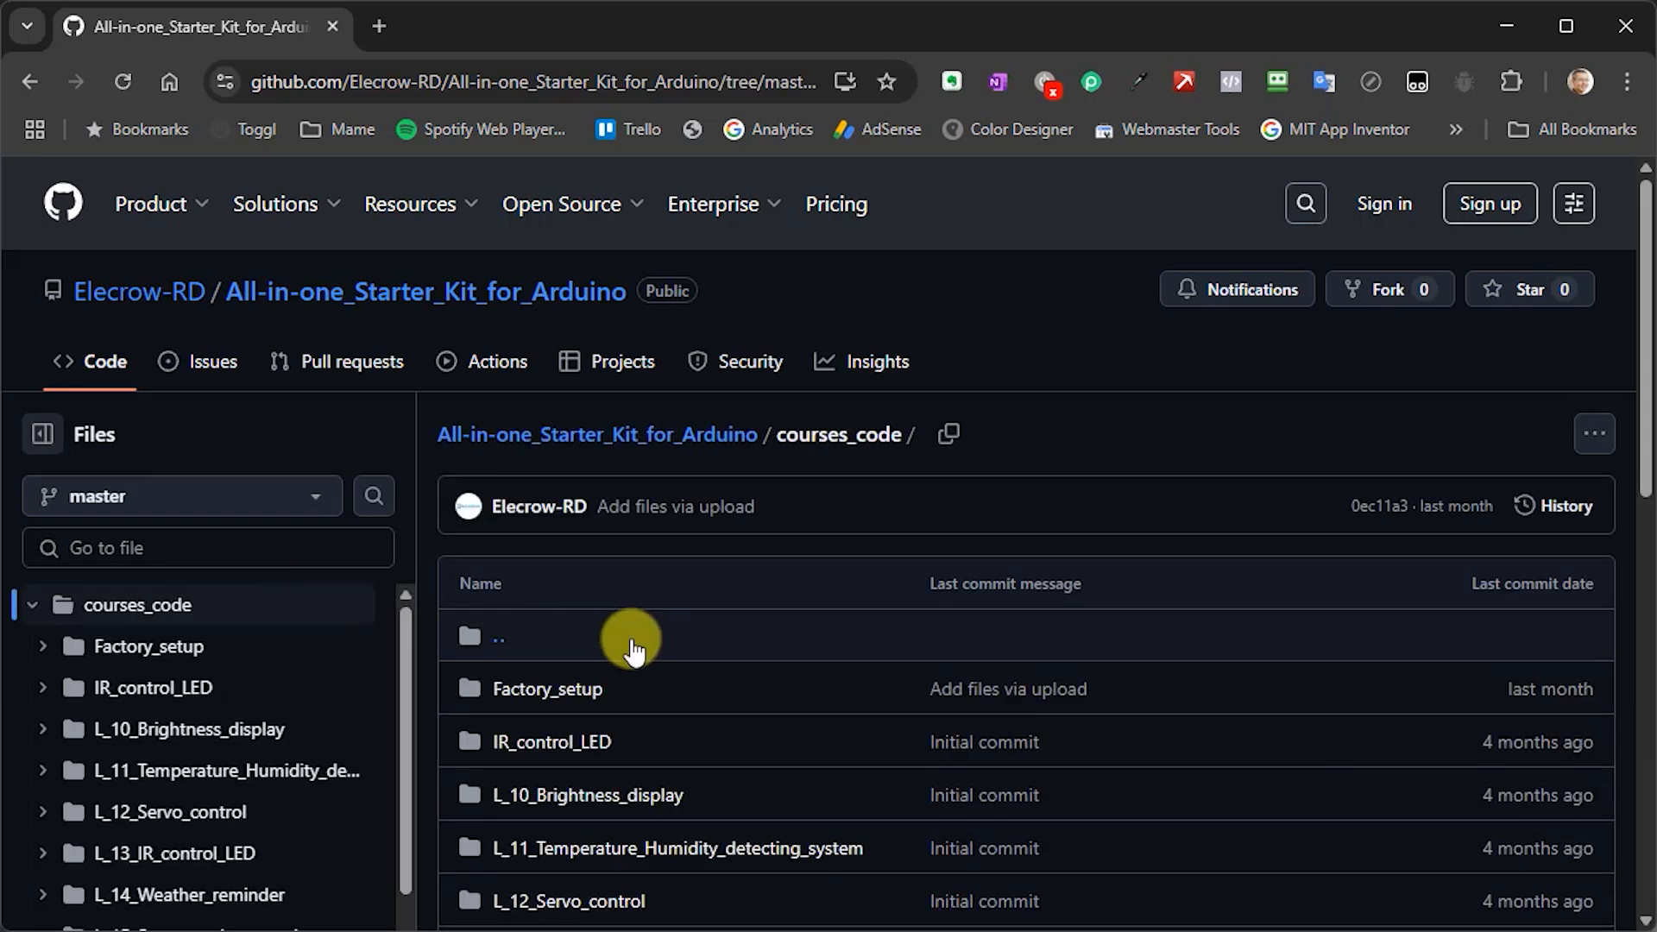
scroll(down, 3)
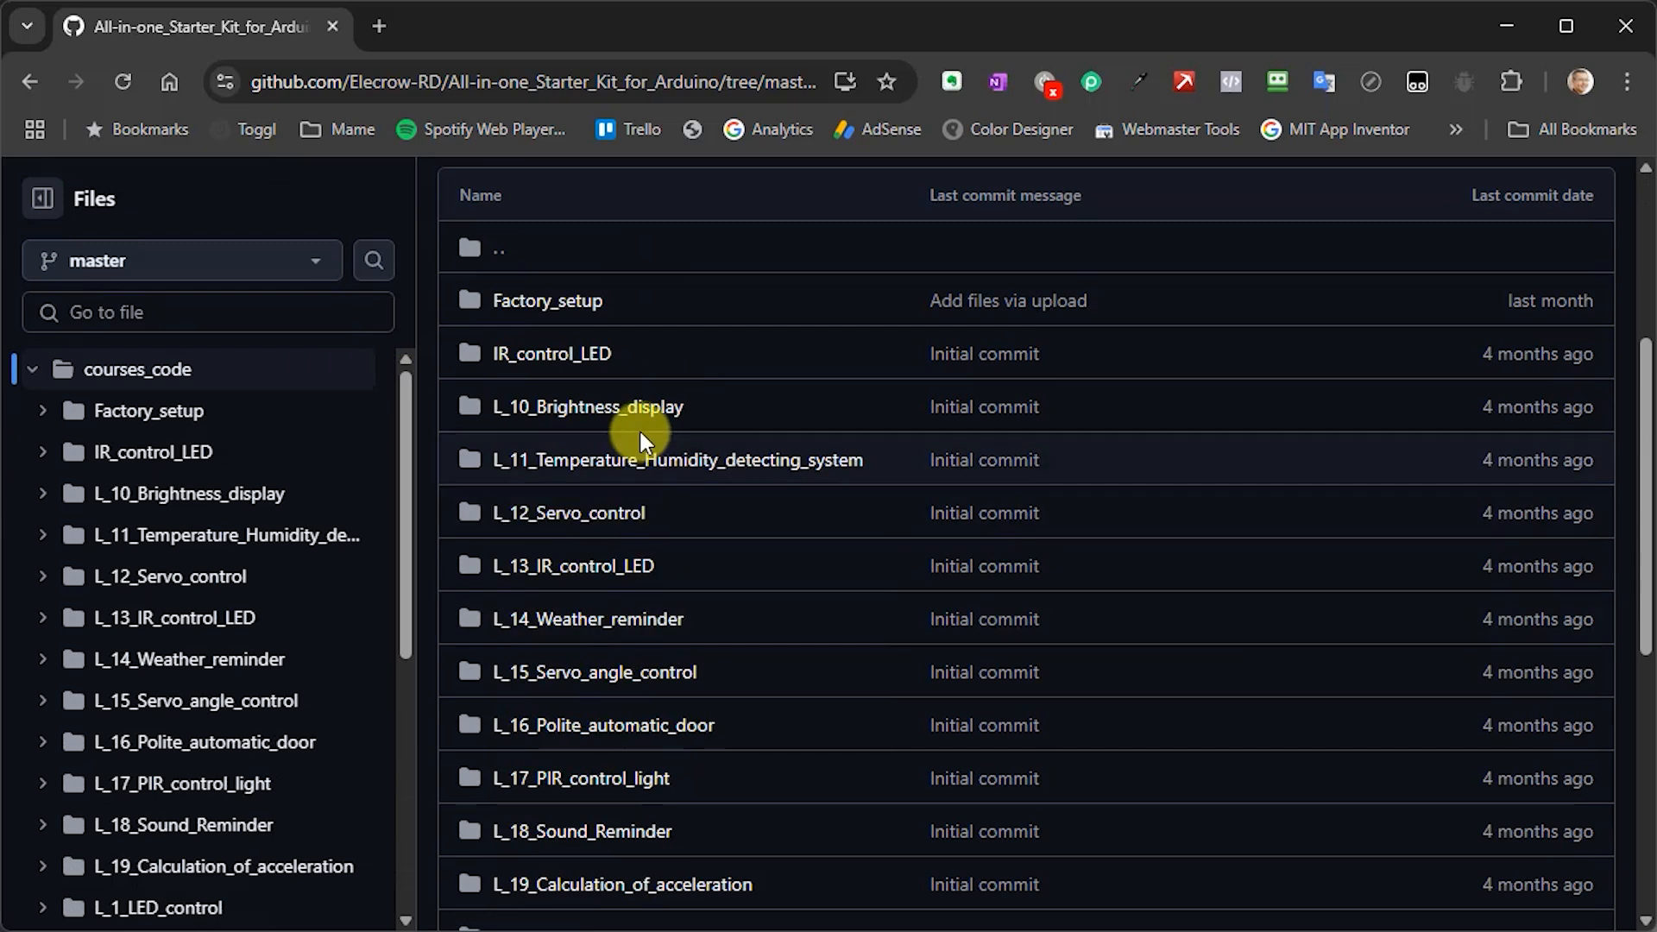
mouse_move(602, 603)
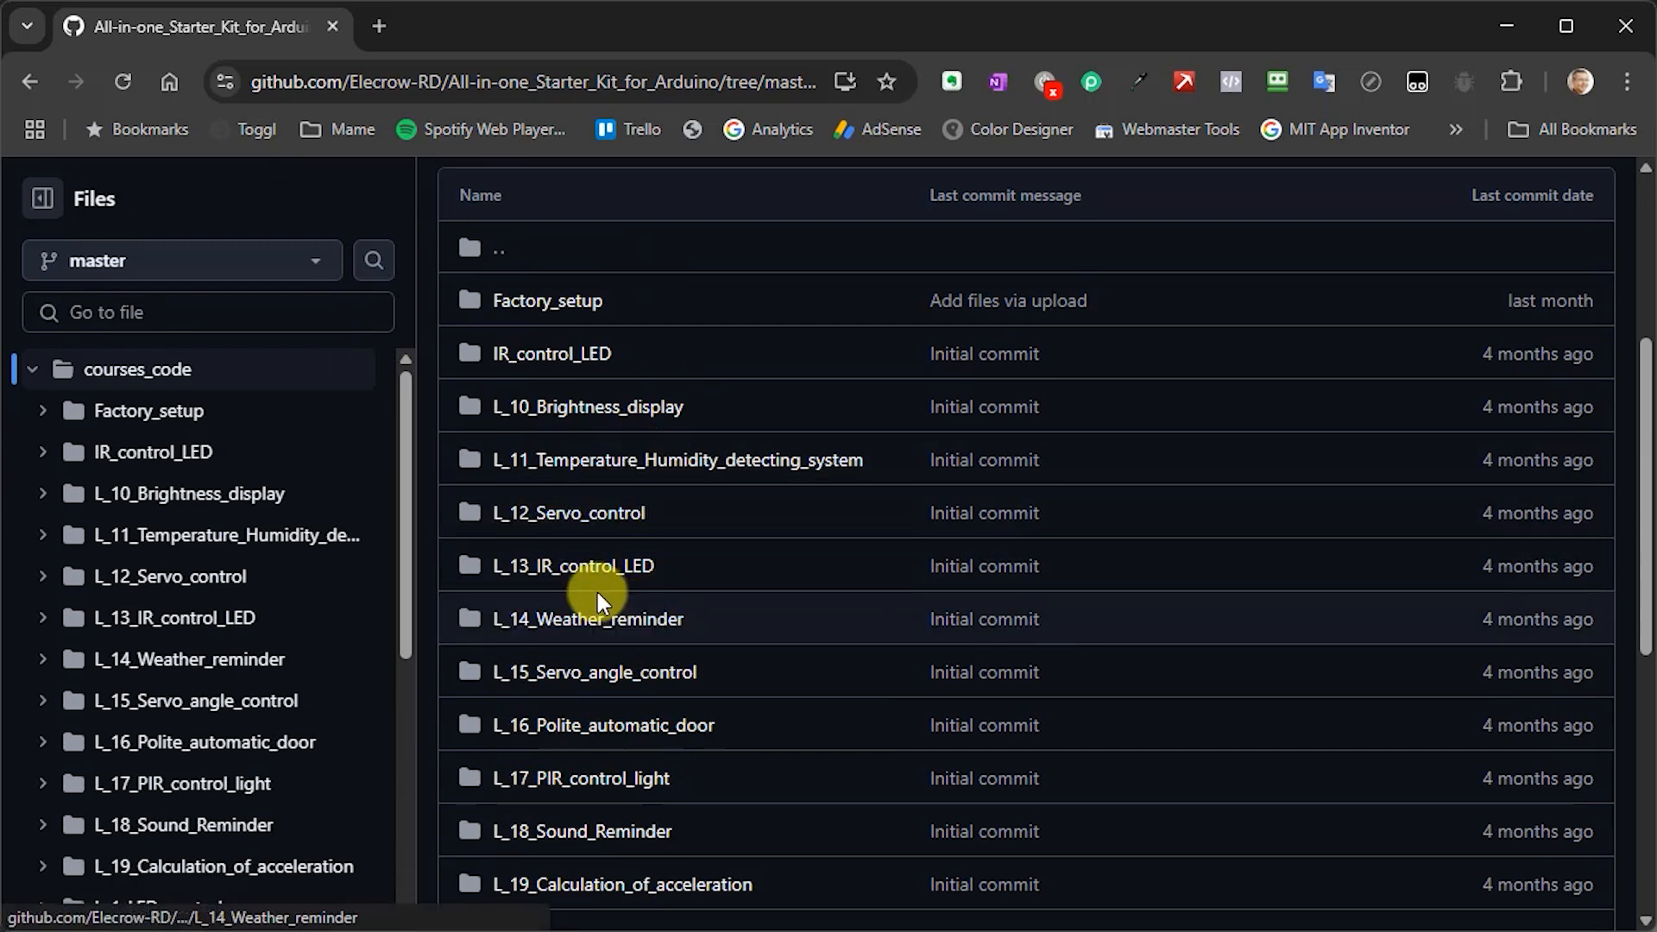
click(571, 567)
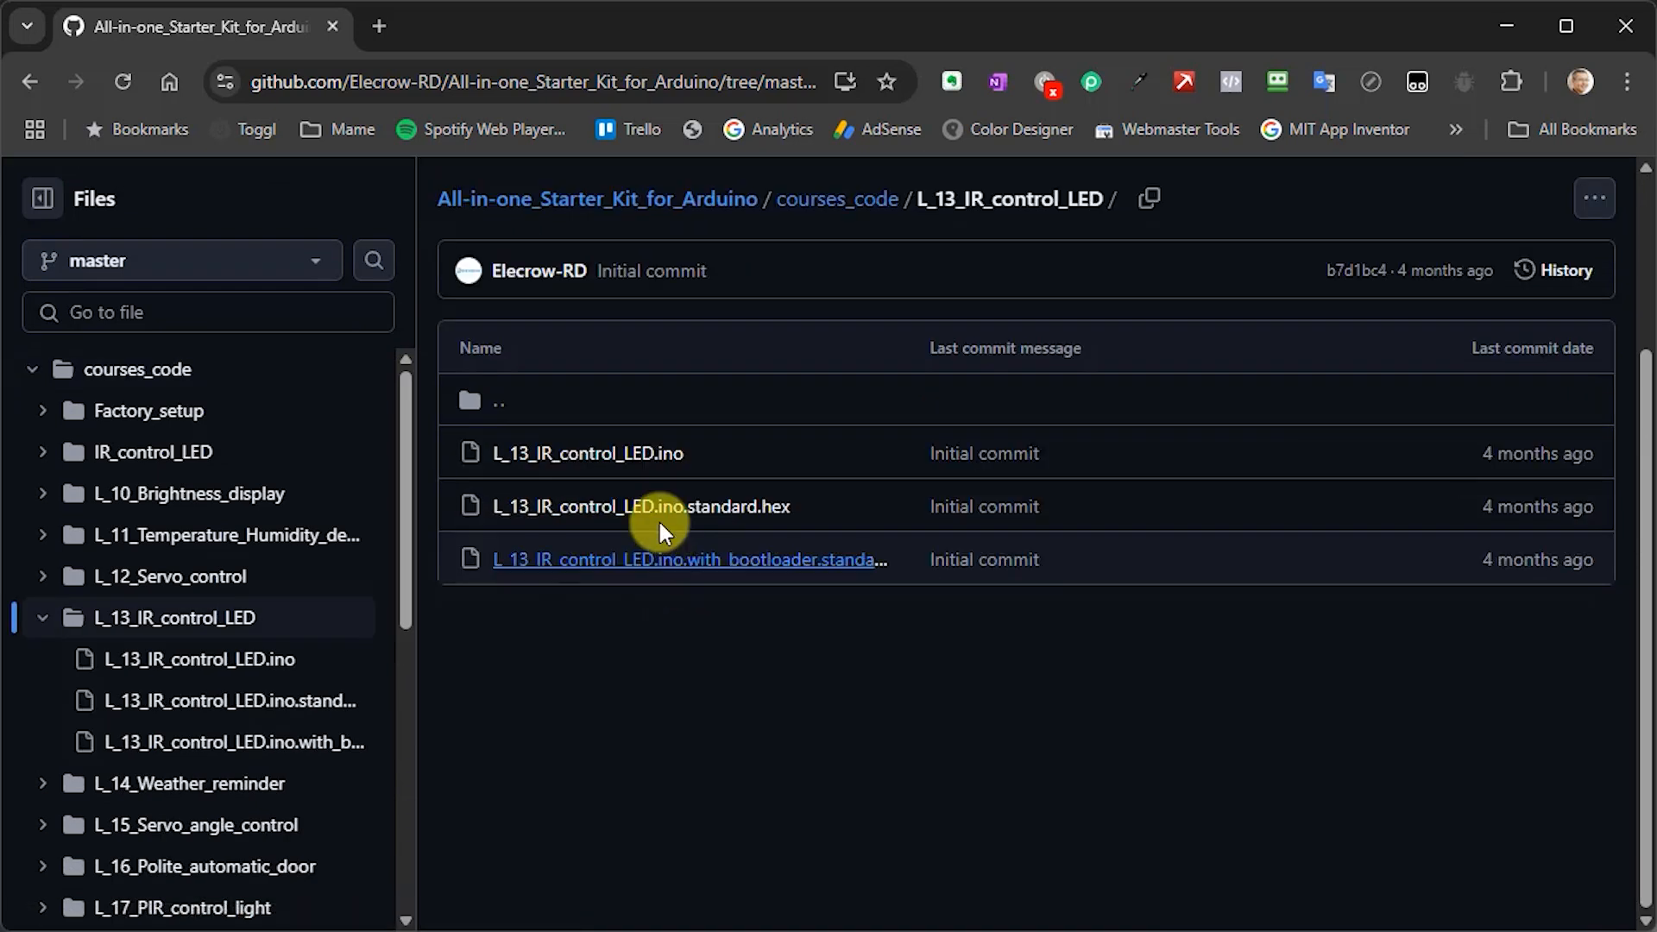
mouse_move(589, 452)
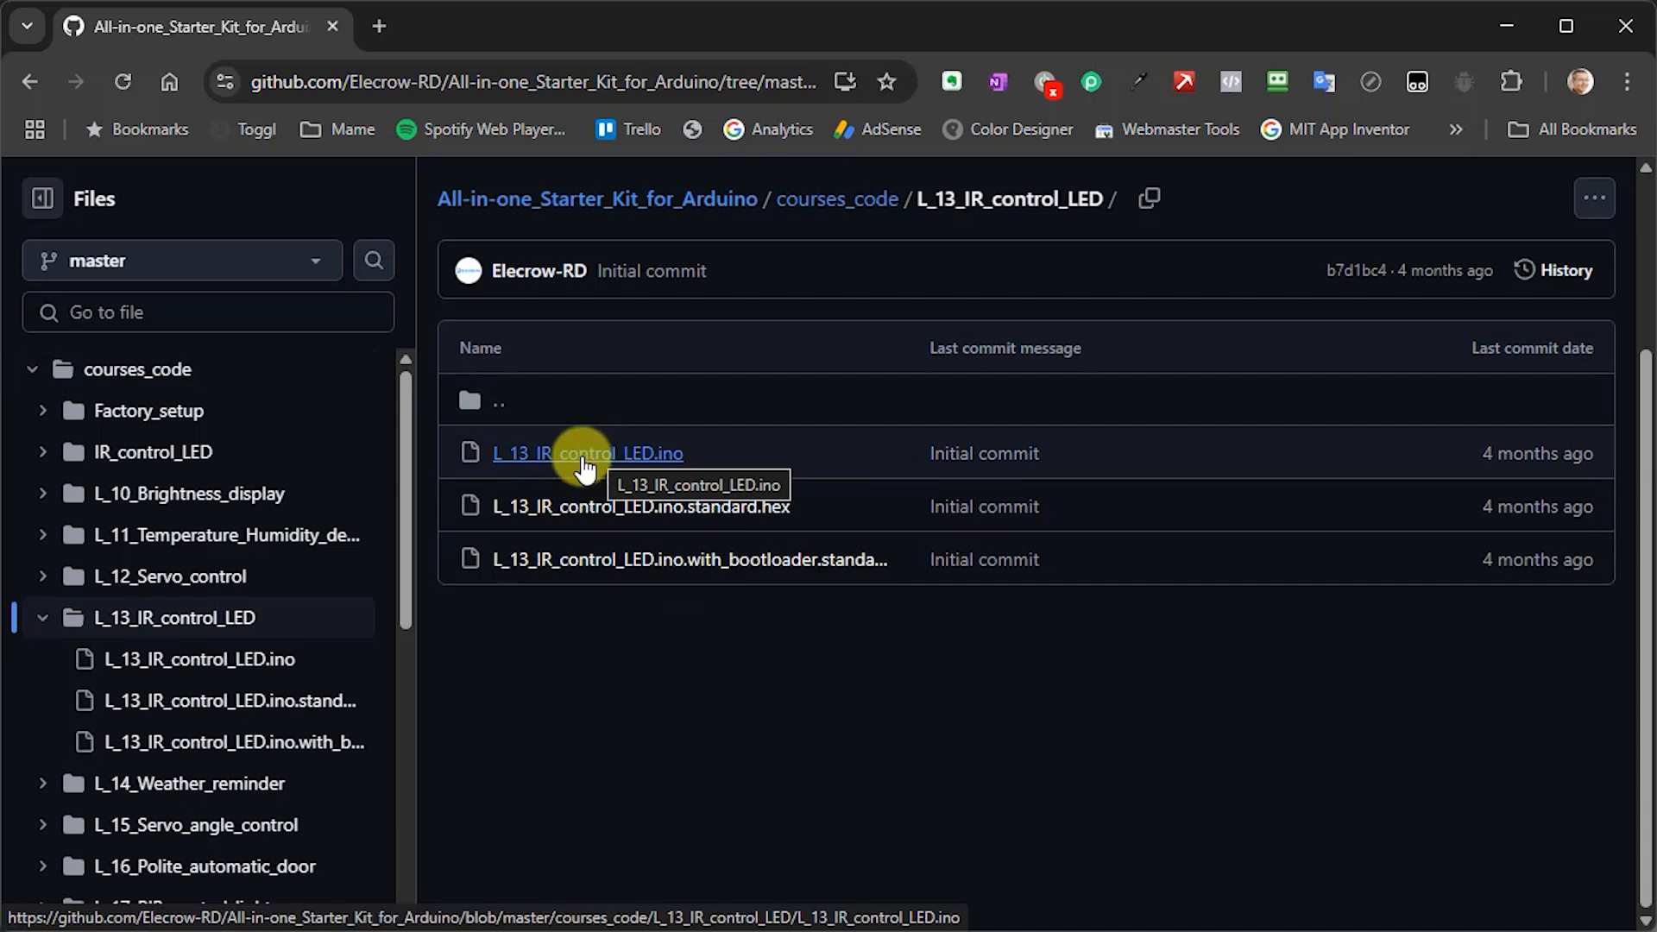
click(587, 454)
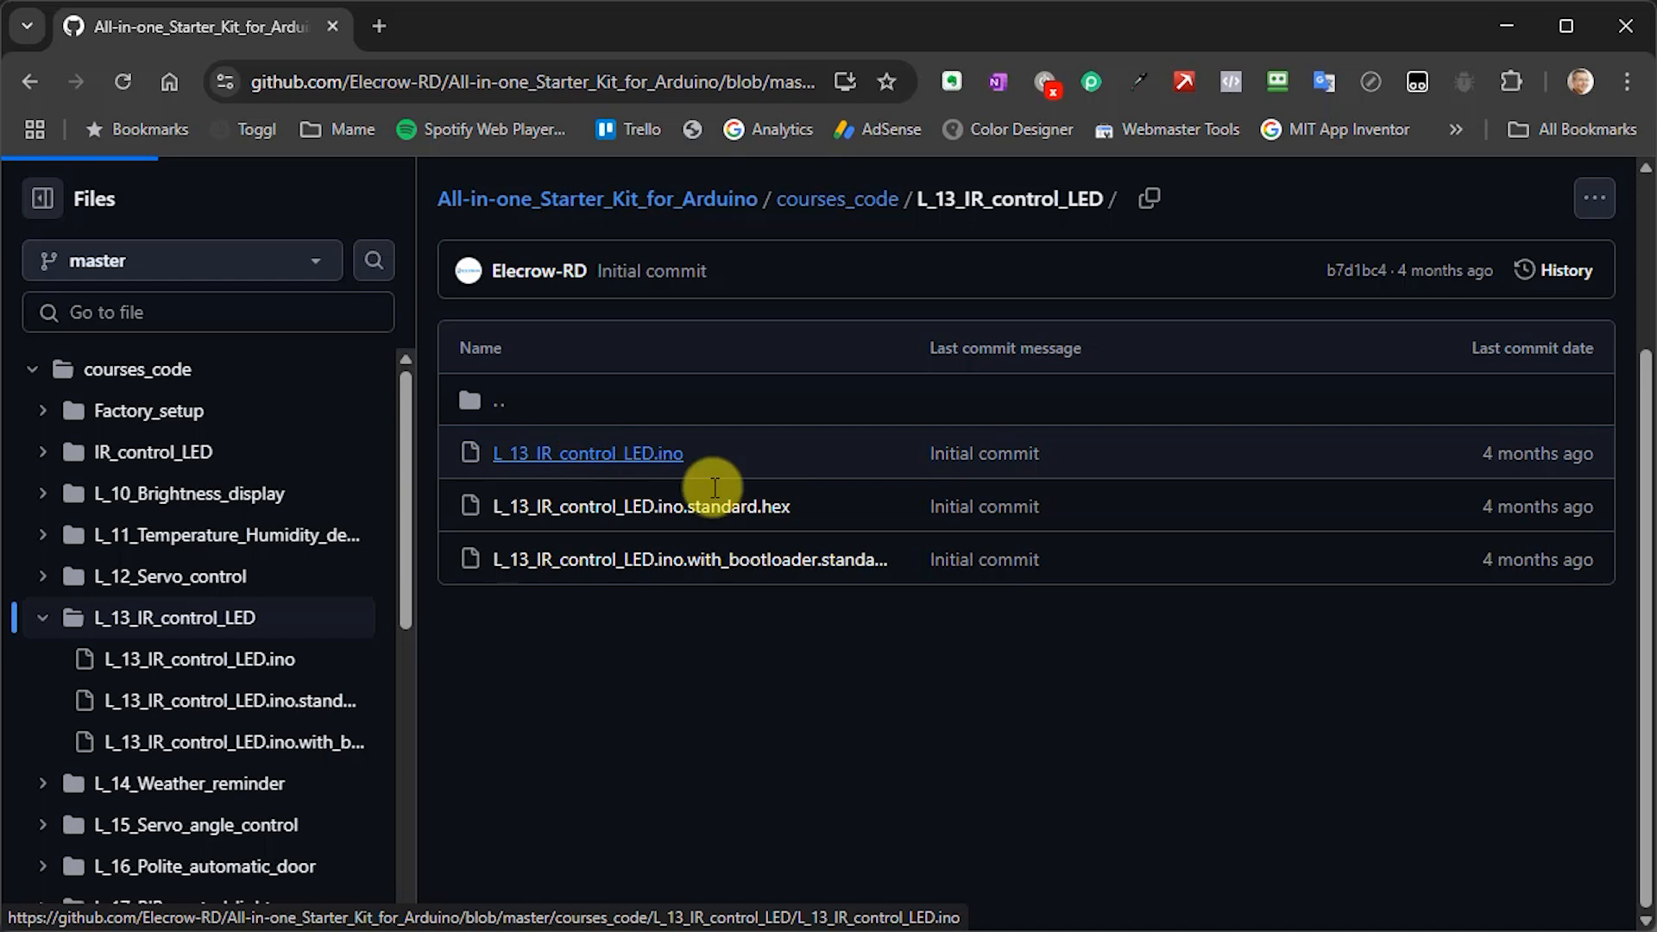
click(587, 453)
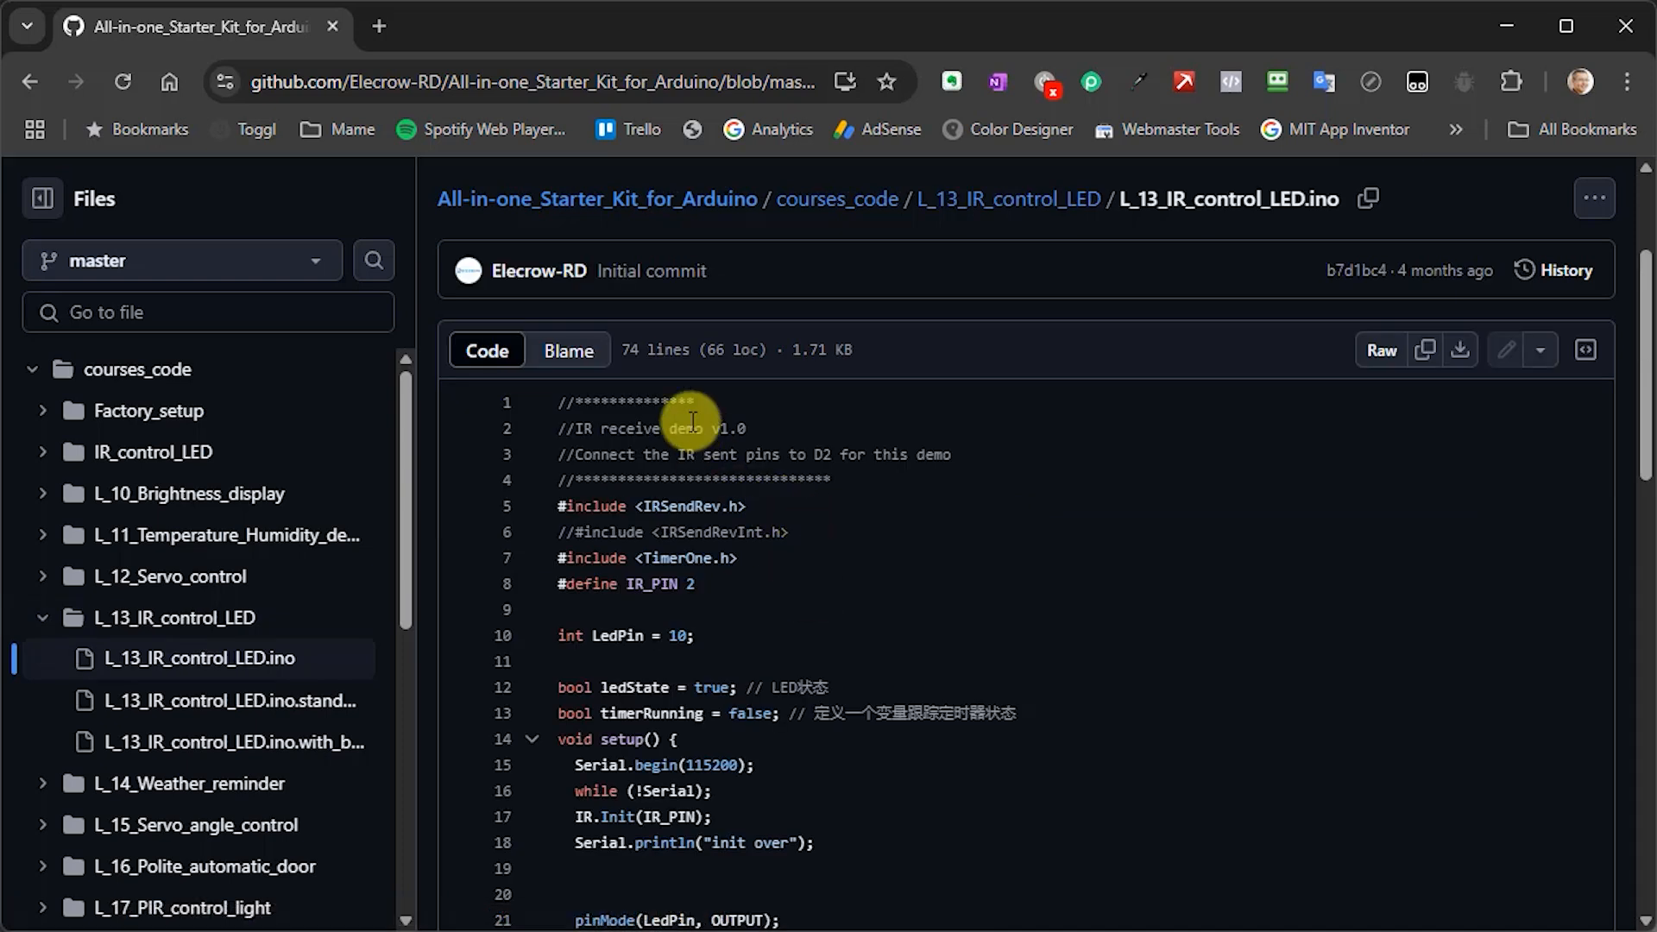
scroll(down, 3)
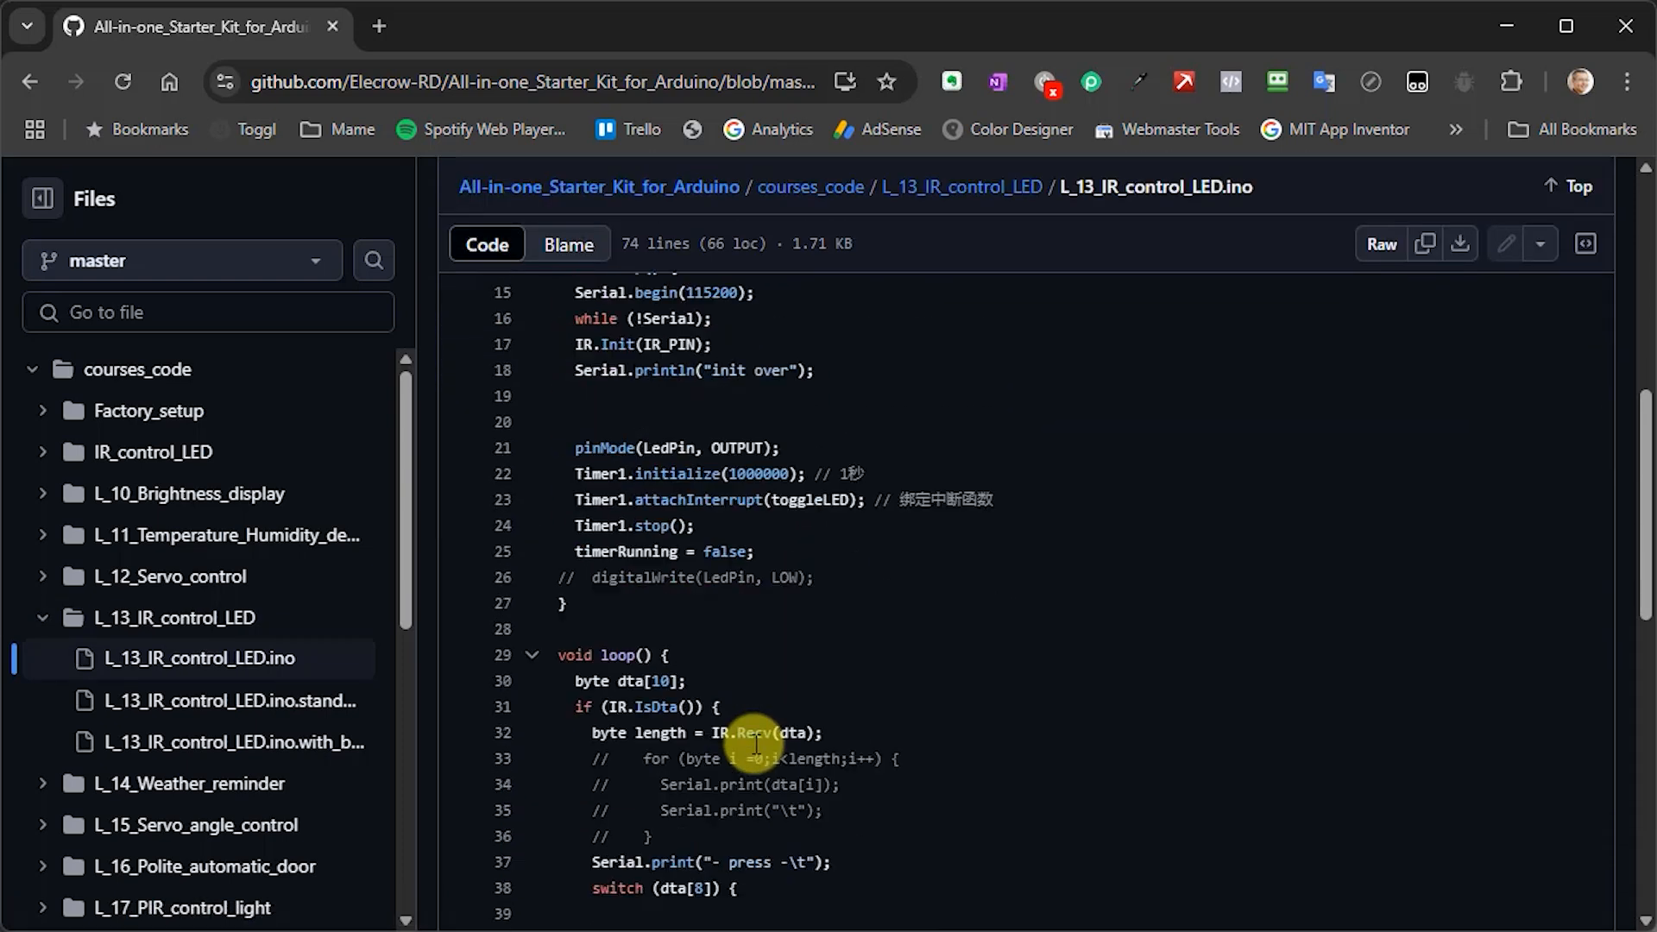
scroll(down, 3)
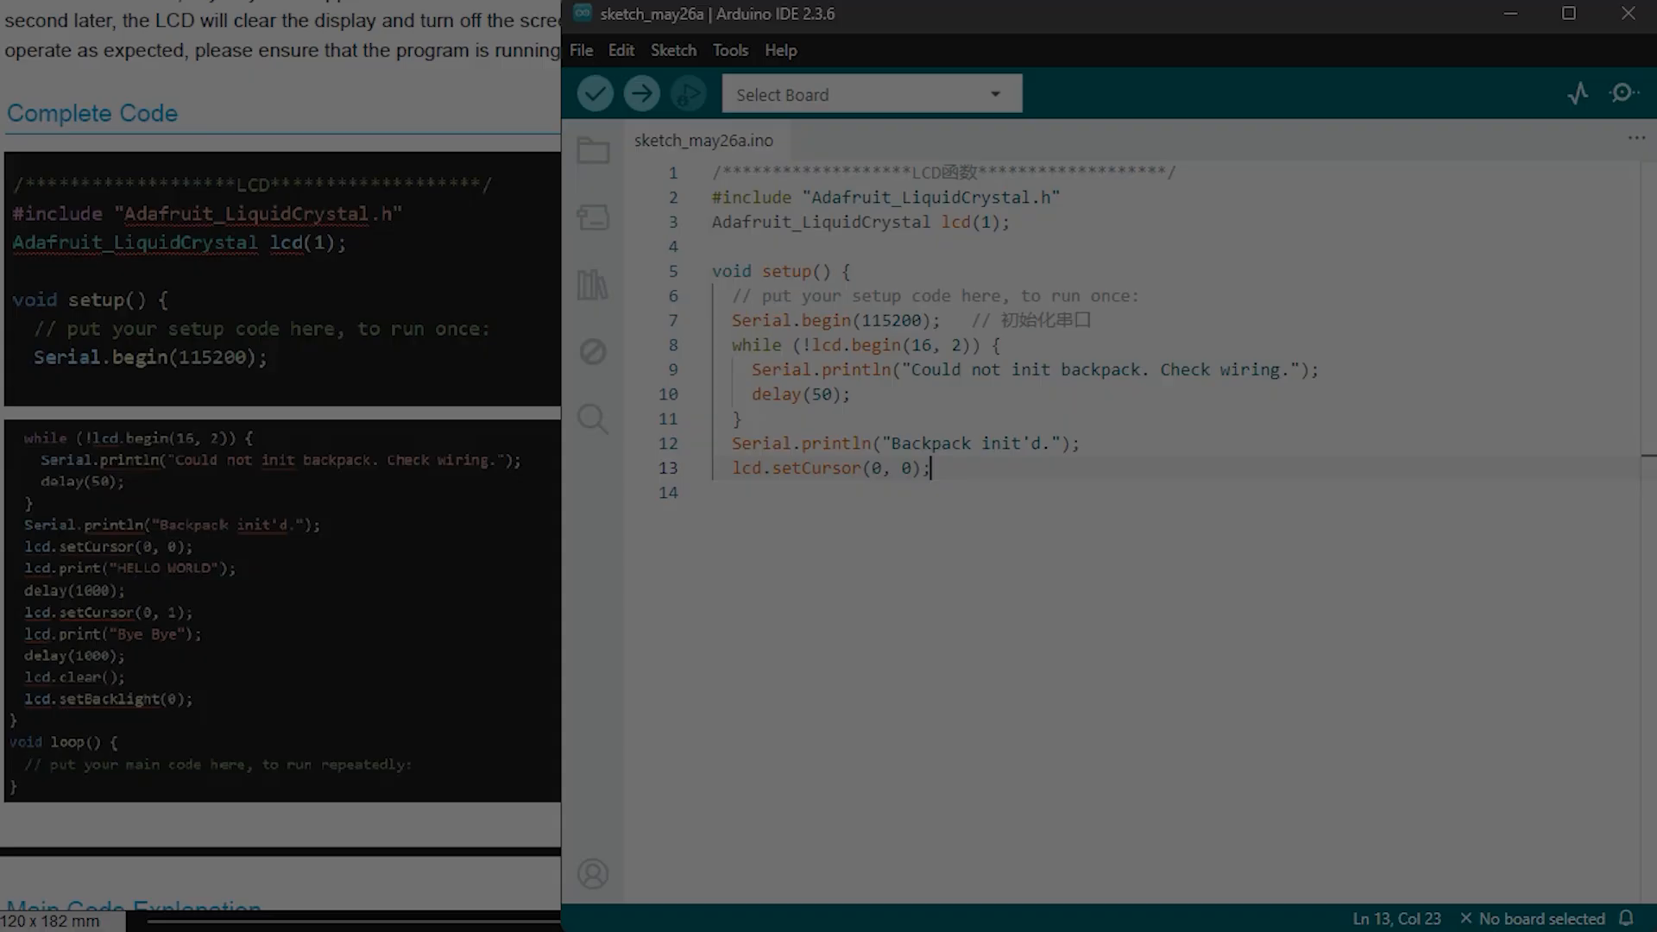
Step: Add lcd.print("HELLO WORLD"); and delay(1000); to setup, then begin another lcd.setCursor line
text(lcd.)
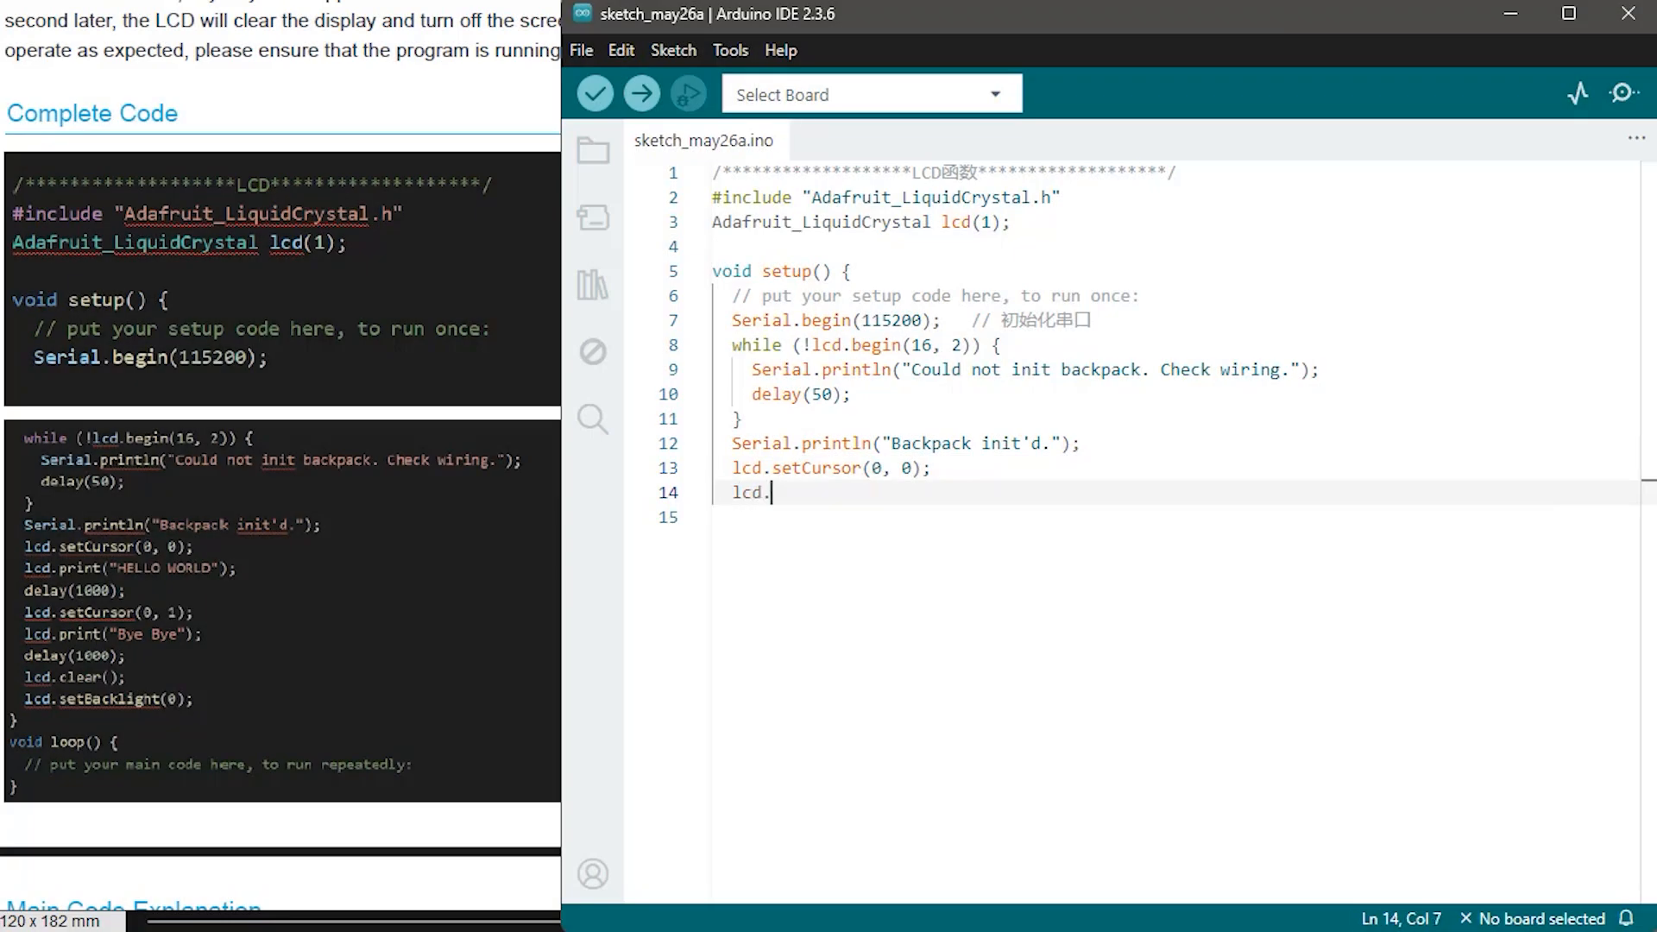
text(p)
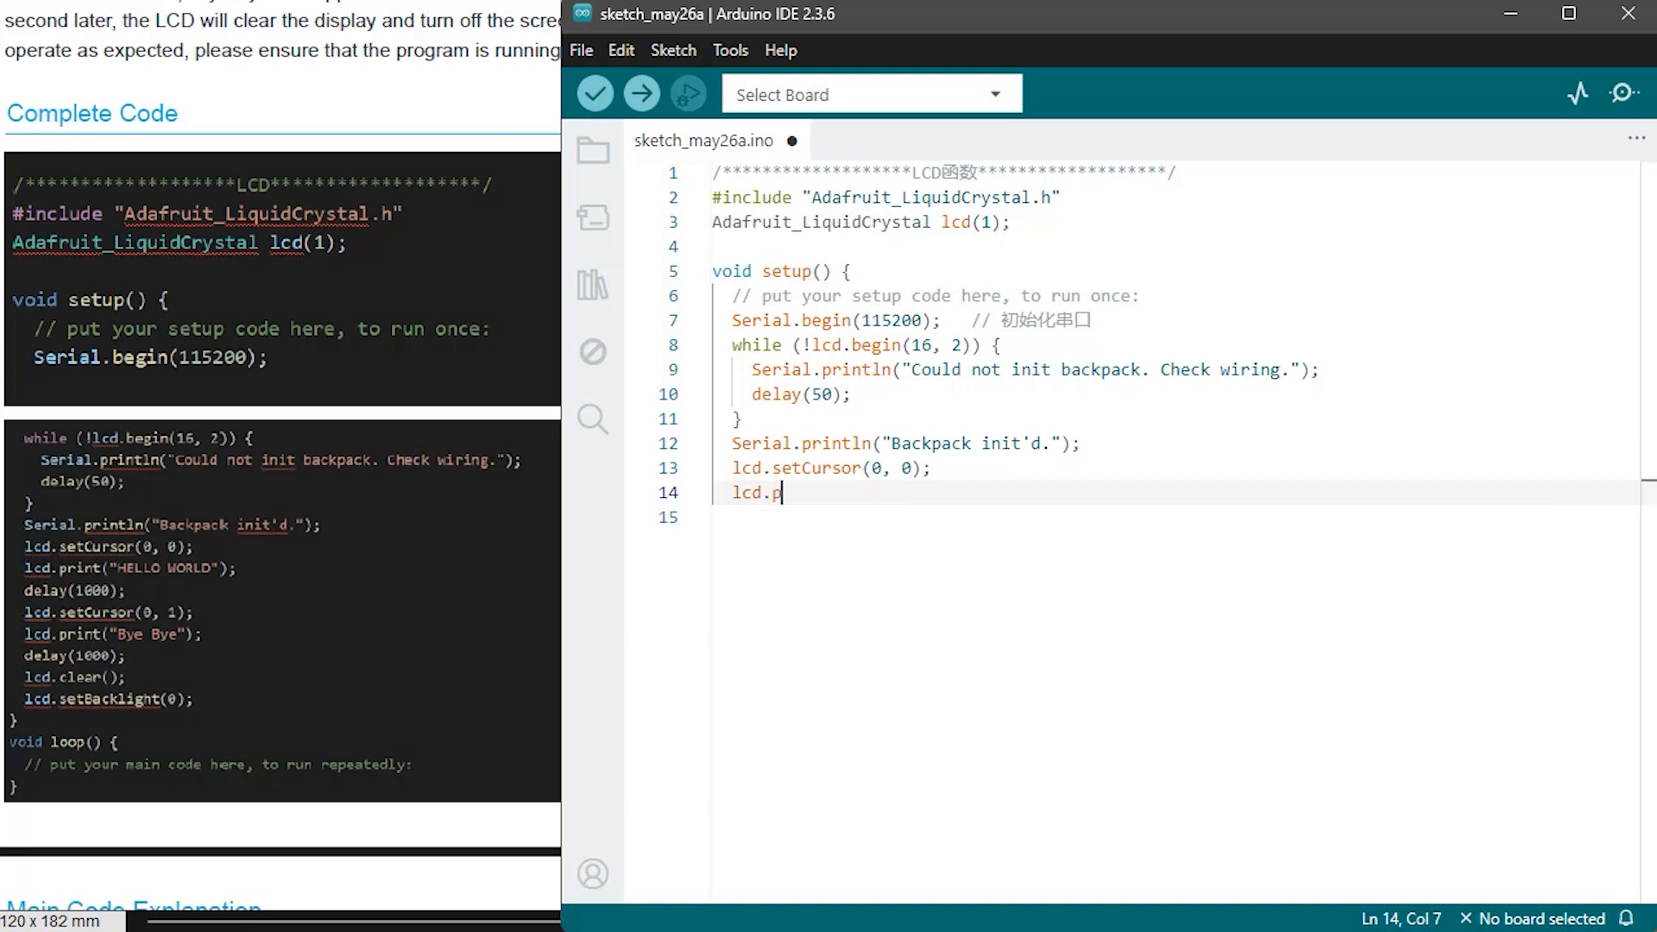
text(rint(""))
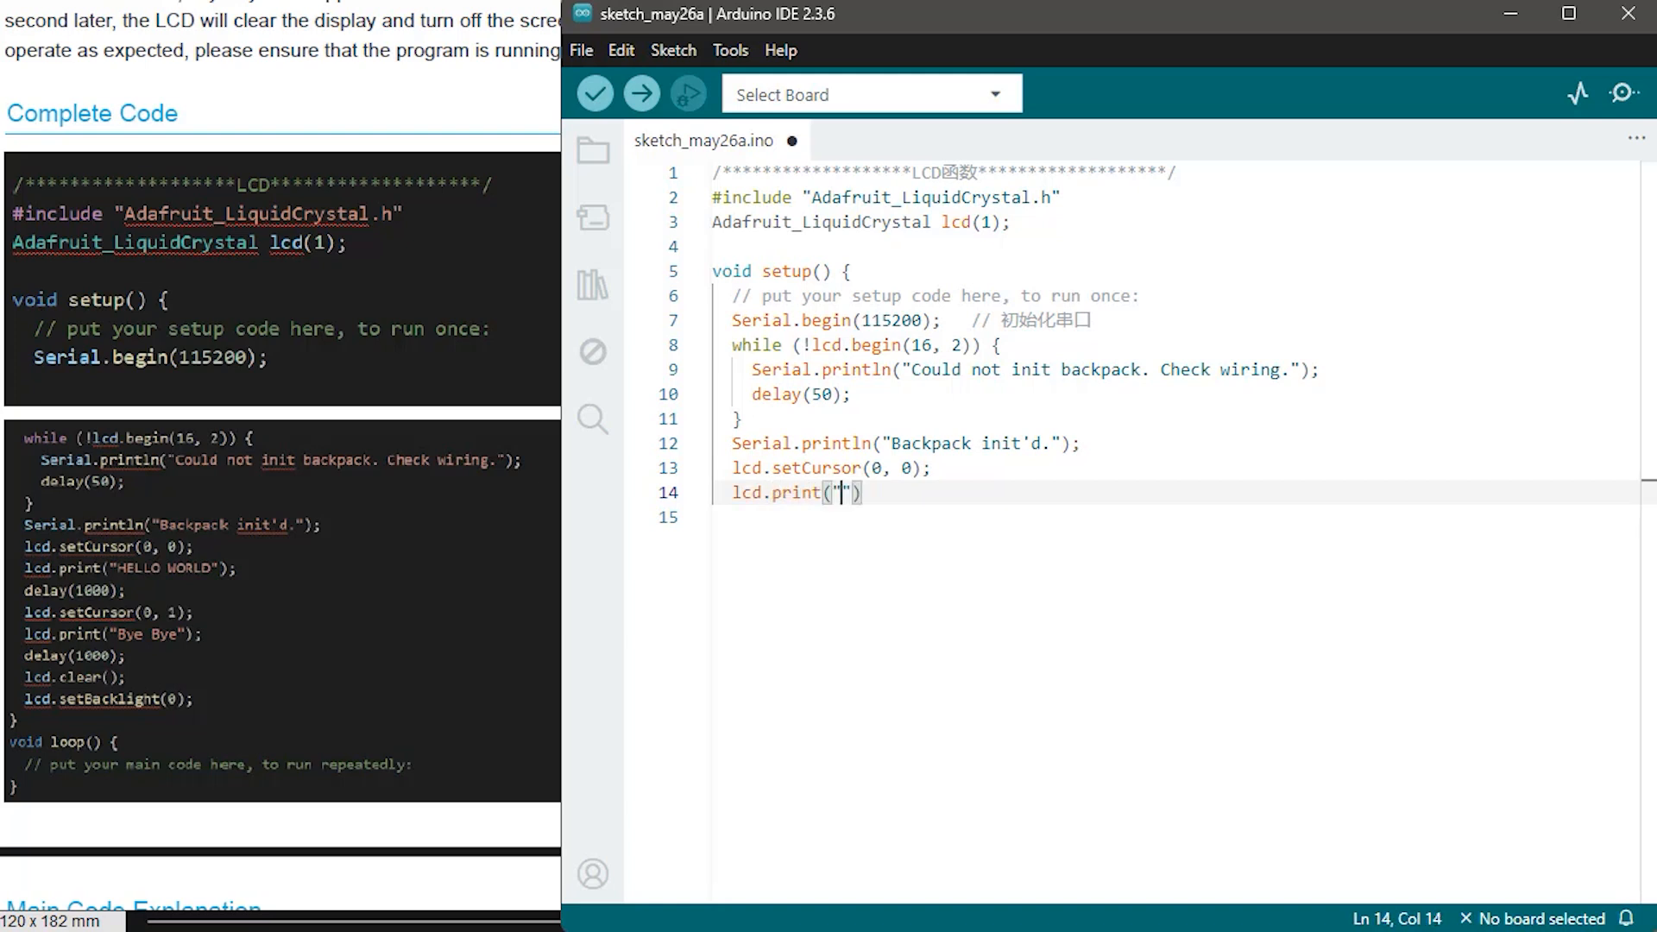
text(HELLO WOR)
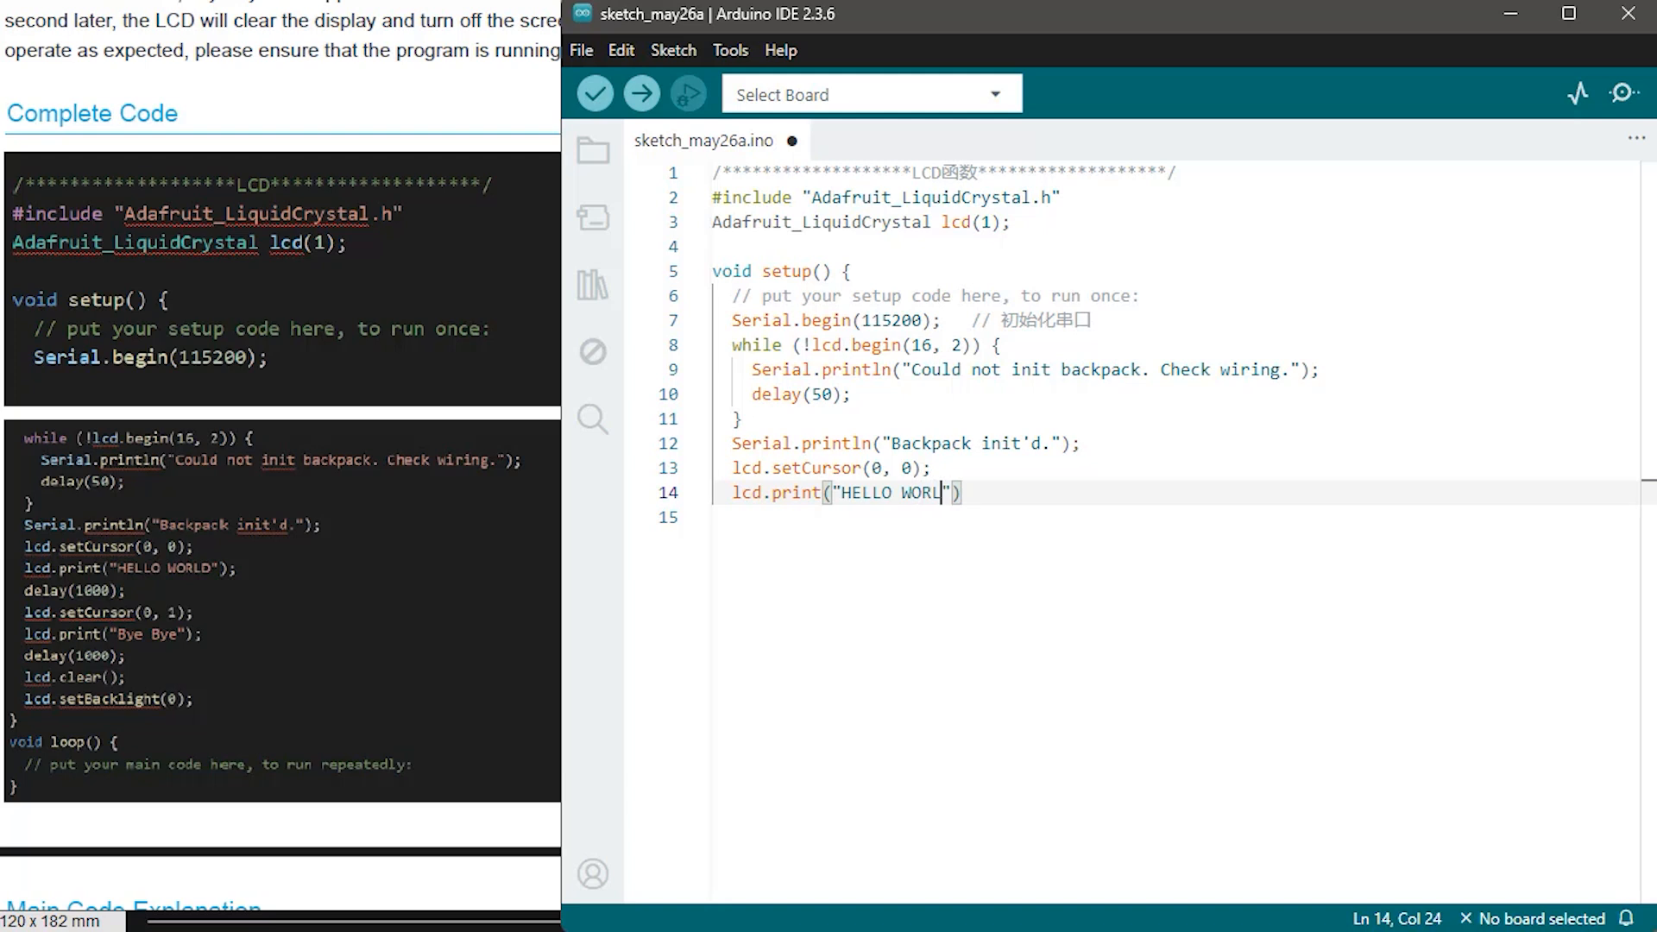
text(LD)
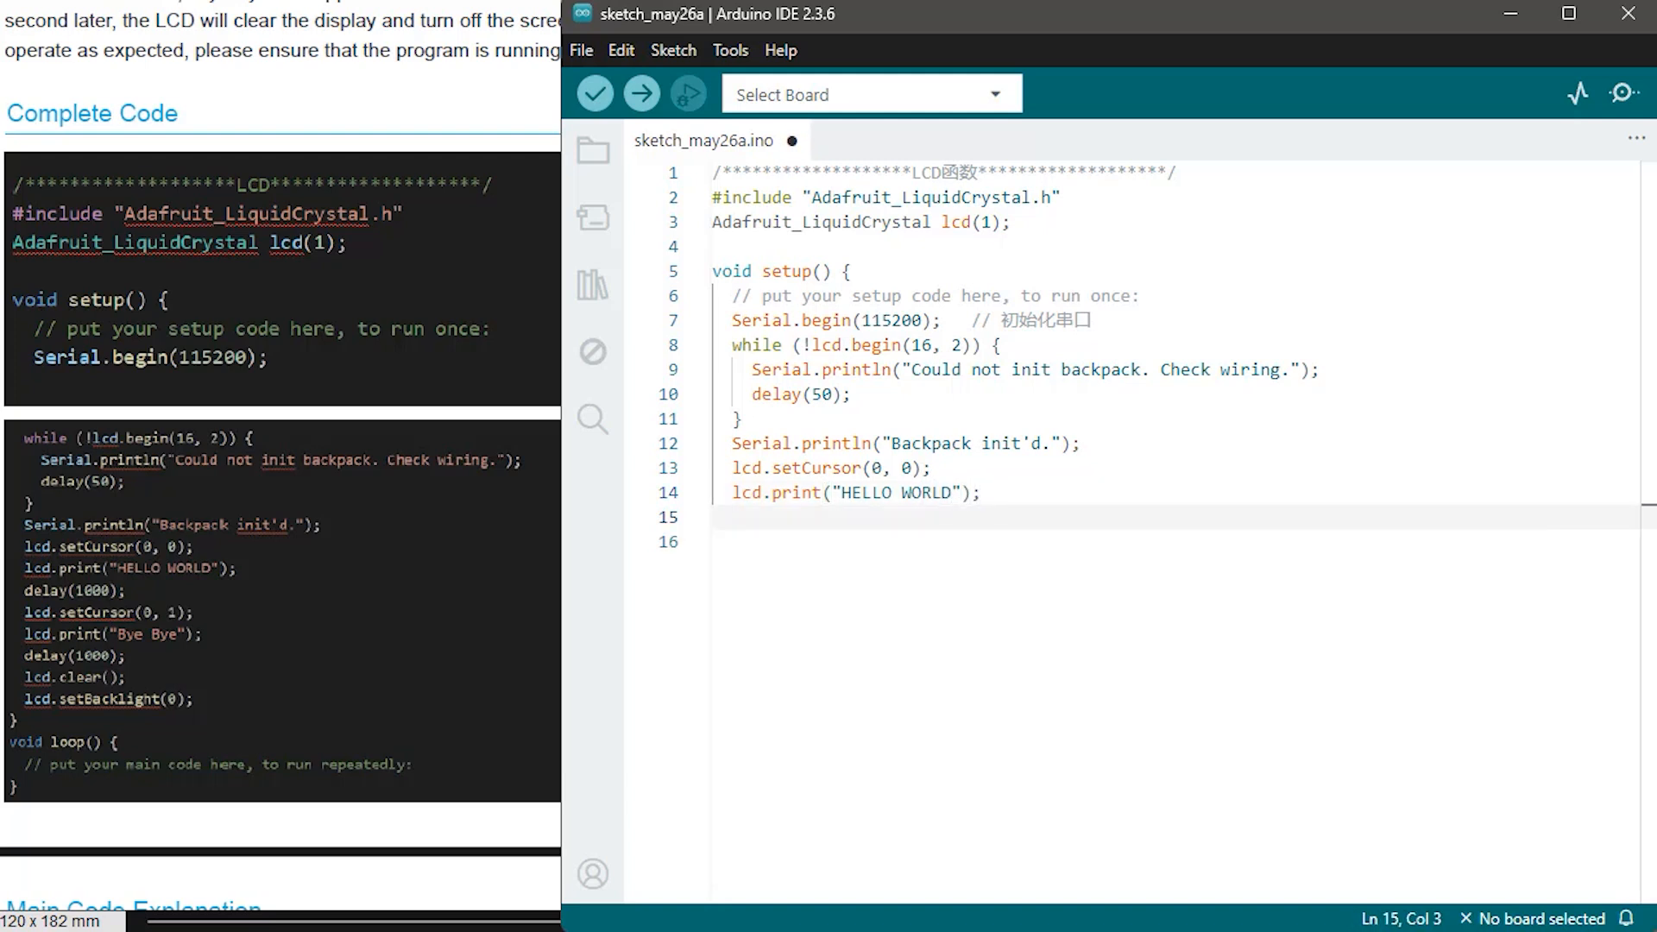
text(delay(1000);)
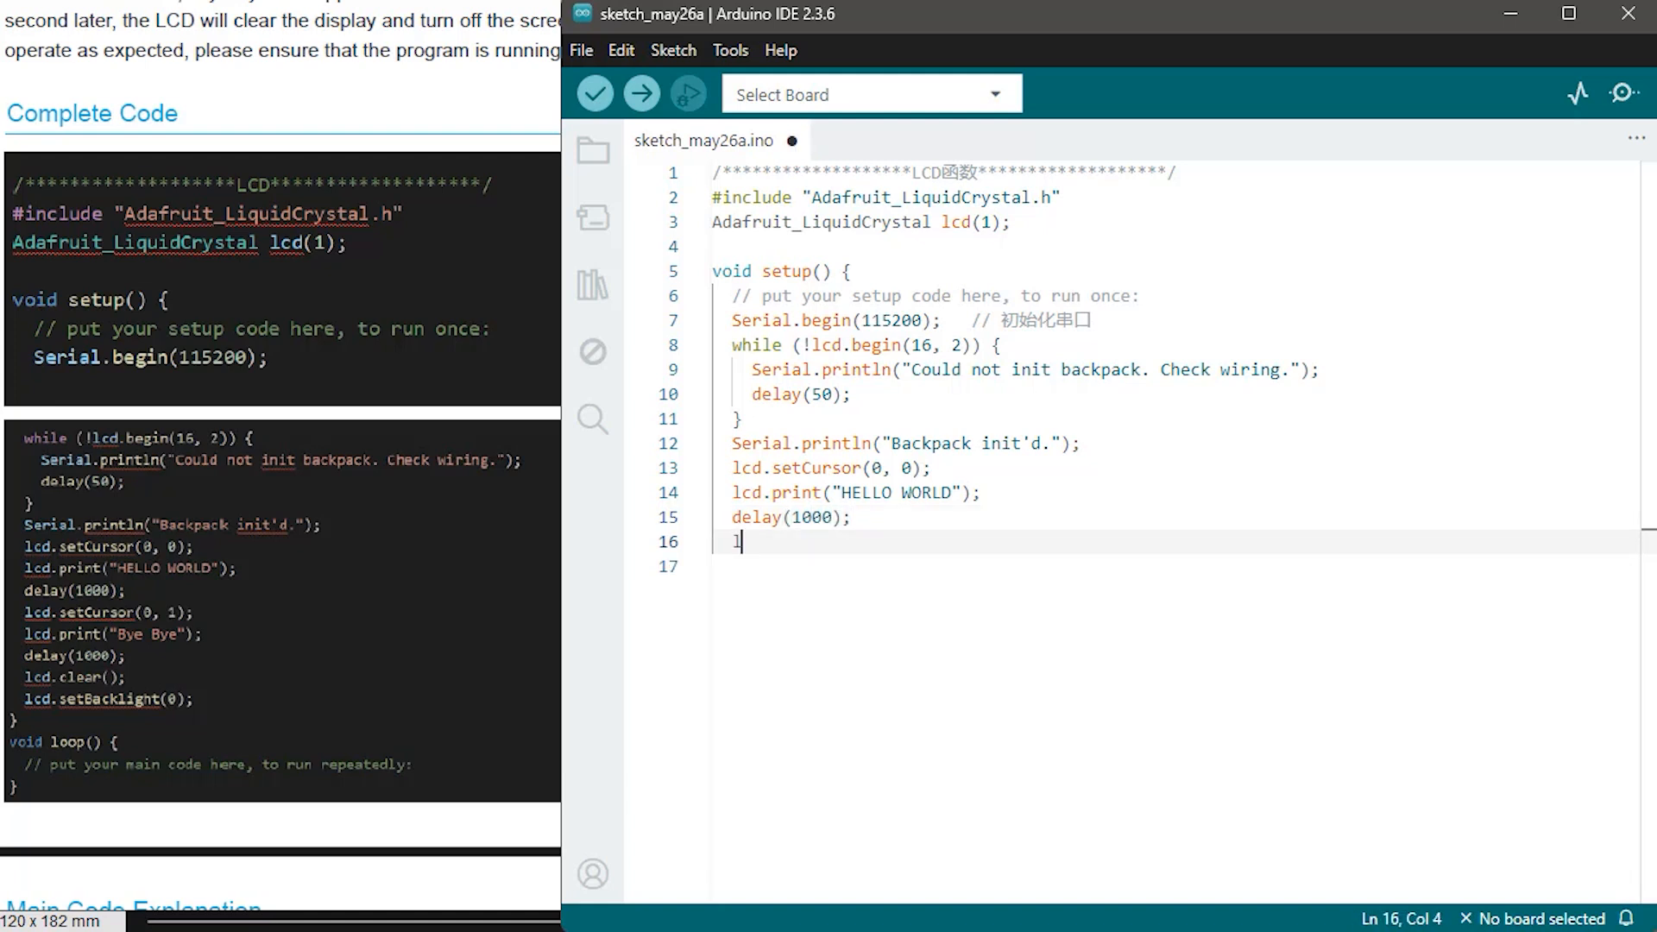
text(cd.set)
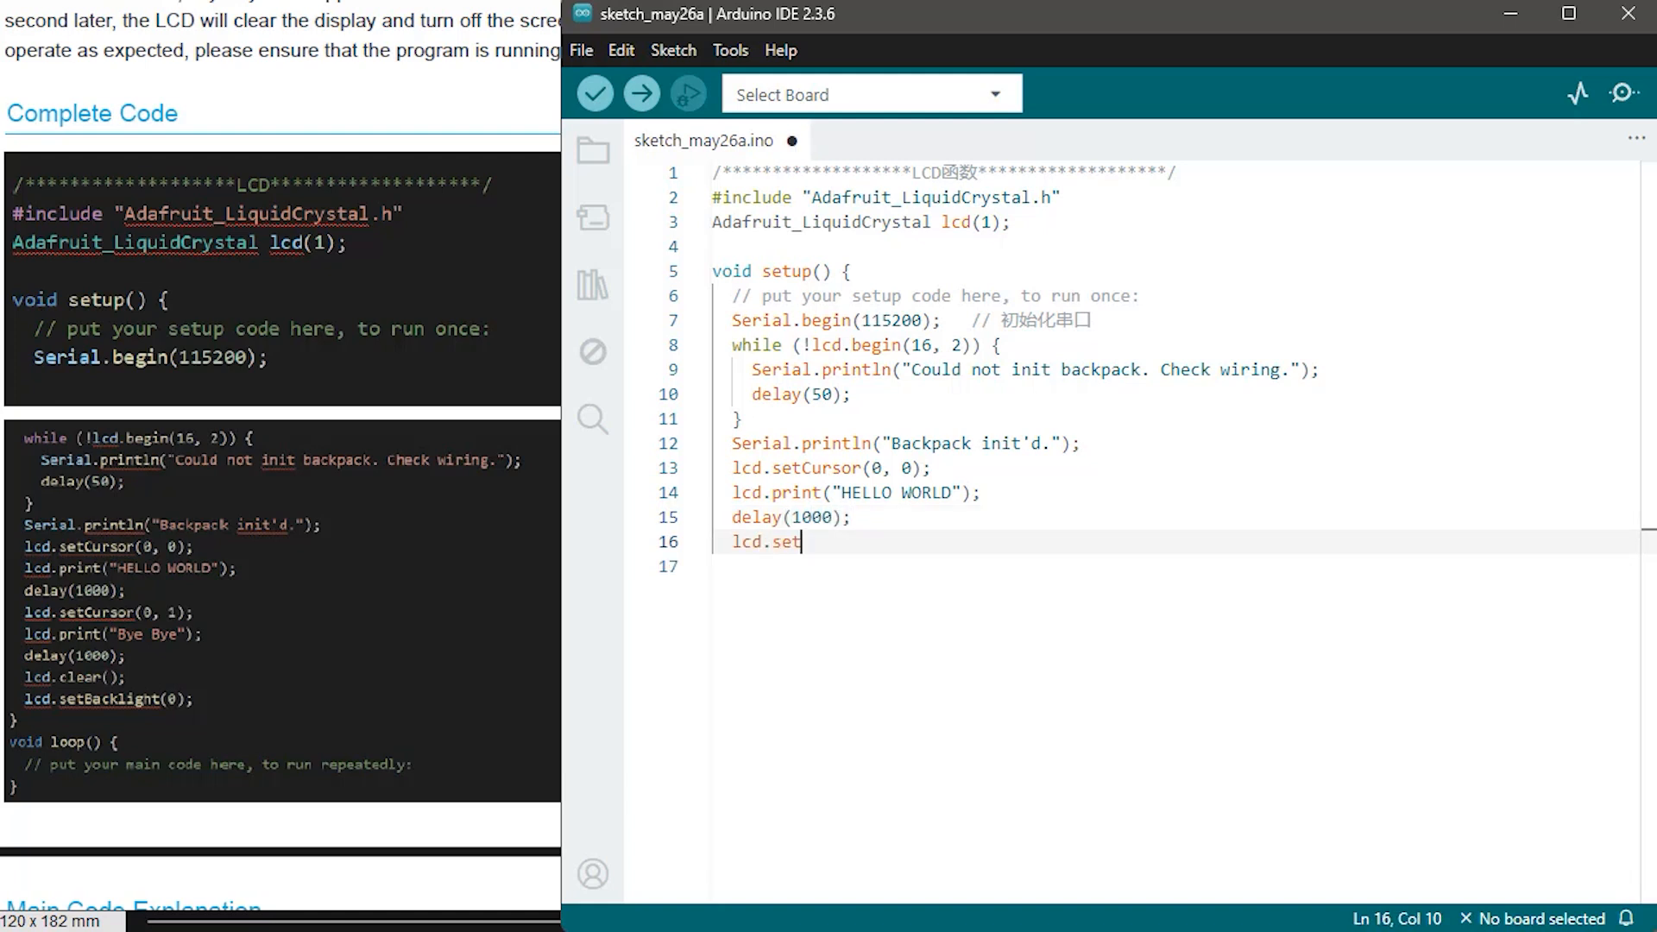
text(Cur)
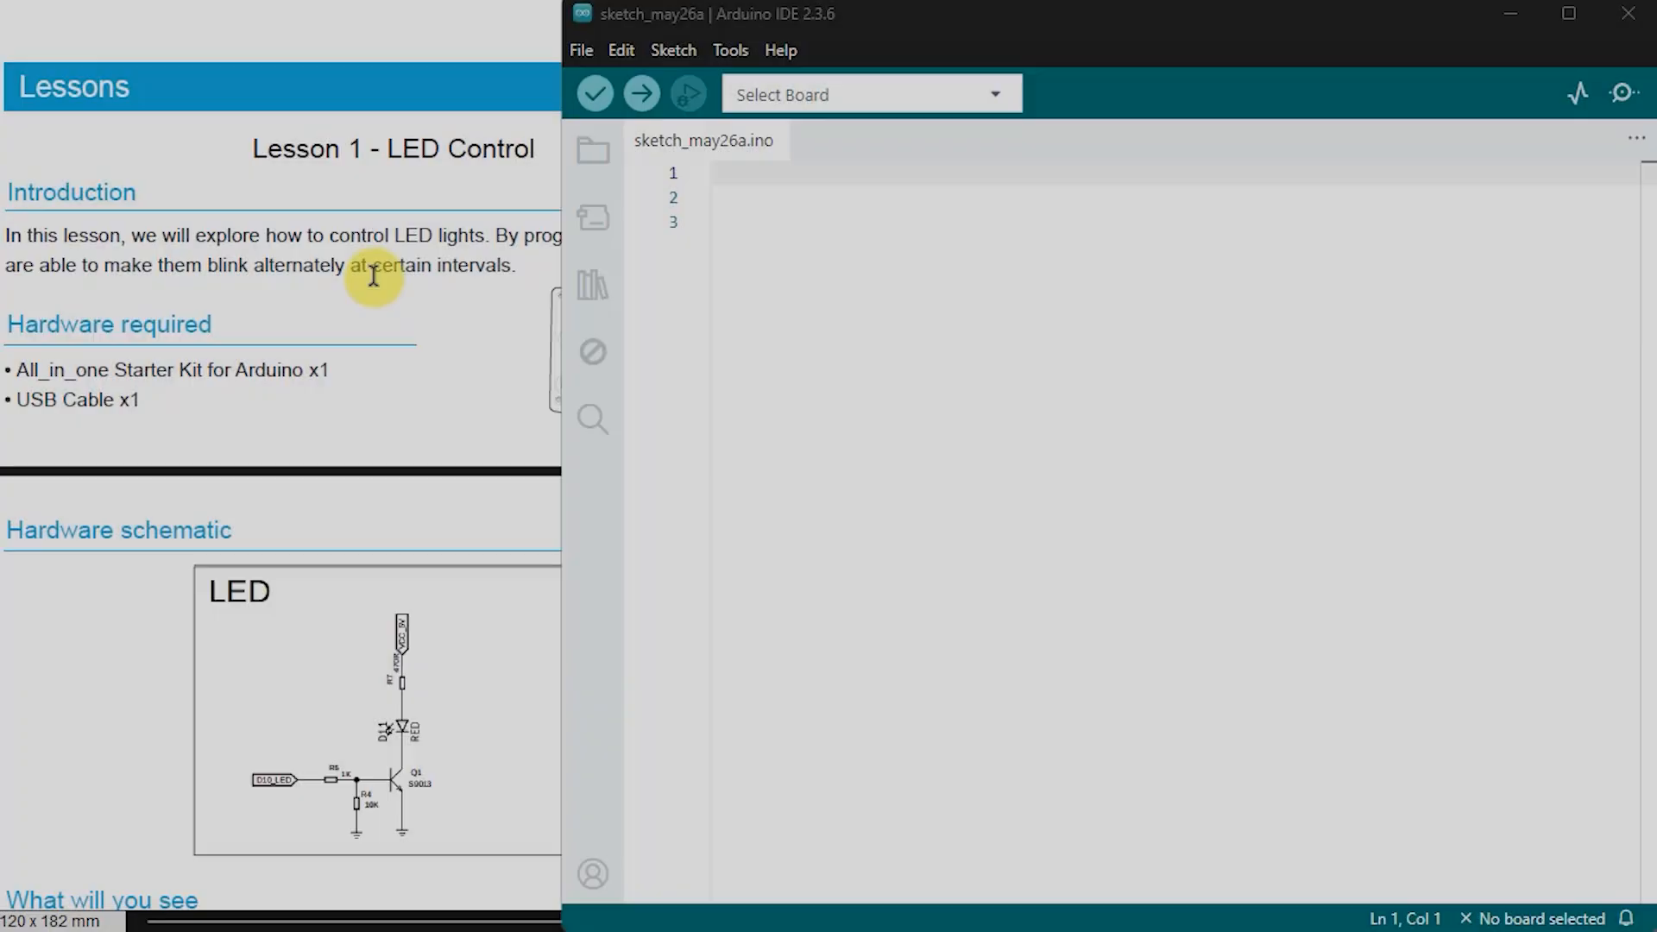
mouse_move(431, 319)
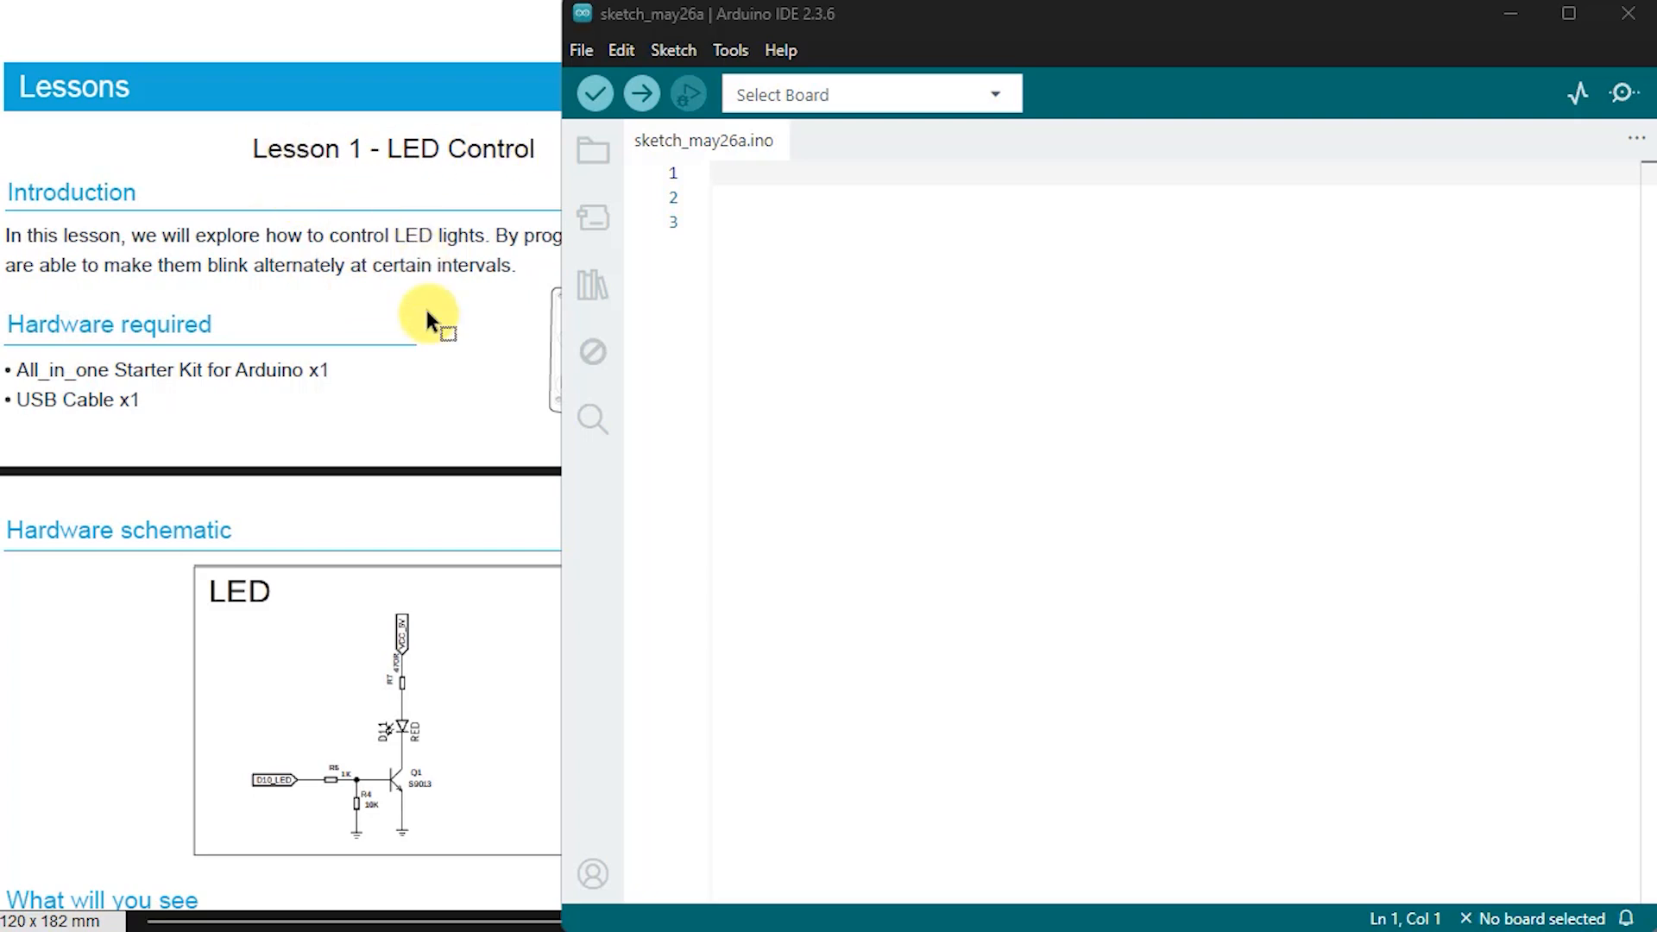
scroll(down, 3)
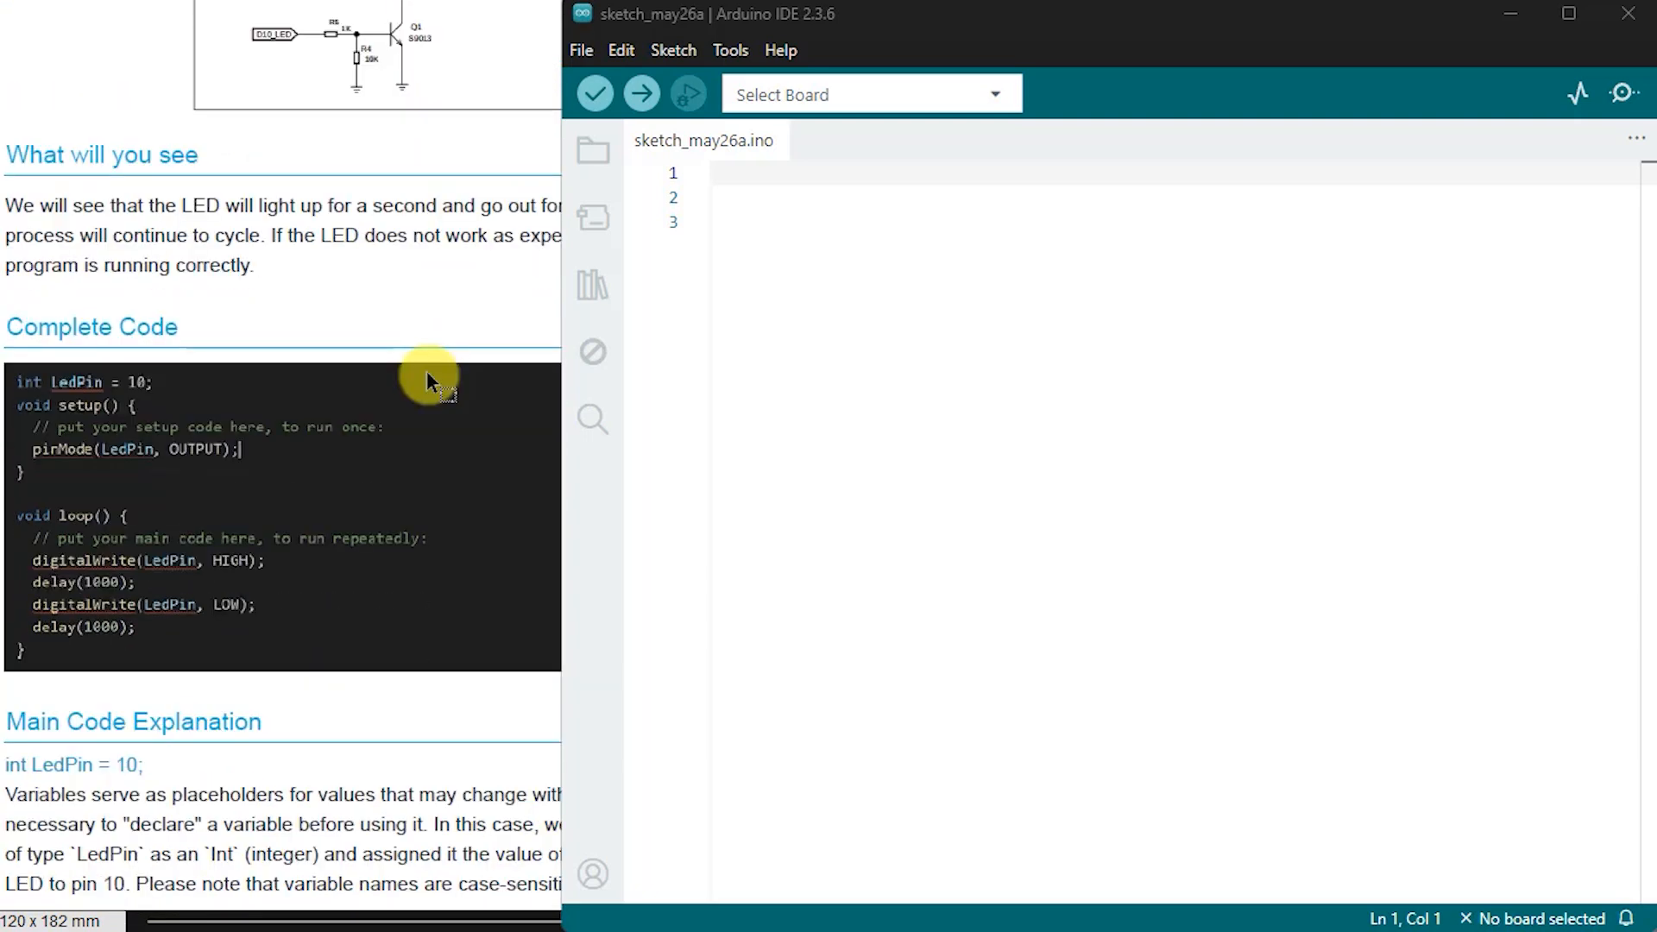
mouse_move(241, 347)
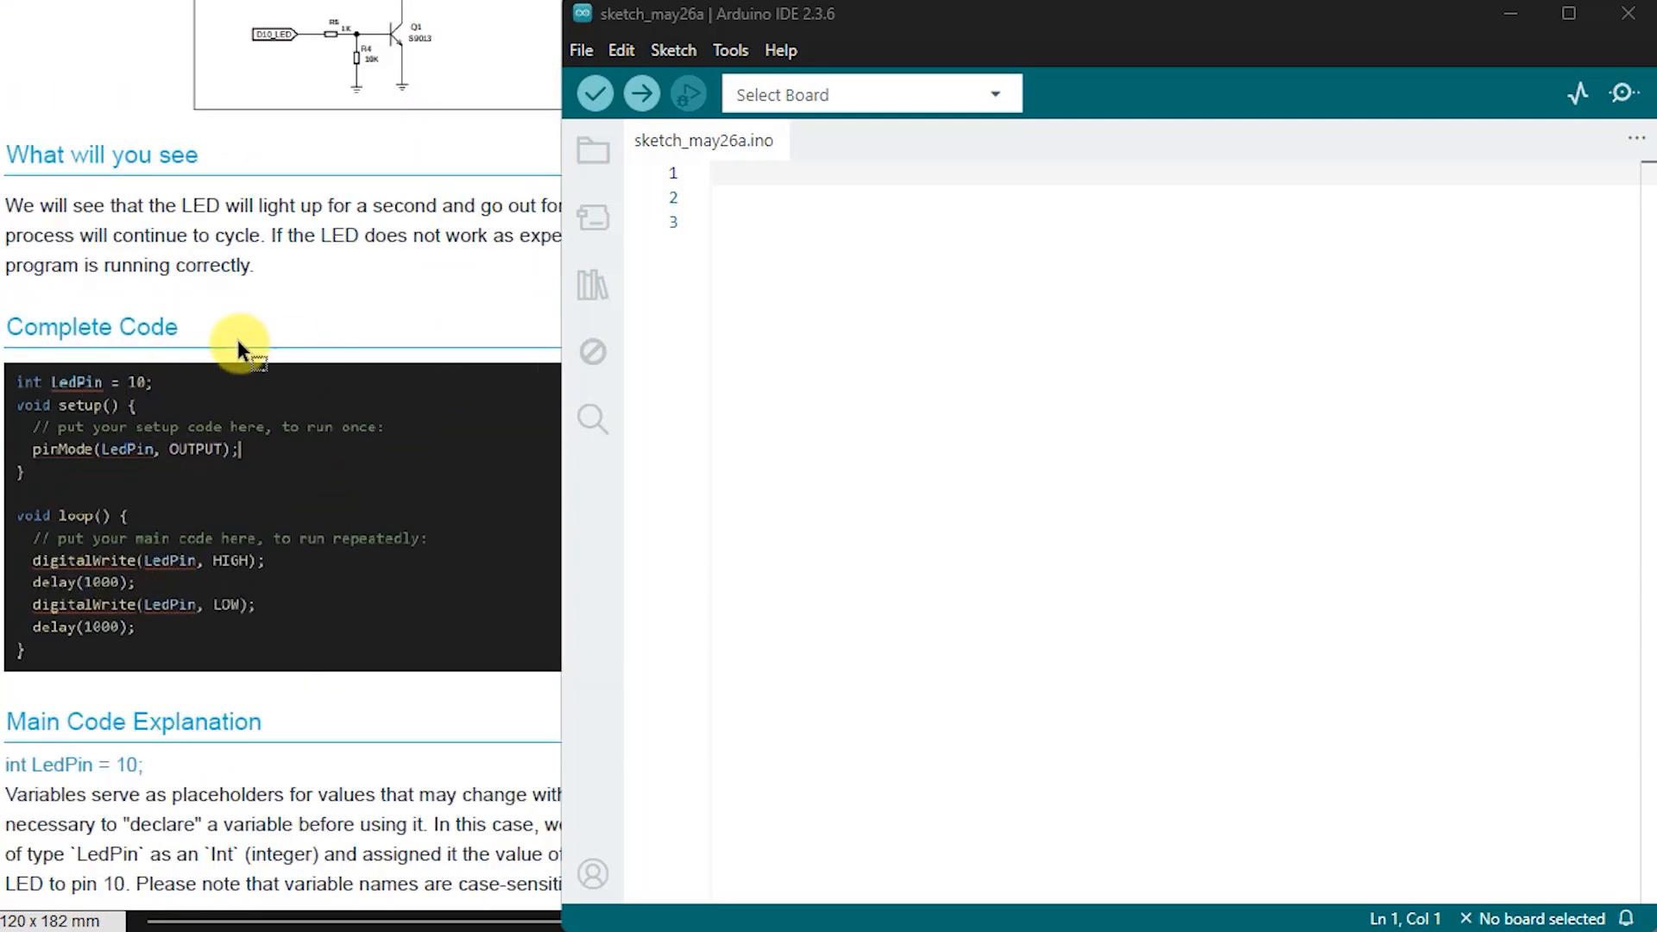
mouse_move(840, 411)
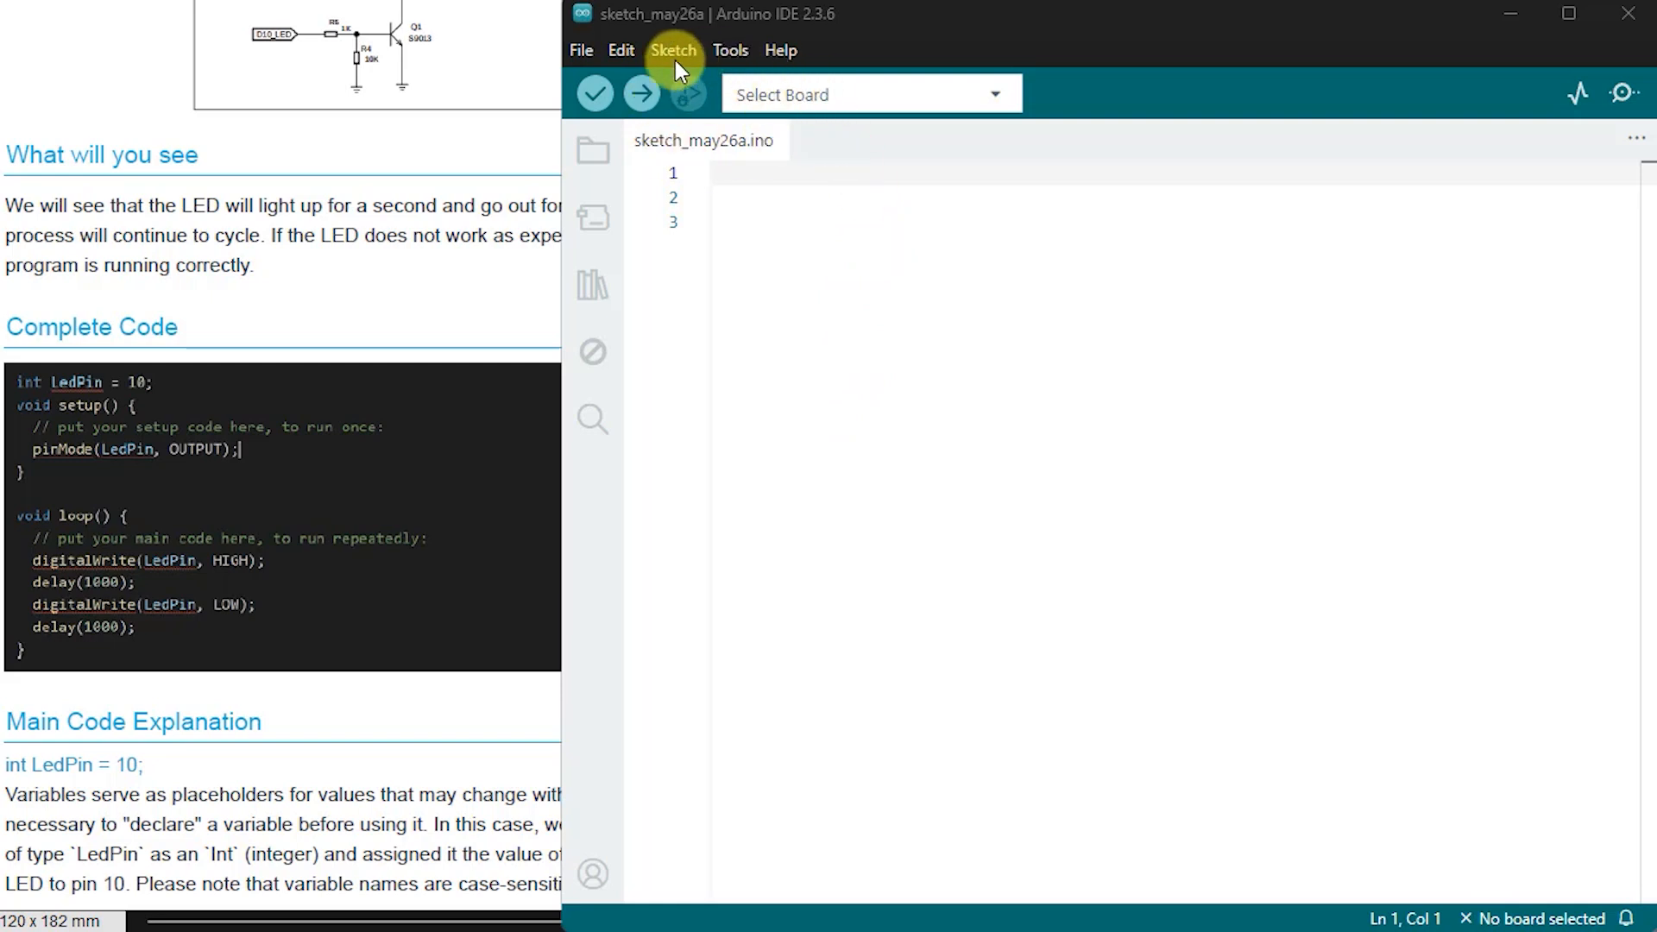
click(580, 50)
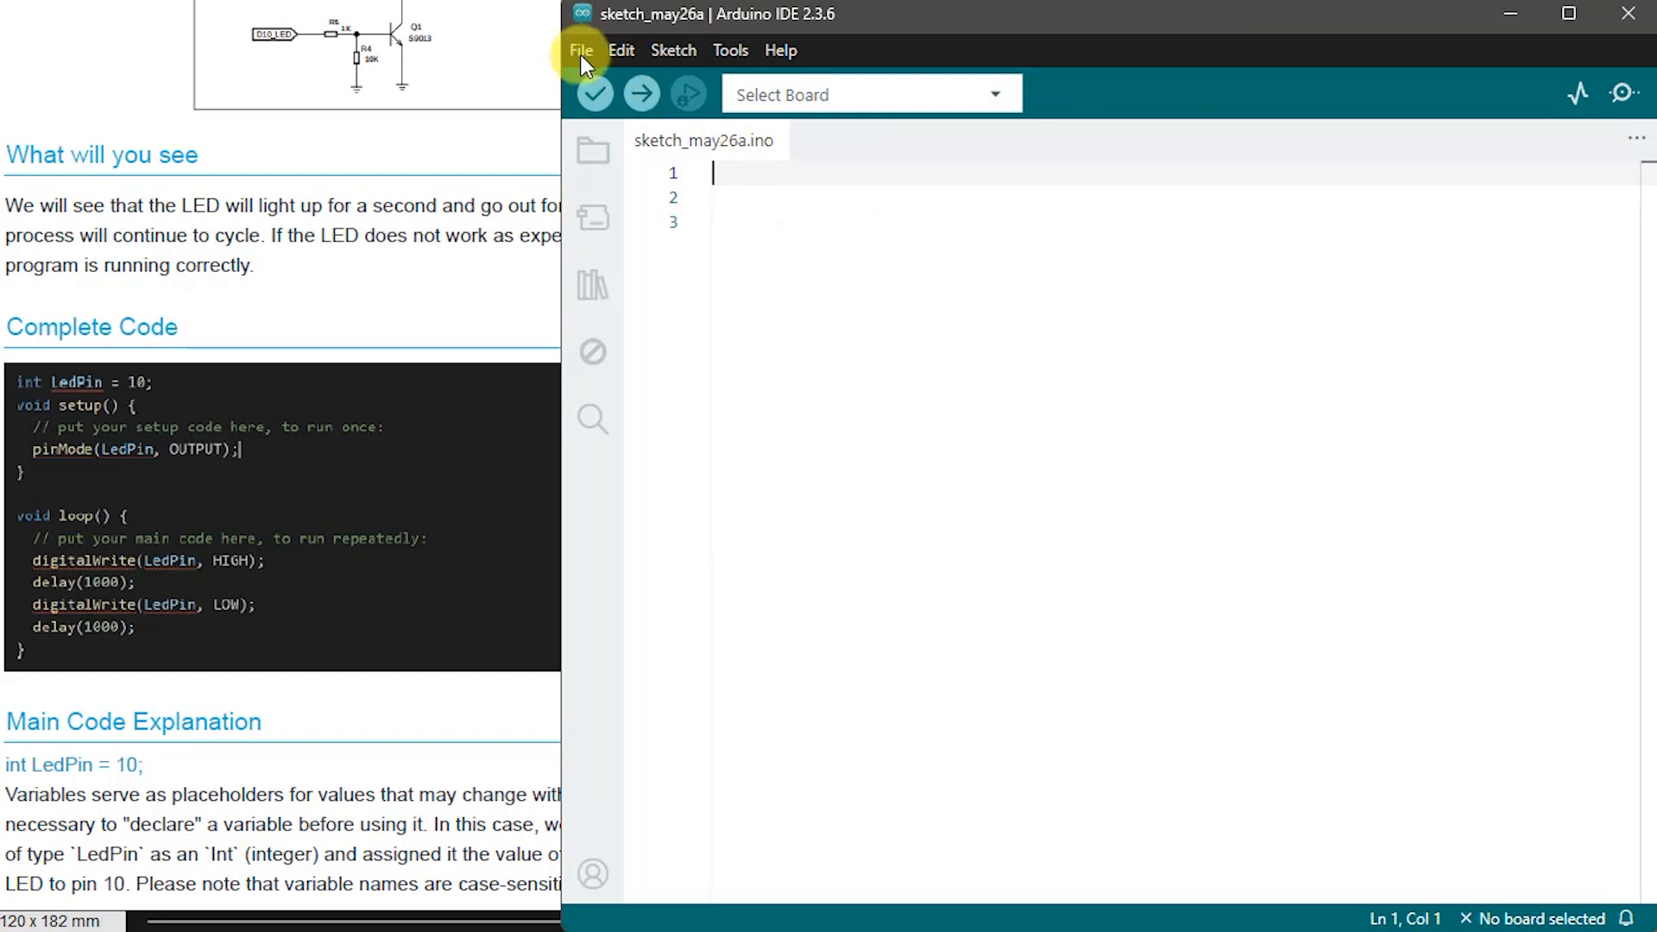
Step: Start Save As in the Sketches folder and create a new folder named 'elecrow kit'
click(580, 50)
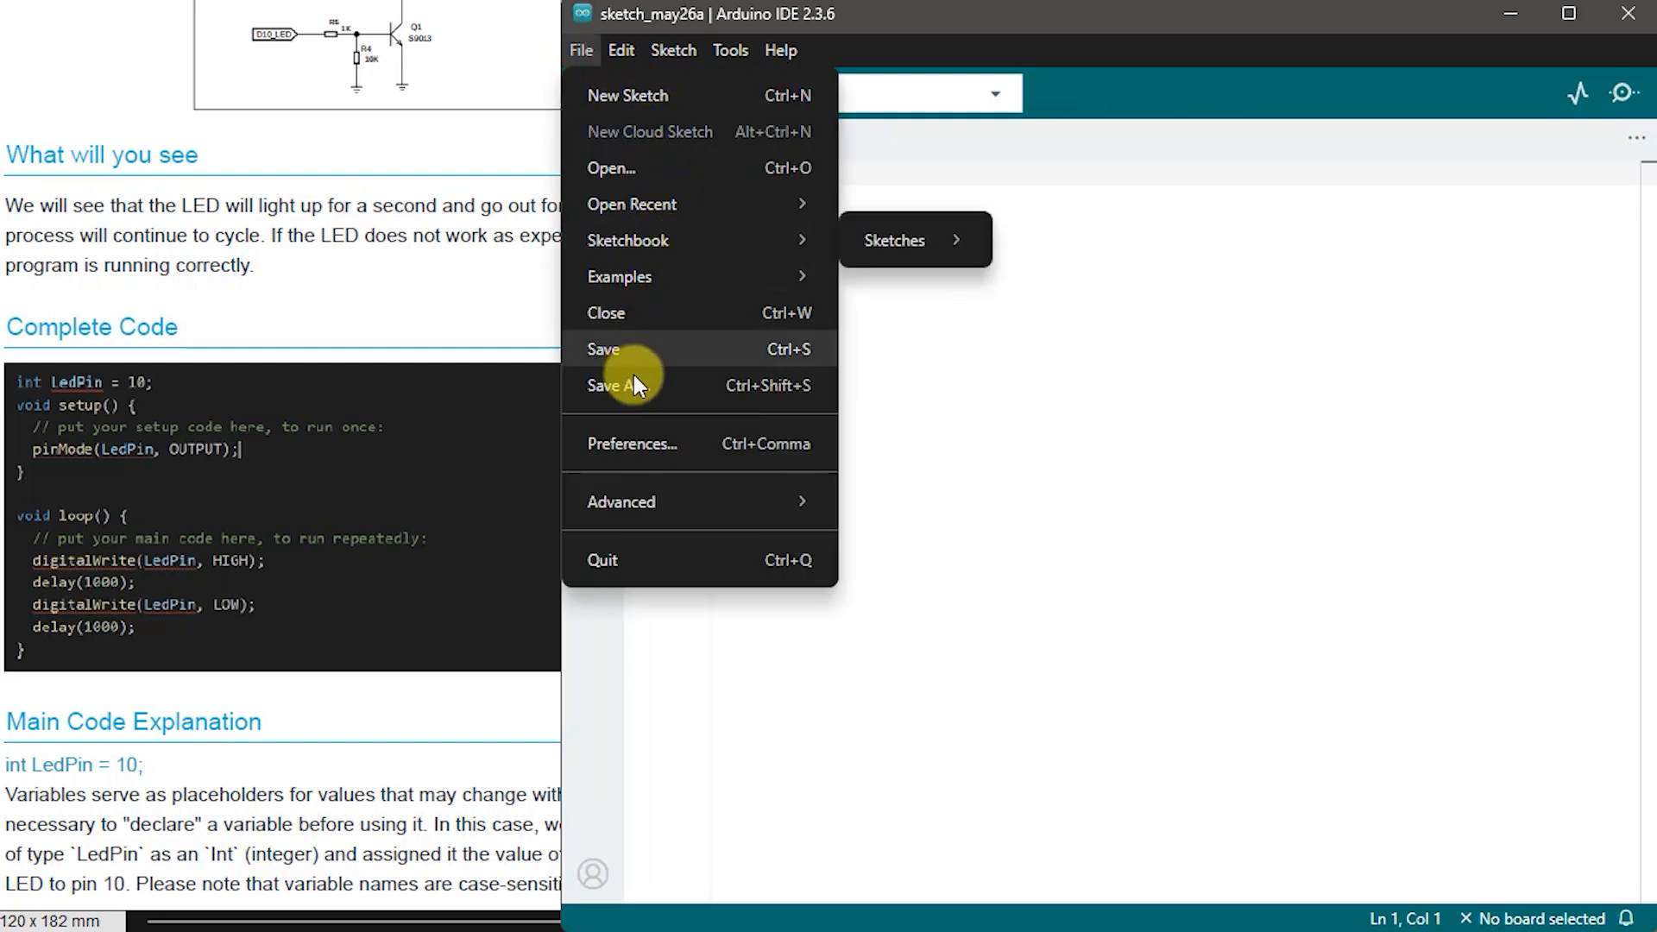
click(613, 385)
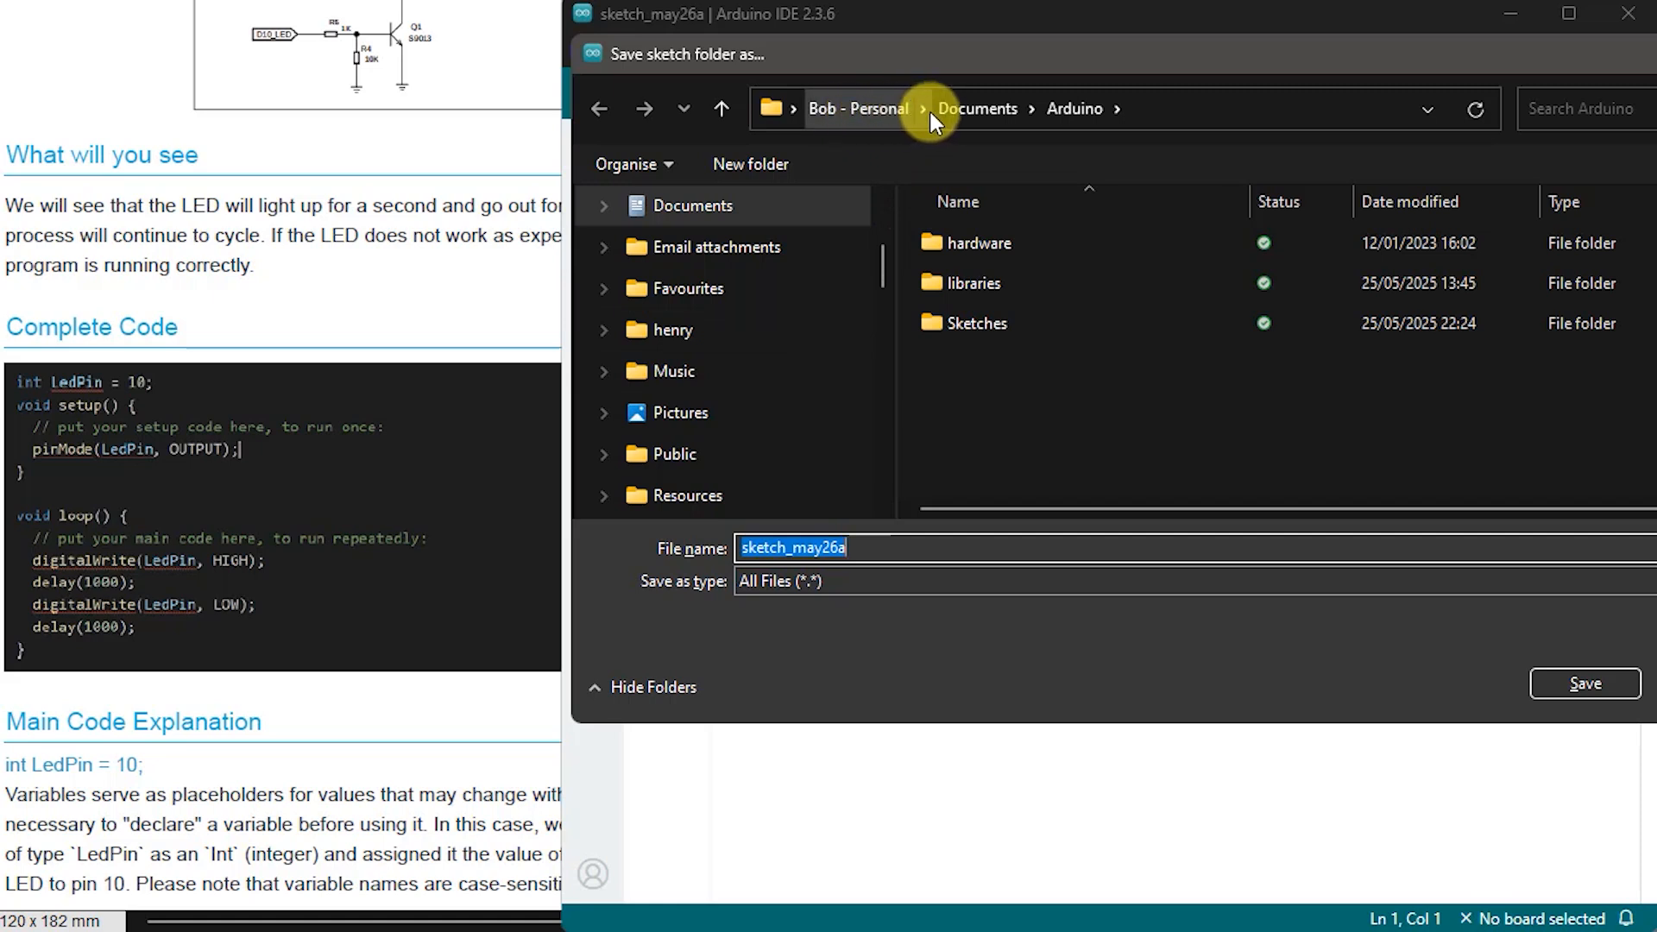
mouse_move(977, 107)
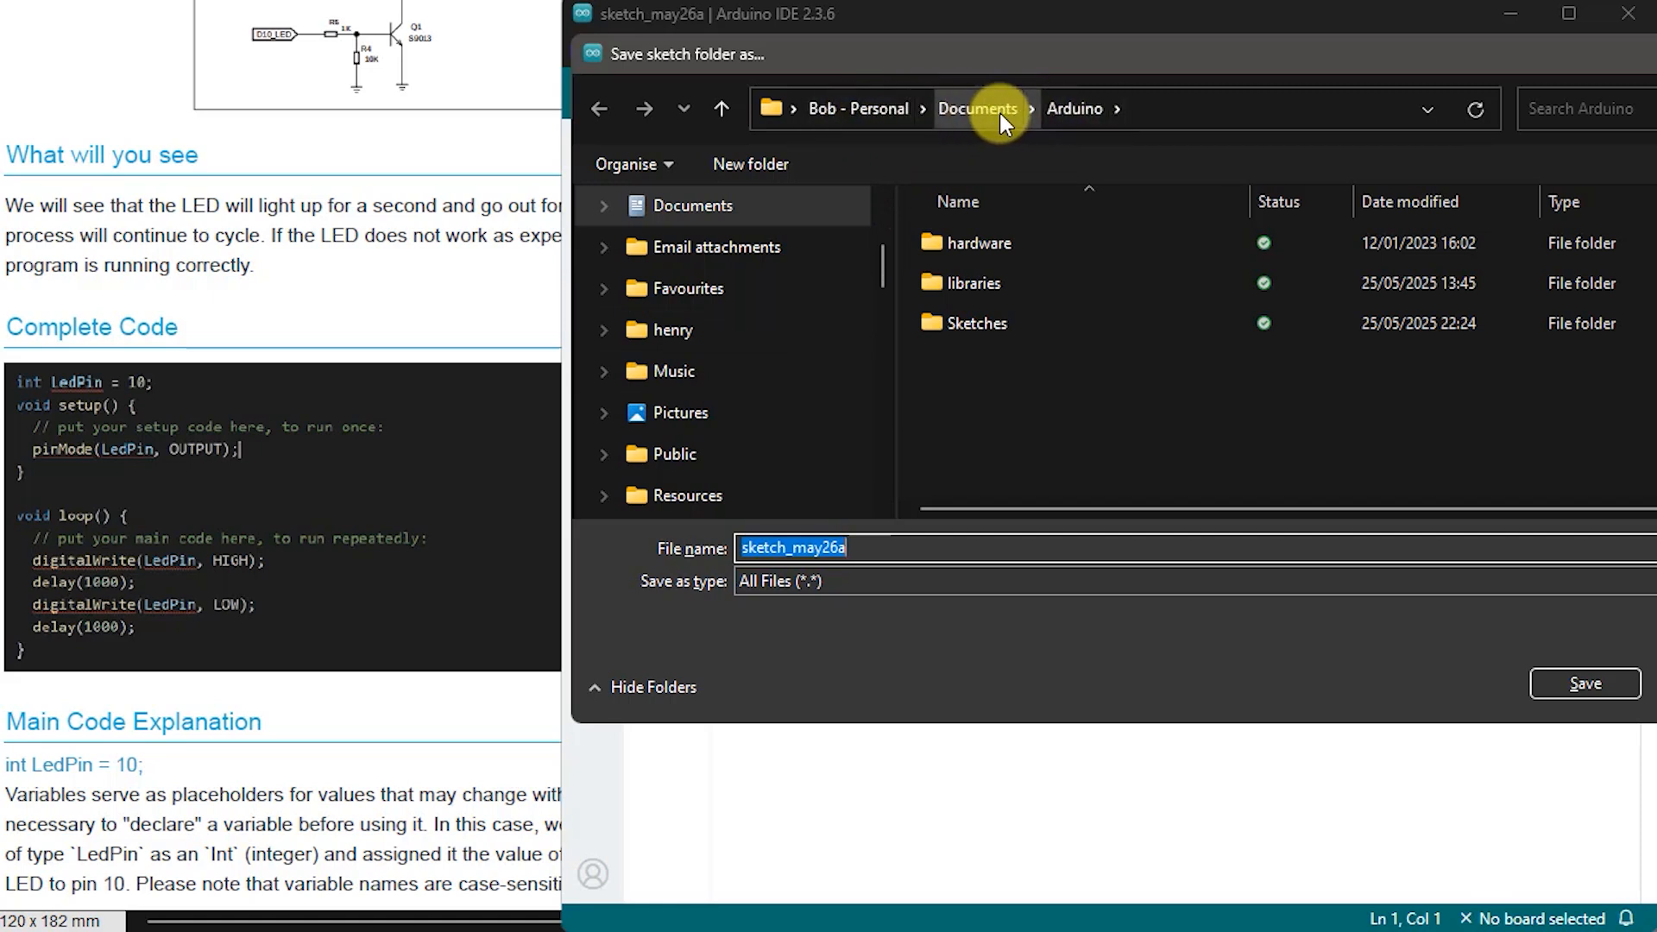
mouse_move(1076, 109)
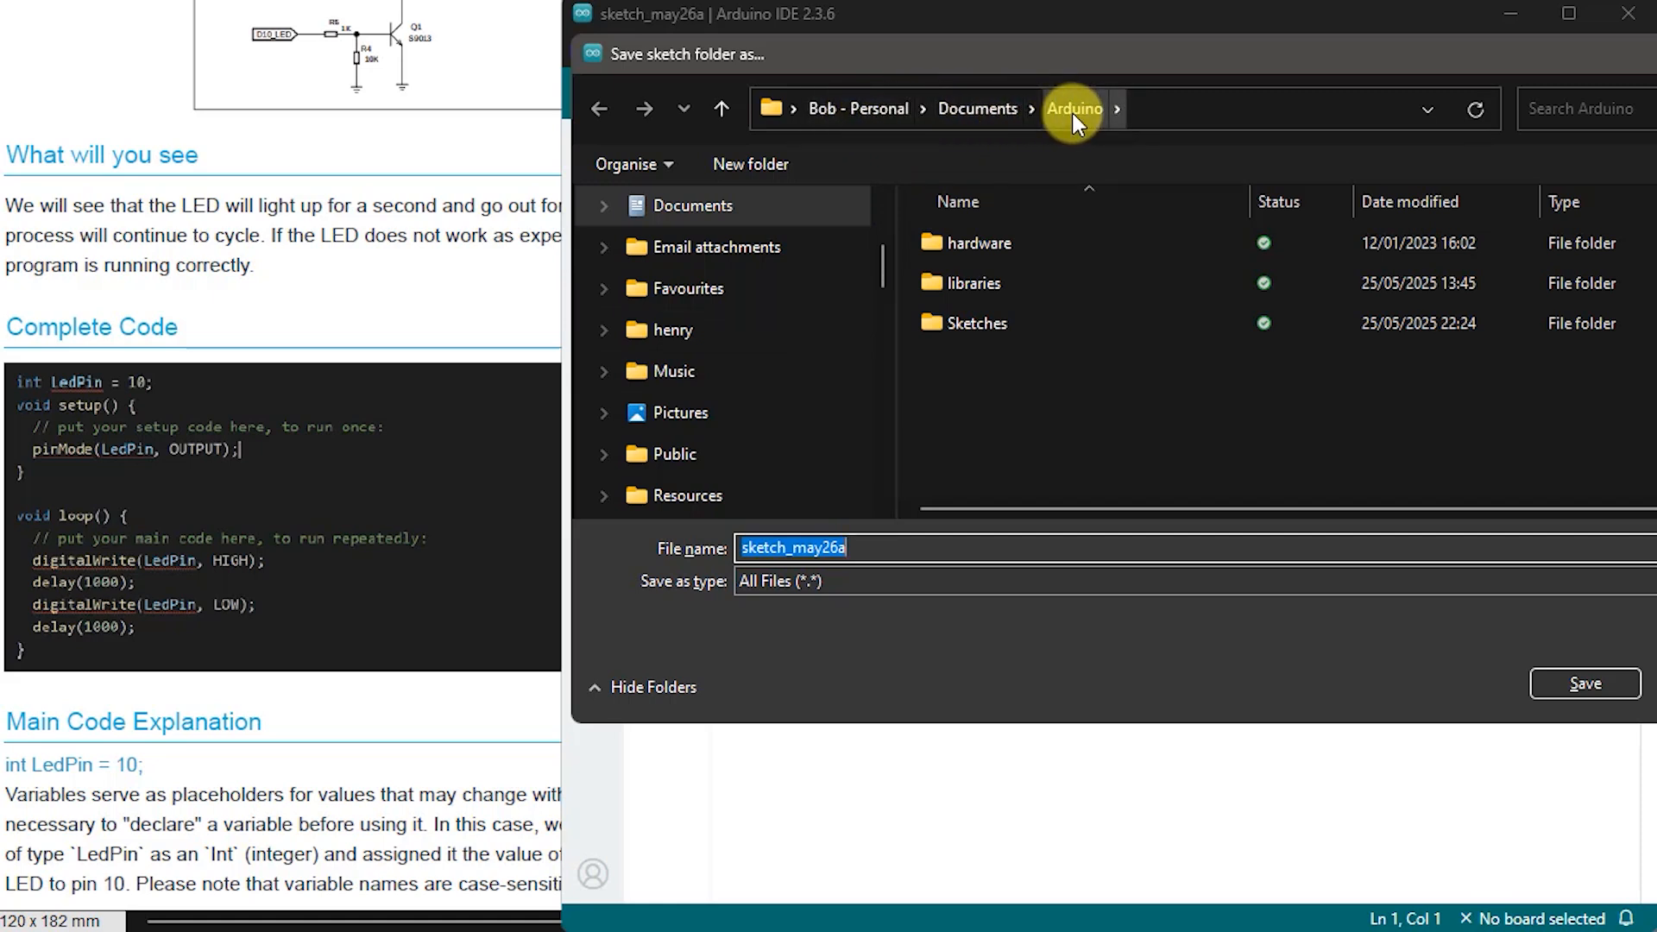
click(974, 323)
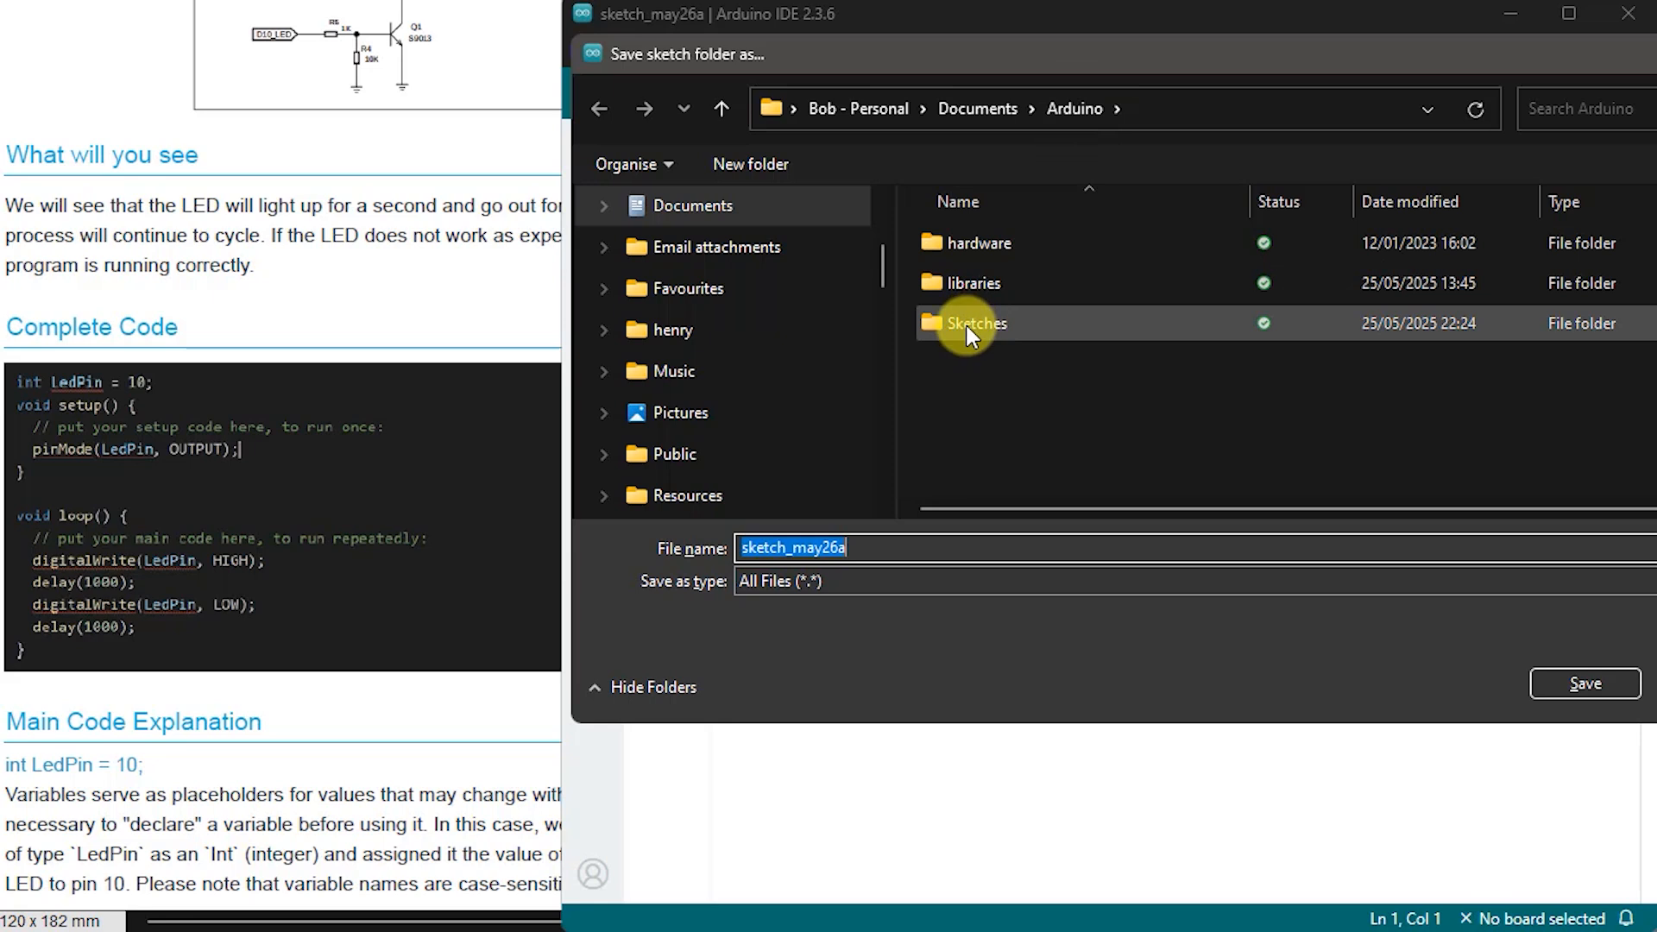
double_click(973, 323)
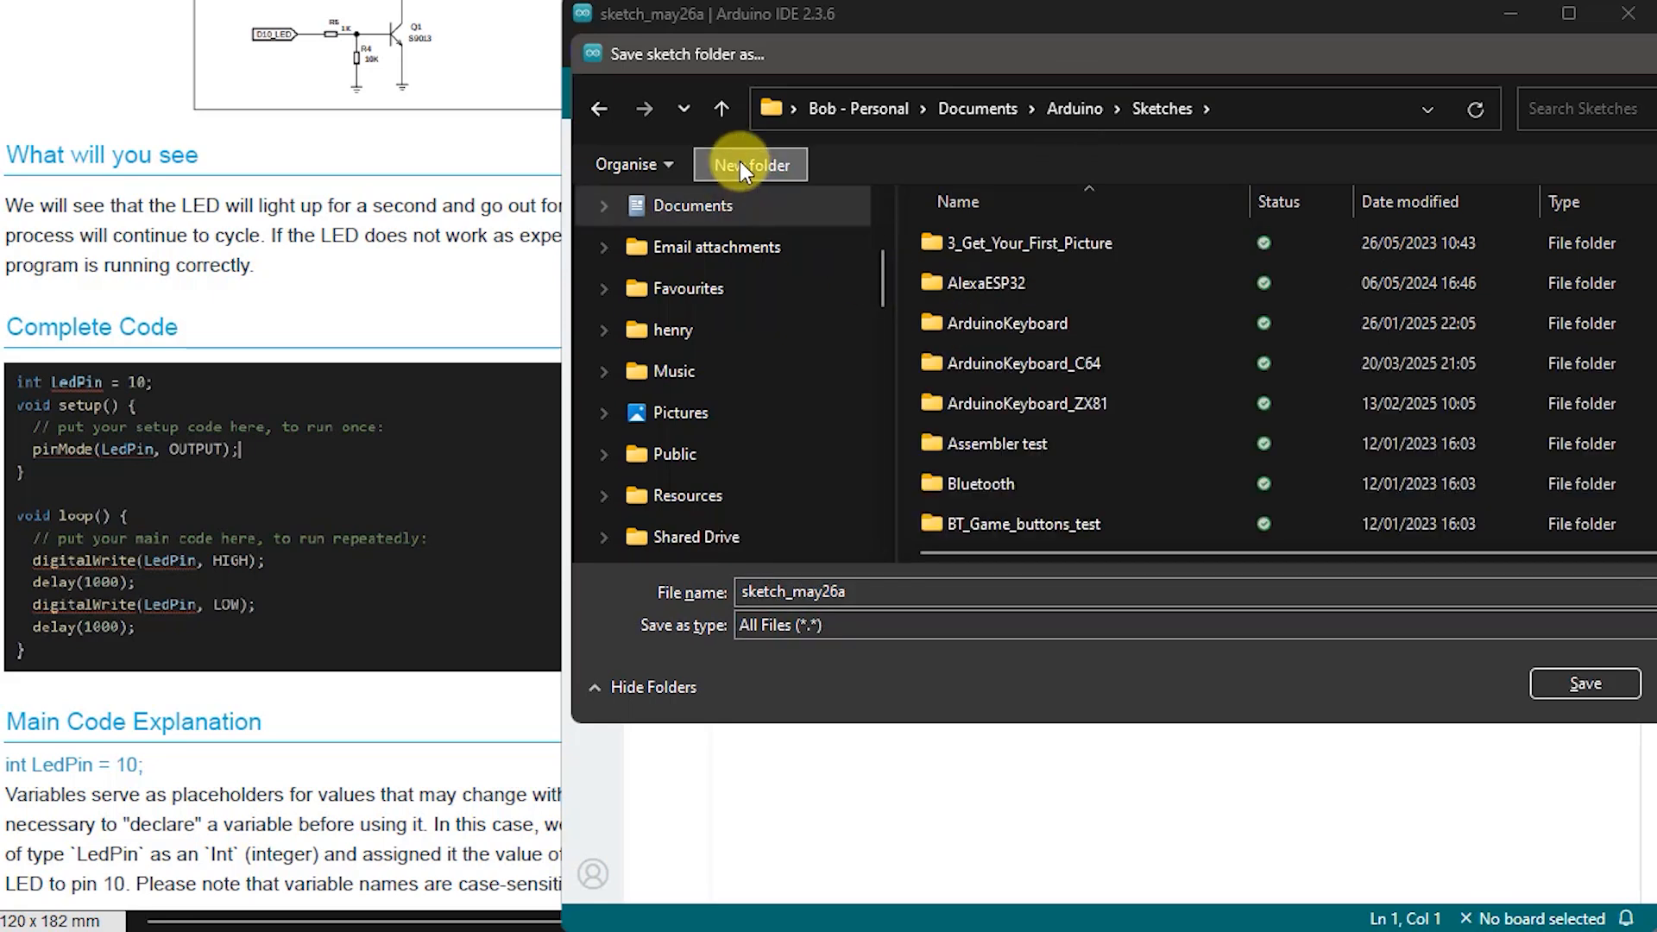
click(750, 164)
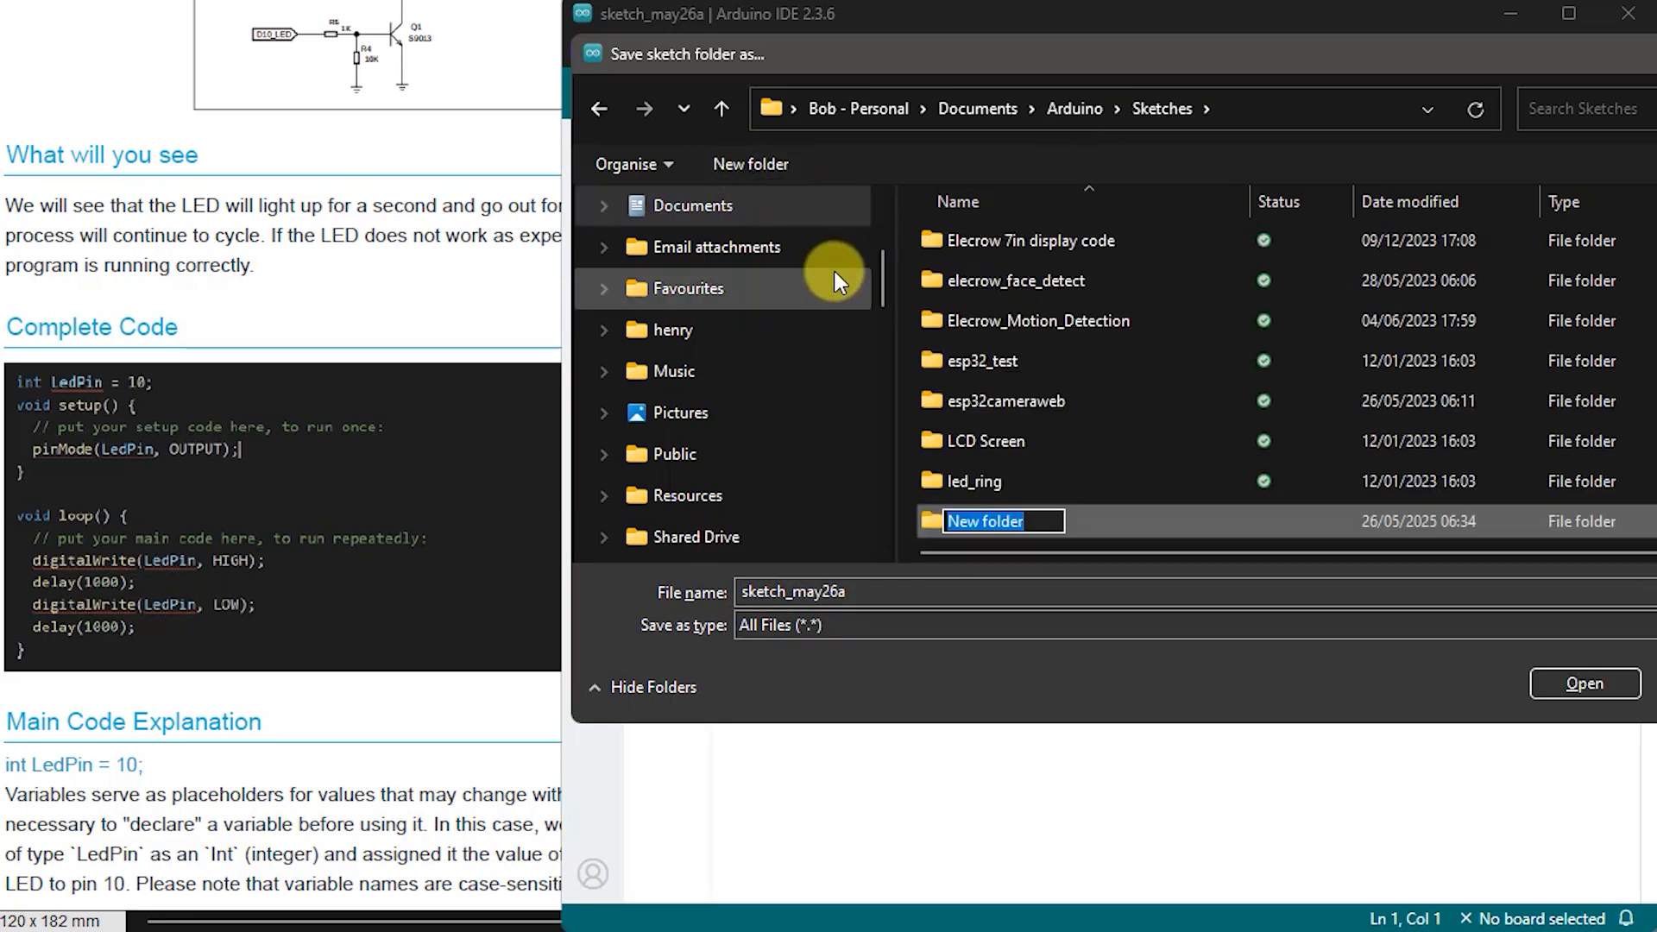
text(elecrow kit)
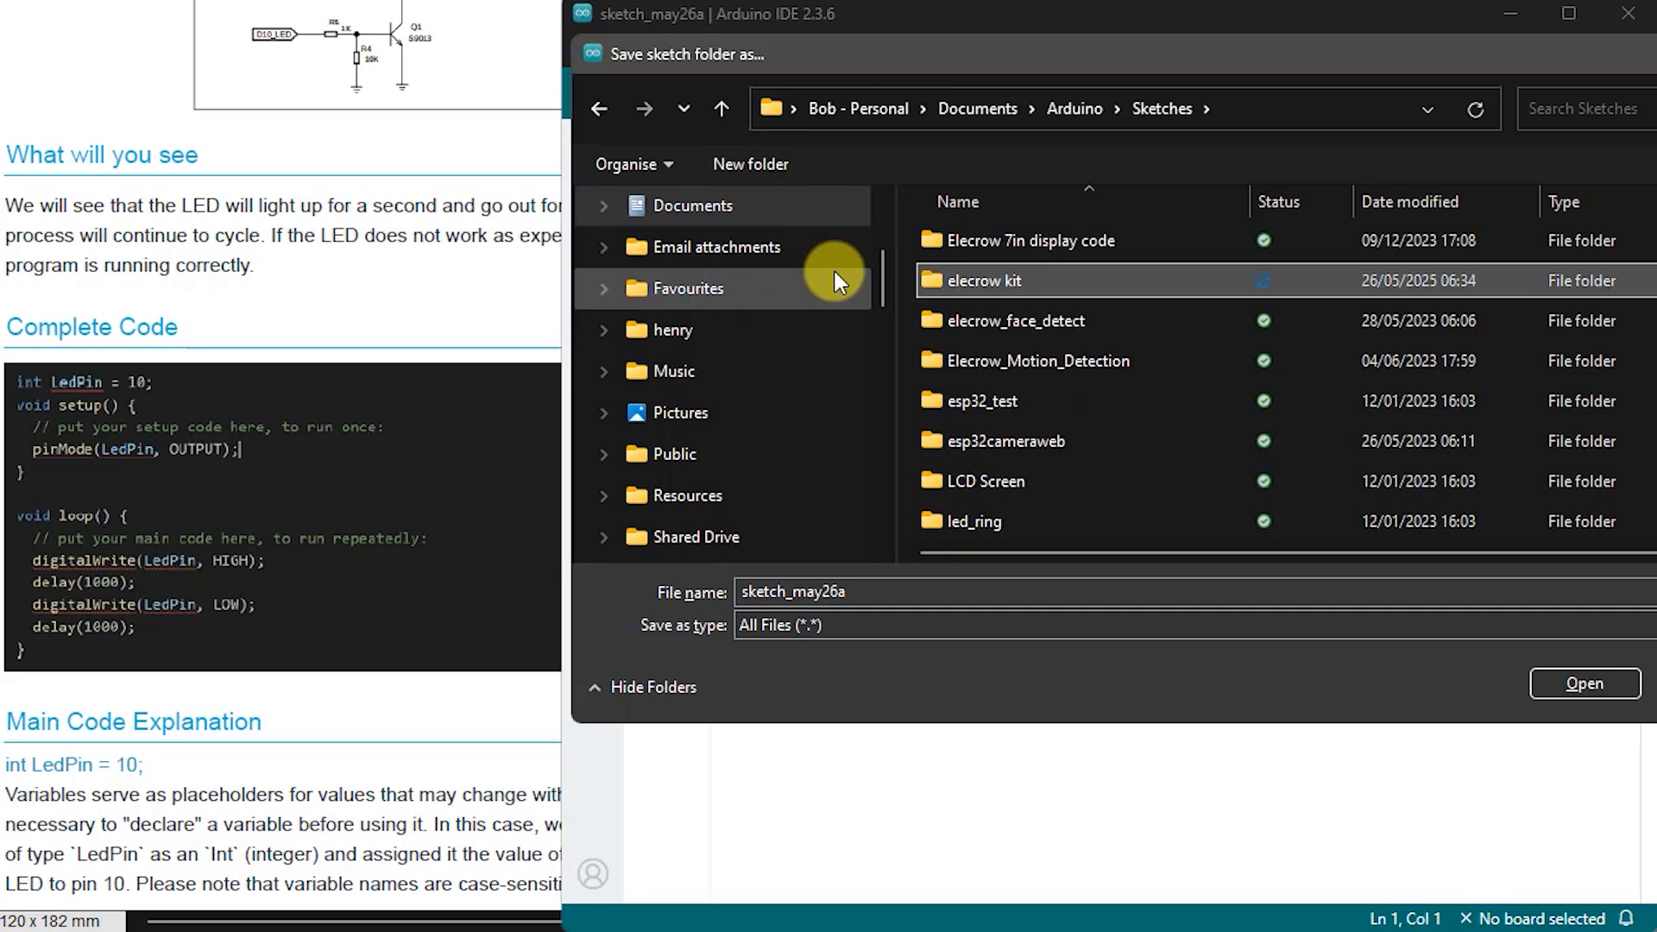
Step: Save the sketch as LED inside the new elecrow kit folder
double_click(982, 280)
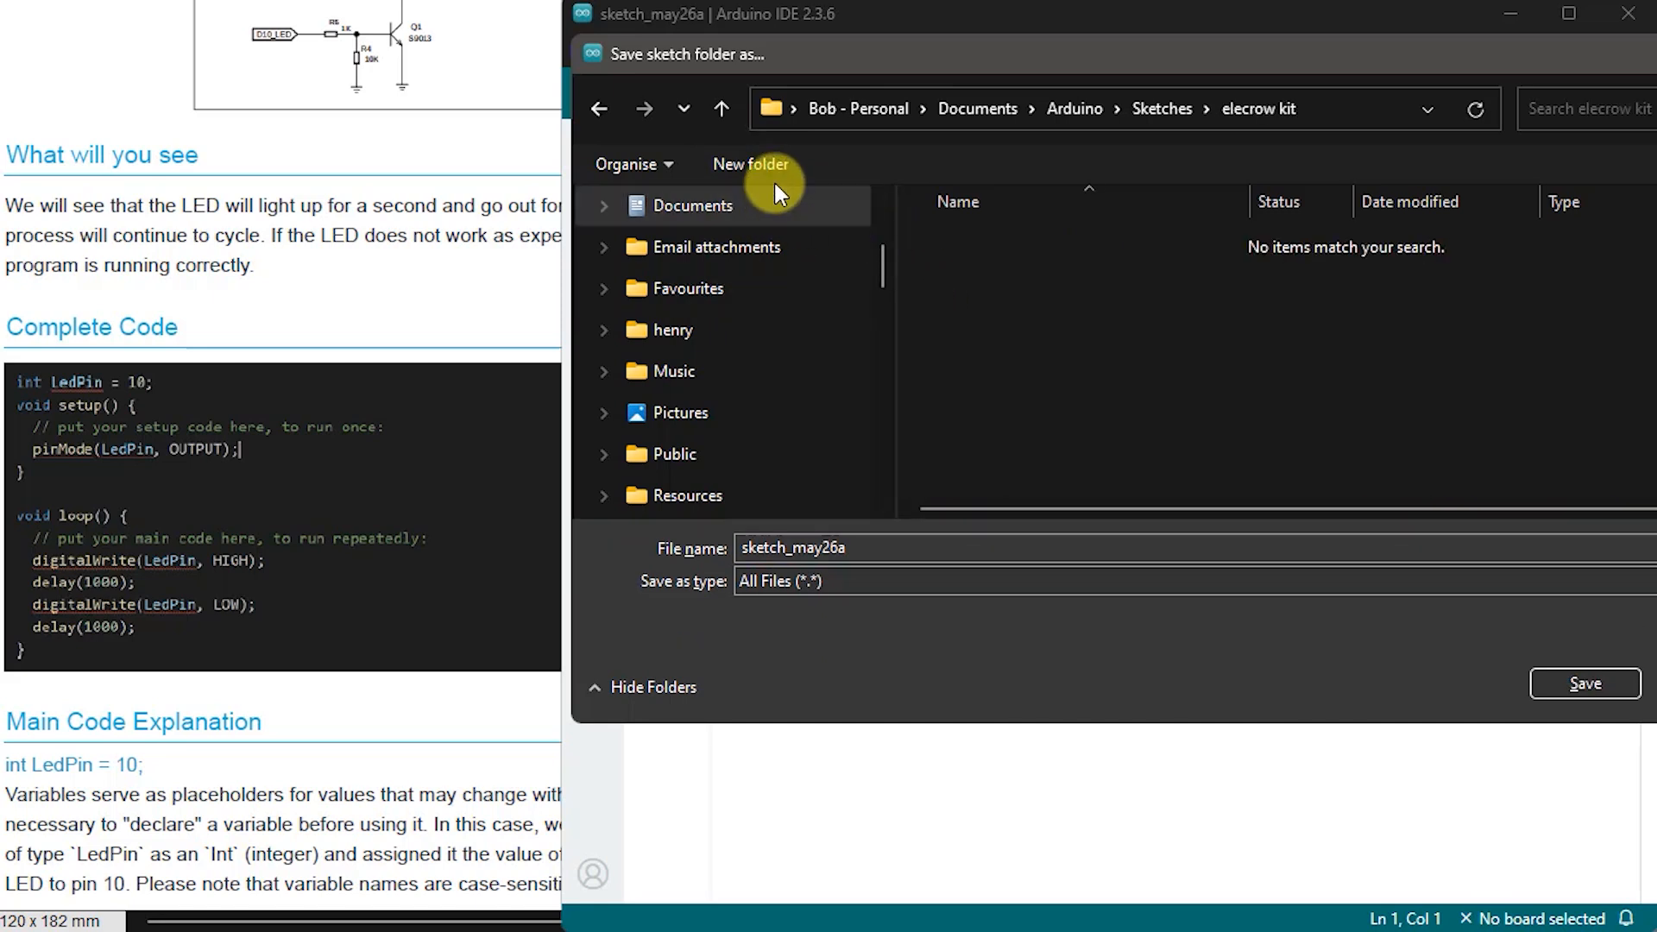
click(803, 548)
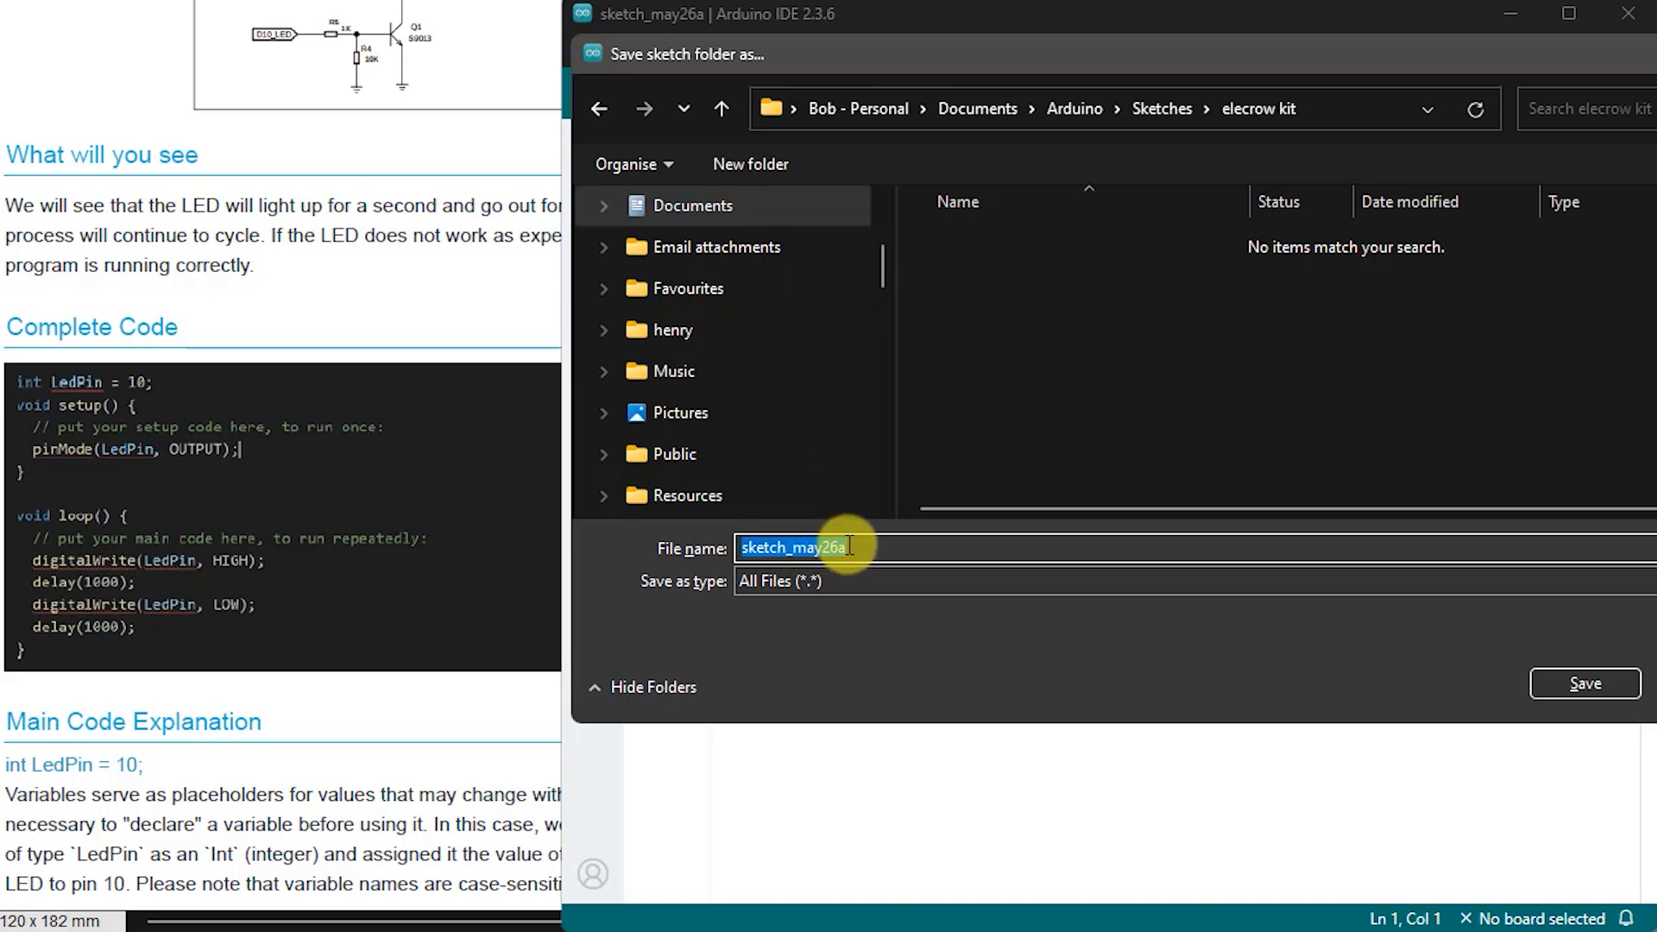
text(LED)
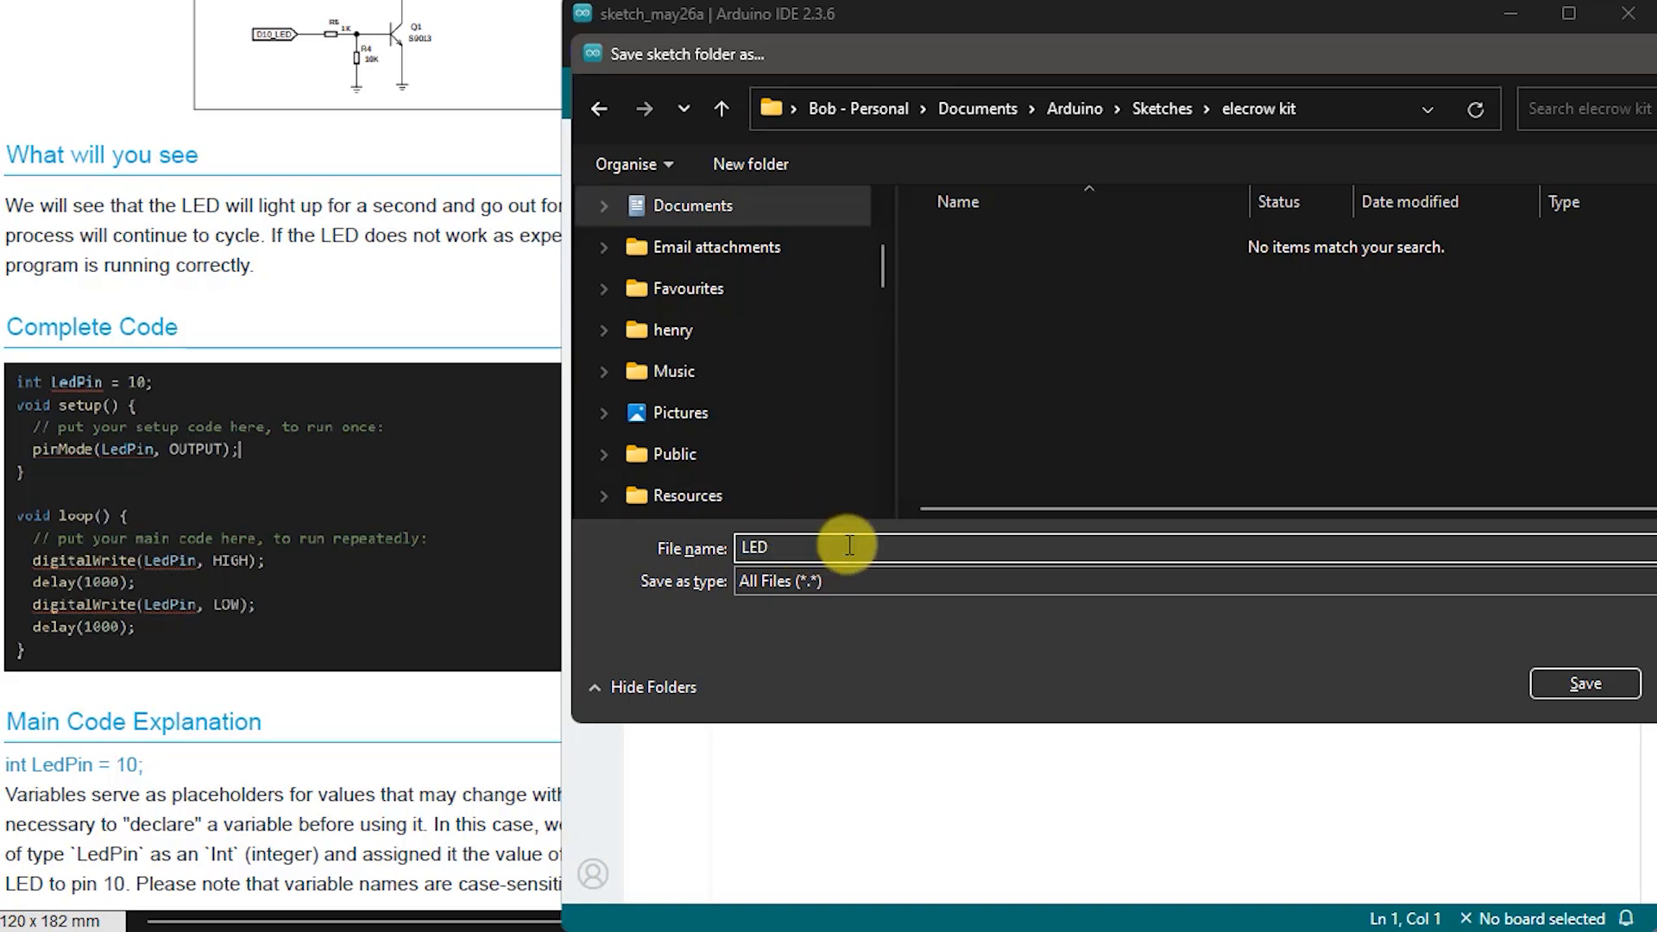
click(1585, 684)
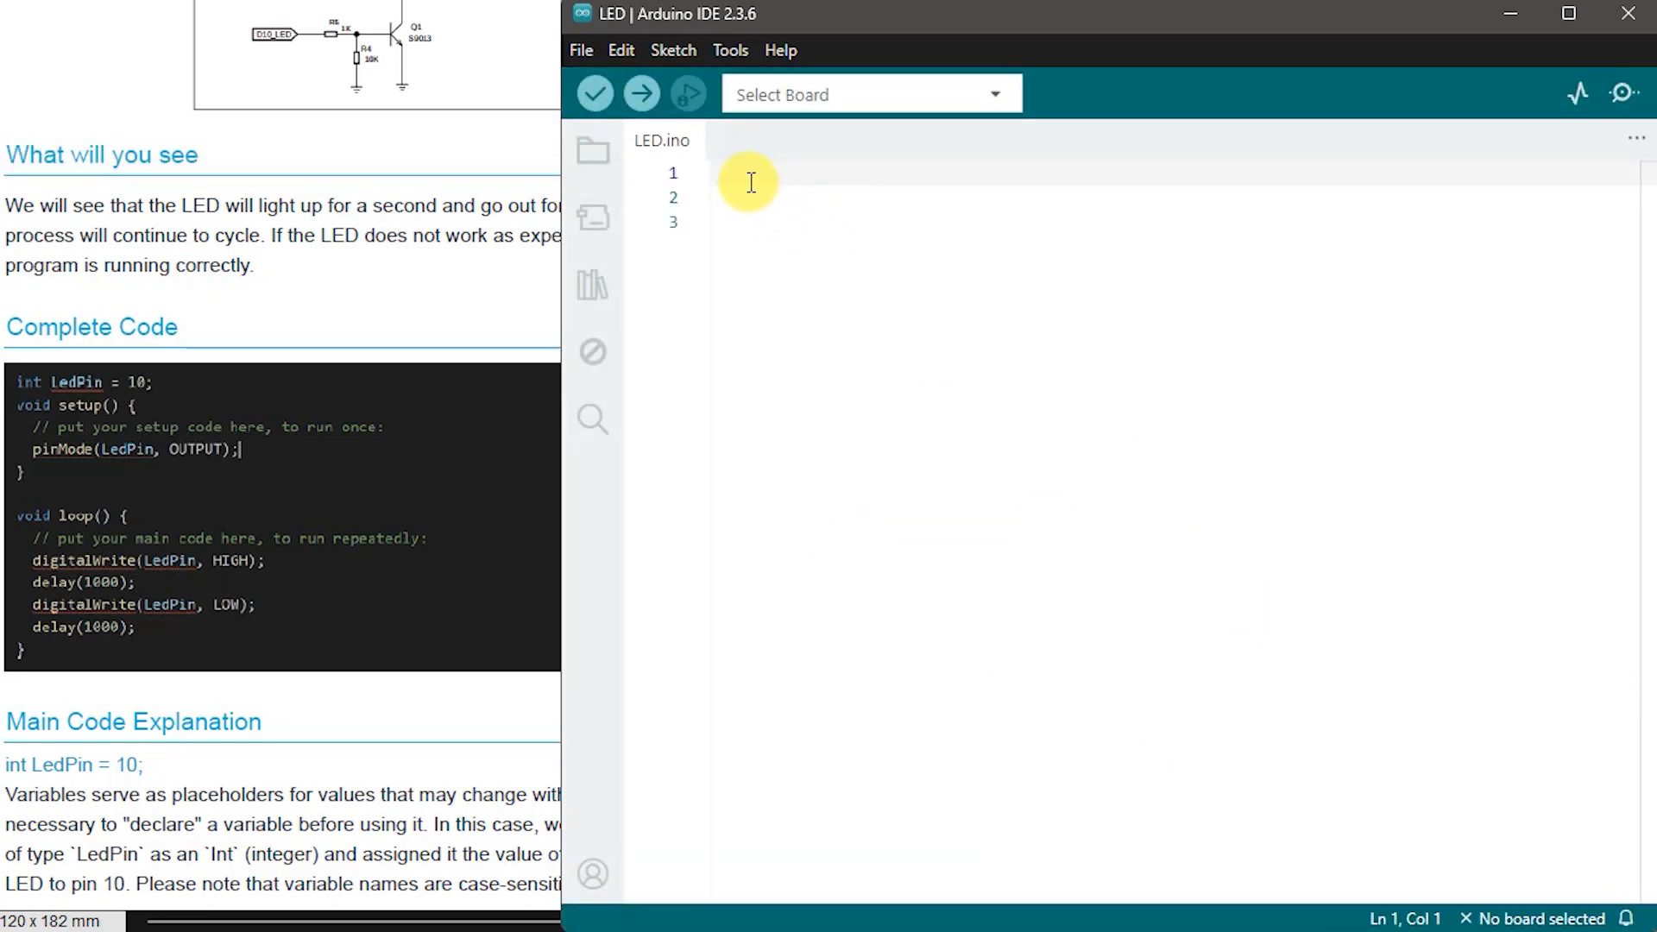
Step: Declare int LedPin = 10 and set it as OUTPUT with pinMode in setup
text(int LedPin = 10;)
click(1174, 197)
text(void setup() {)
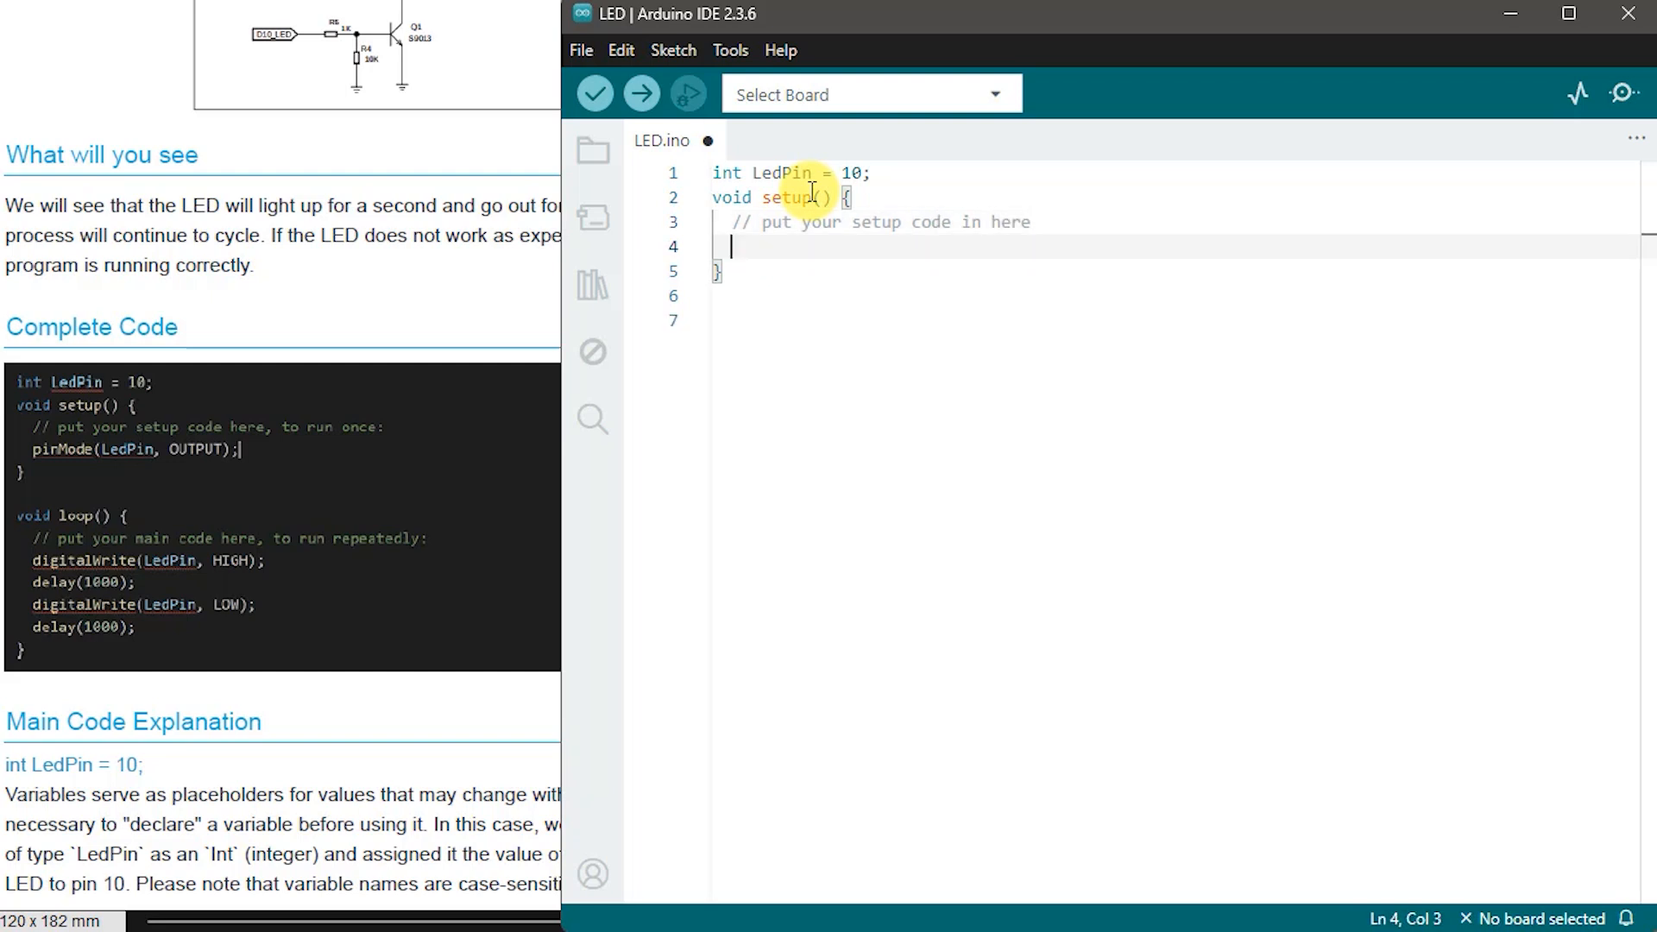
text(pinMode(LedPin)
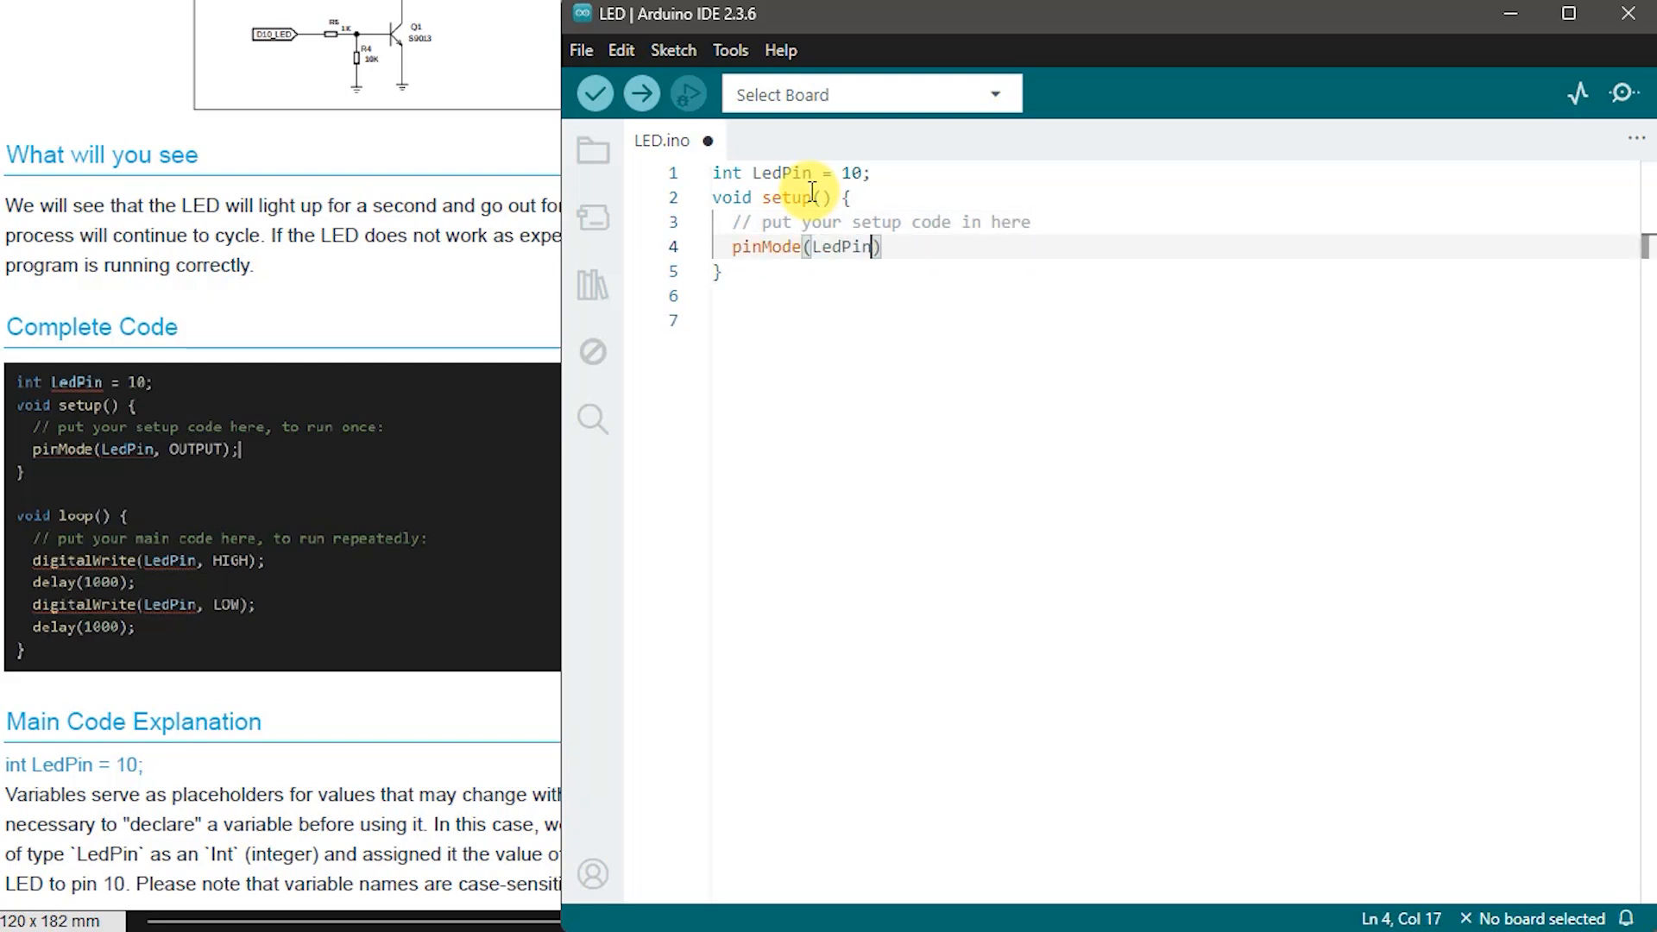
text(, OUTPUT);)
text(// put you)
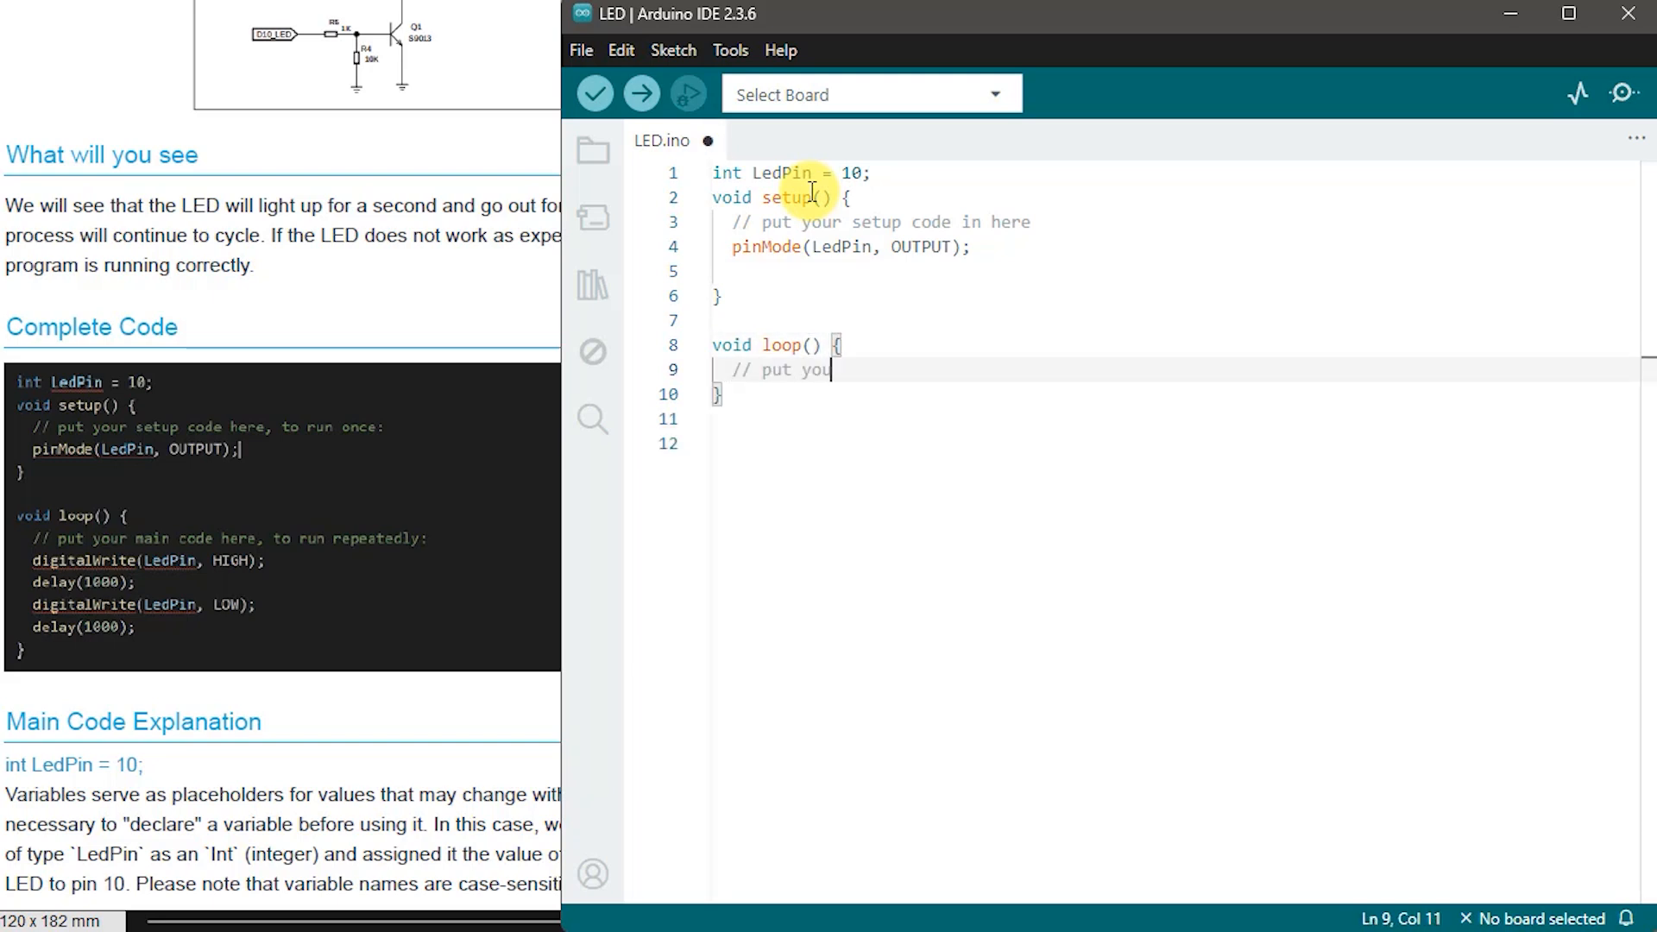
Step: Write the loop: digitalWrite LedPin HIGH, delay(1000), LedPin LOW, delay(1000)
text(digitalWrite(LedPin)
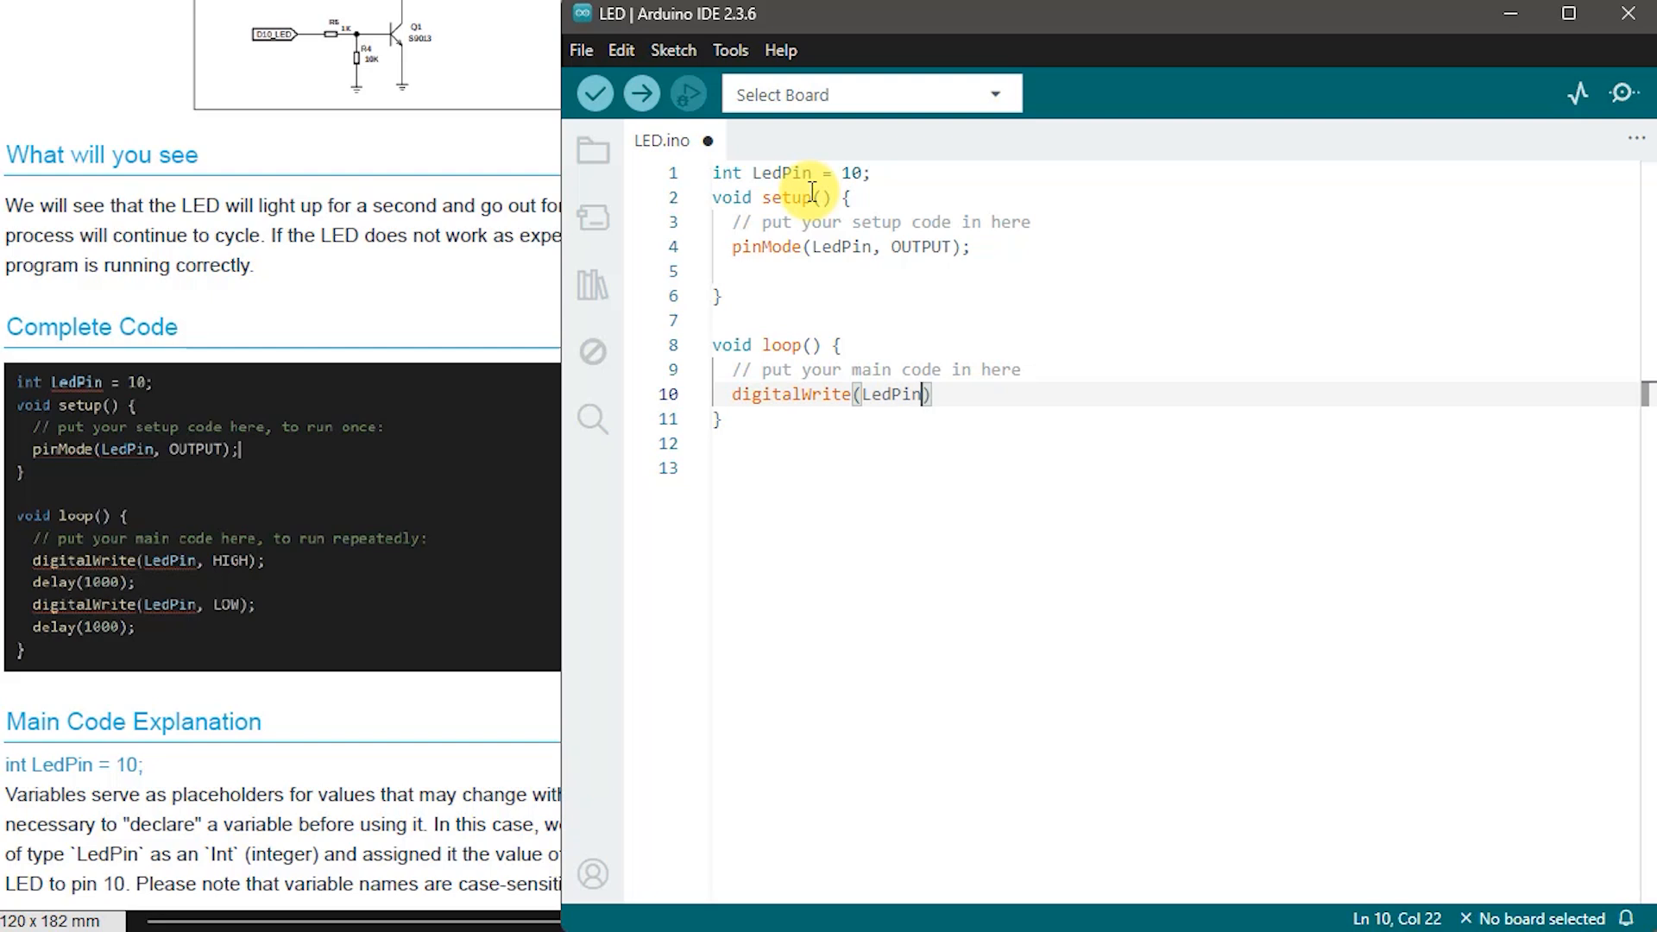
text(, HIGH);)
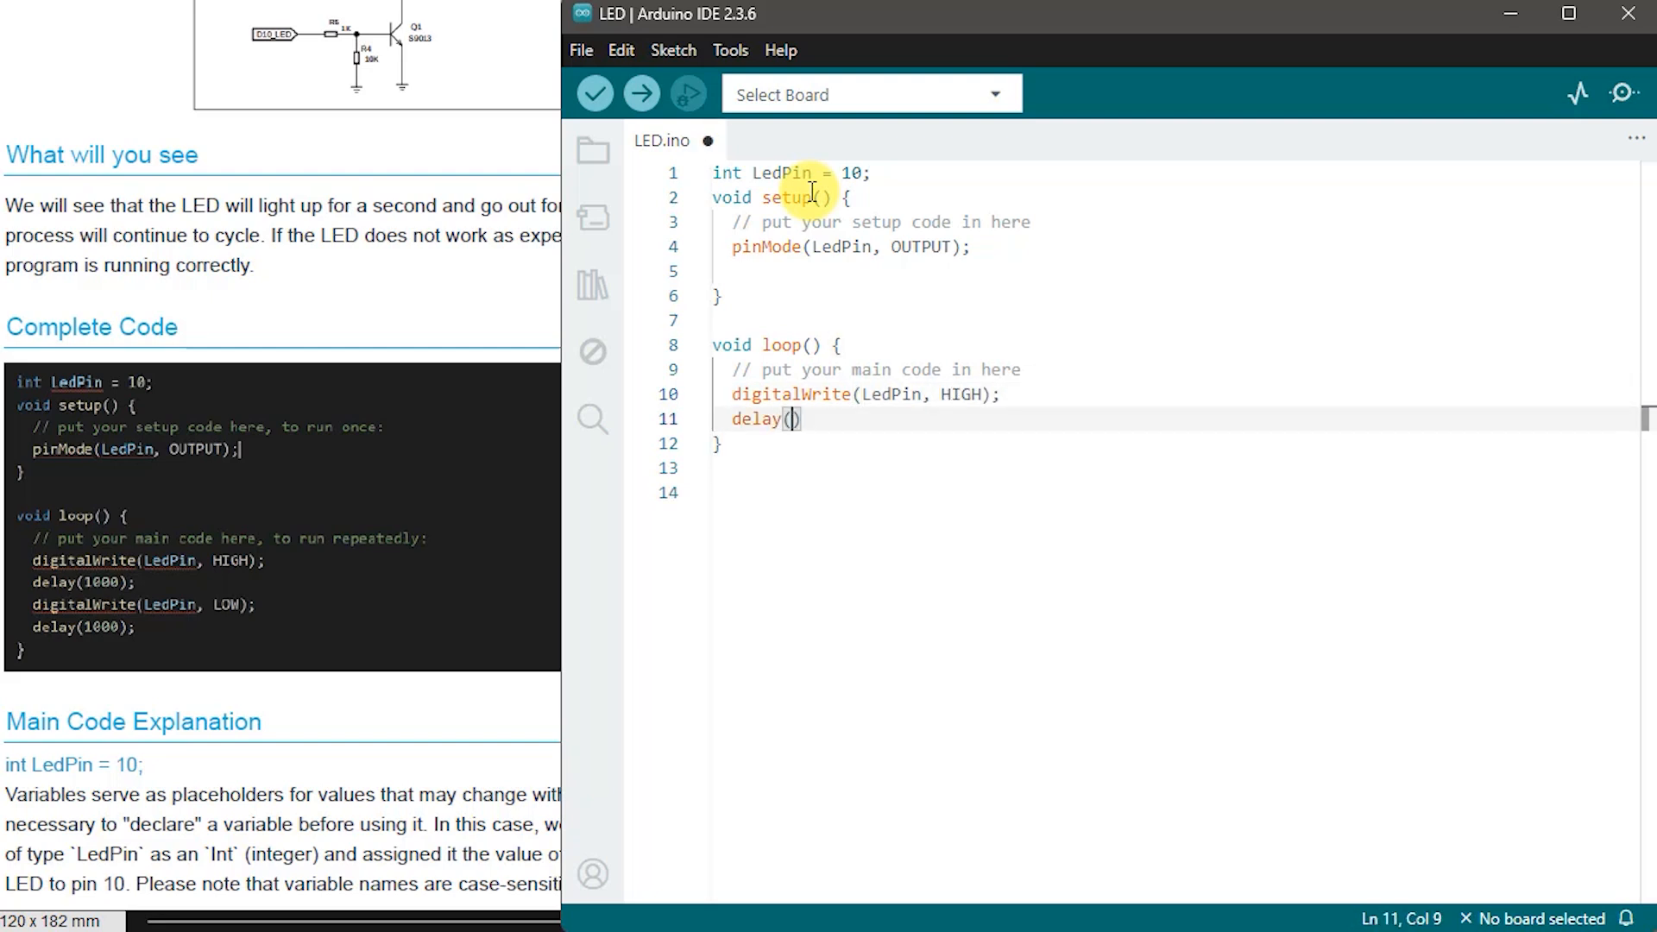
text(1000);)
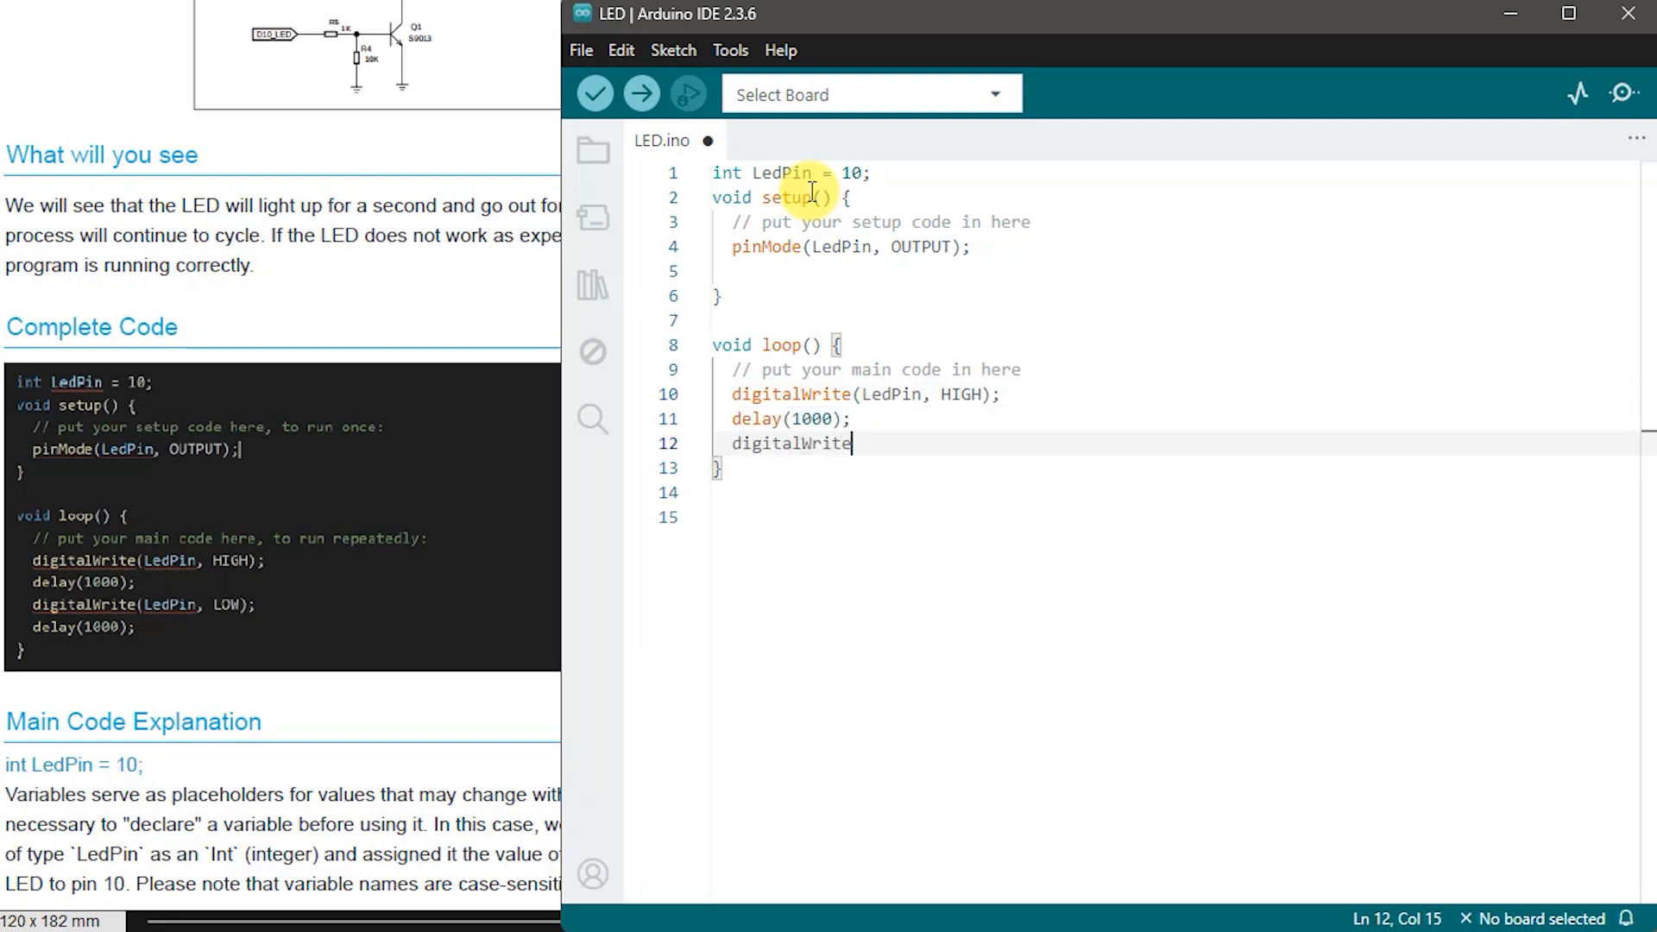
text((LedPin, LOW);)
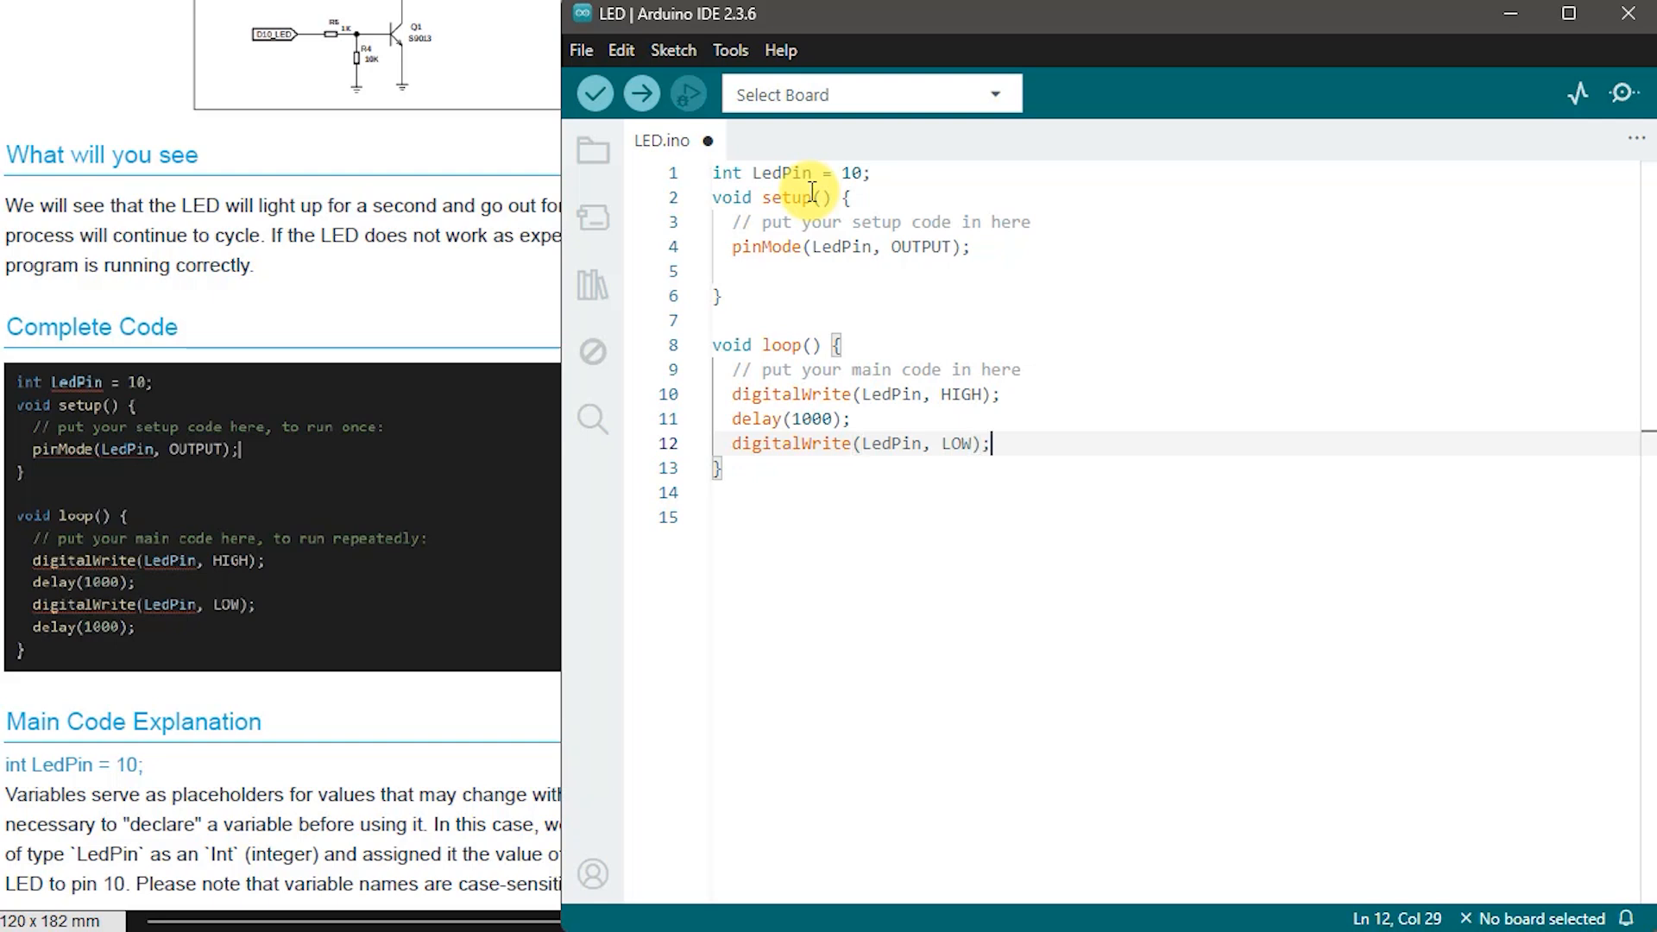
text(delay(1000);)
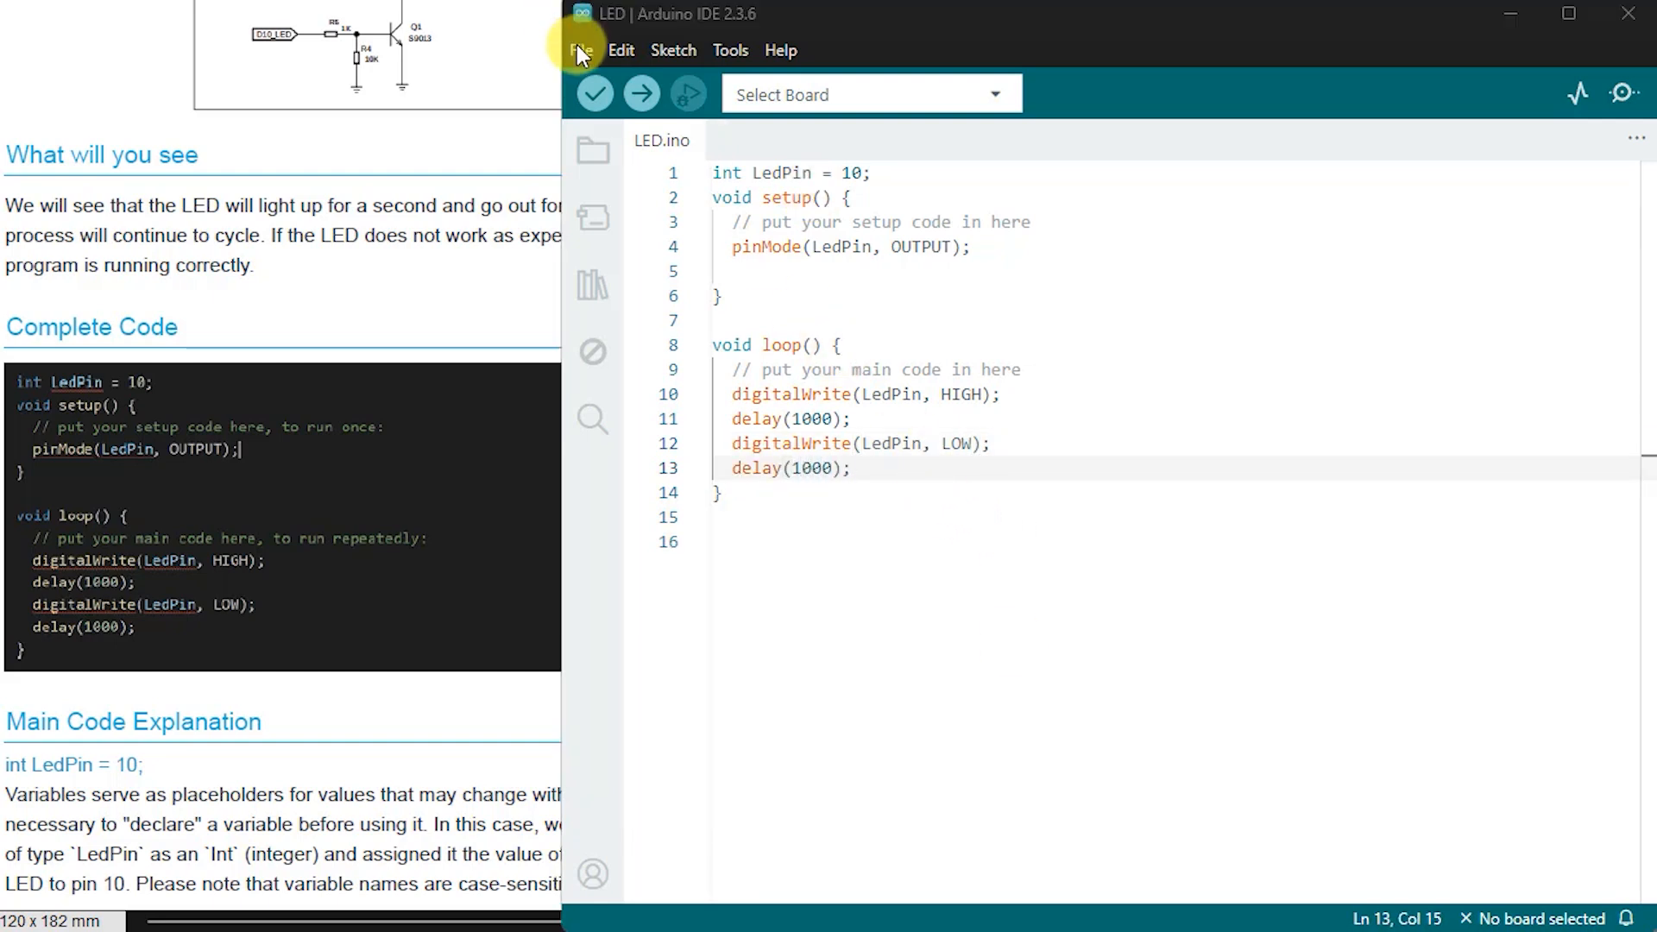
mouse_move(658, 354)
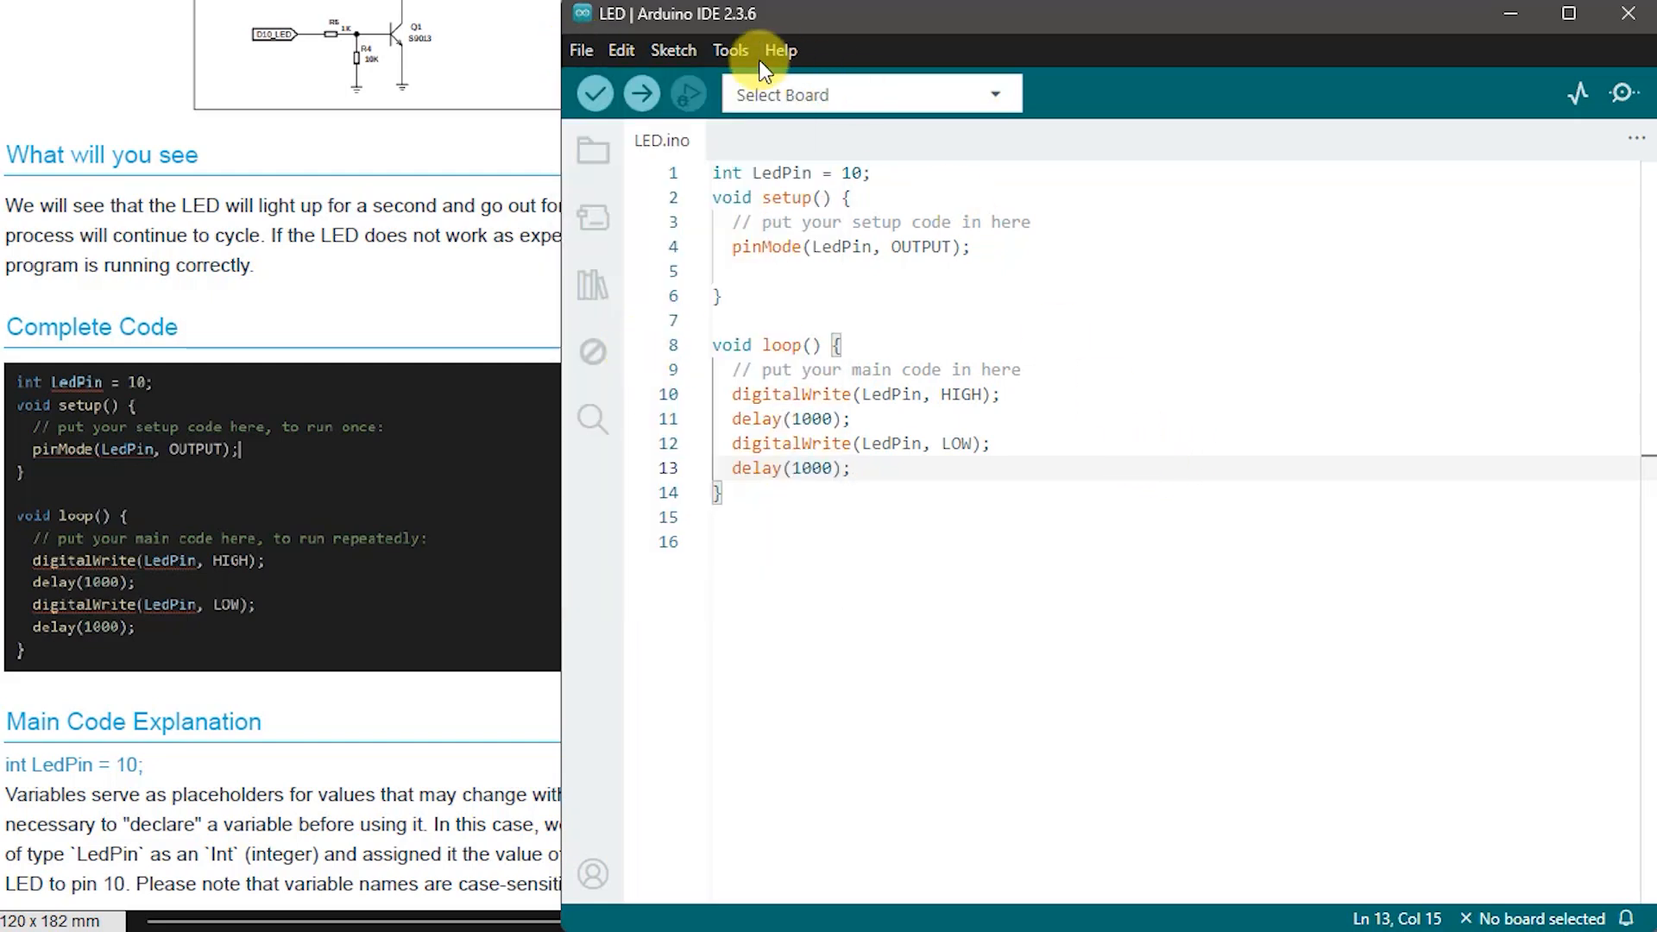
Step: Select Arduino Uno from the Tools board menu as the target for LED.ino
click(729, 50)
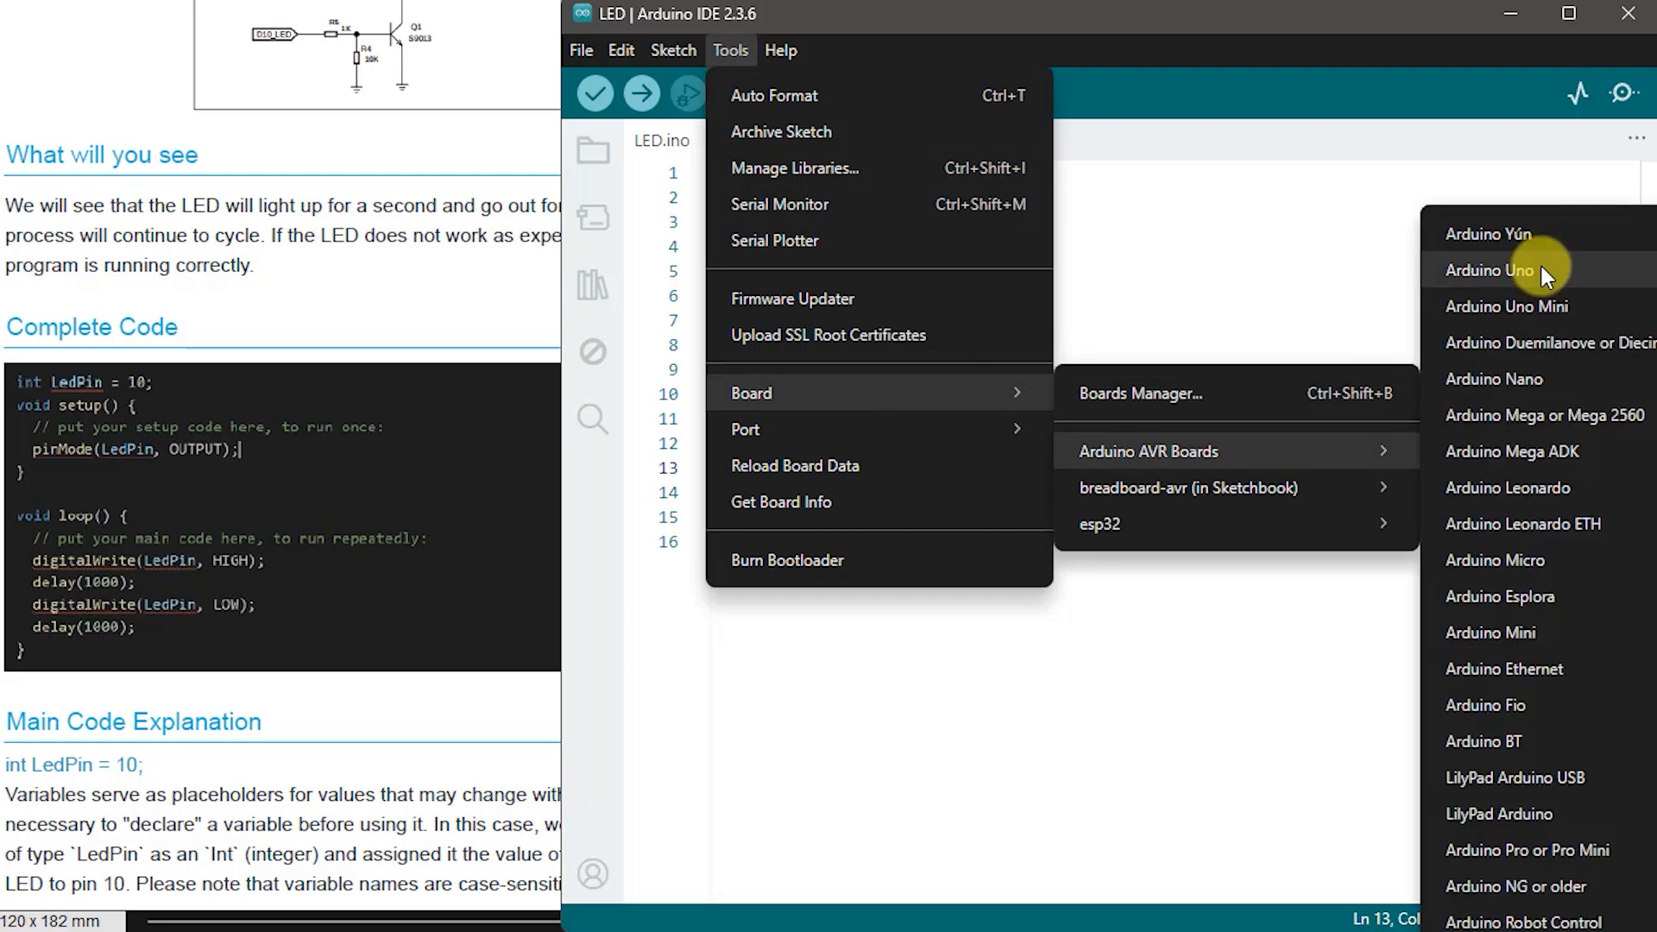
click(1490, 271)
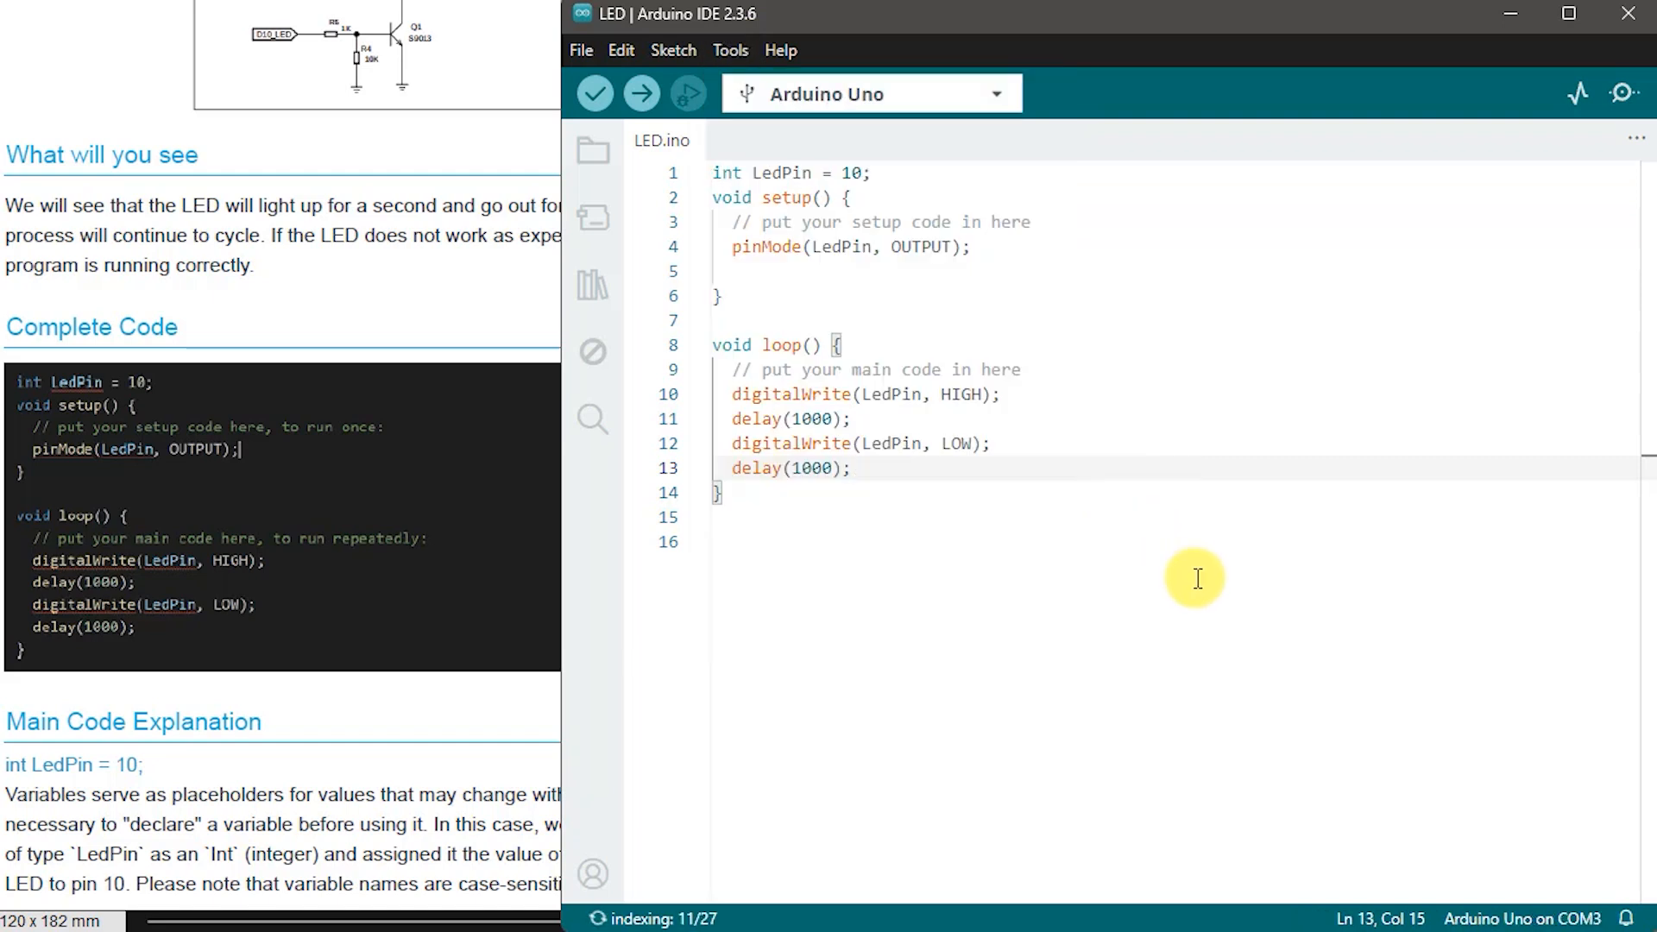
click(641, 93)
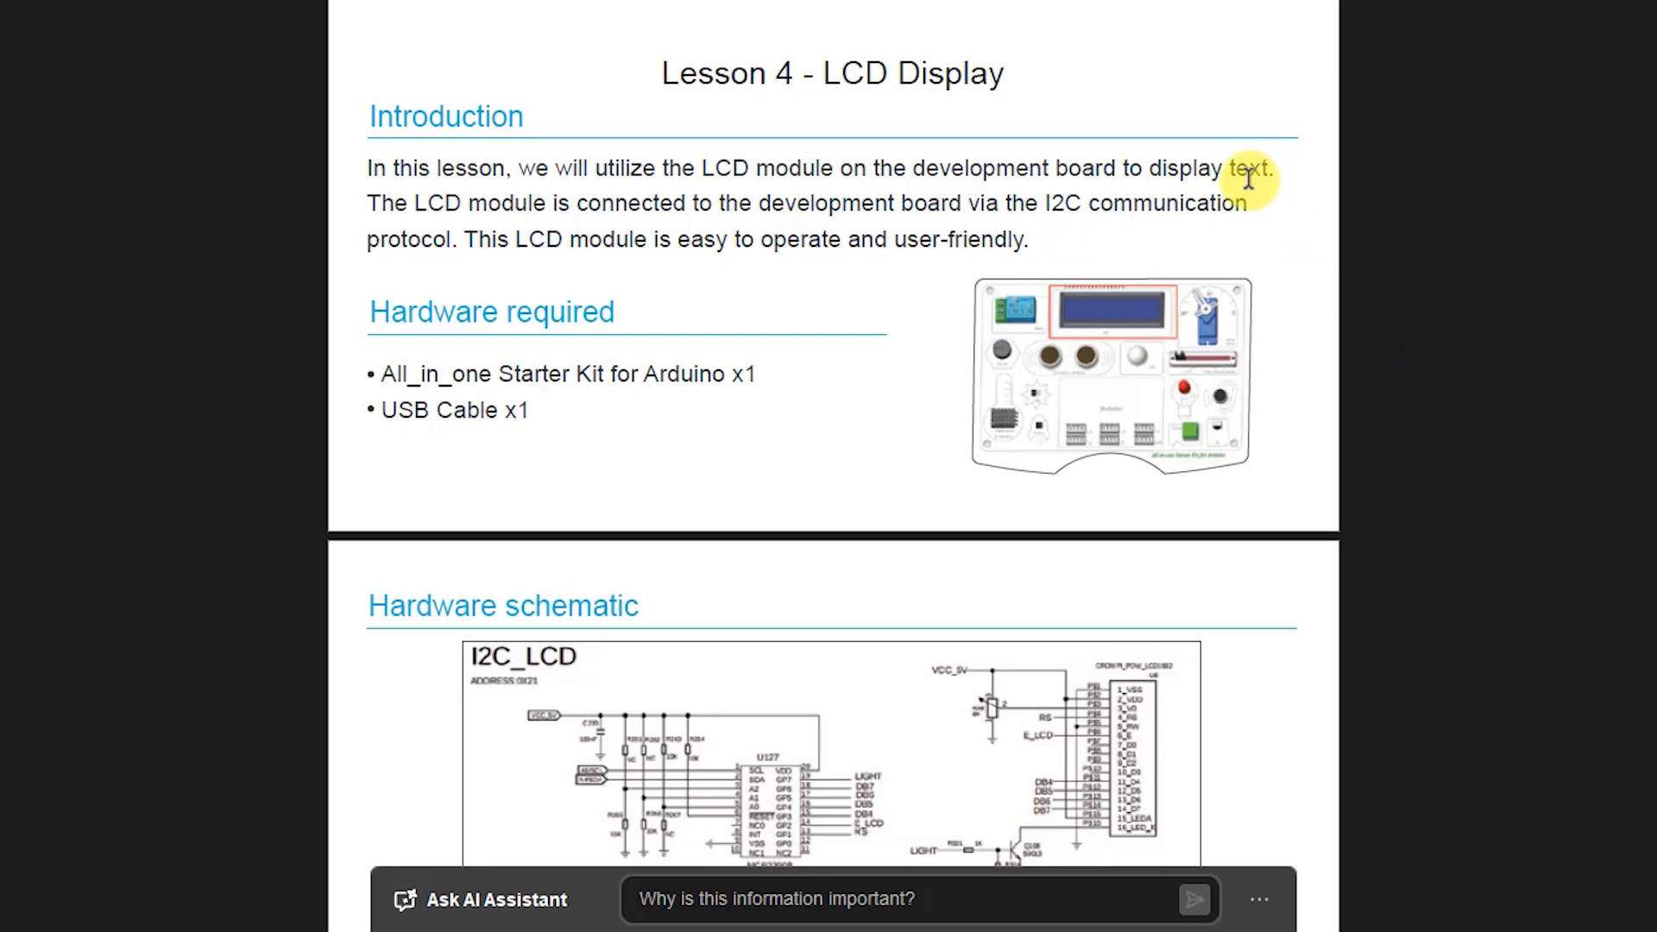
Step: Scroll the Lesson 4 LCD Display PDF down to its Complete Code section
scroll(down, 3)
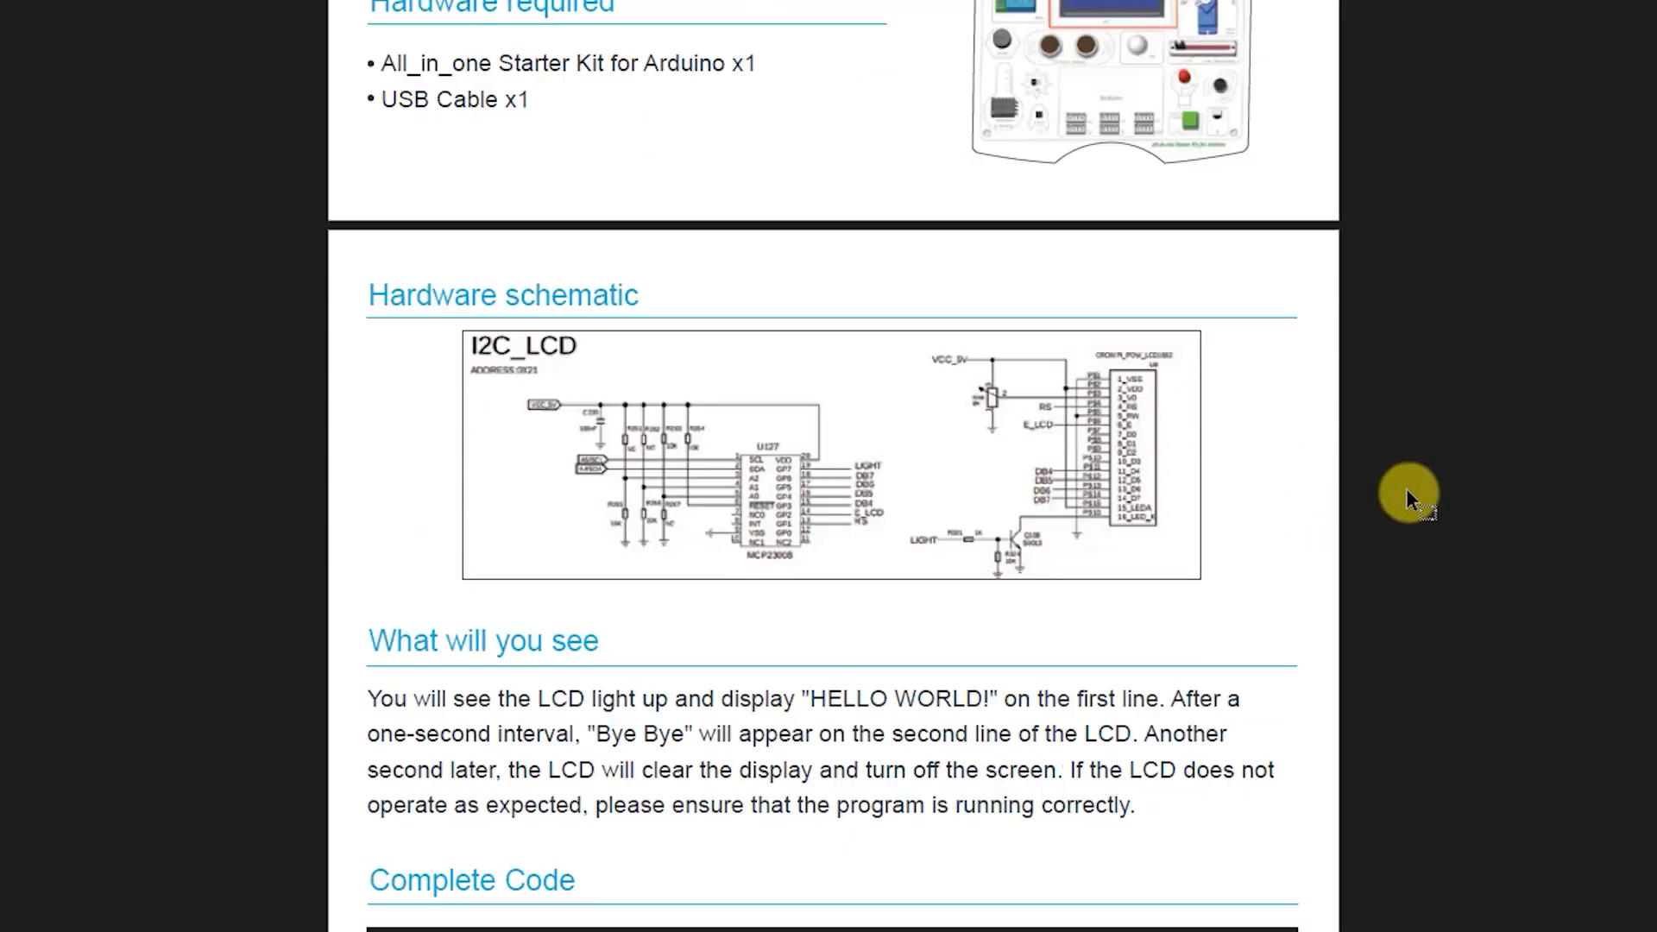
mouse_move(1099, 603)
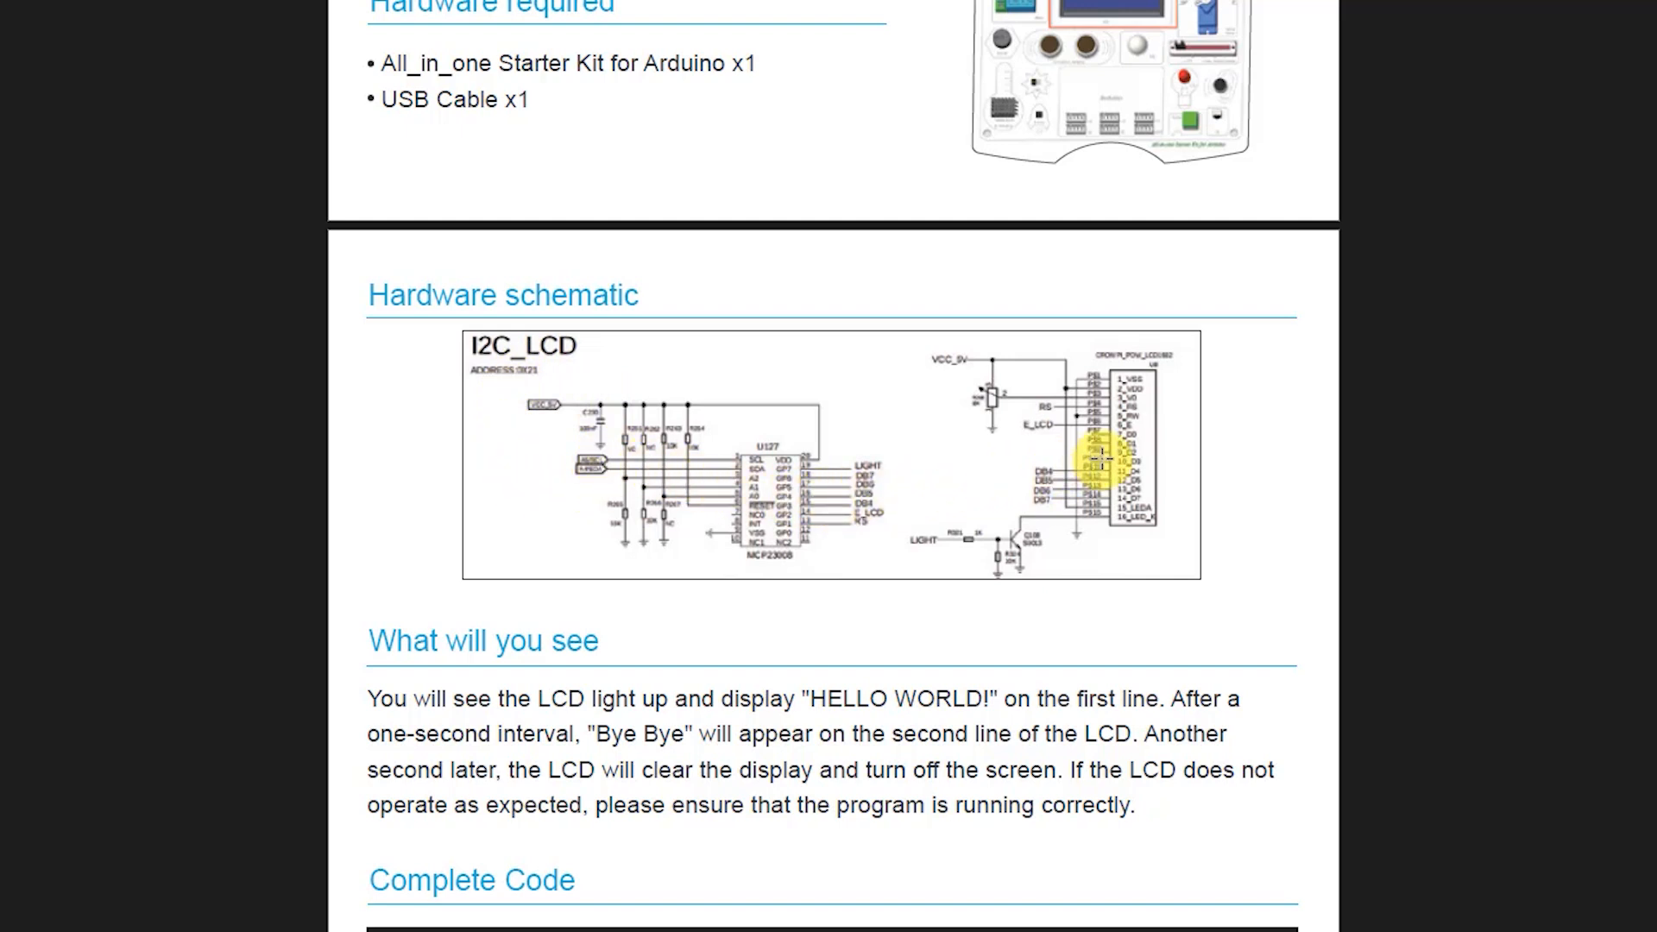
mouse_move(1440, 616)
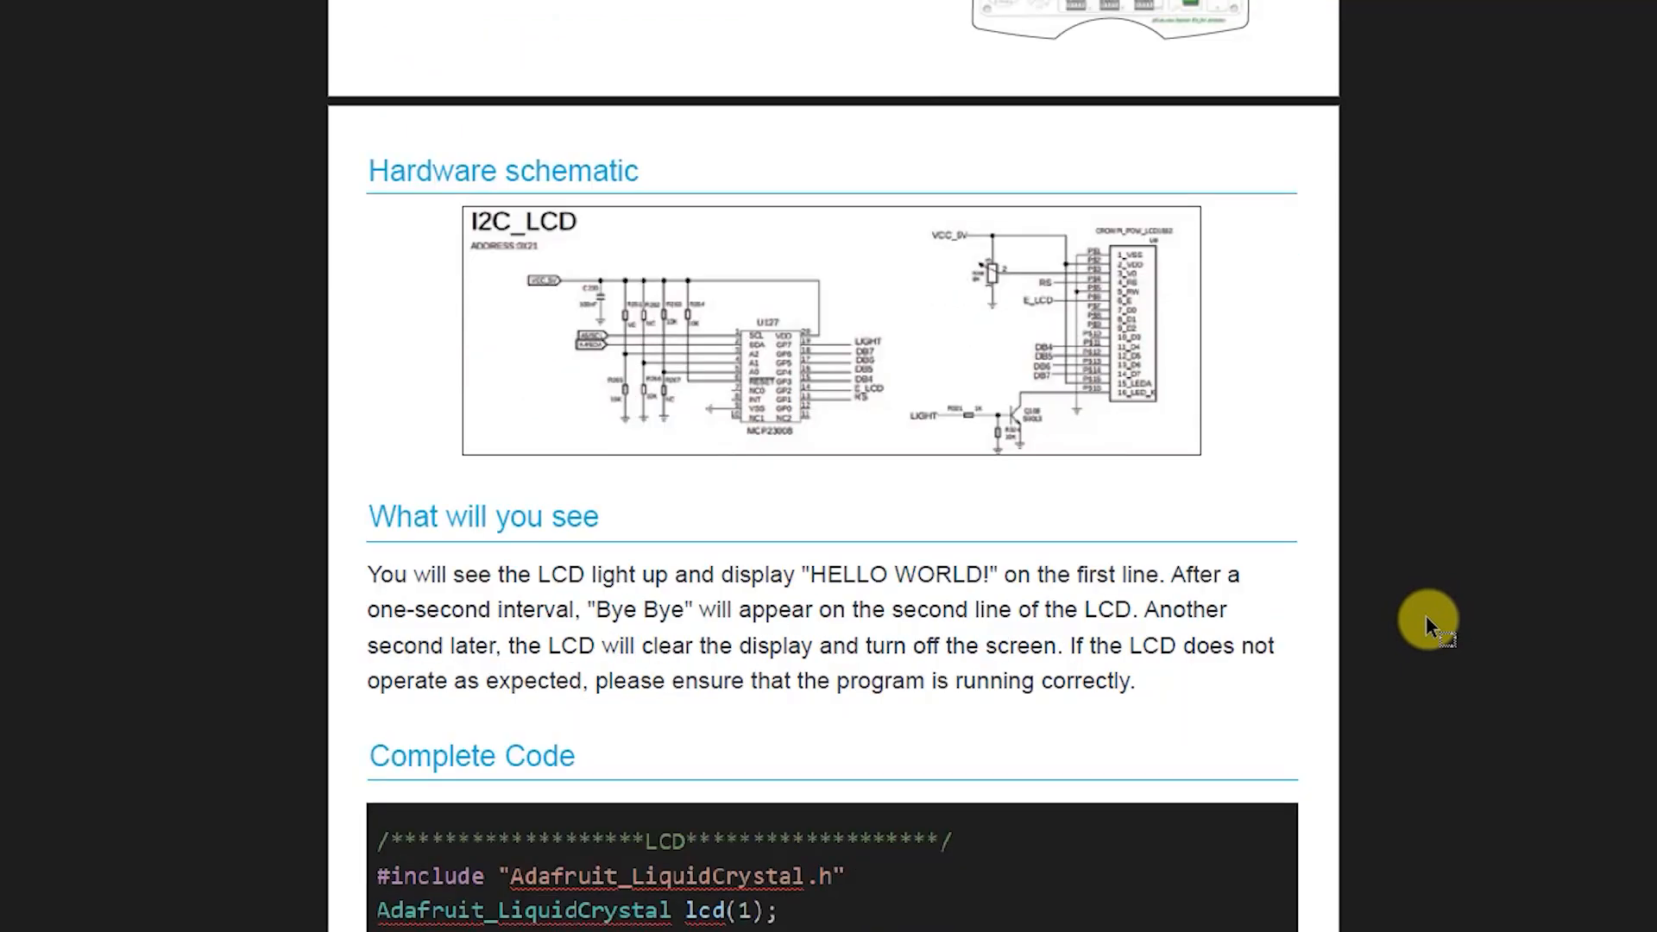
scroll(down, 3)
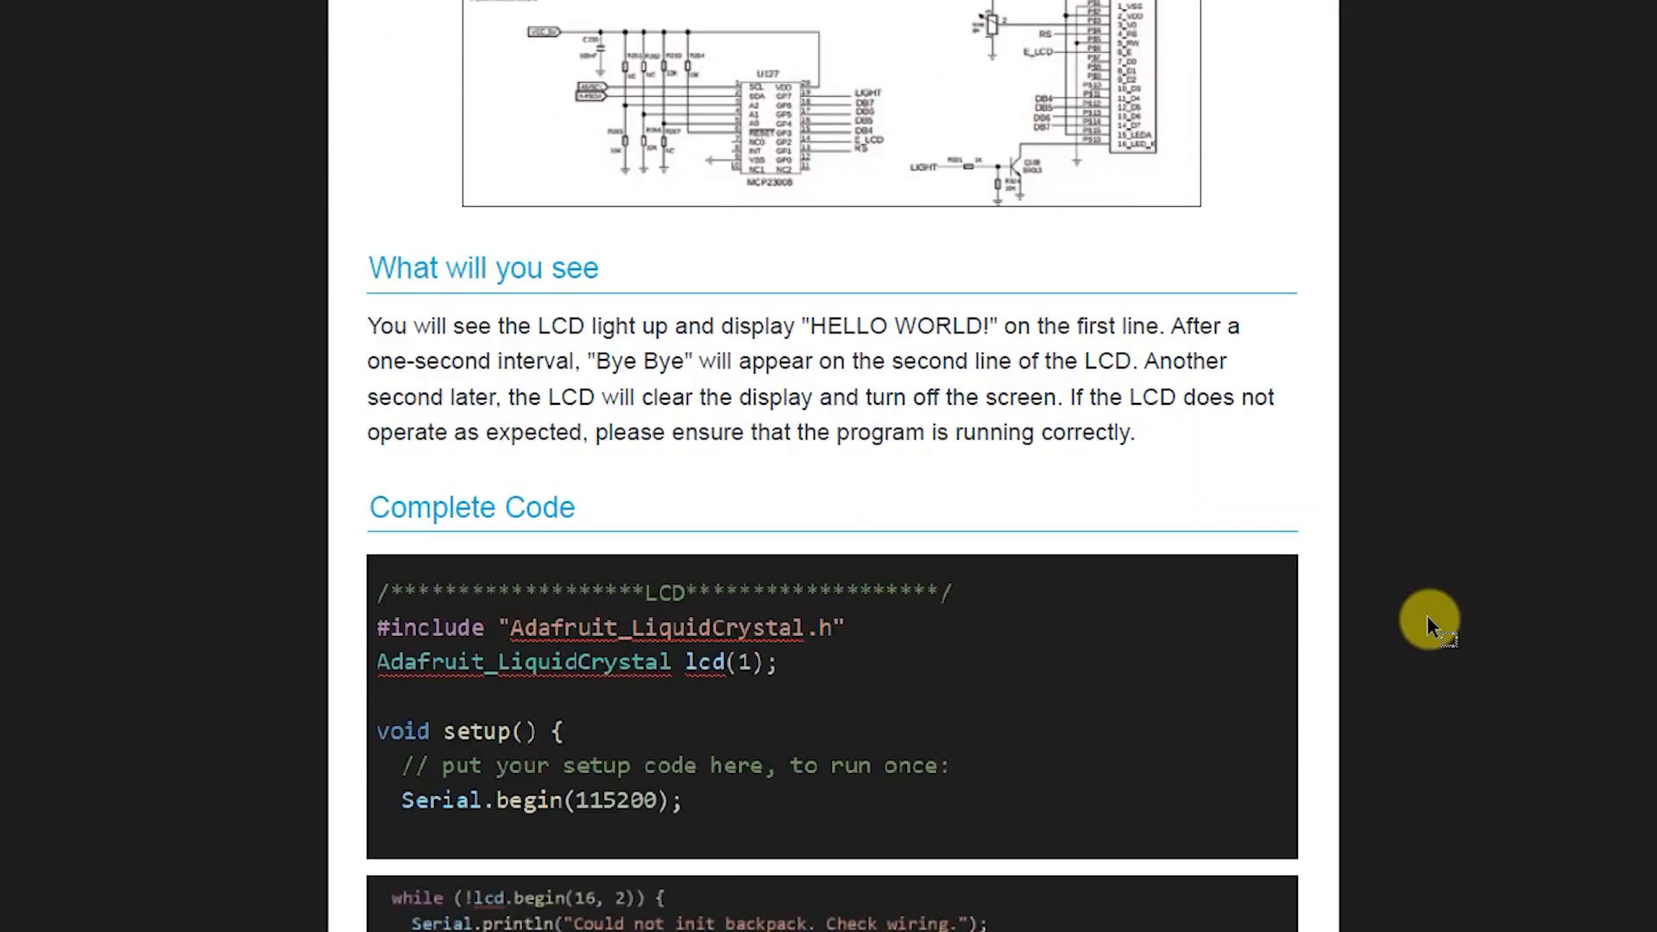
mouse_move(903, 644)
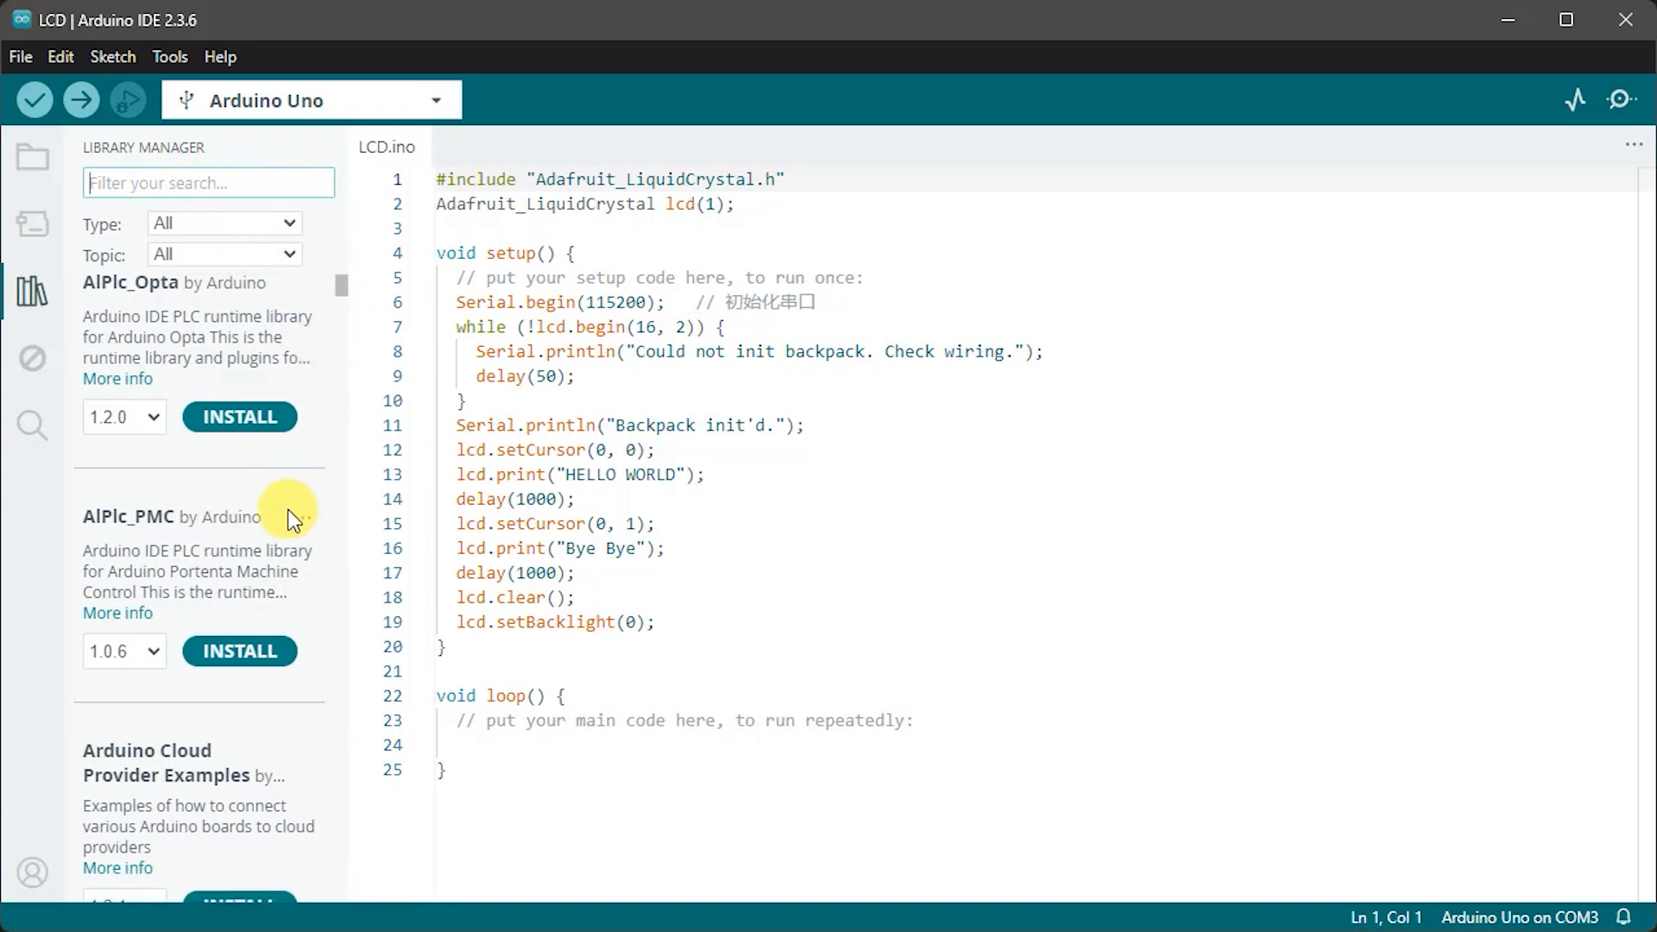
Step: Browse the Library Manager list, then close the panel so LCD.ino fills the editor
scroll(down, 3)
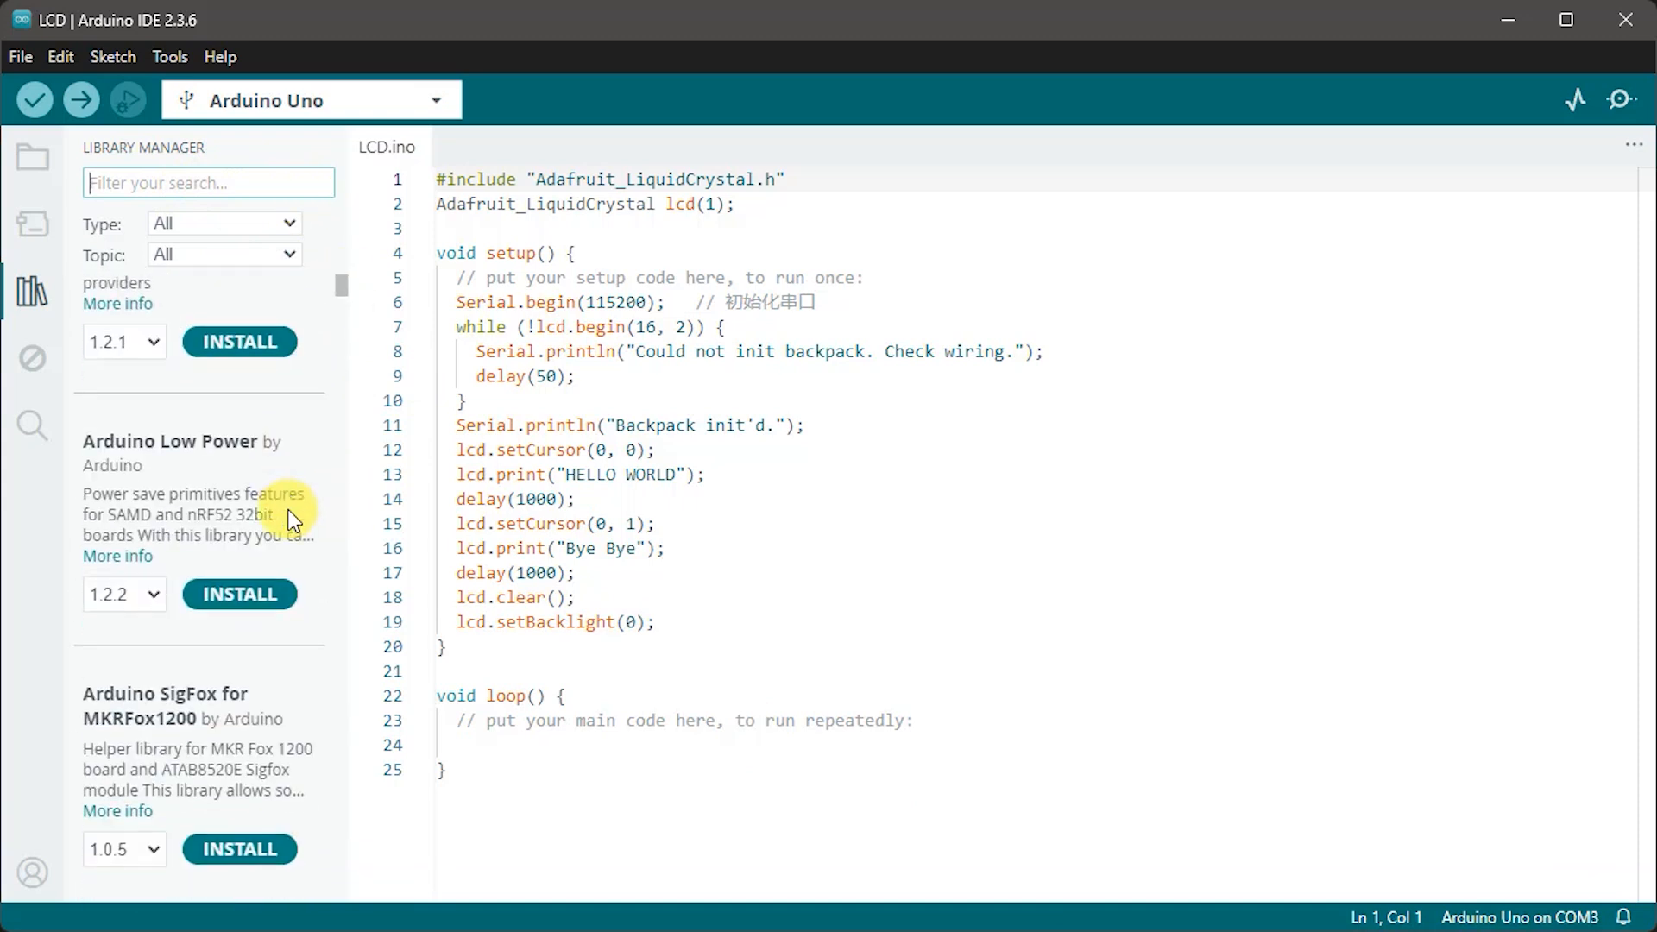
scroll(down, 3)
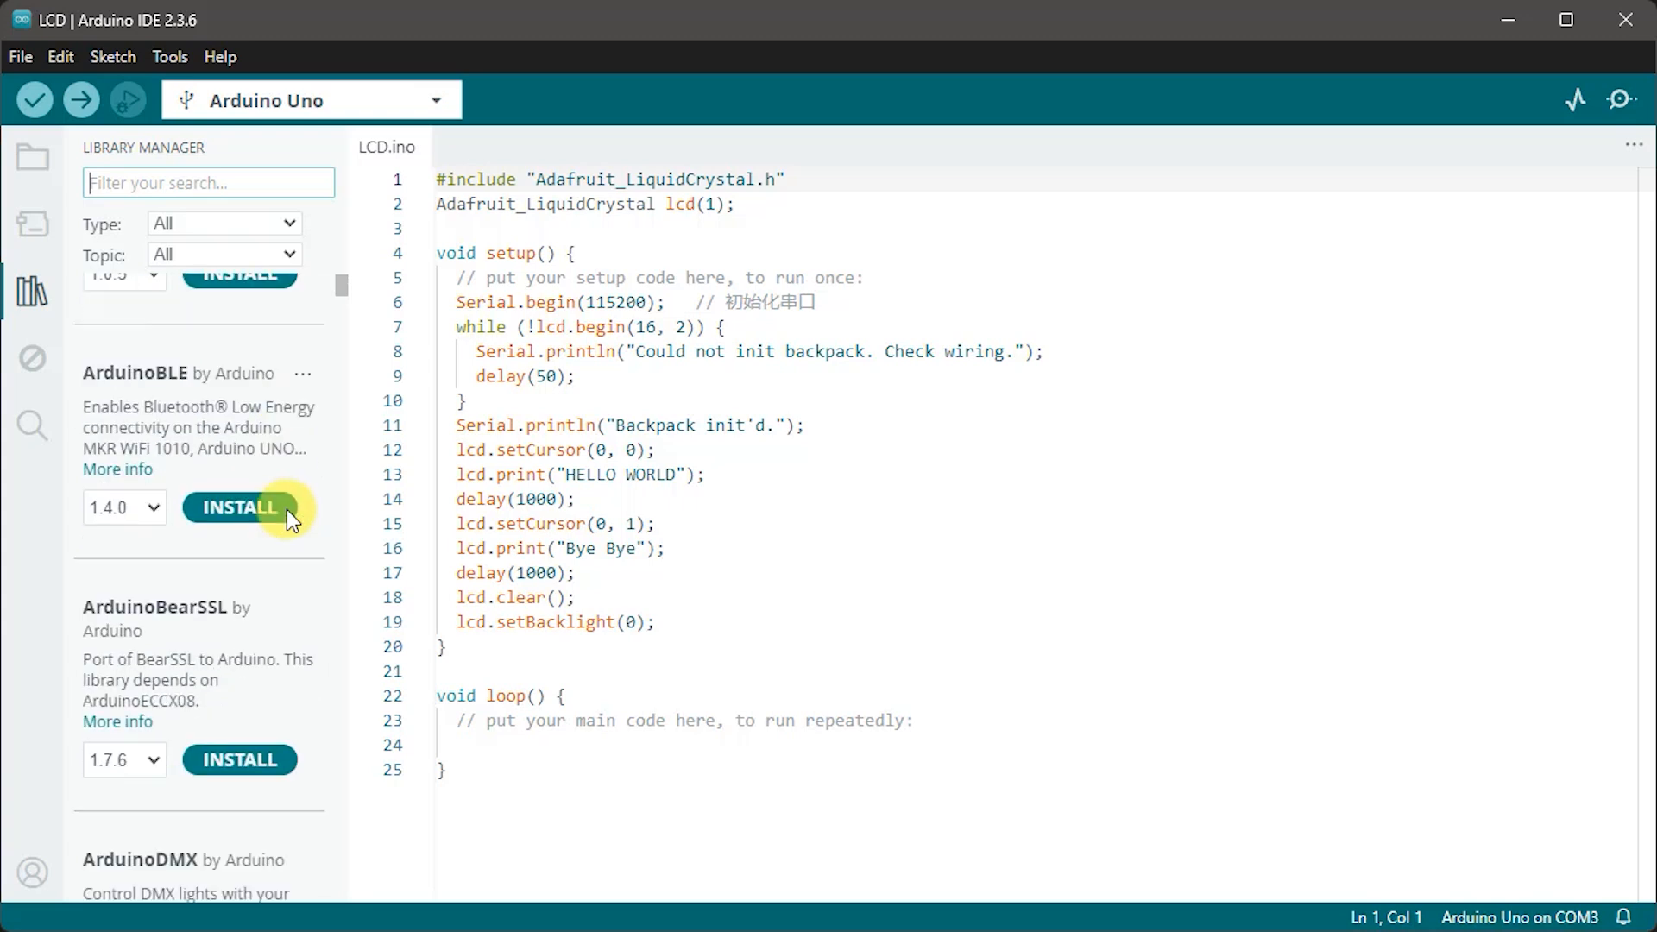
scroll(down, 3)
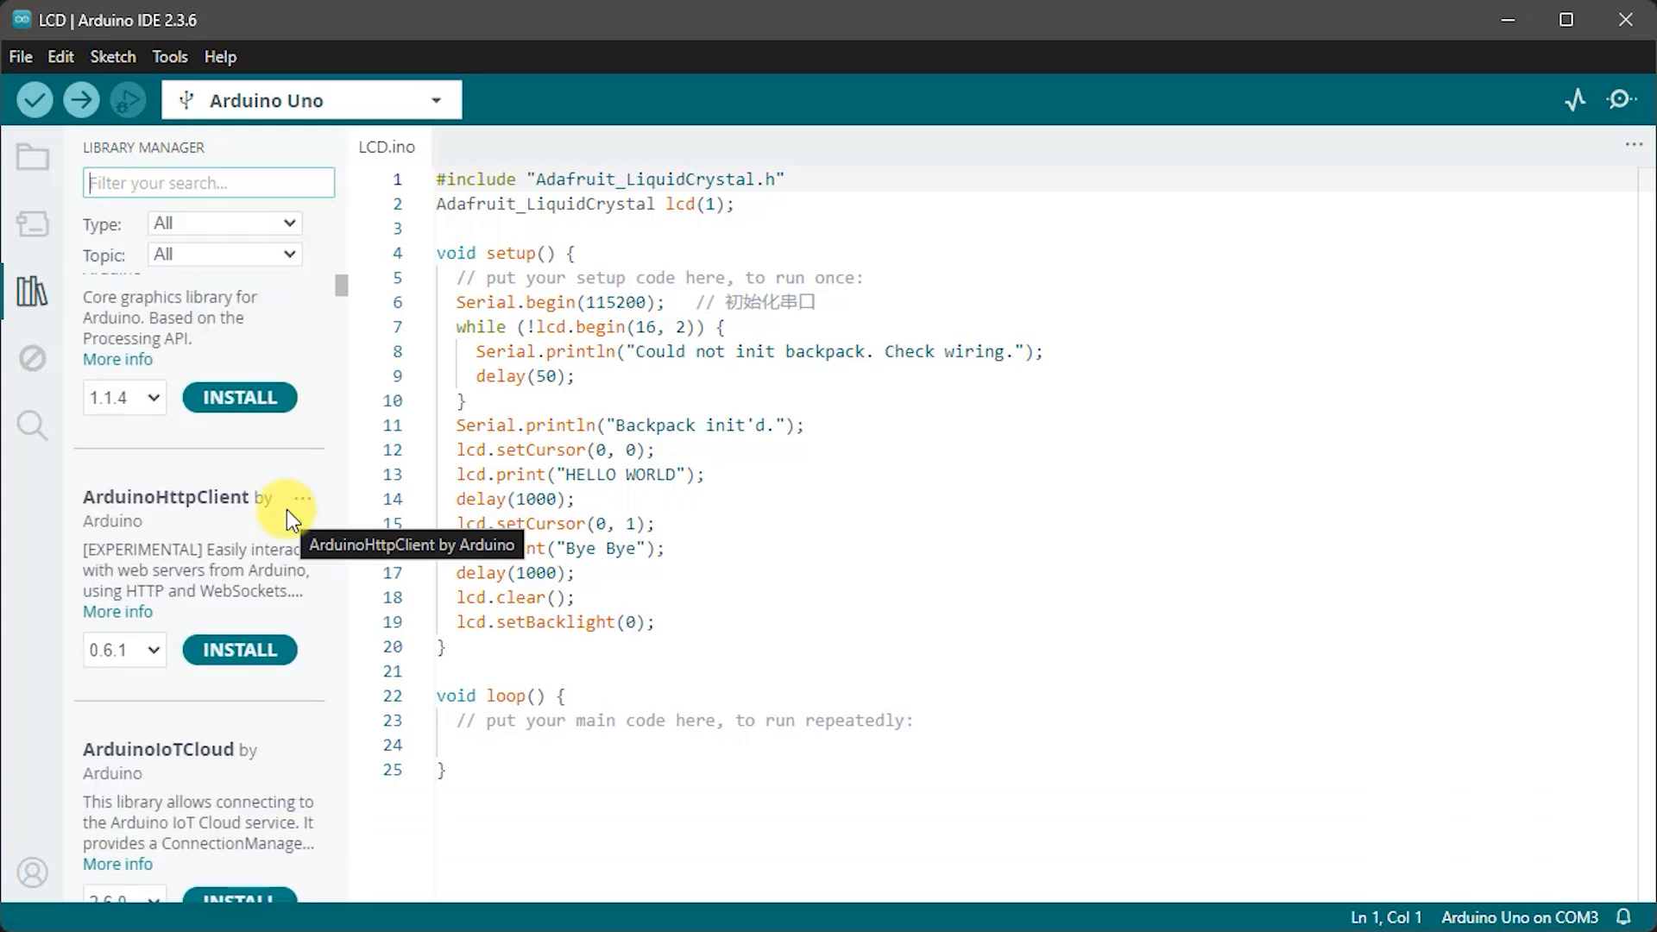
scroll(down, 3)
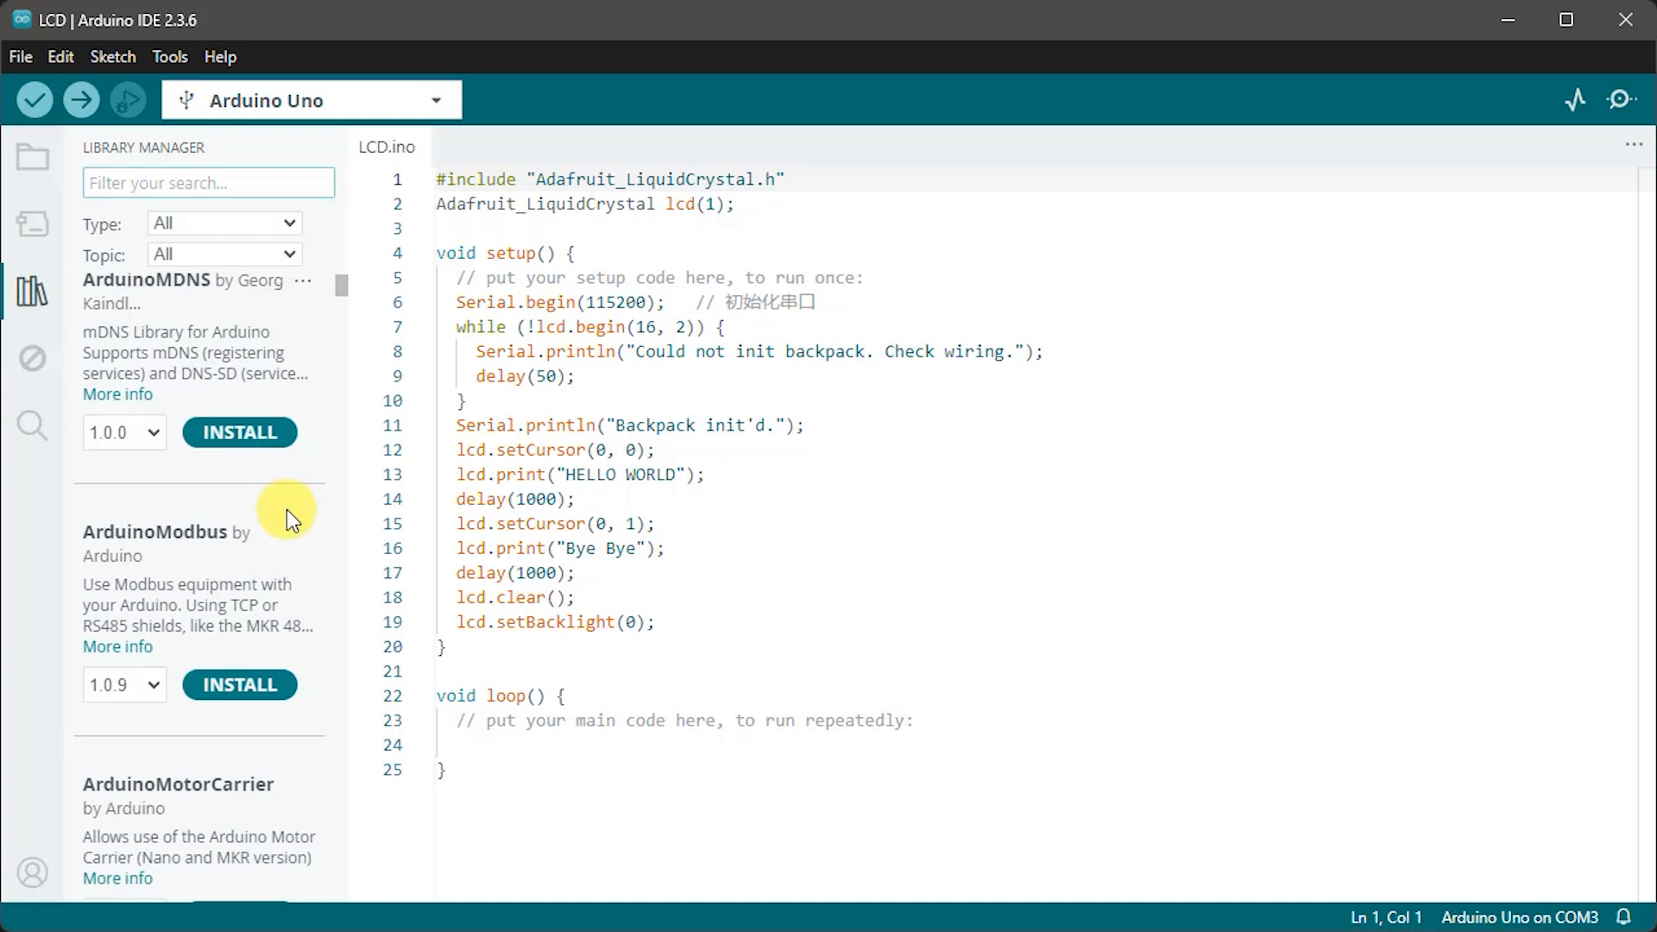
scroll(down, 3)
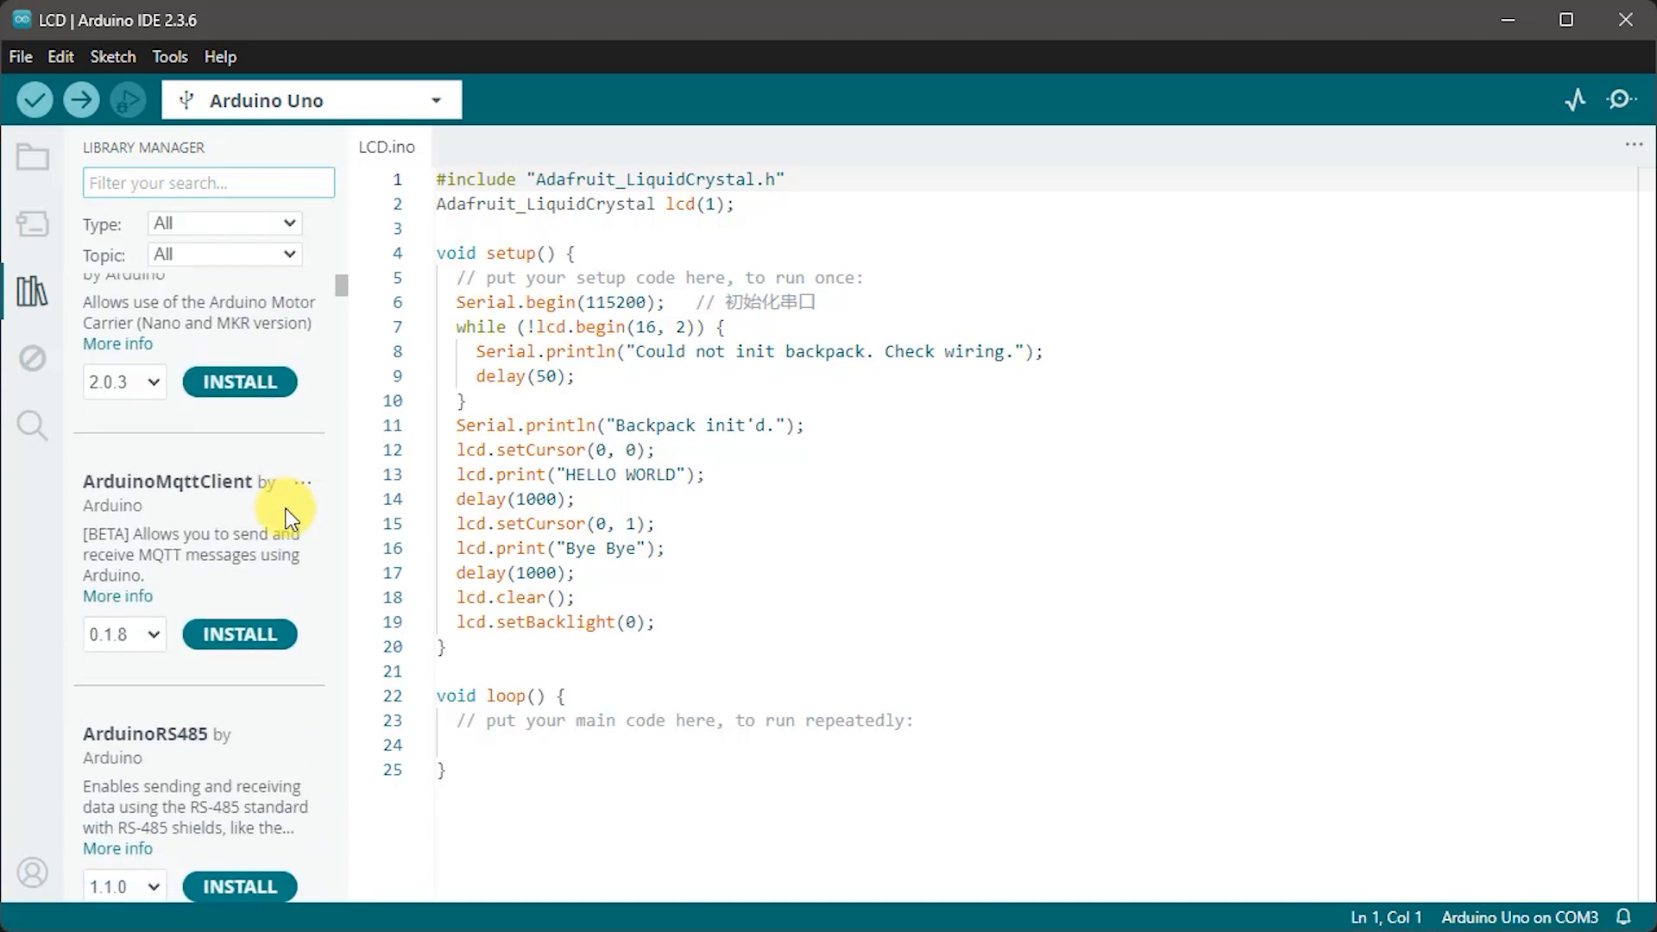
scroll(down, 3)
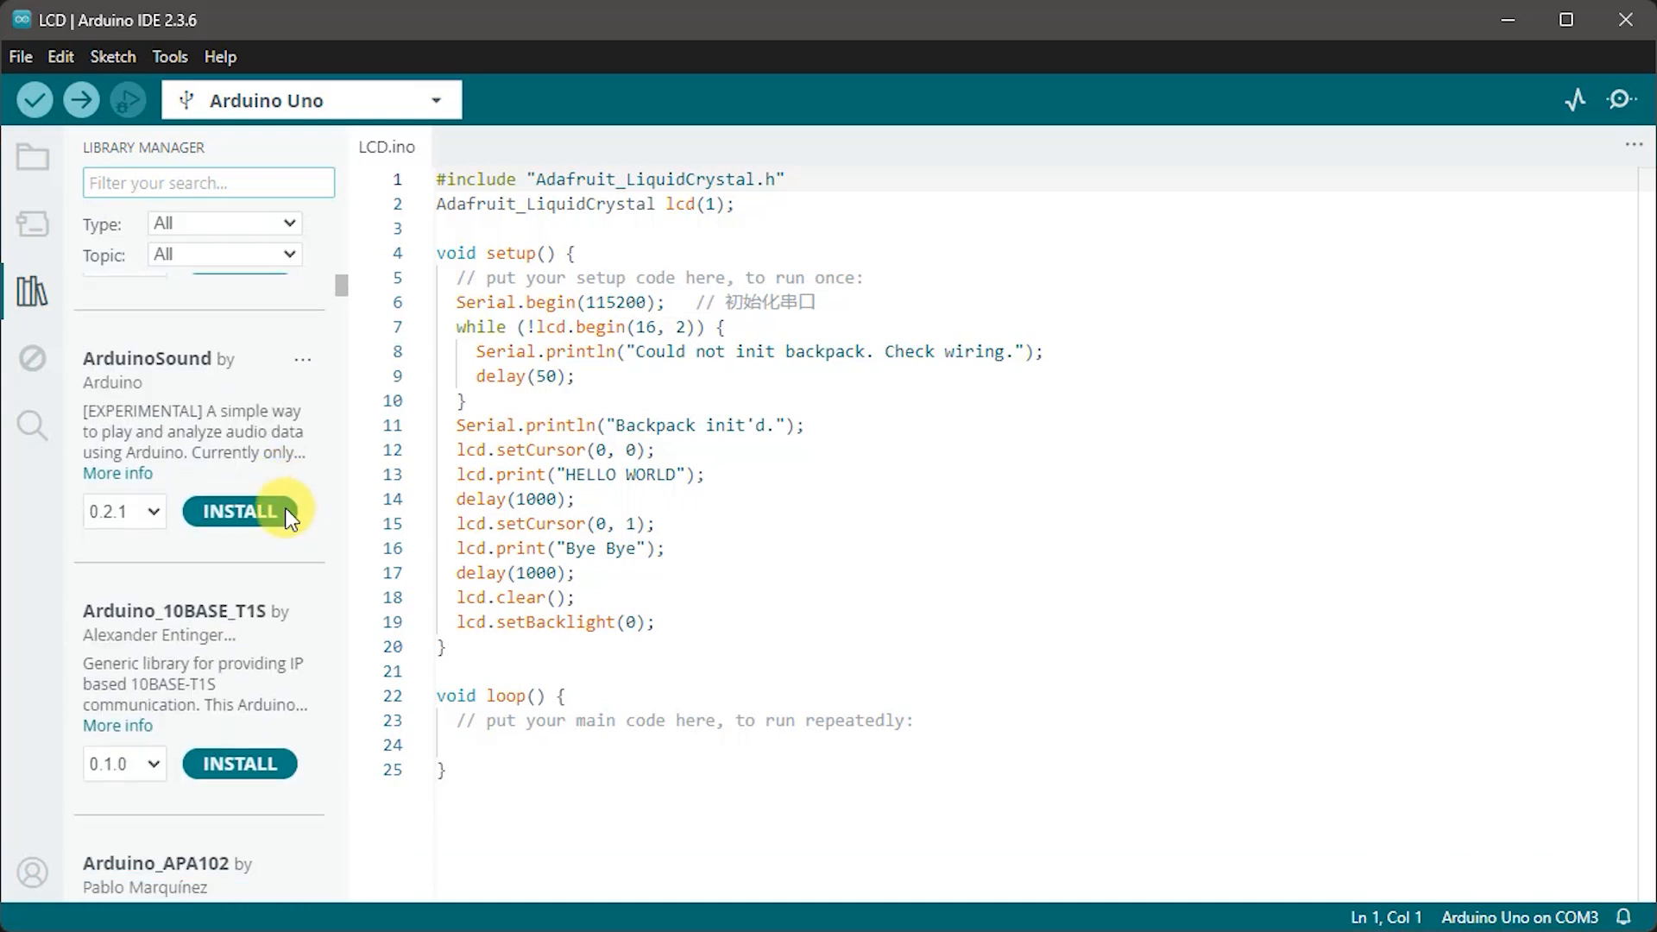
scroll(down, 3)
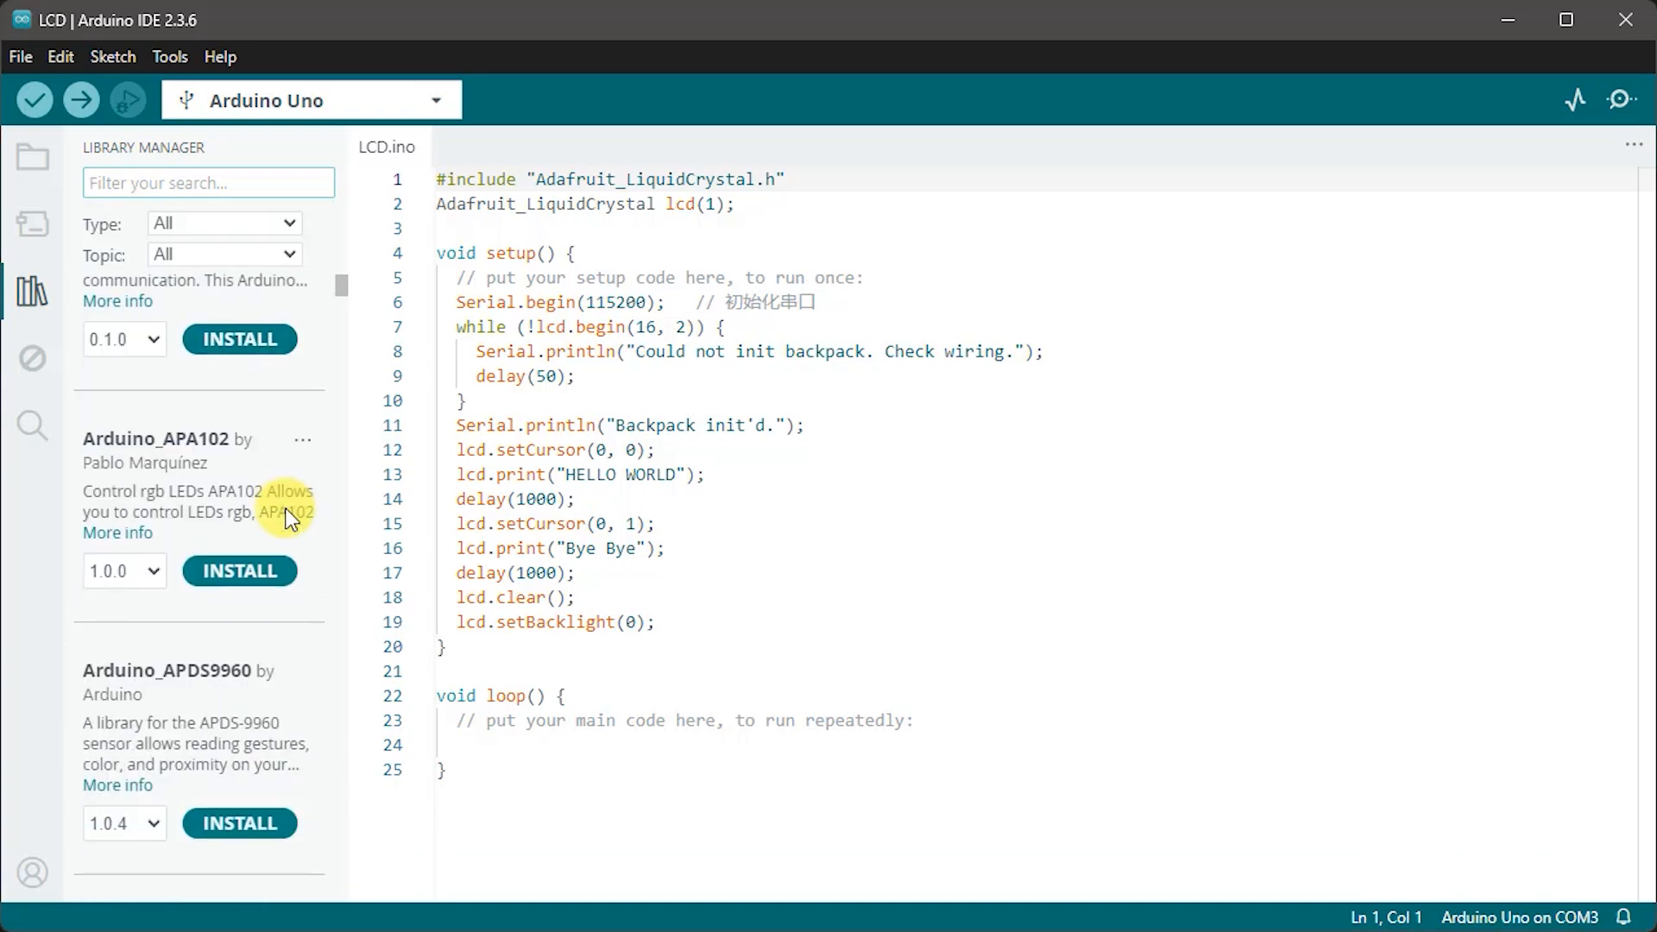
scroll(down, 3)
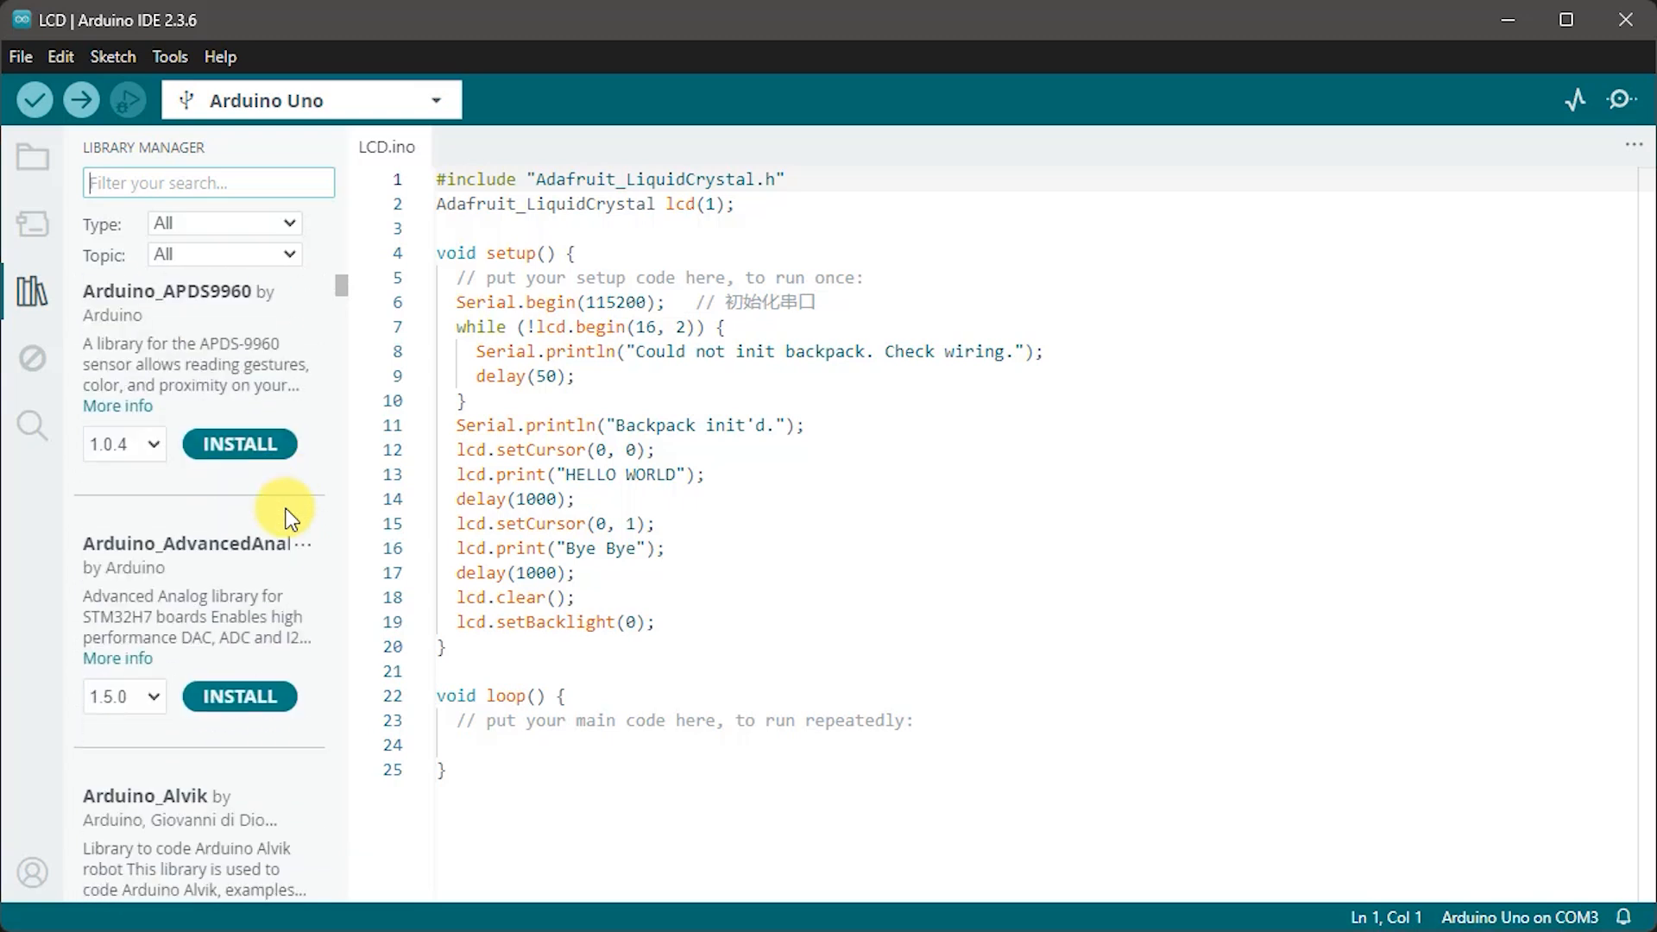
click(31, 292)
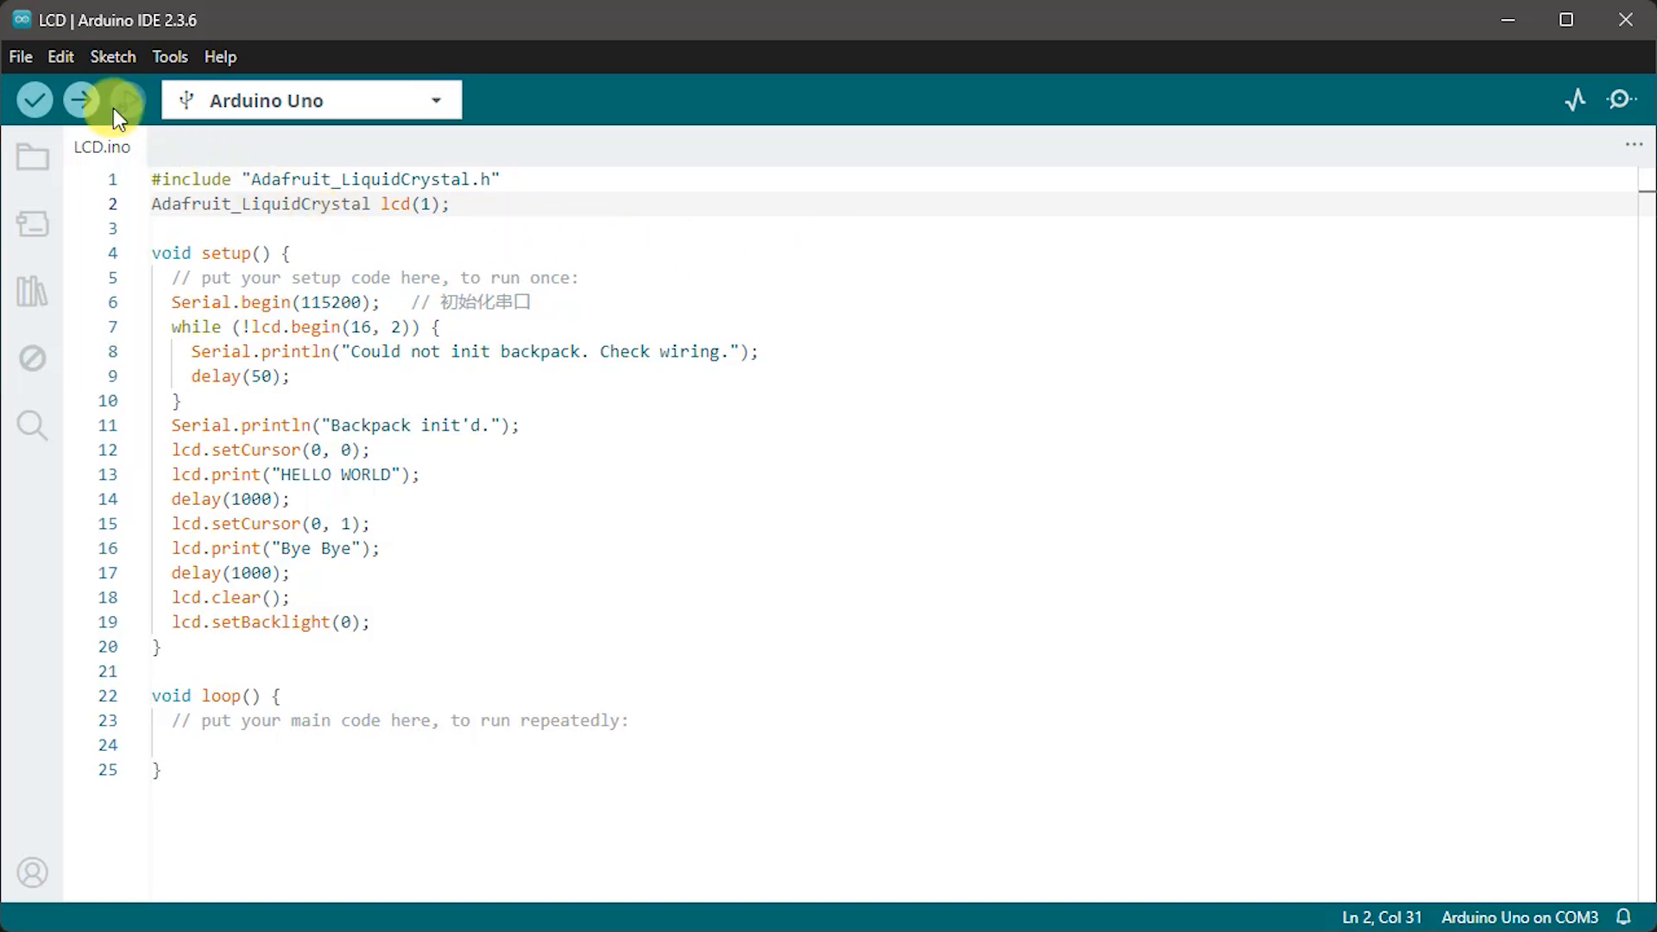
Step: Verify LCD.ino, dismiss the missing-header error, and search libraries for 'adafruit liquid crystal'
click(81, 100)
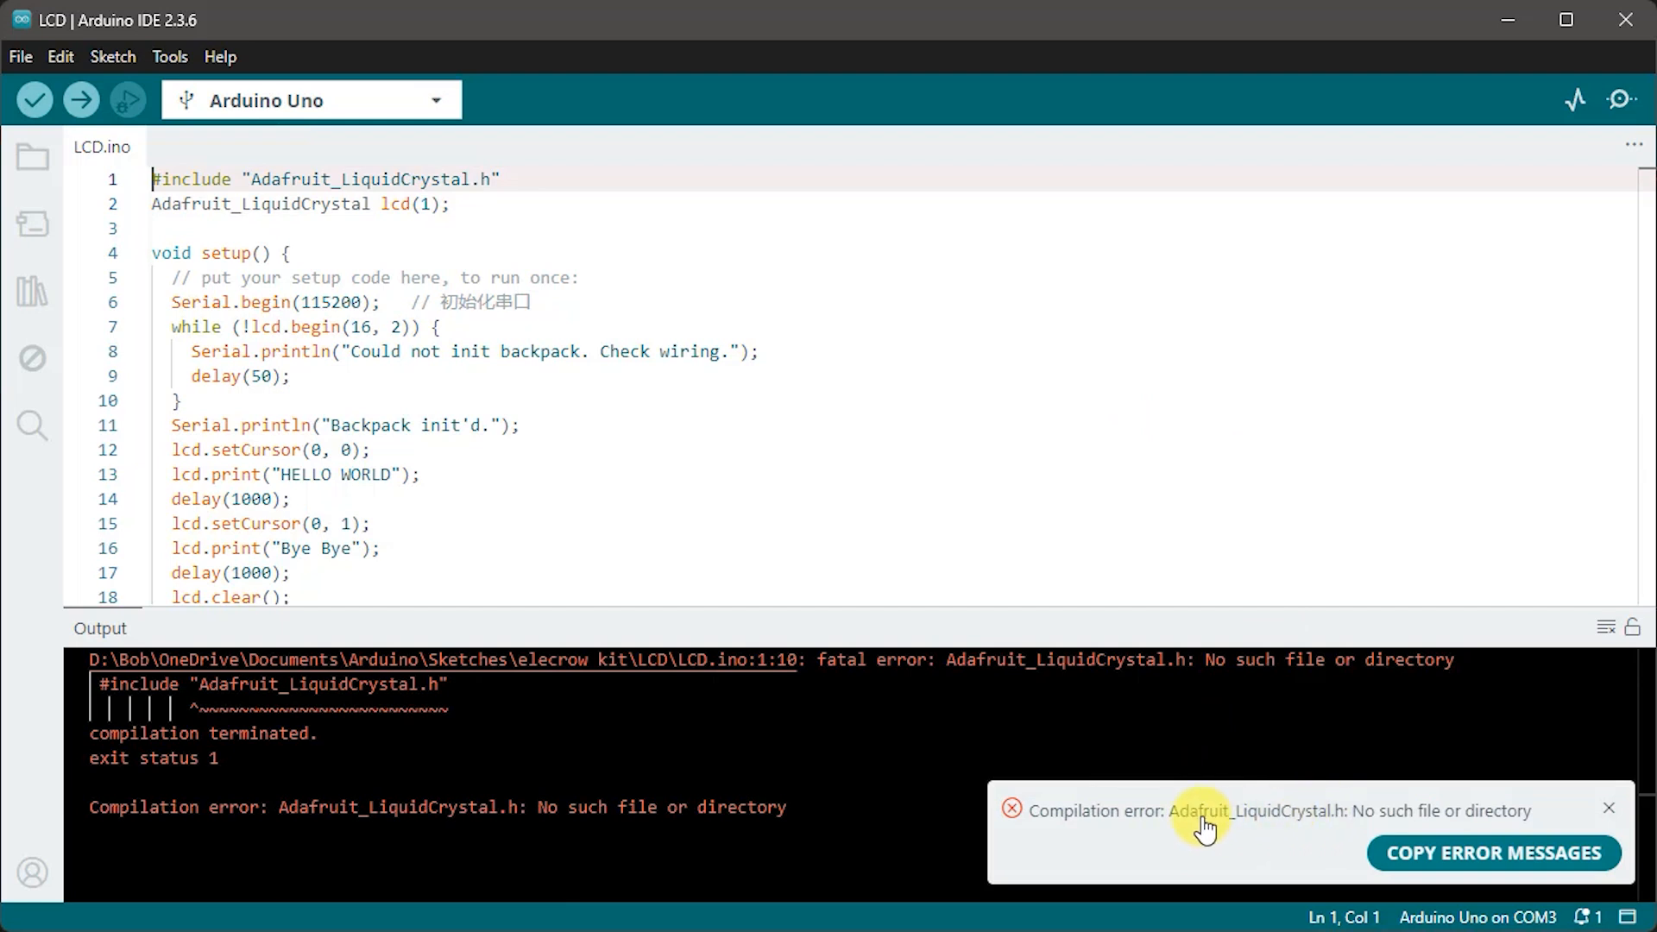
click(1609, 808)
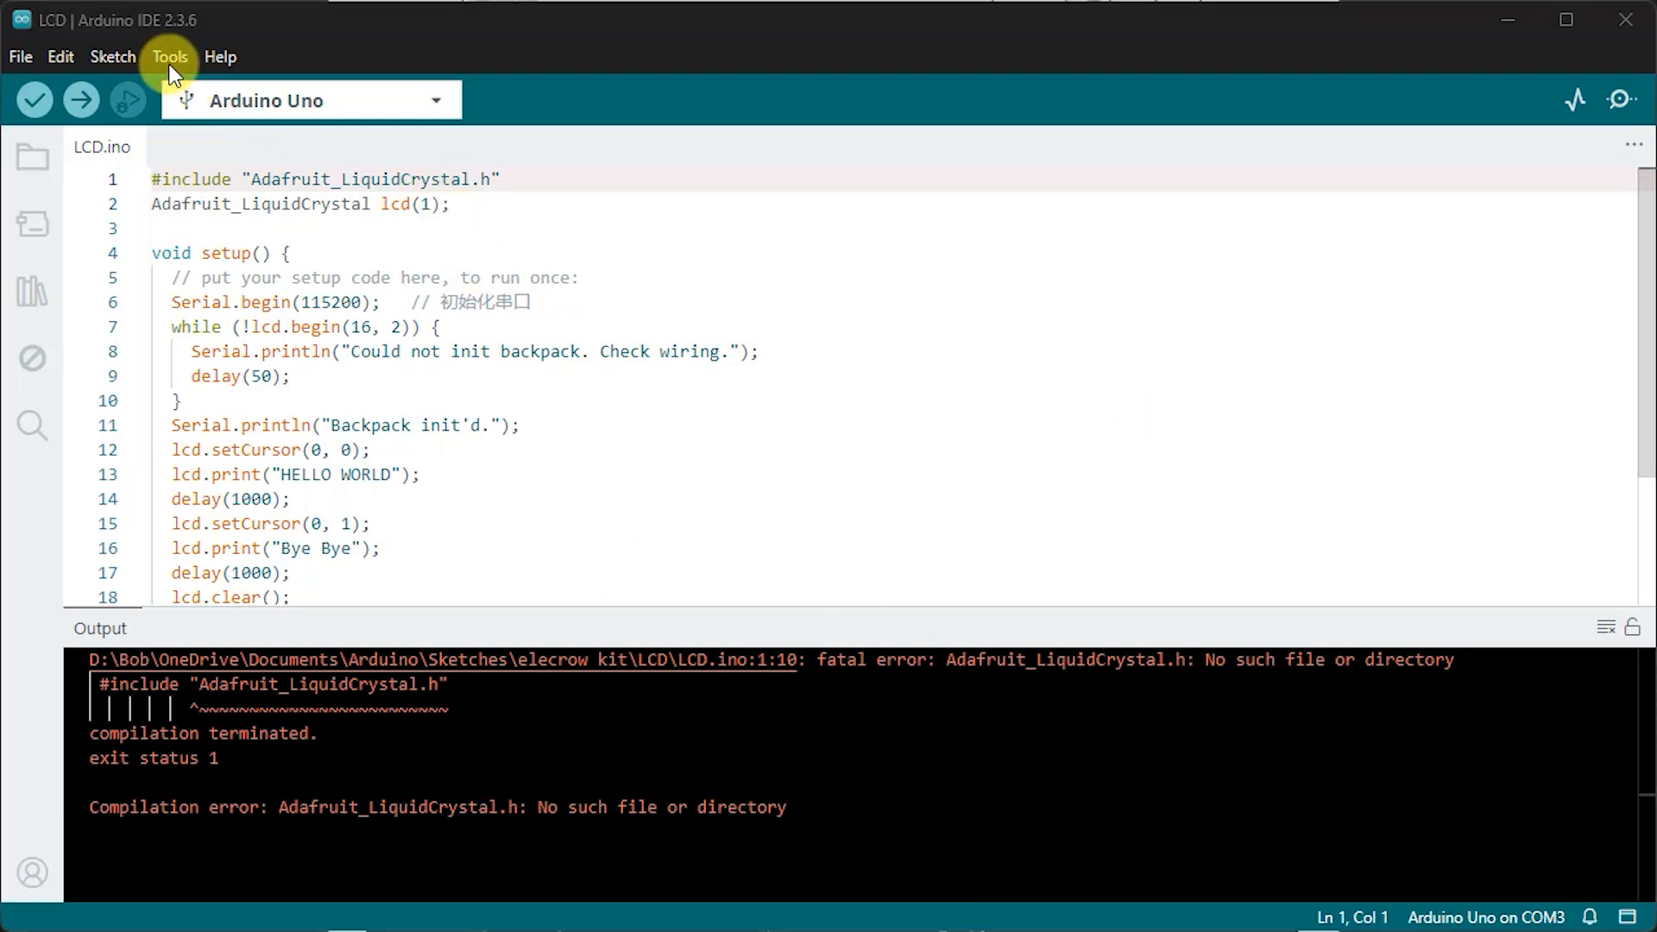
click(31, 290)
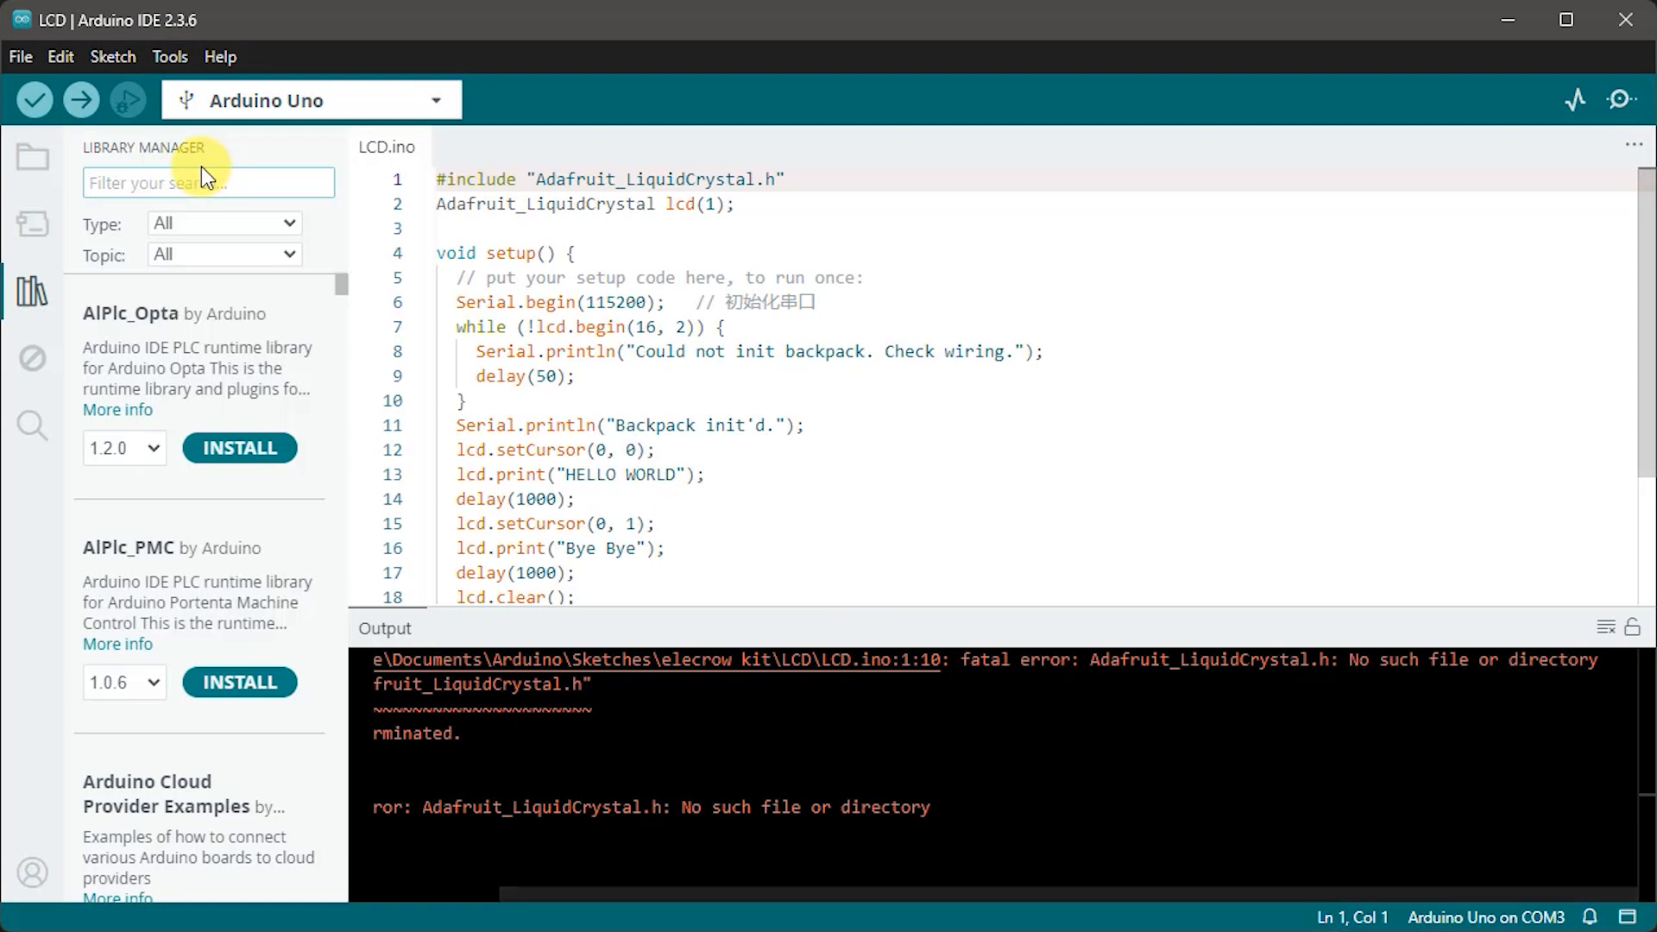
mouse_move(243, 229)
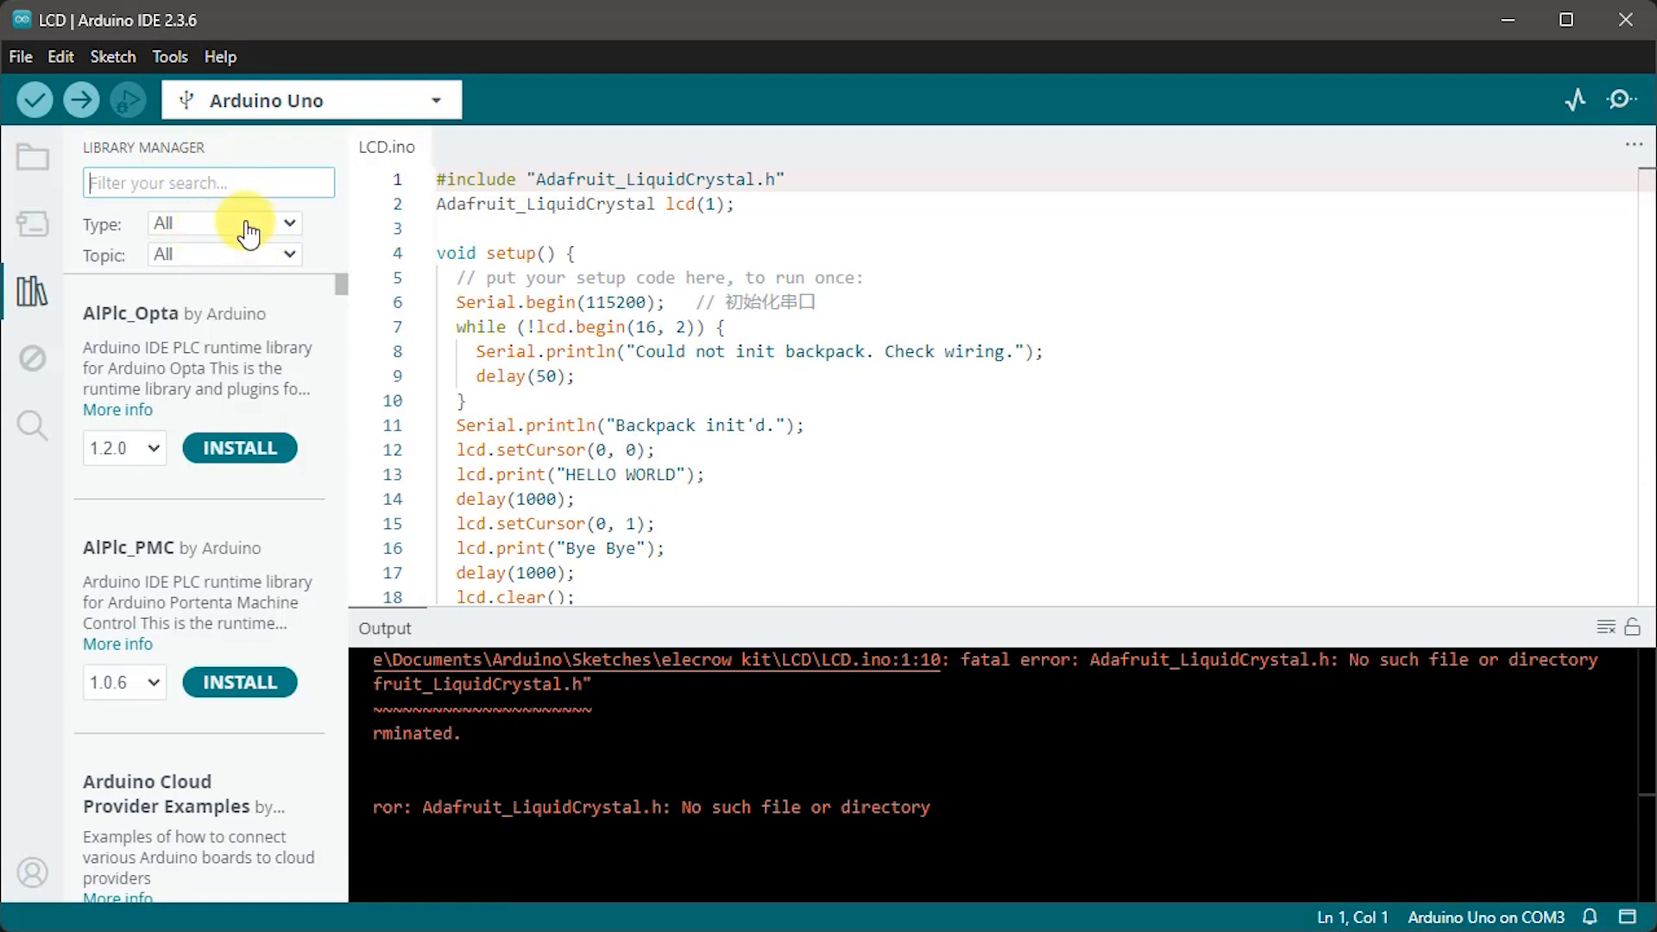
text(adafruit liquid crystal)
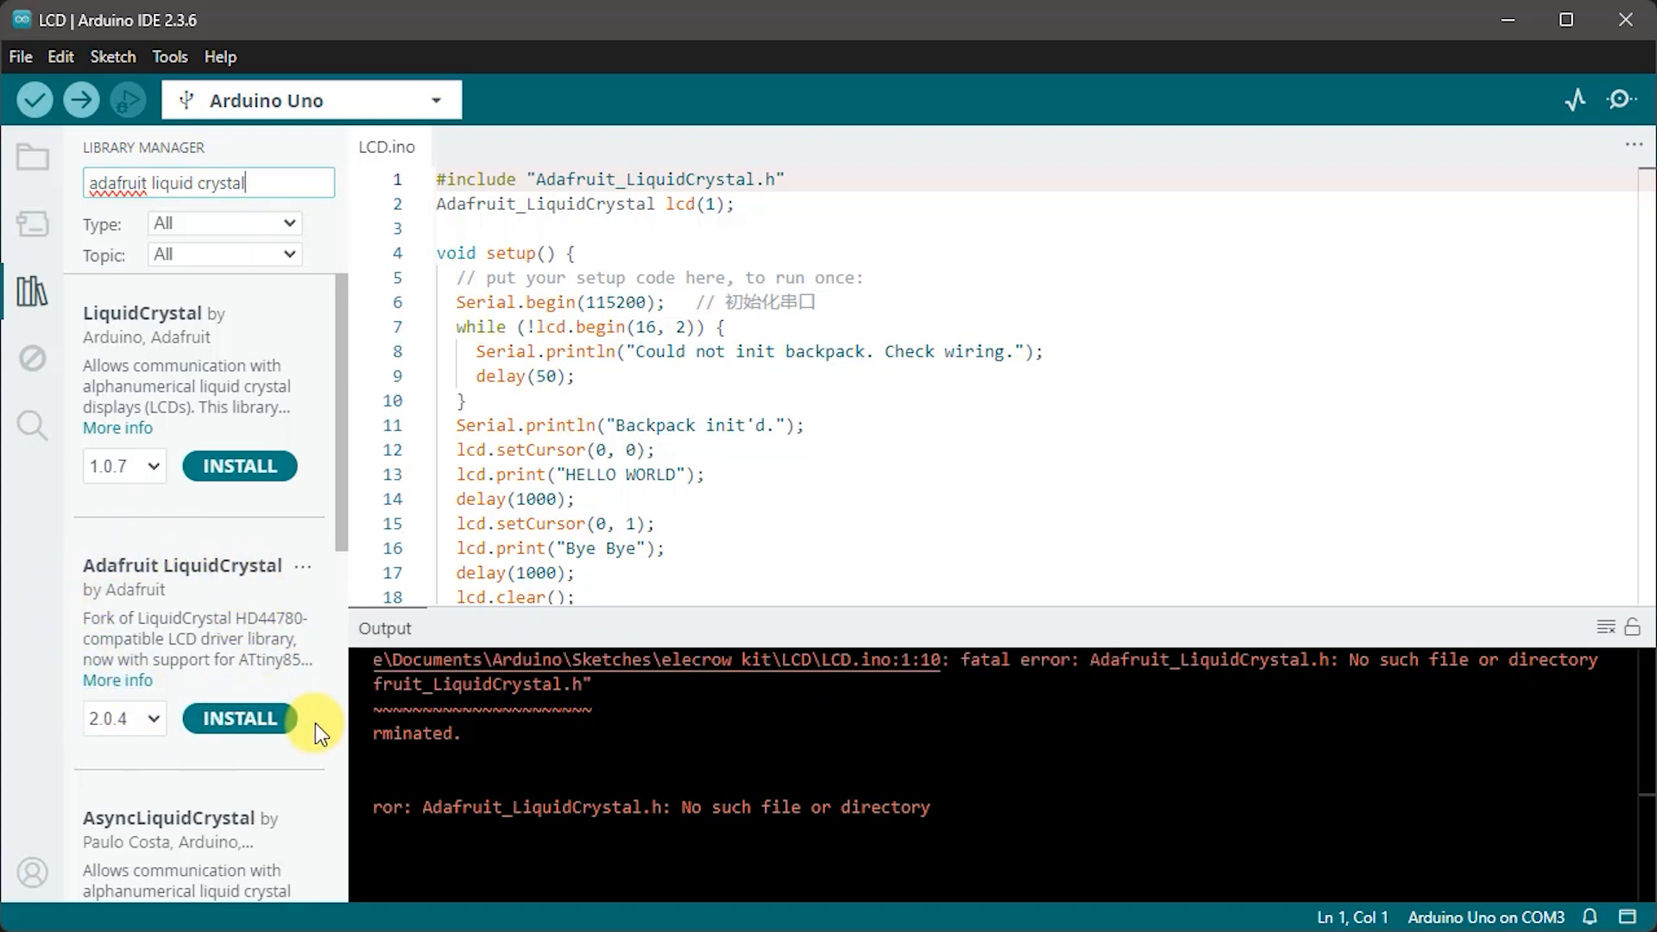
Step: Install Adafruit LiquidCrystal with all its missing BusIO and MCP23017 dependencies
click(238, 718)
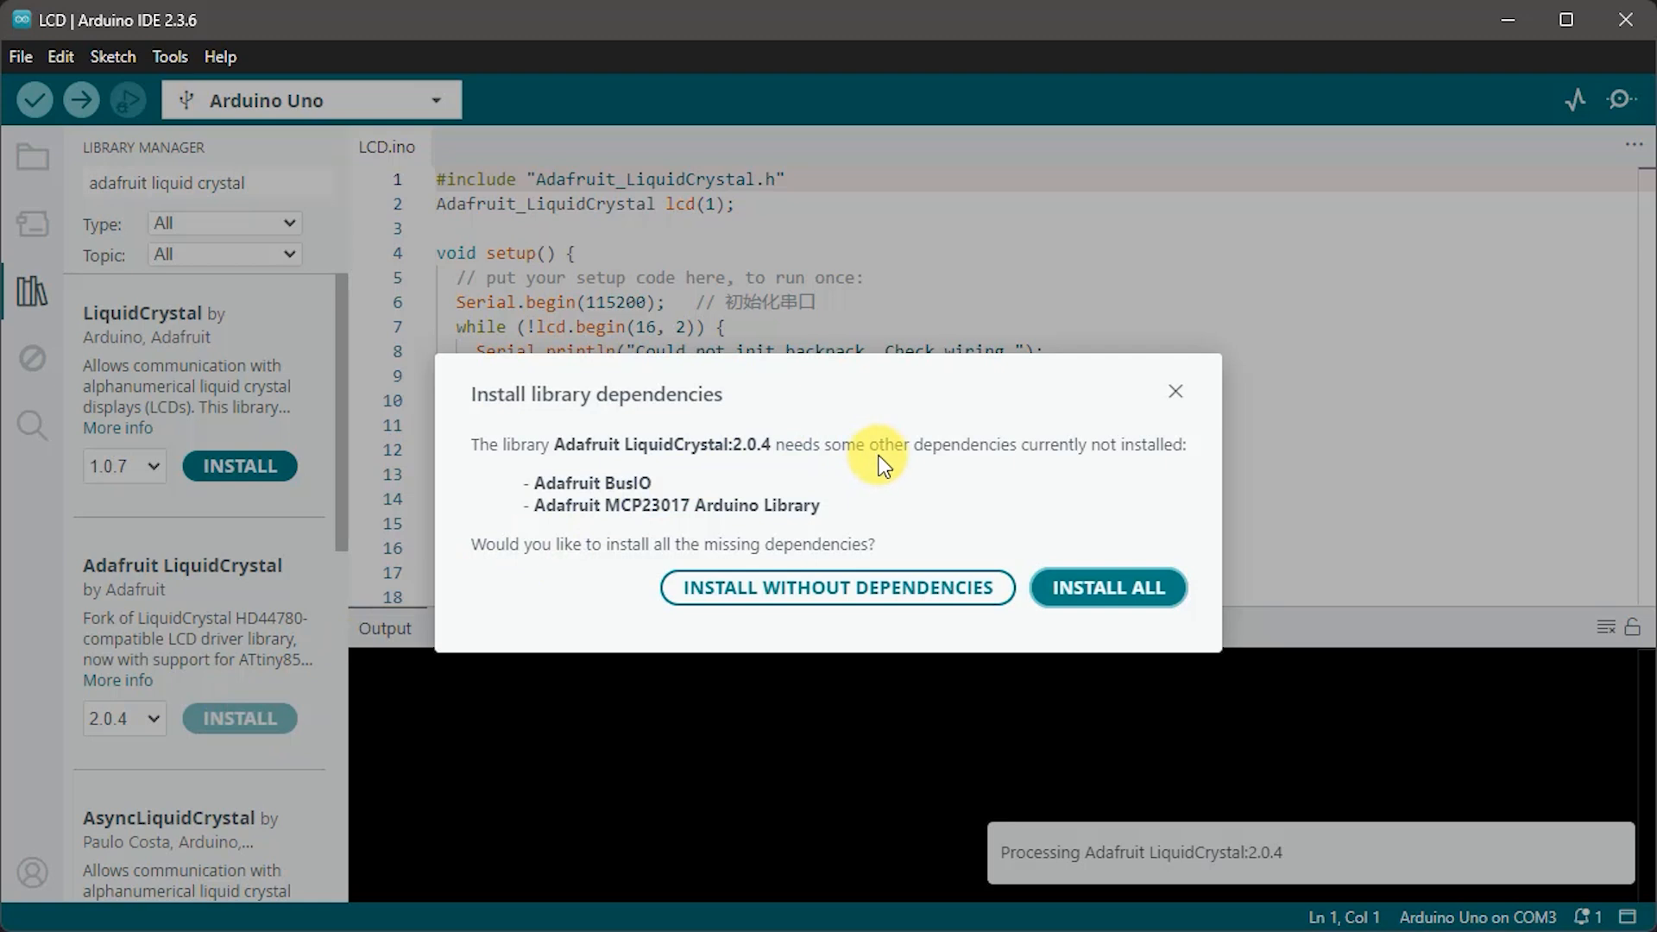
mouse_move(920, 487)
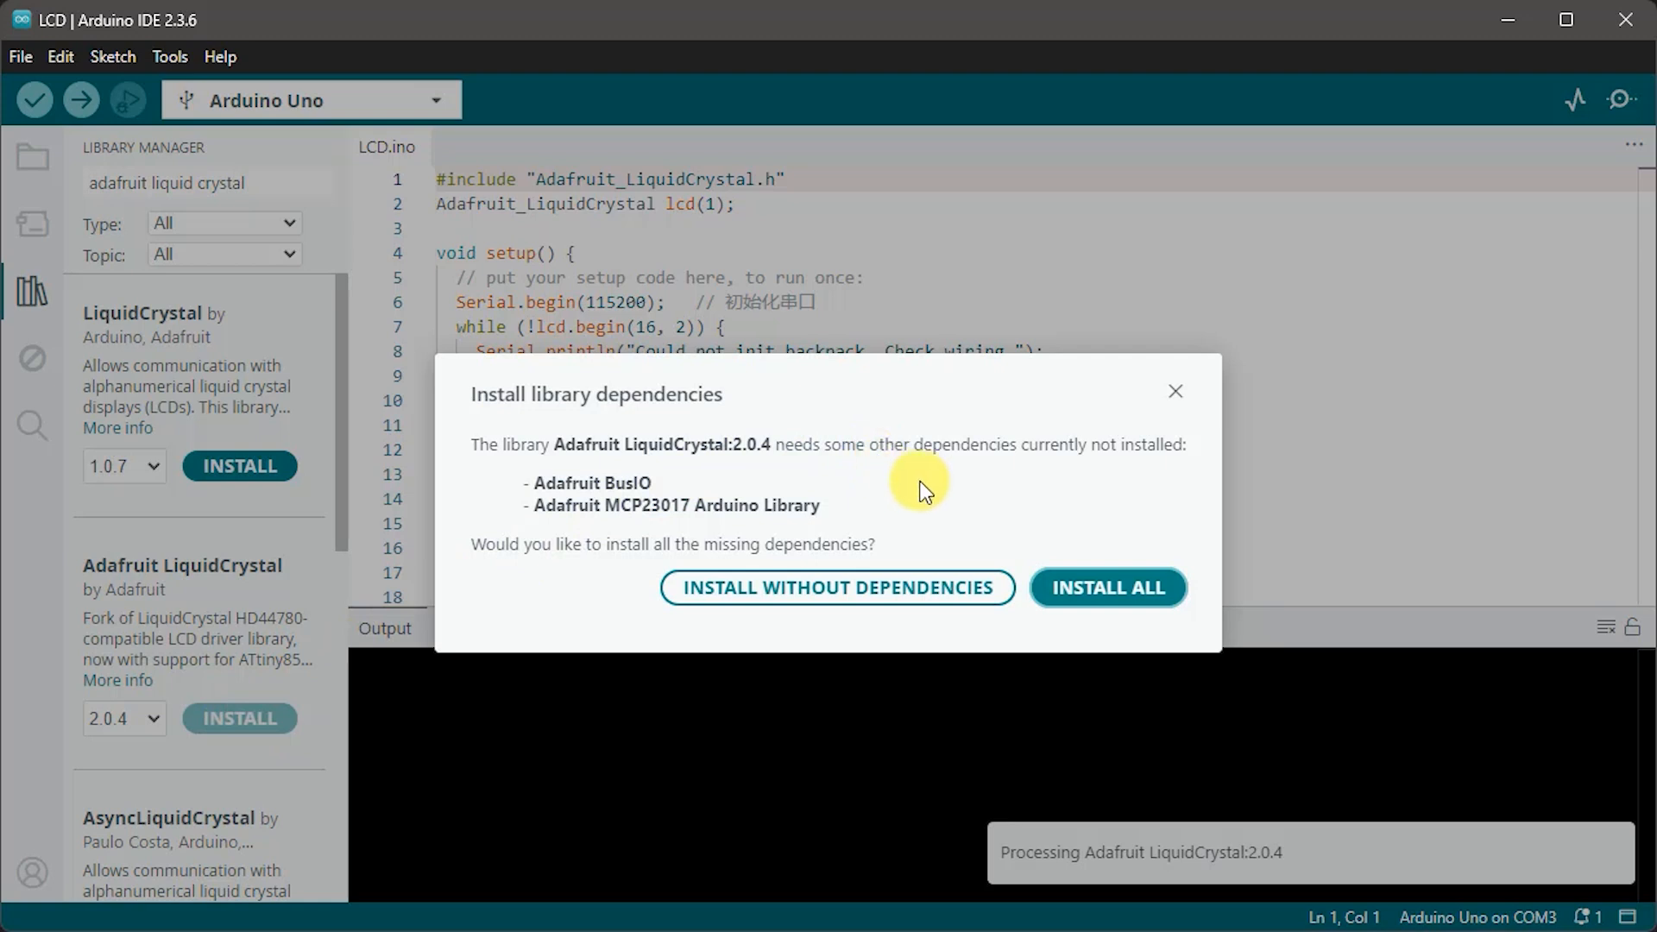
mouse_move(961, 498)
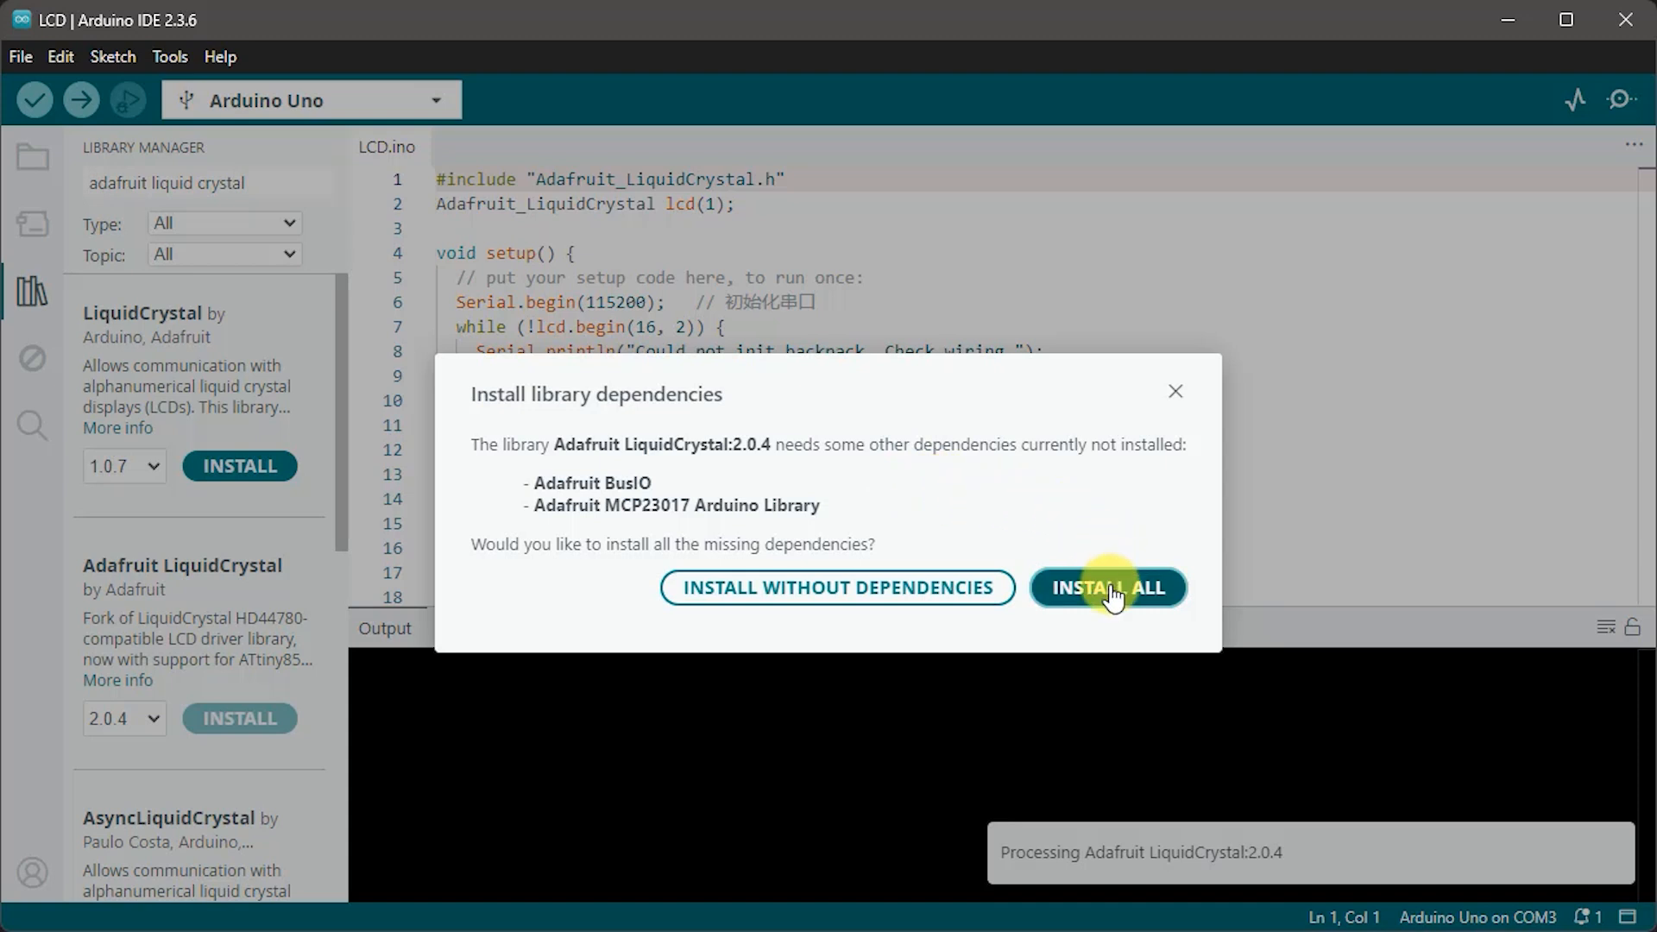
mouse_move(1108, 587)
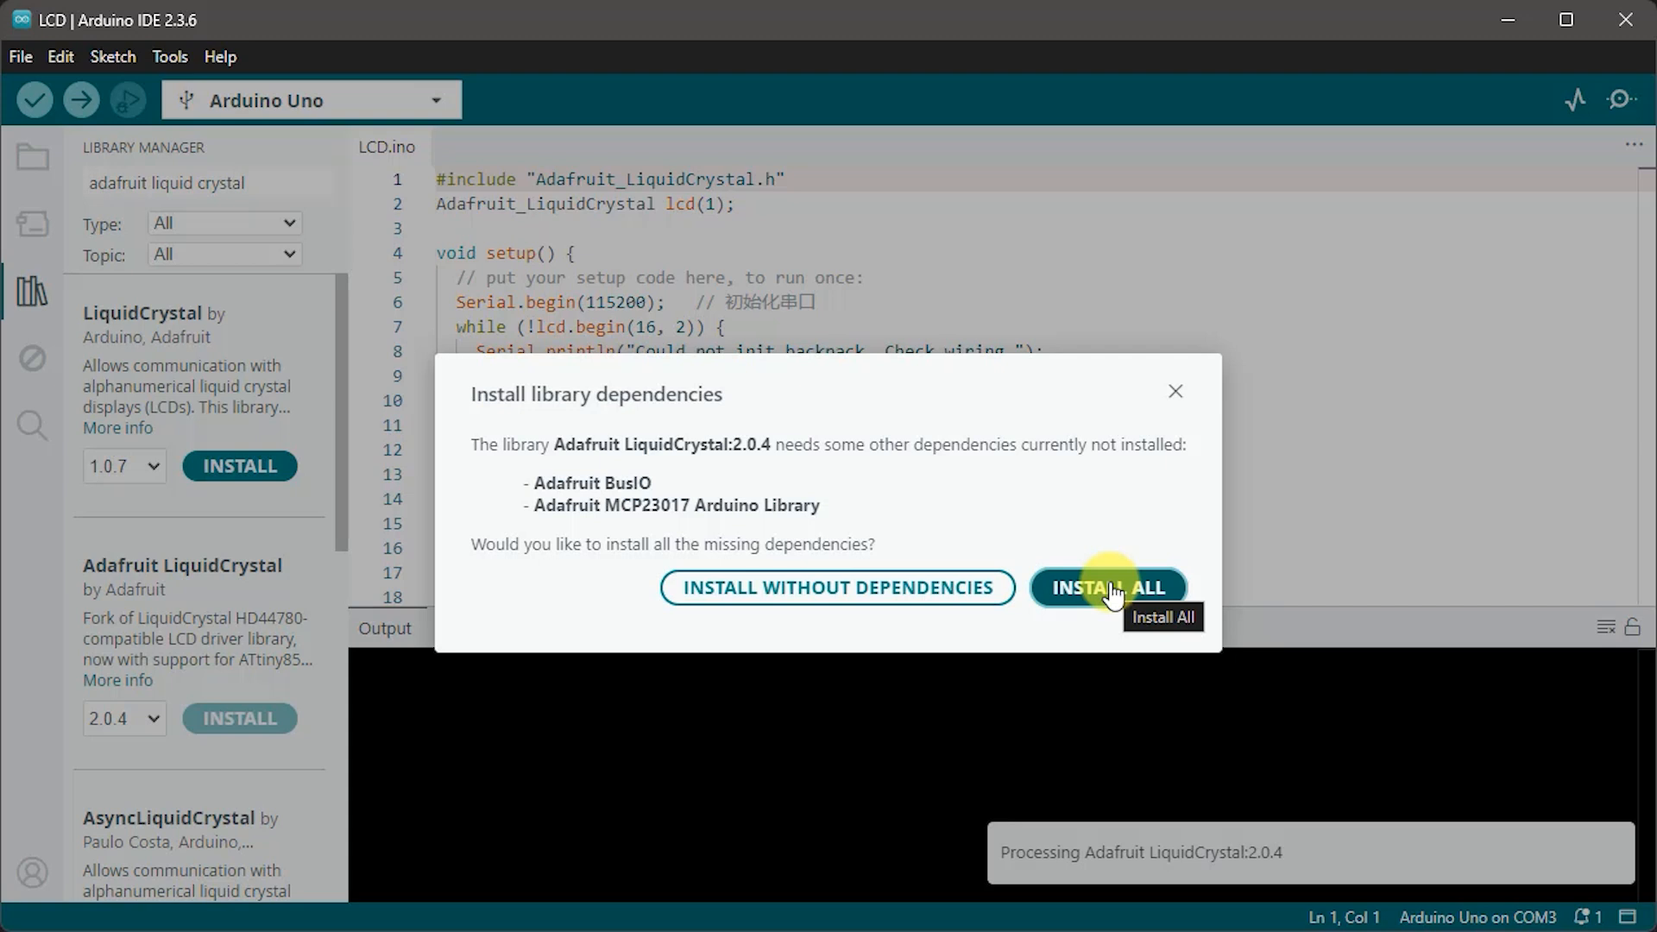
click(1107, 587)
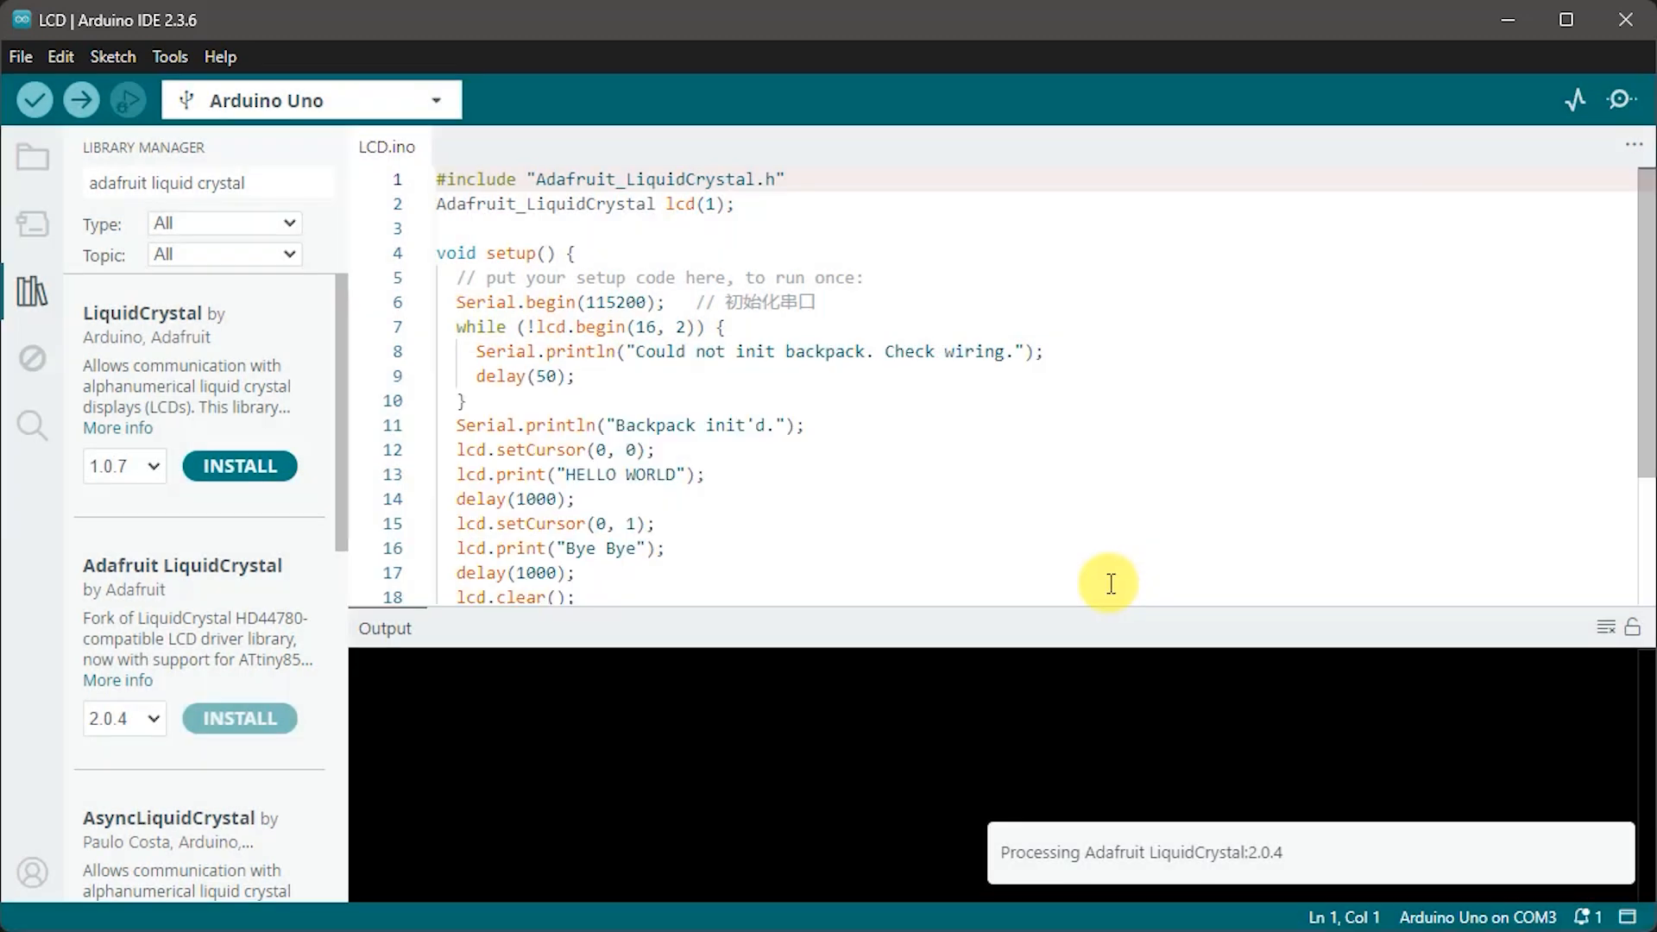
mouse_move(1103, 594)
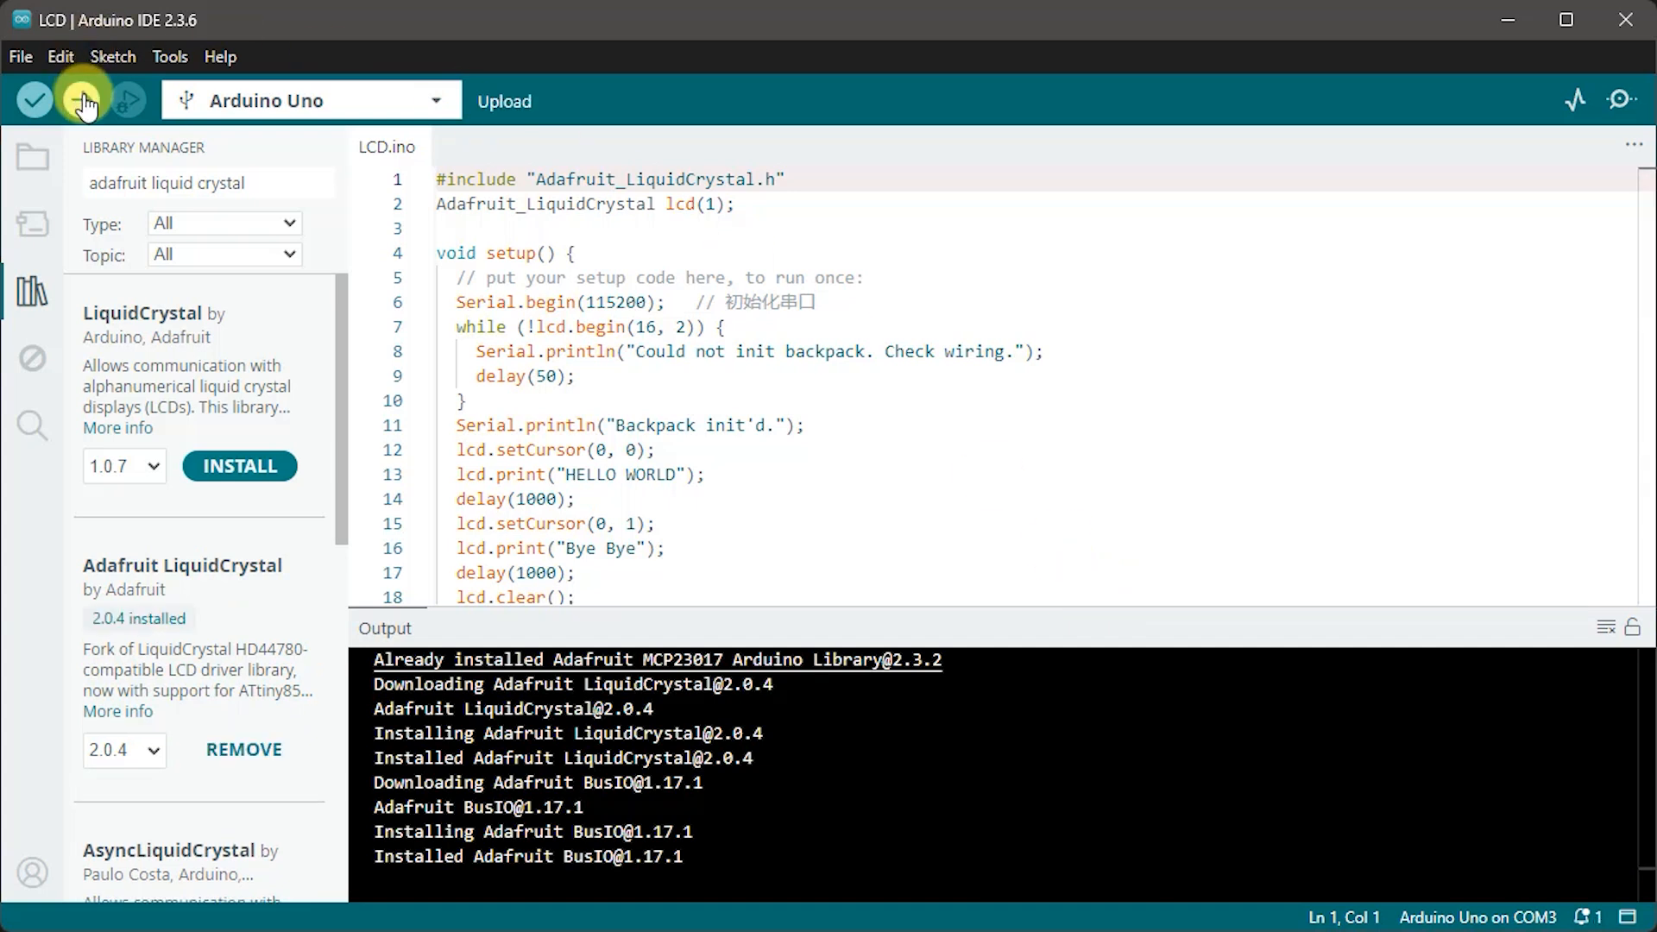
Step: Upload the LCD sketch to the board once the libraries finish installing
click(33, 100)
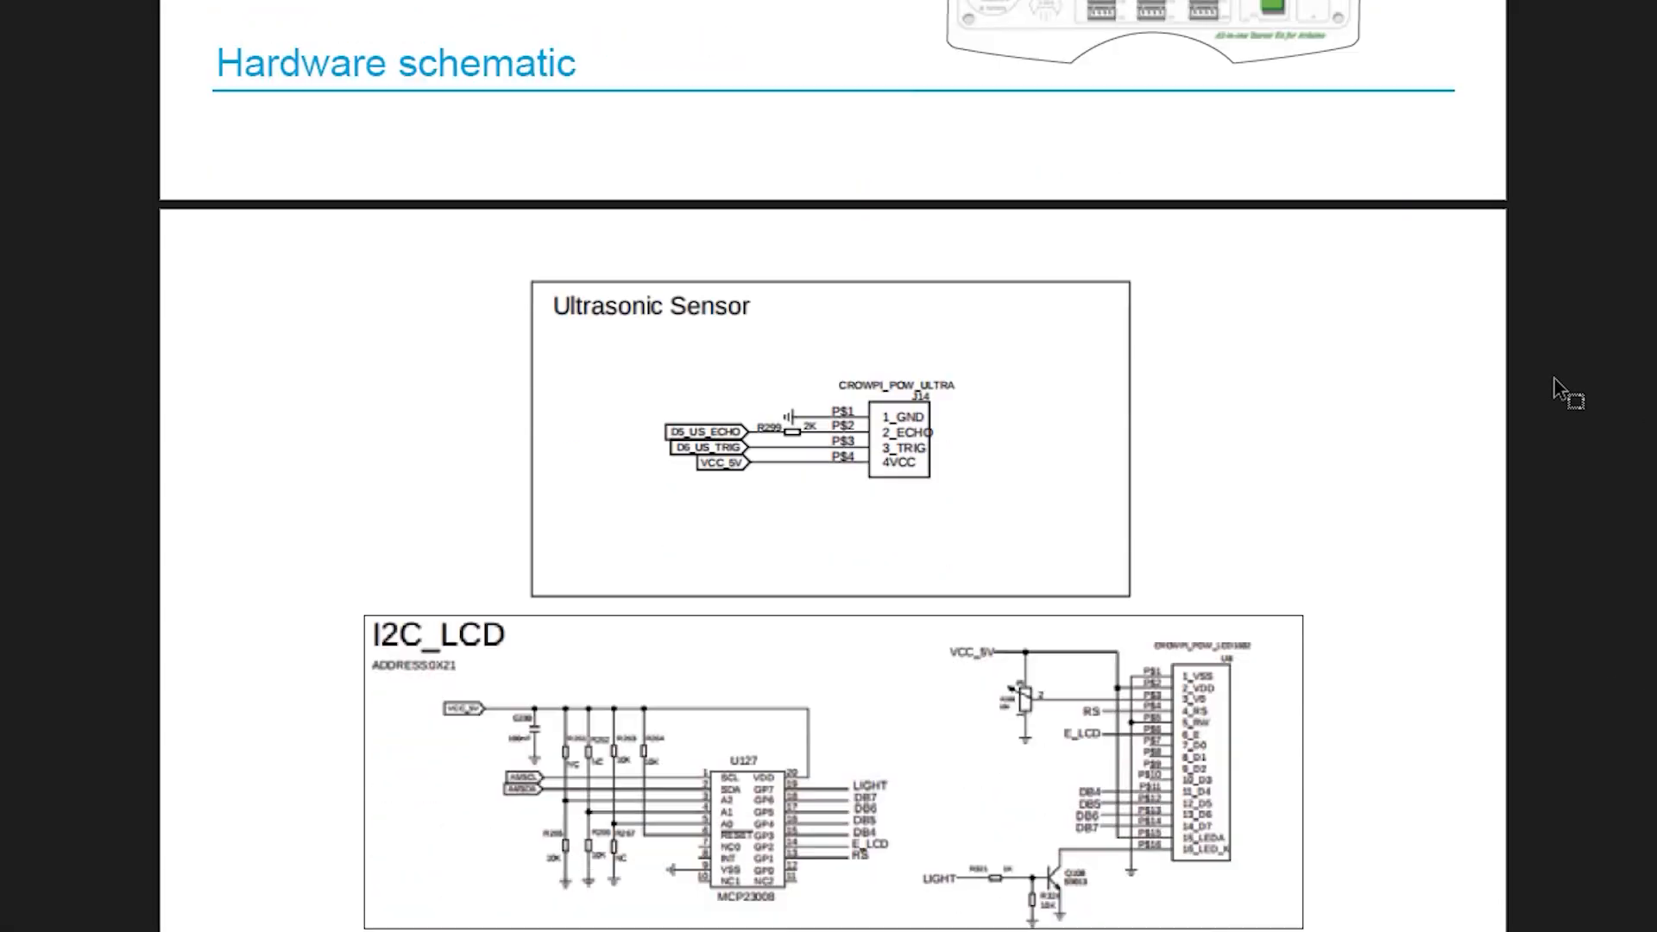
Step: Scroll the kit guide past the ultrasonic and servo lessons to the DHT20 code explanation
scroll(down, 3)
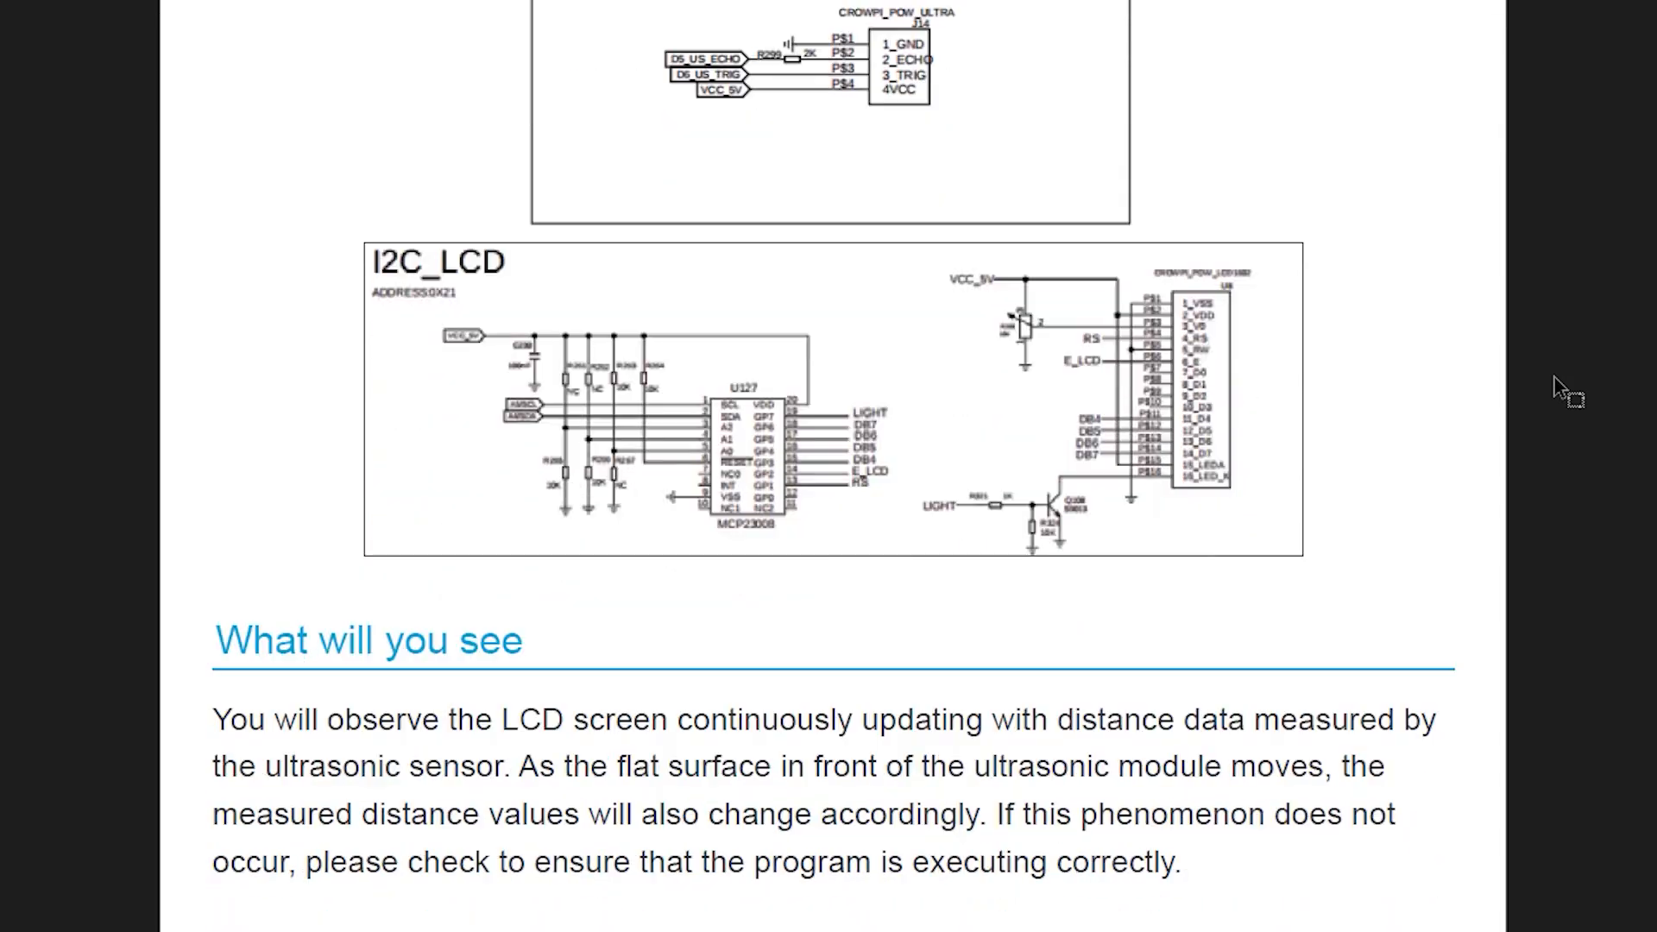
scroll(down, 3)
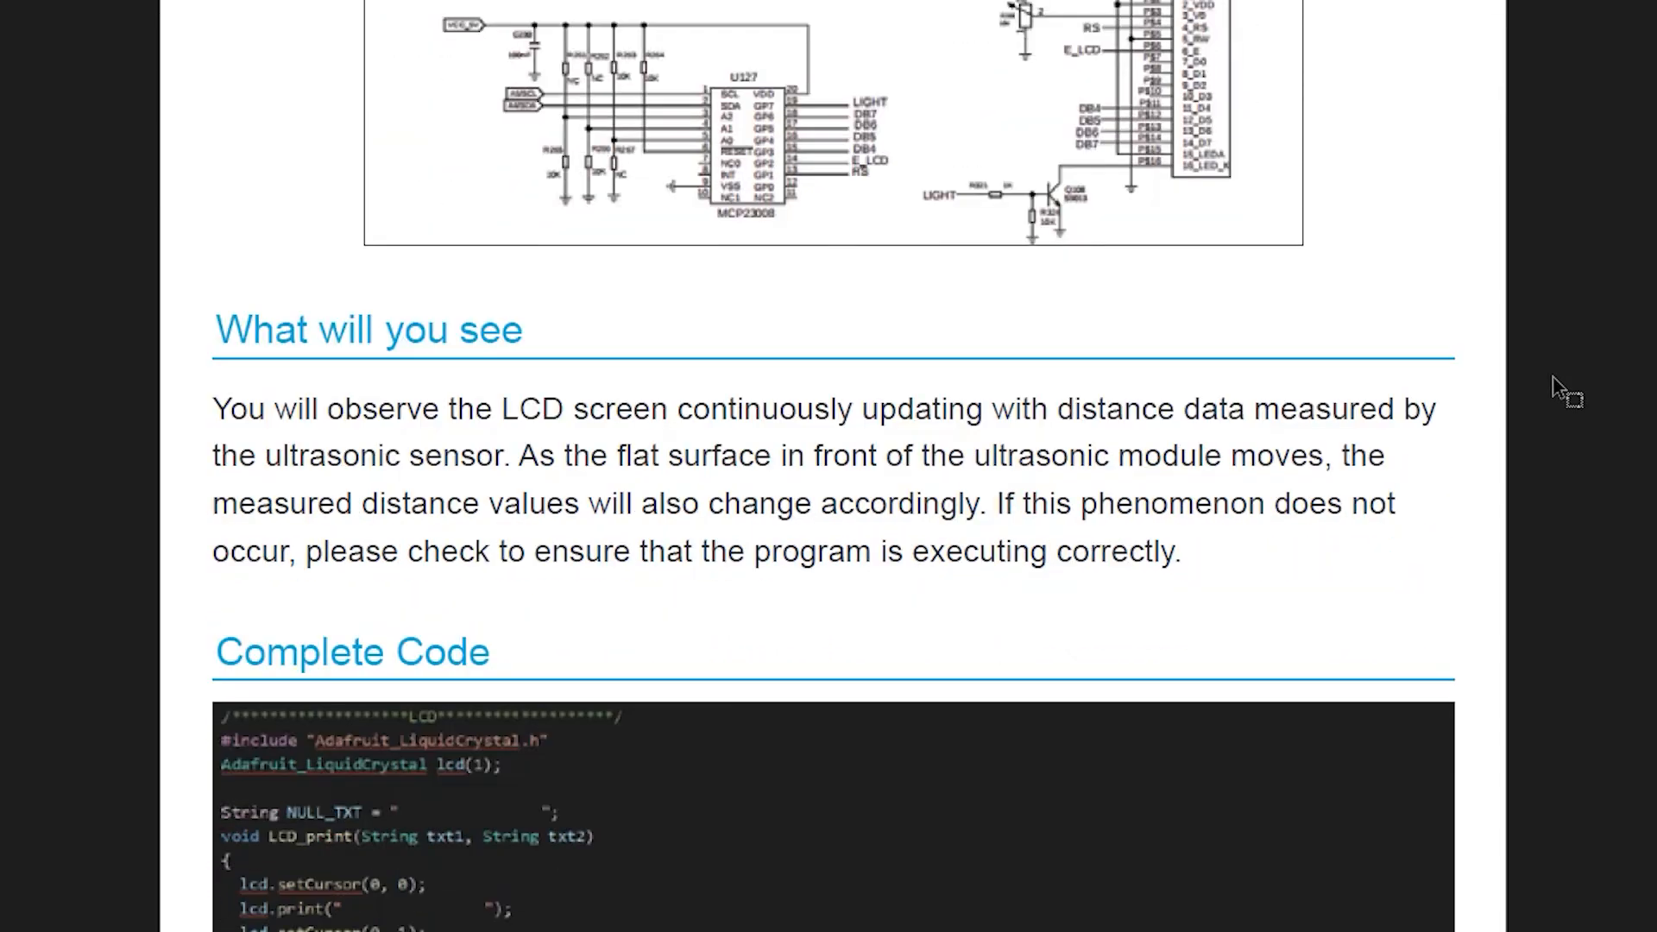
scroll(down, 3)
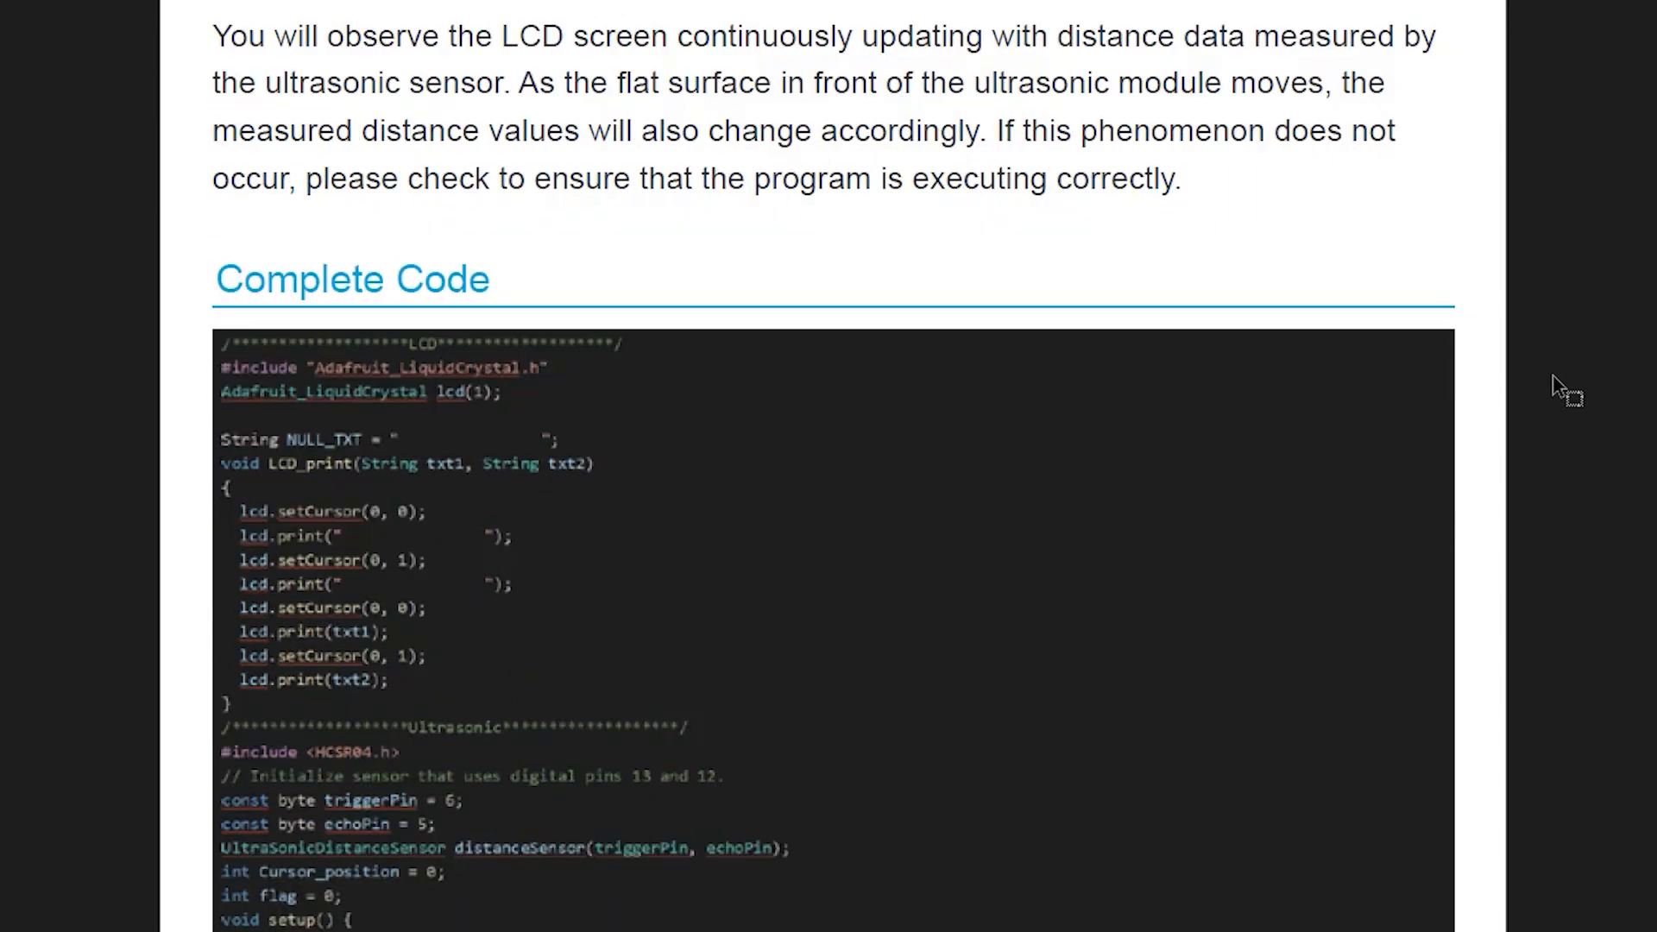
scroll(down, 3)
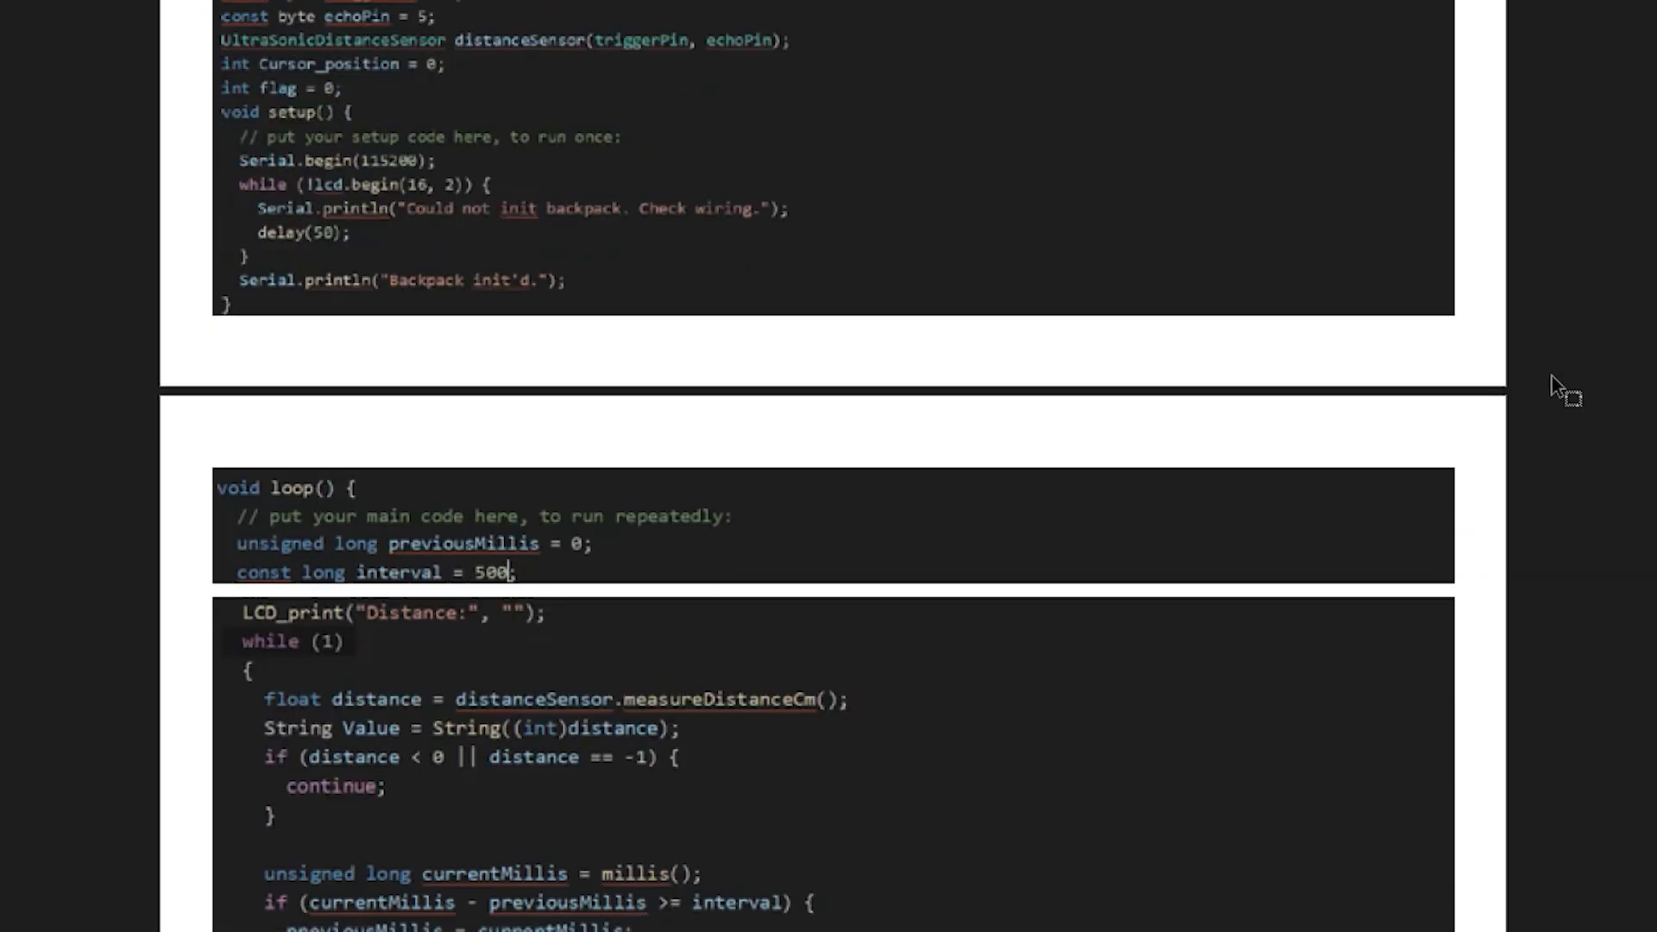
scroll(down, 3)
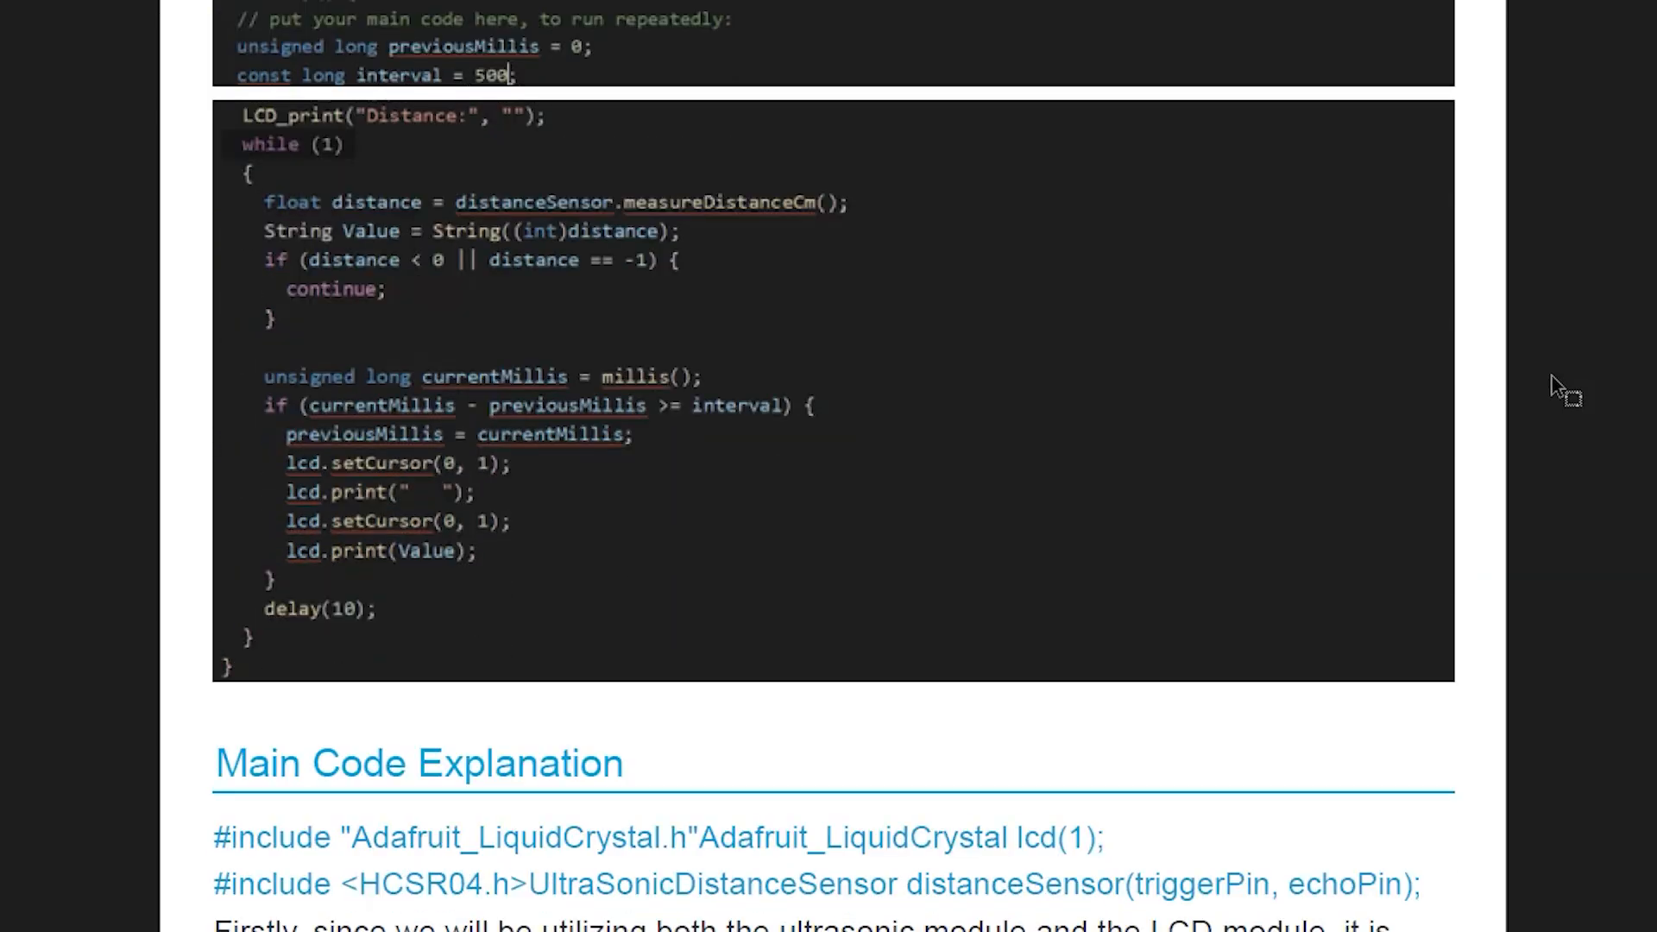
scroll(down, 3)
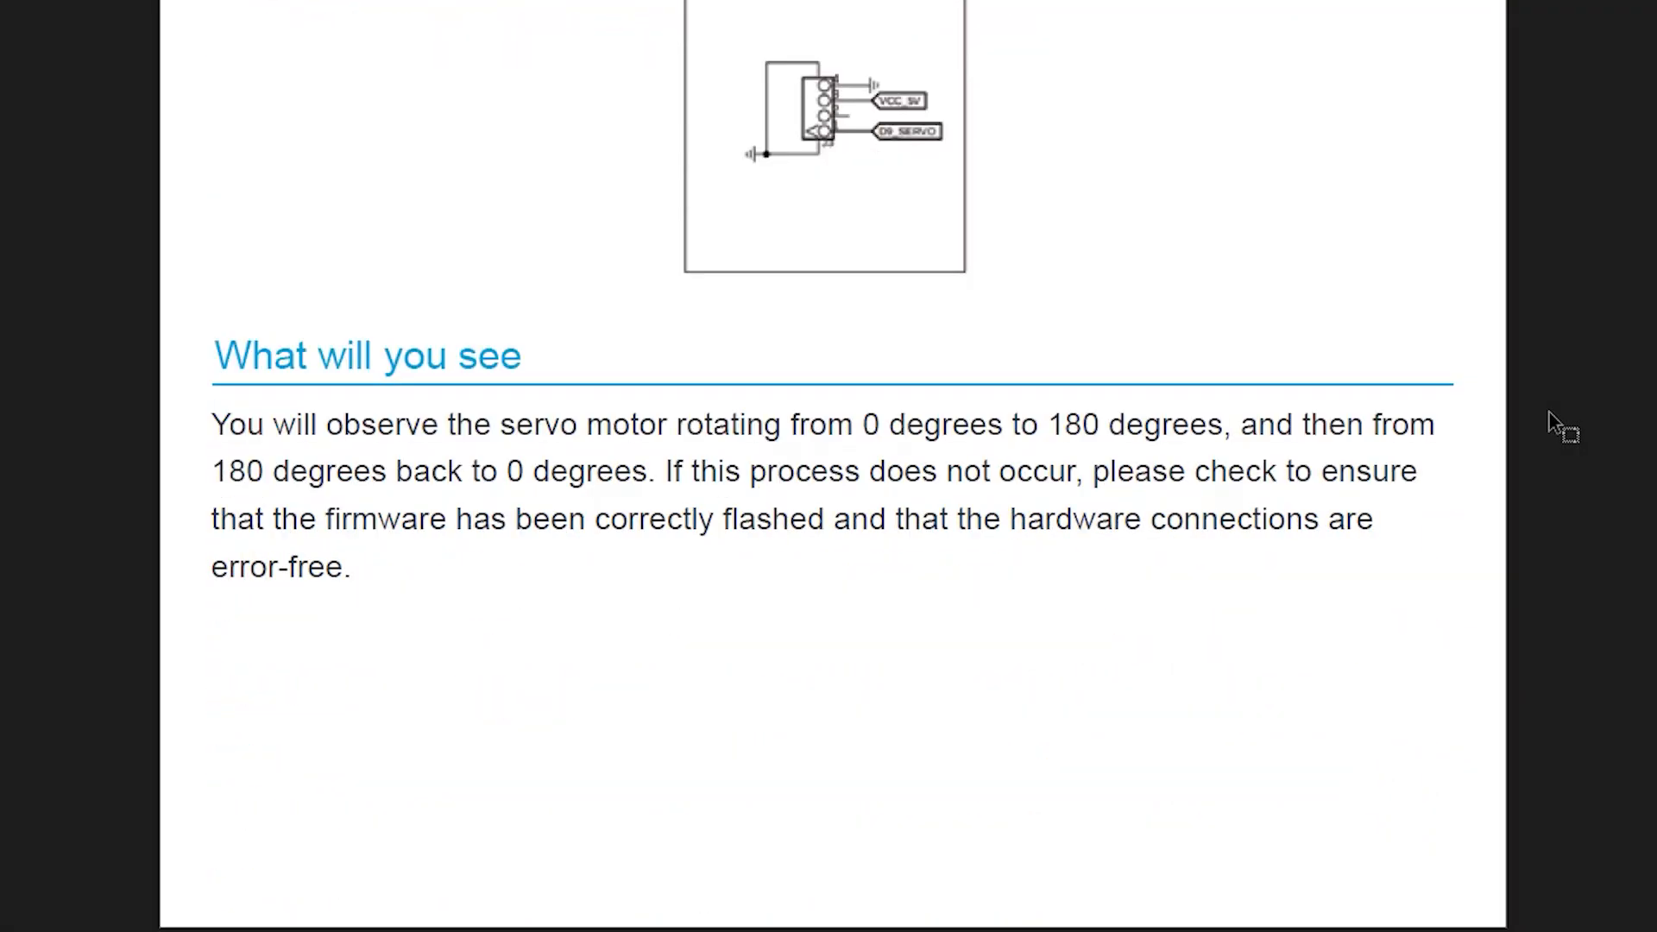
scroll(down, 3)
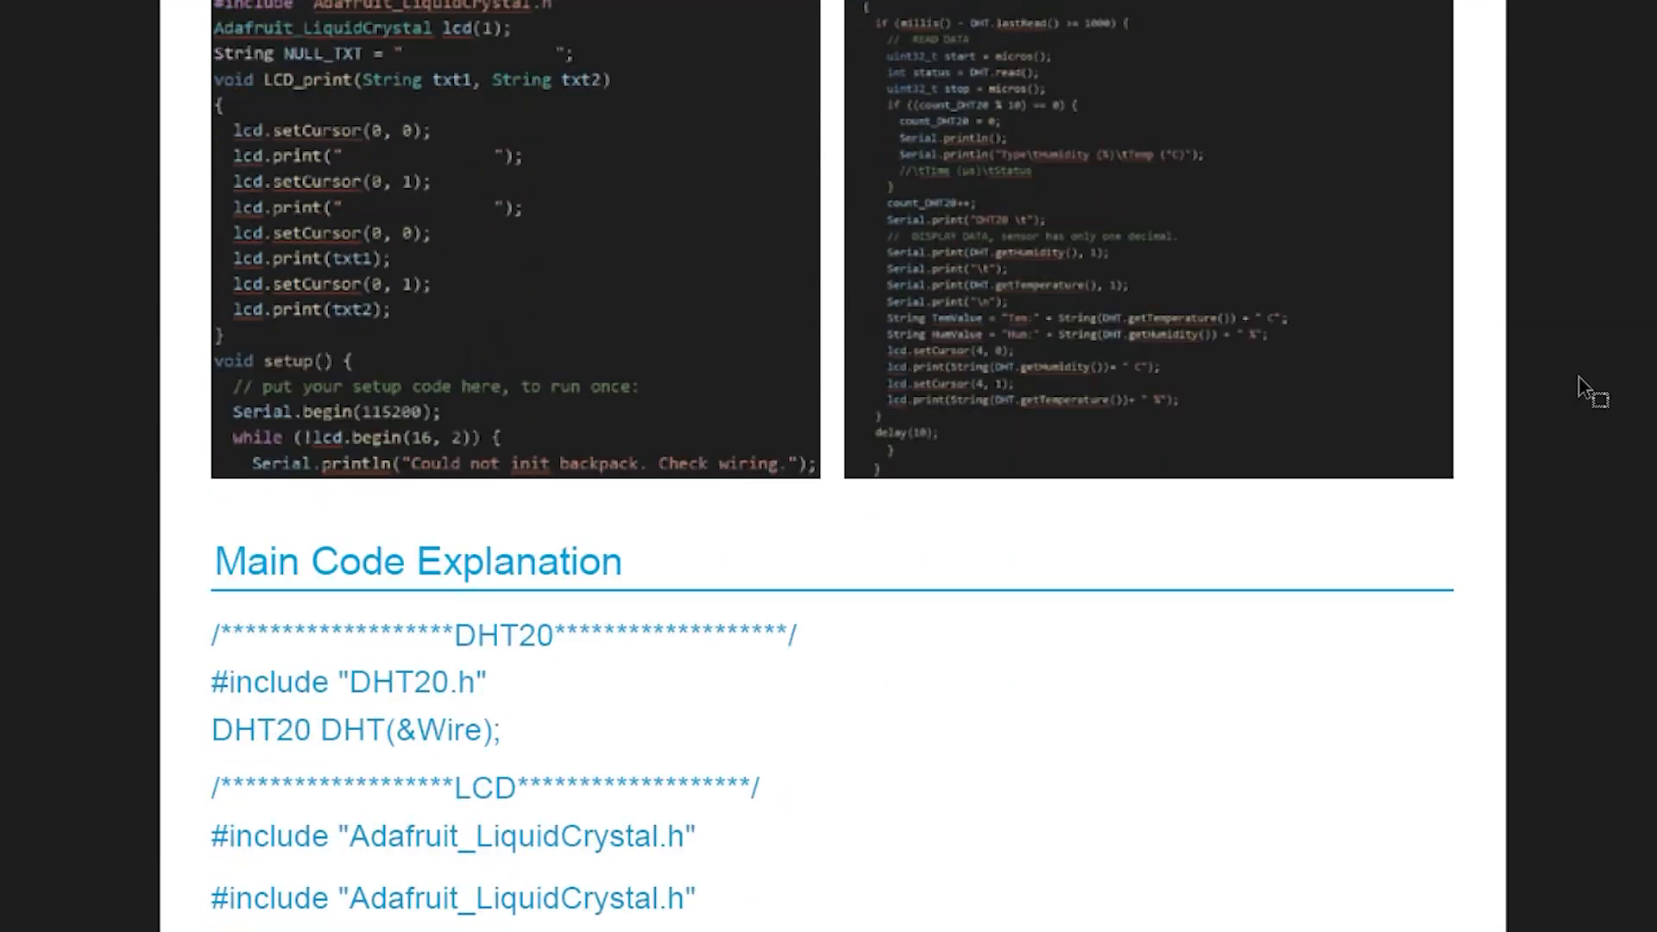
scroll(down, 3)
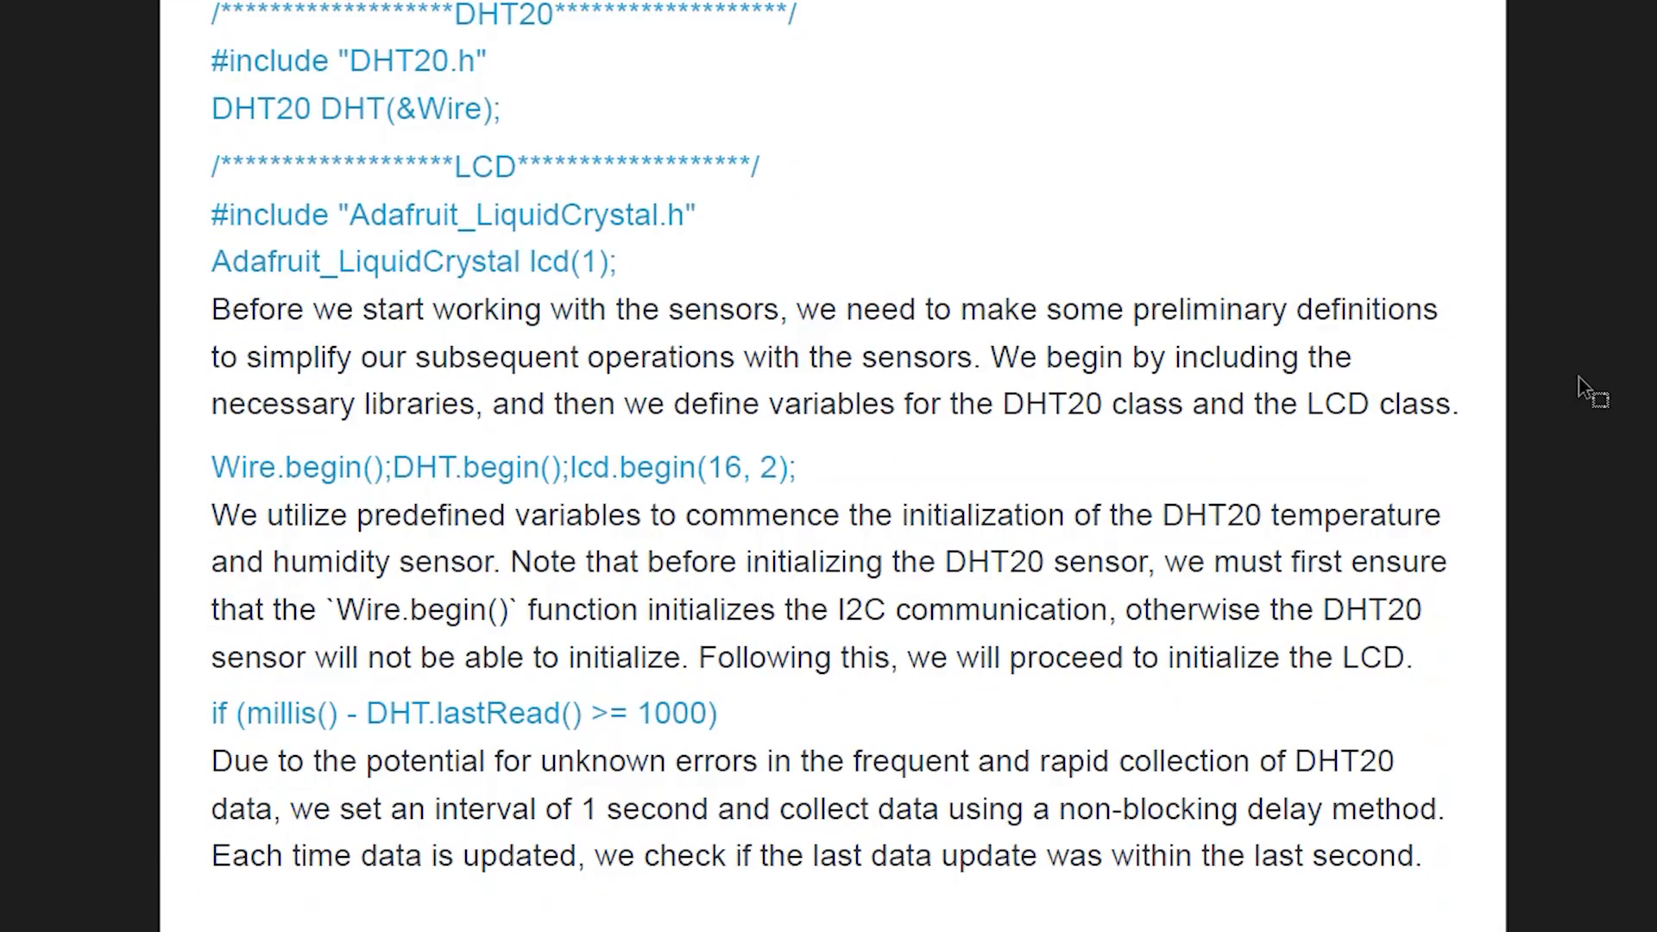
scroll(down, 3)
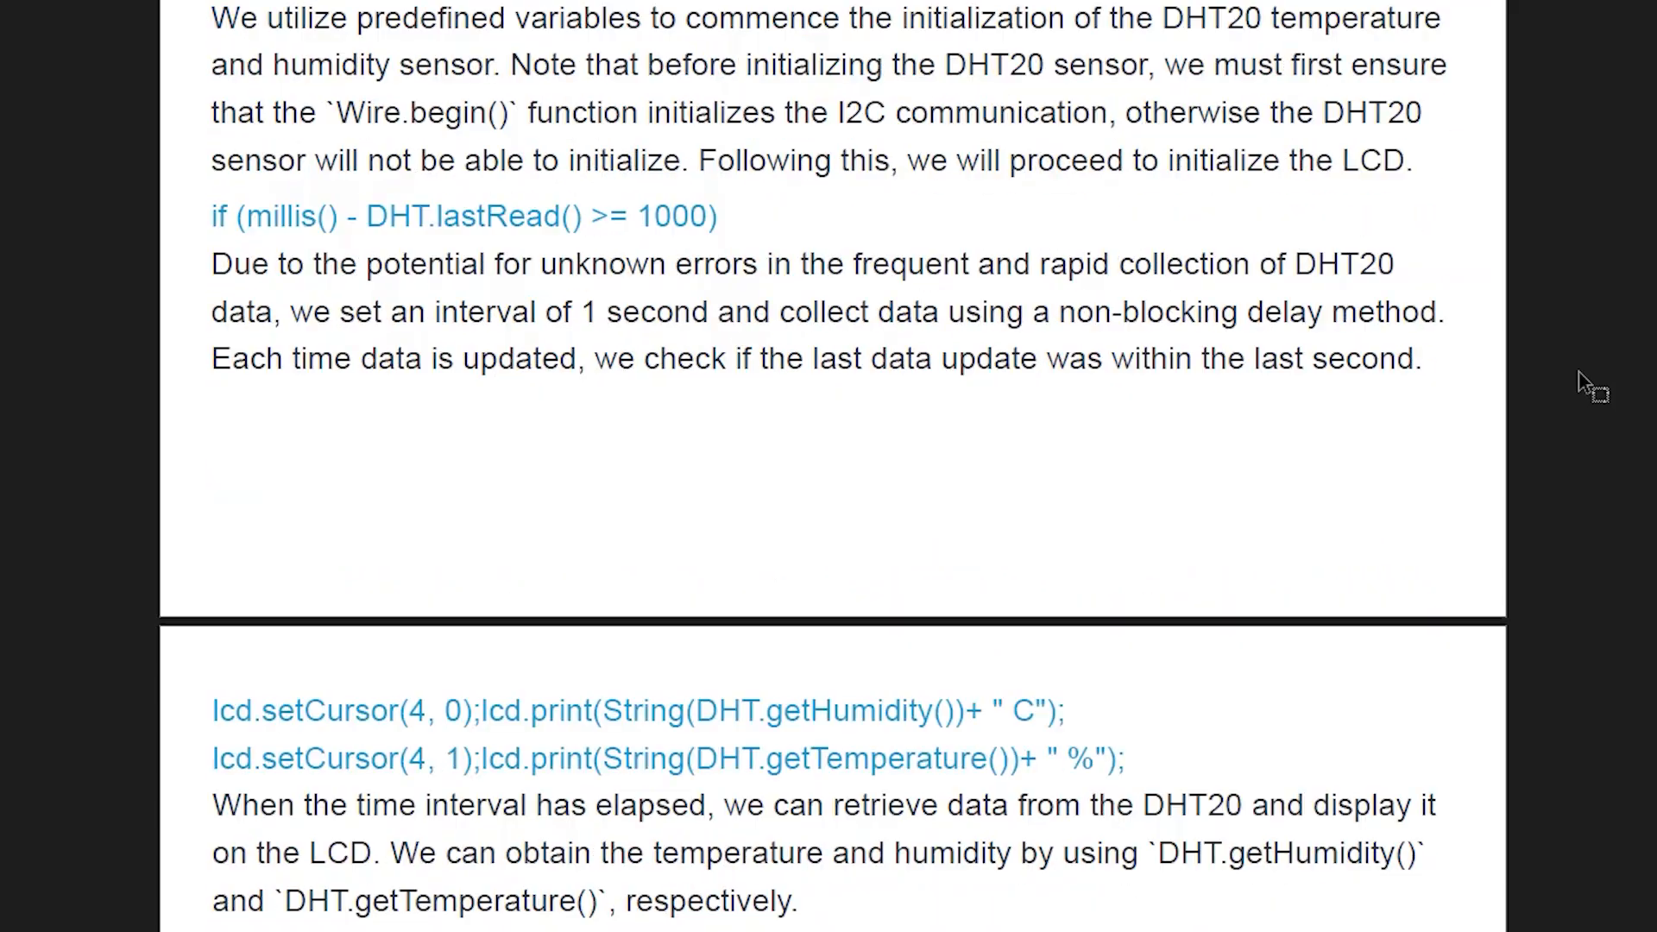